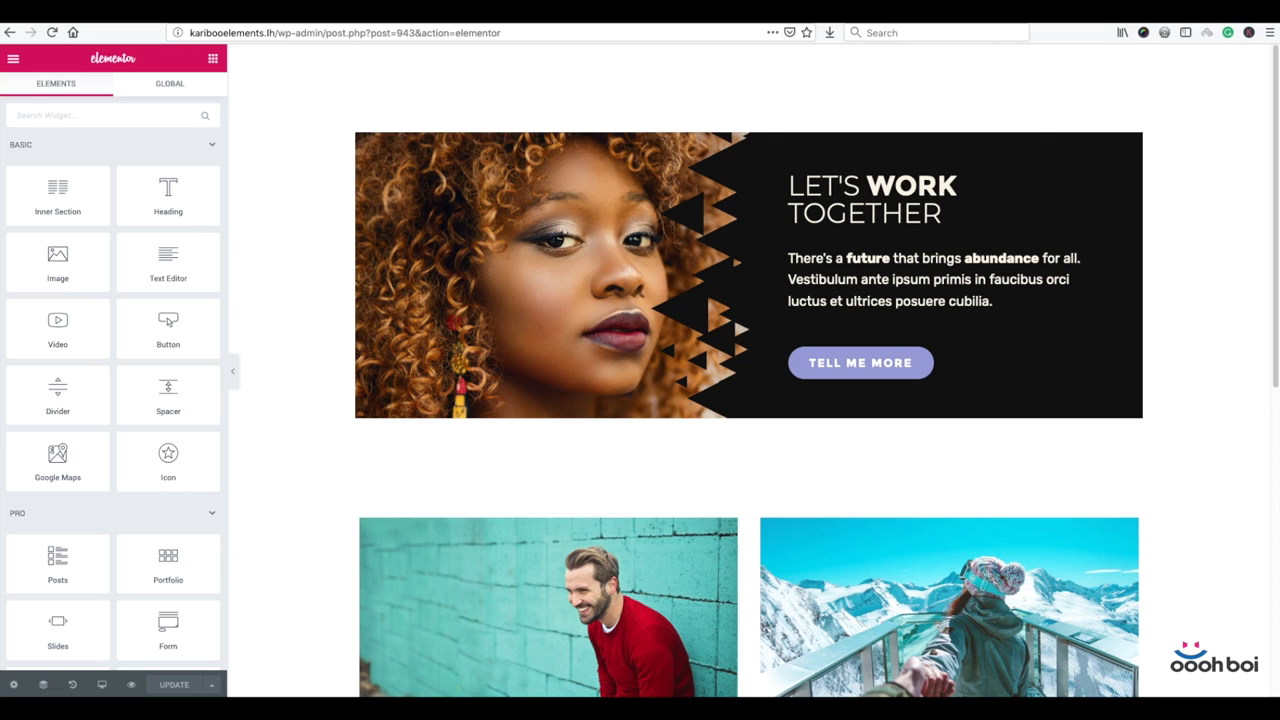
mouse_move(1184, 494)
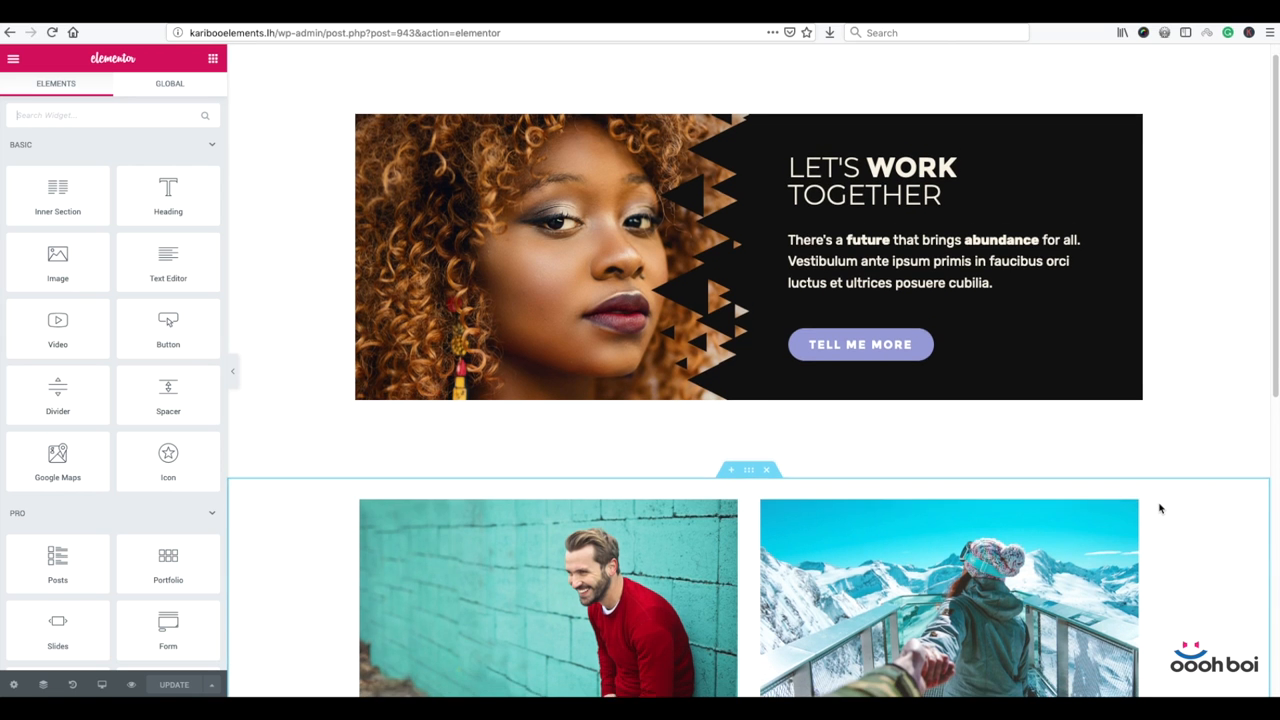
Scroll down to the purple cards and select the left card's inner section for editing
scroll(down, 3)
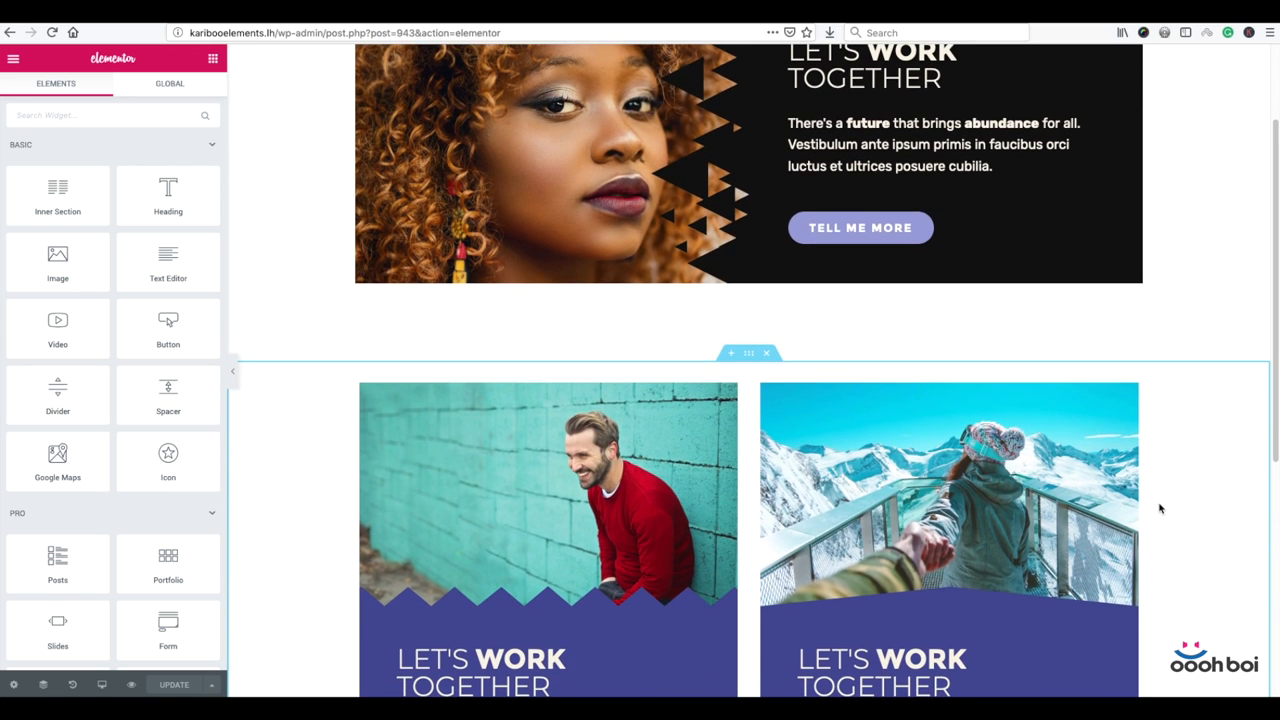
scroll(down, 3)
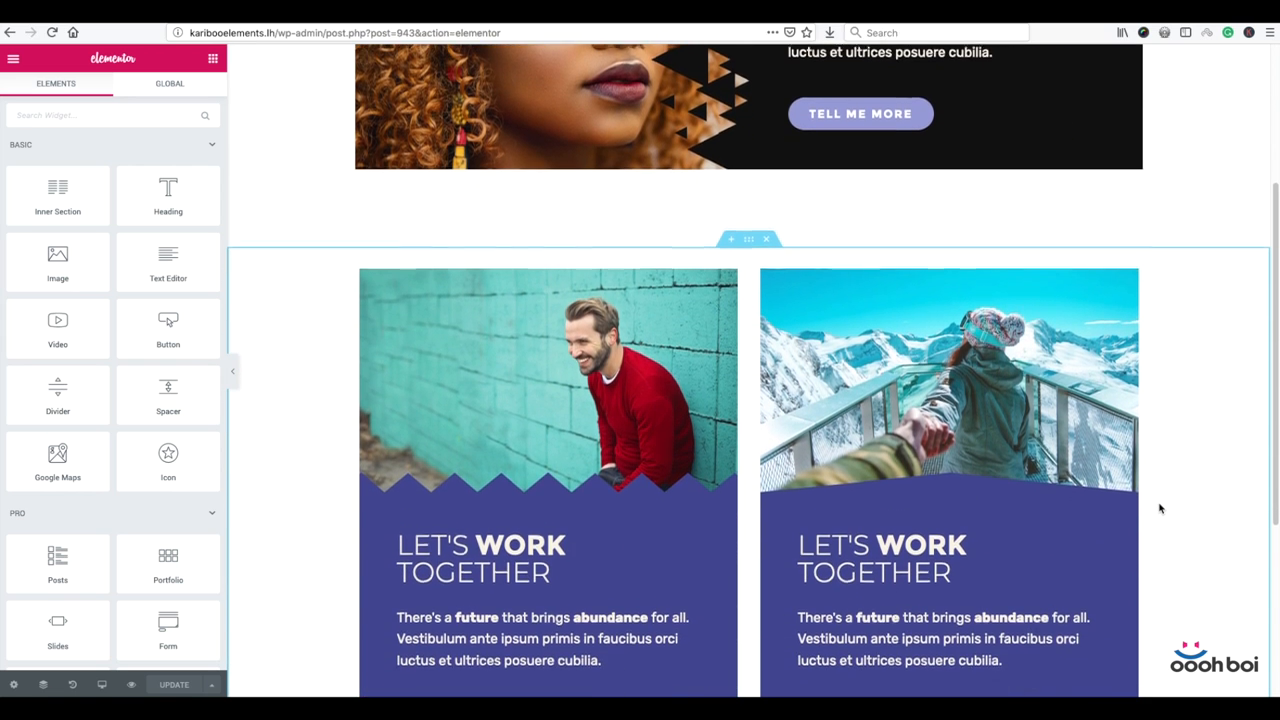
scroll(down, 3)
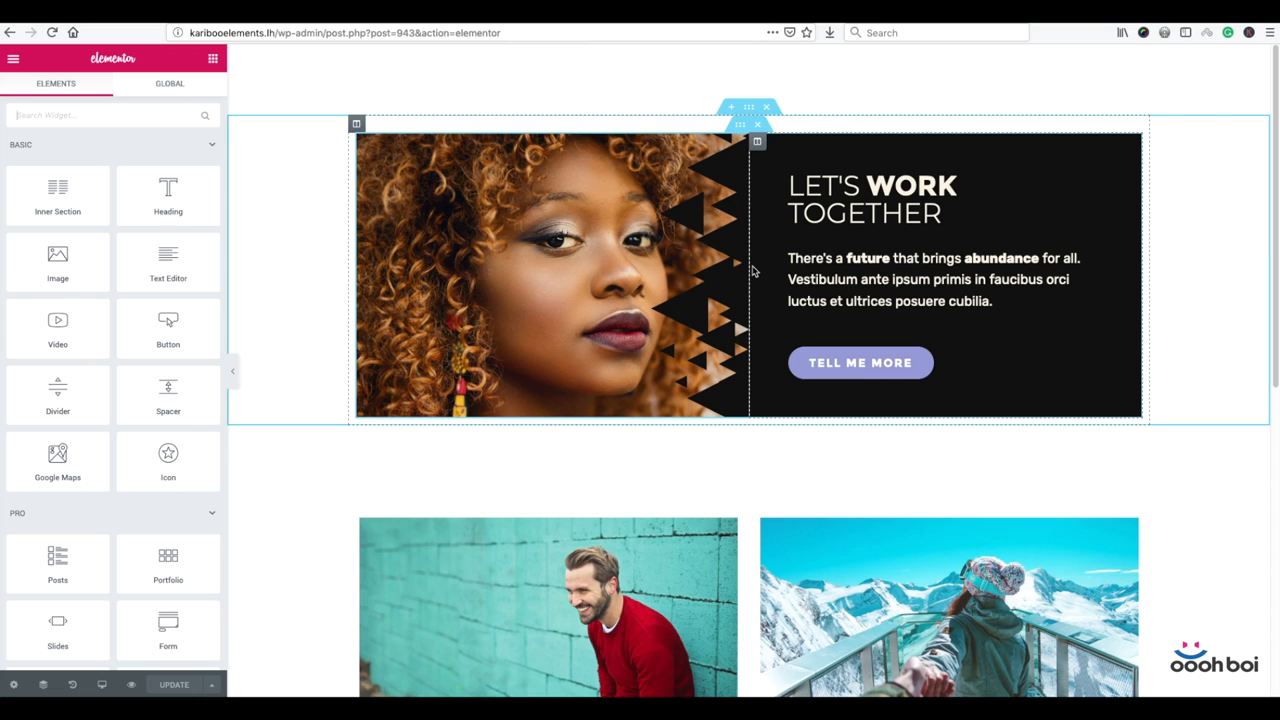
mouse_move(770, 283)
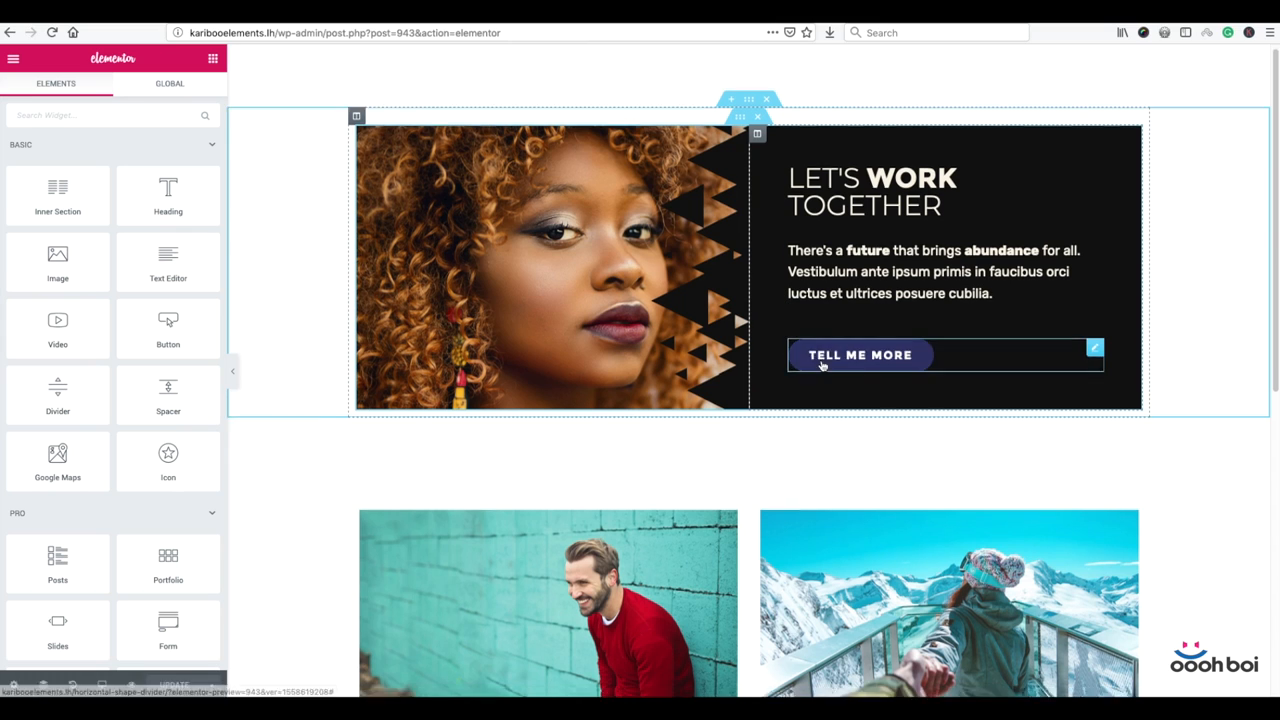
scroll(down, 3)
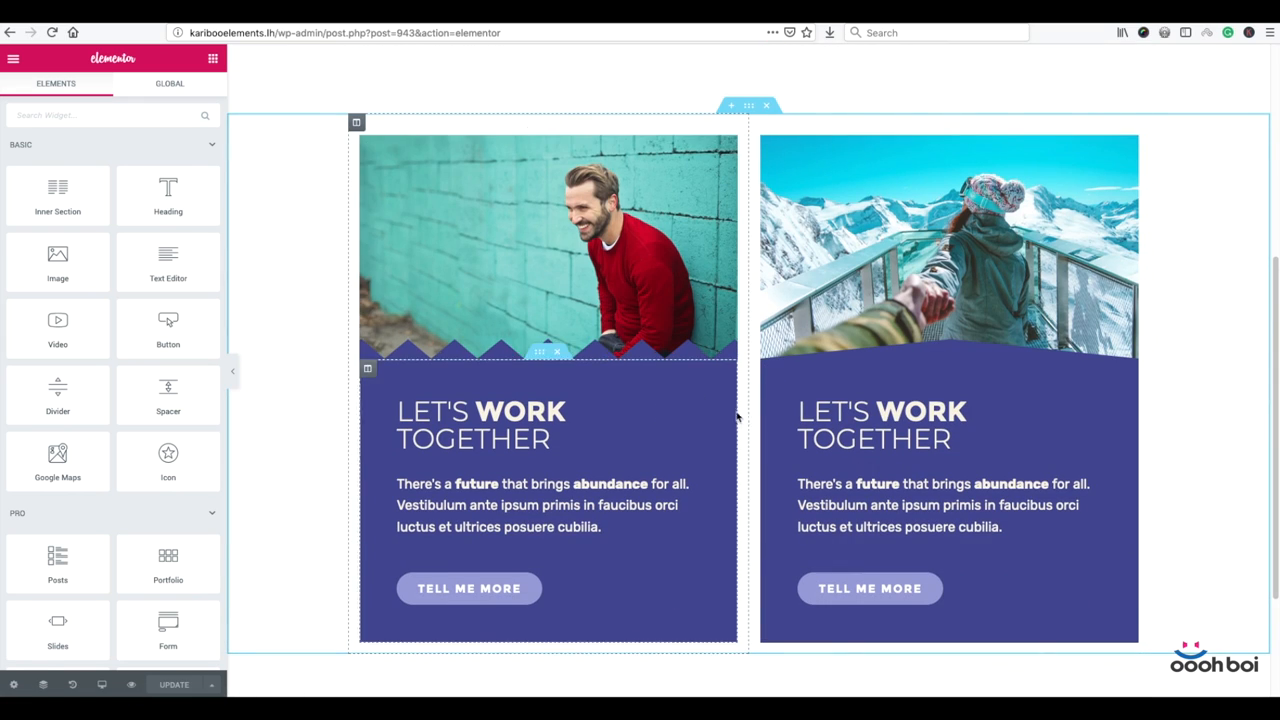
scroll(down, 3)
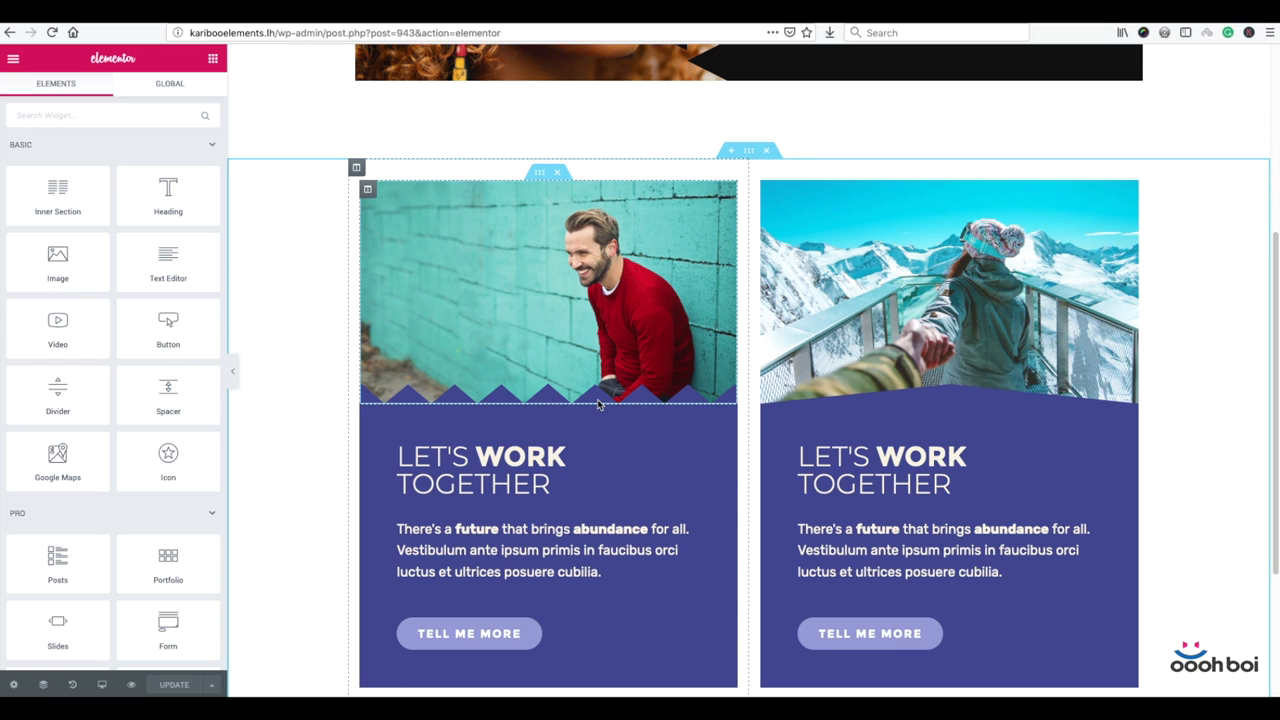
mouse_move(588, 396)
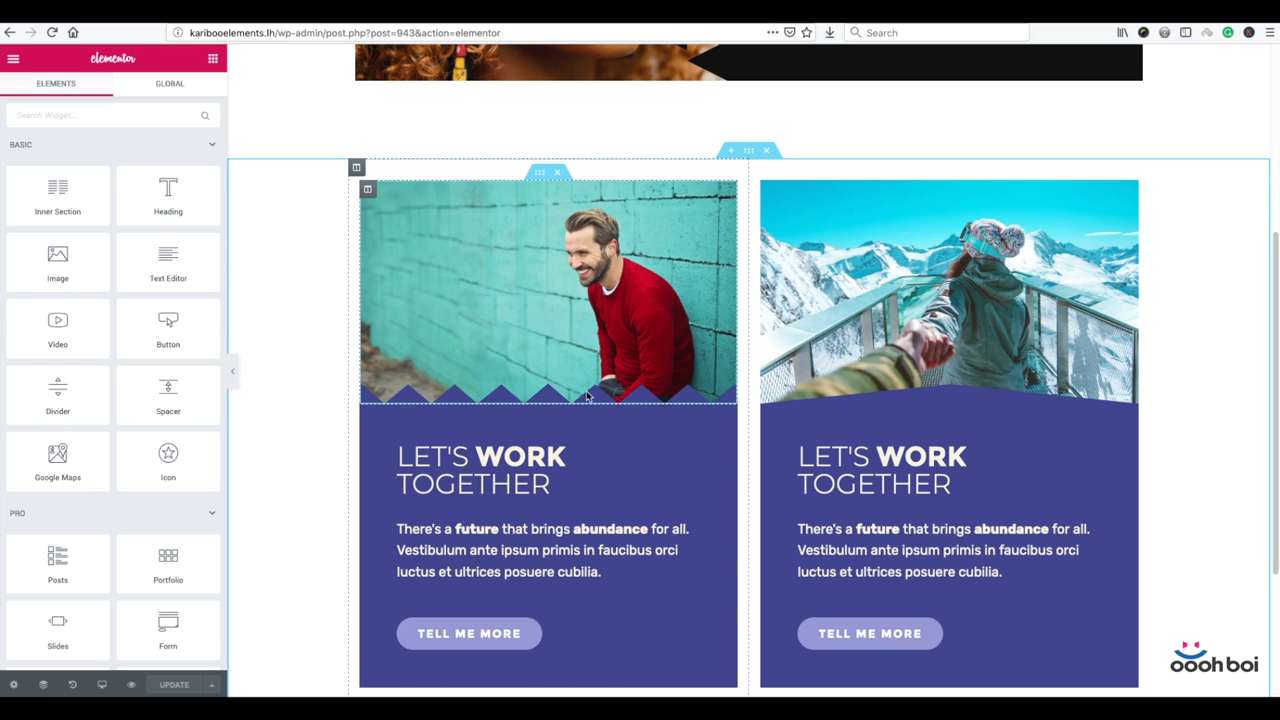
scroll(down, 3)
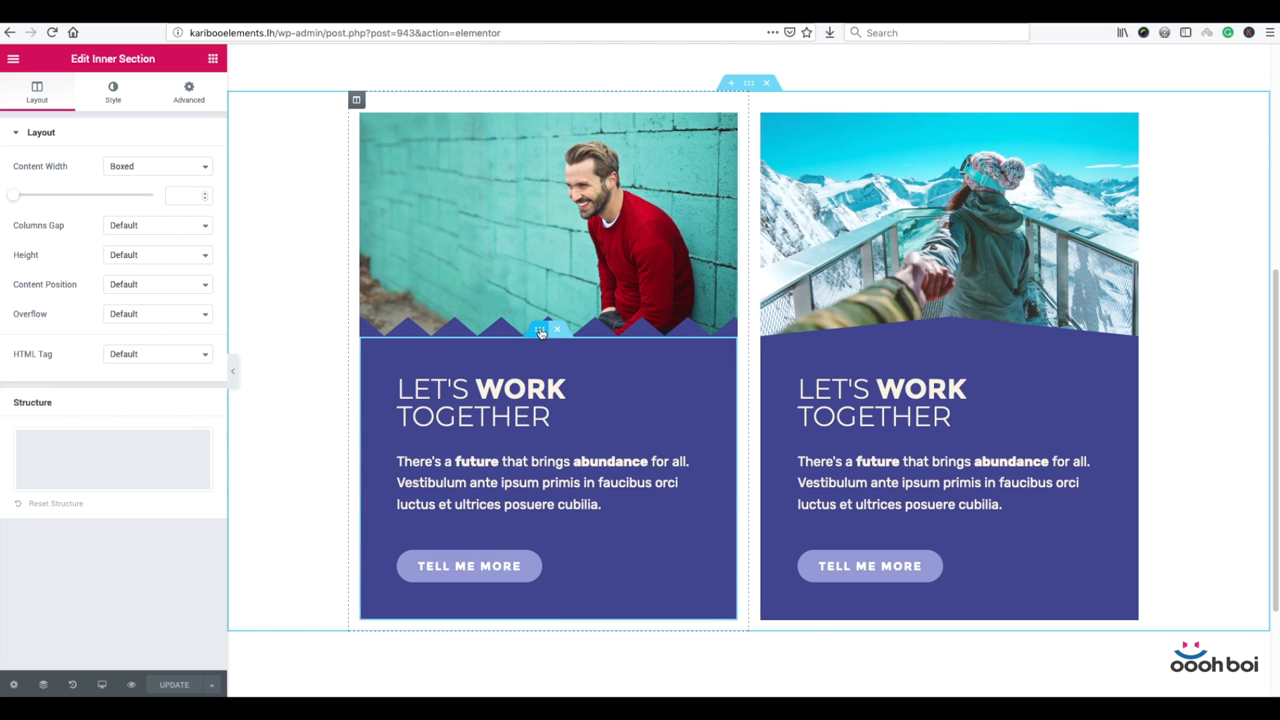
mouse_move(543, 331)
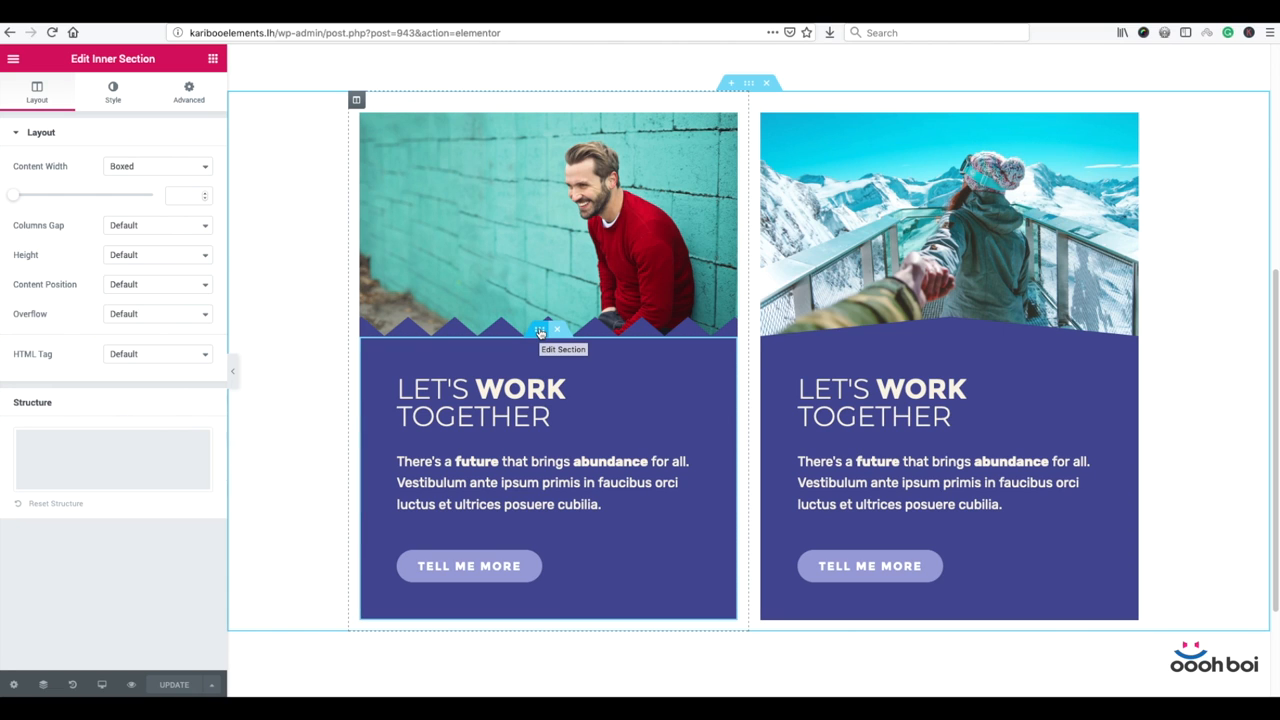
click(480, 400)
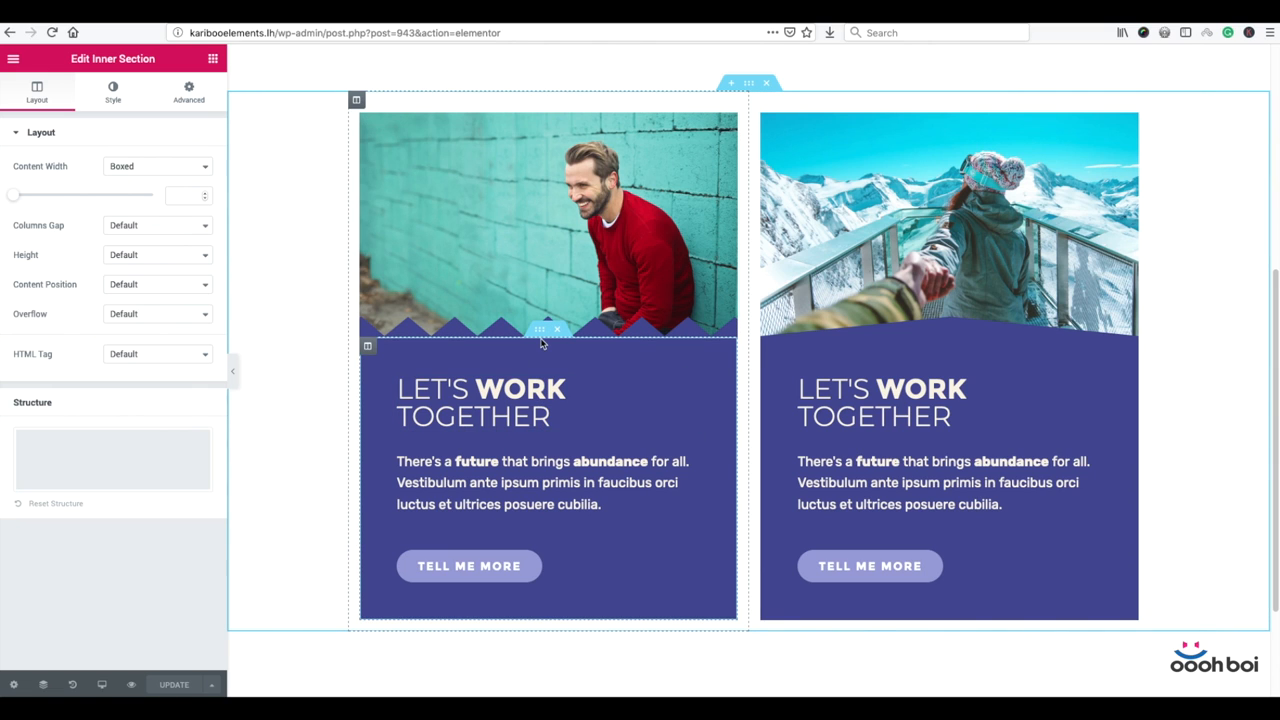
click(480, 402)
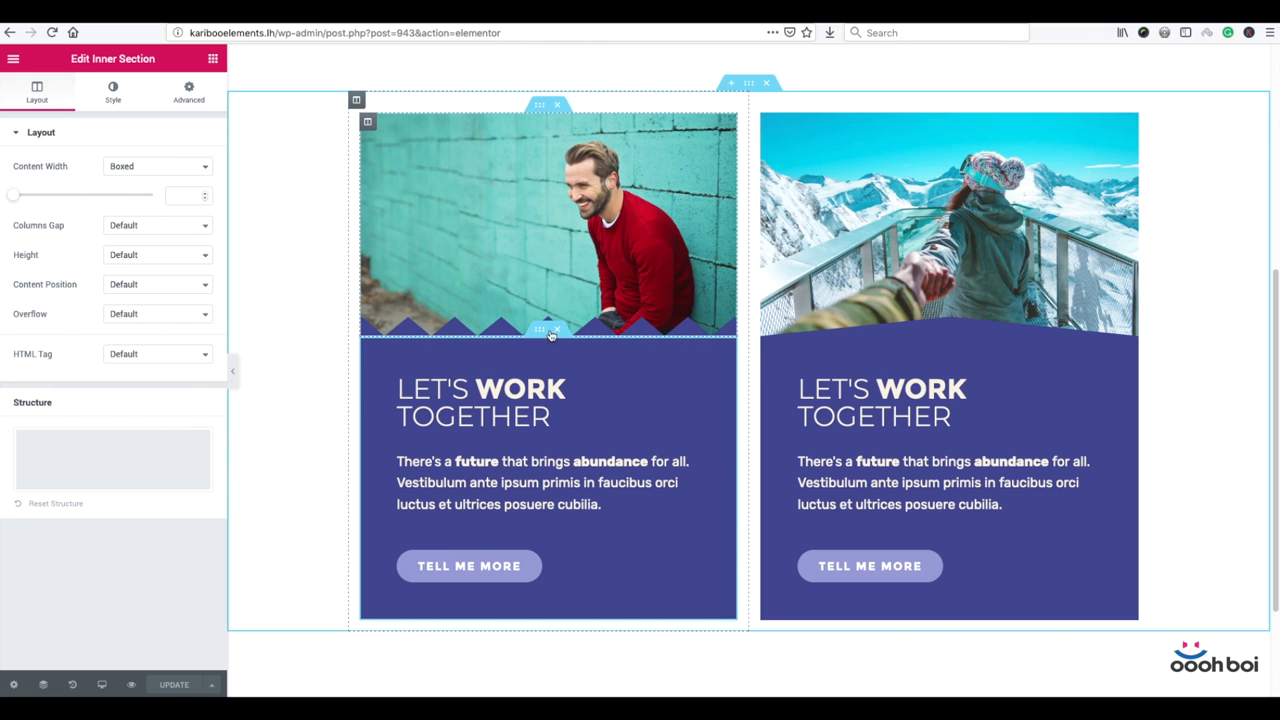
mouse_move(582, 240)
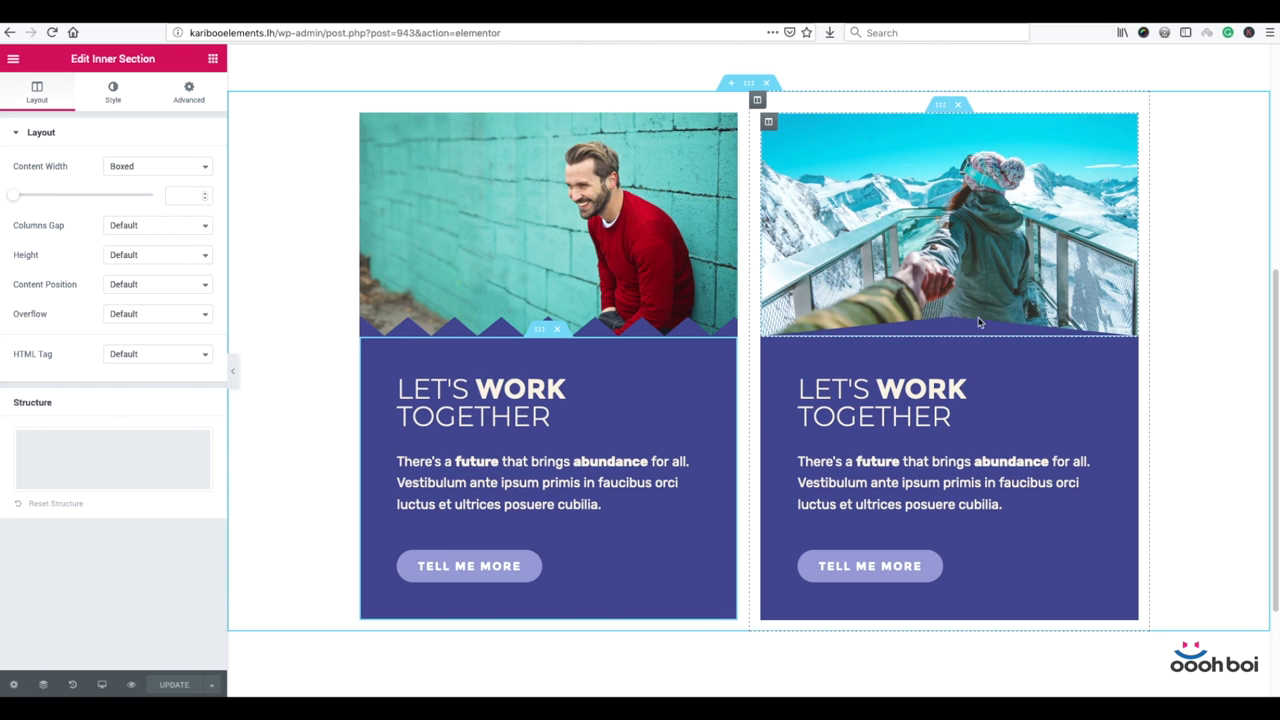
mouse_move(953, 270)
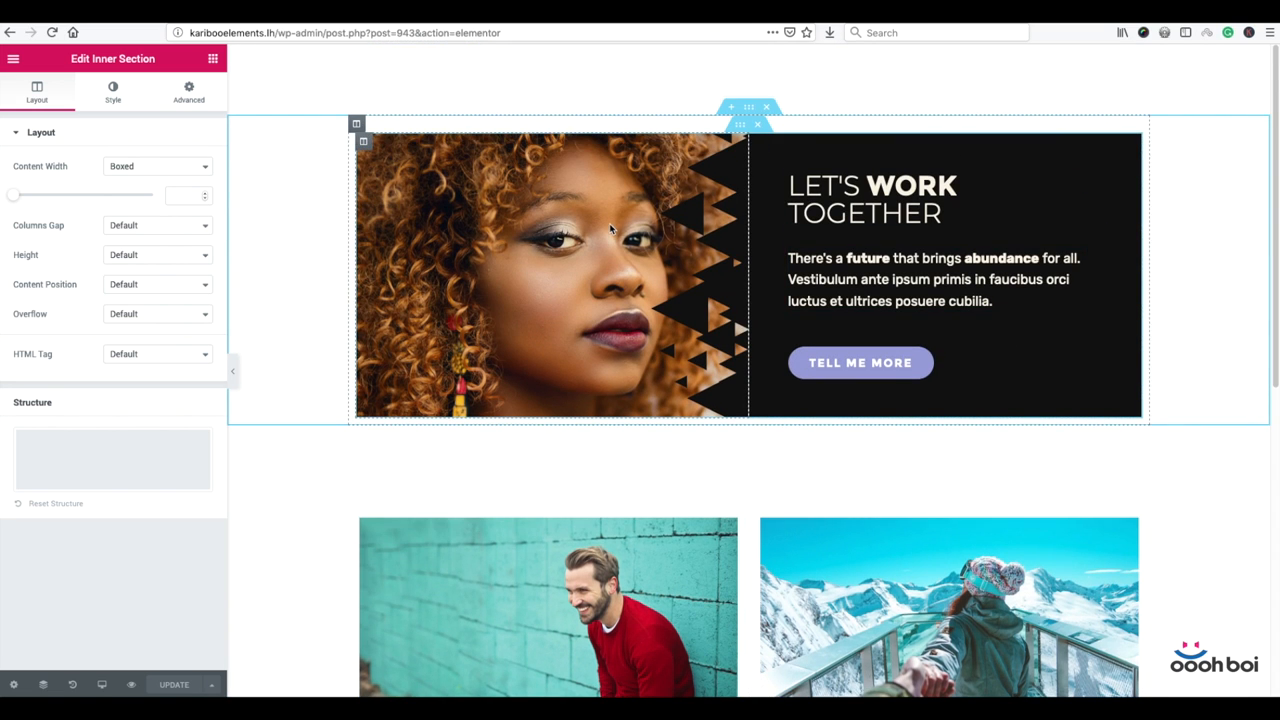
click(930, 279)
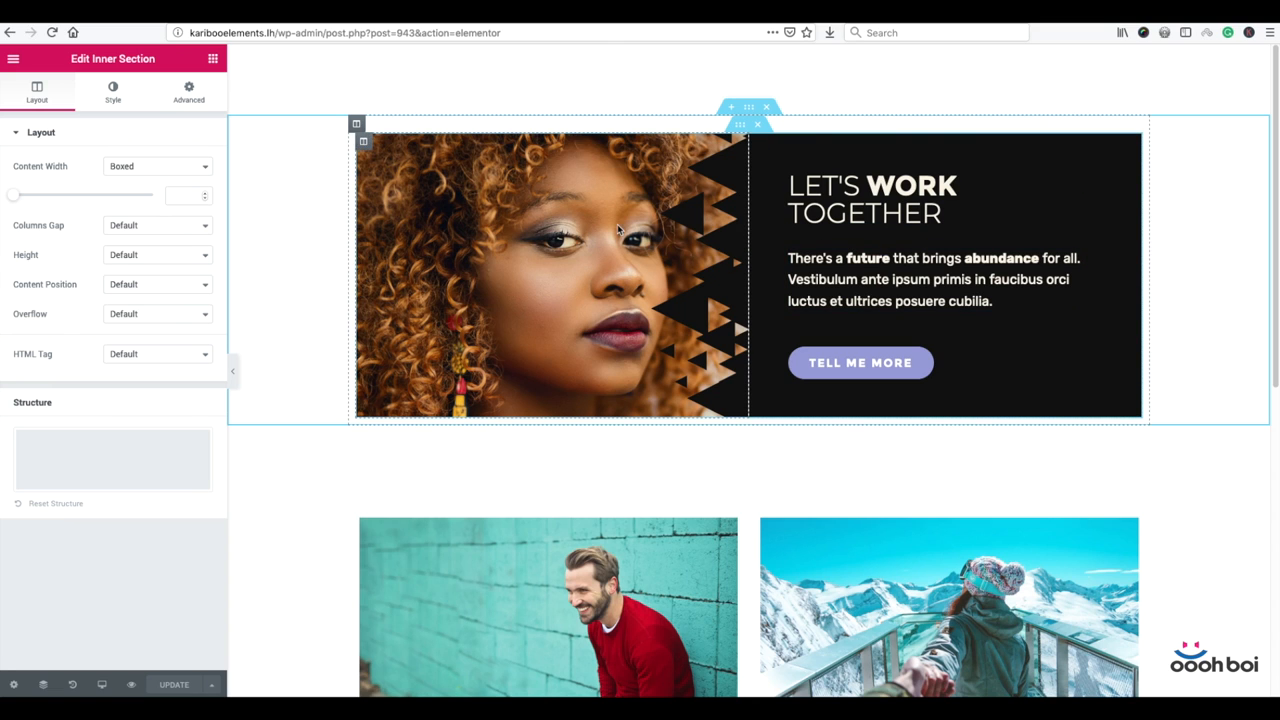
mouse_move(713, 252)
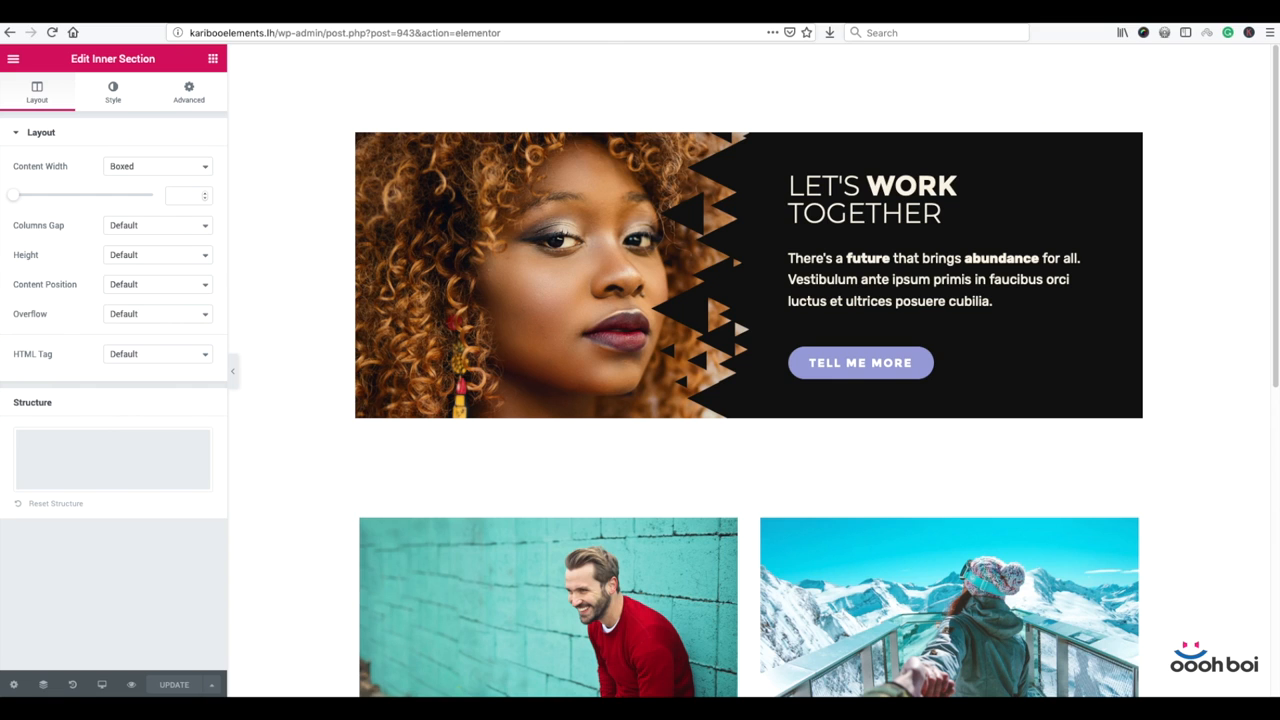
mouse_move(660, 224)
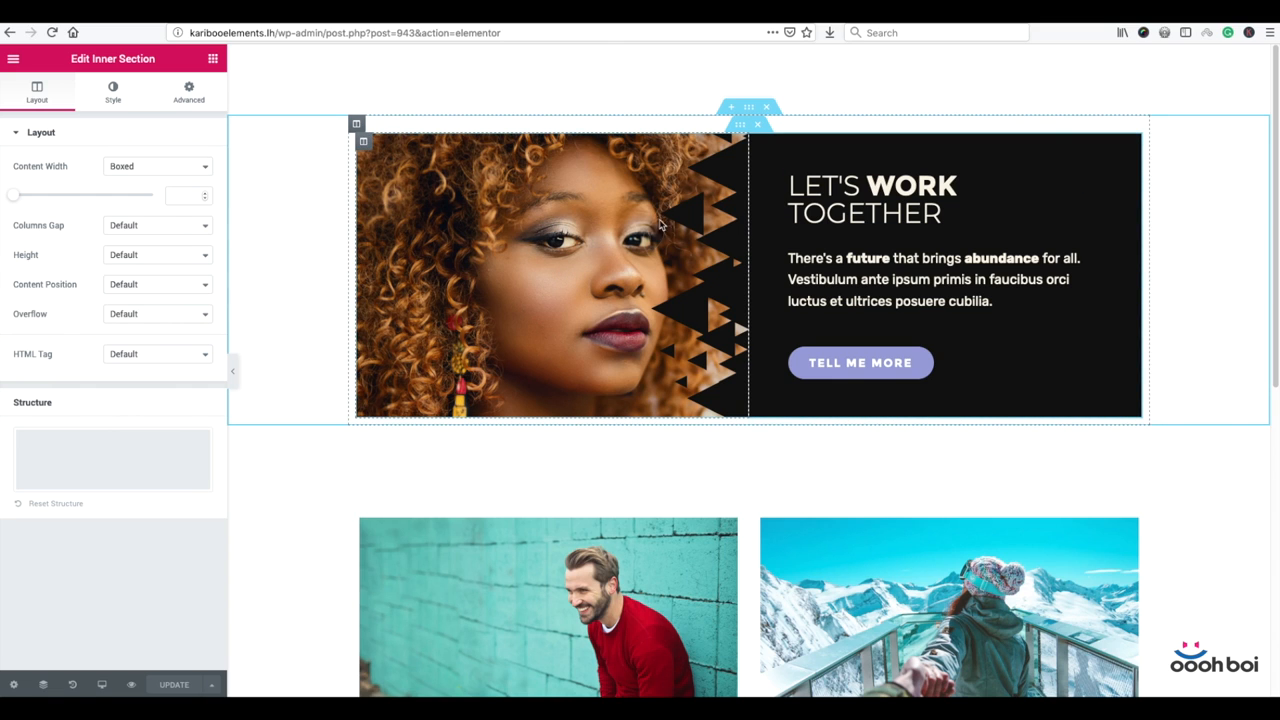
mouse_move(656, 240)
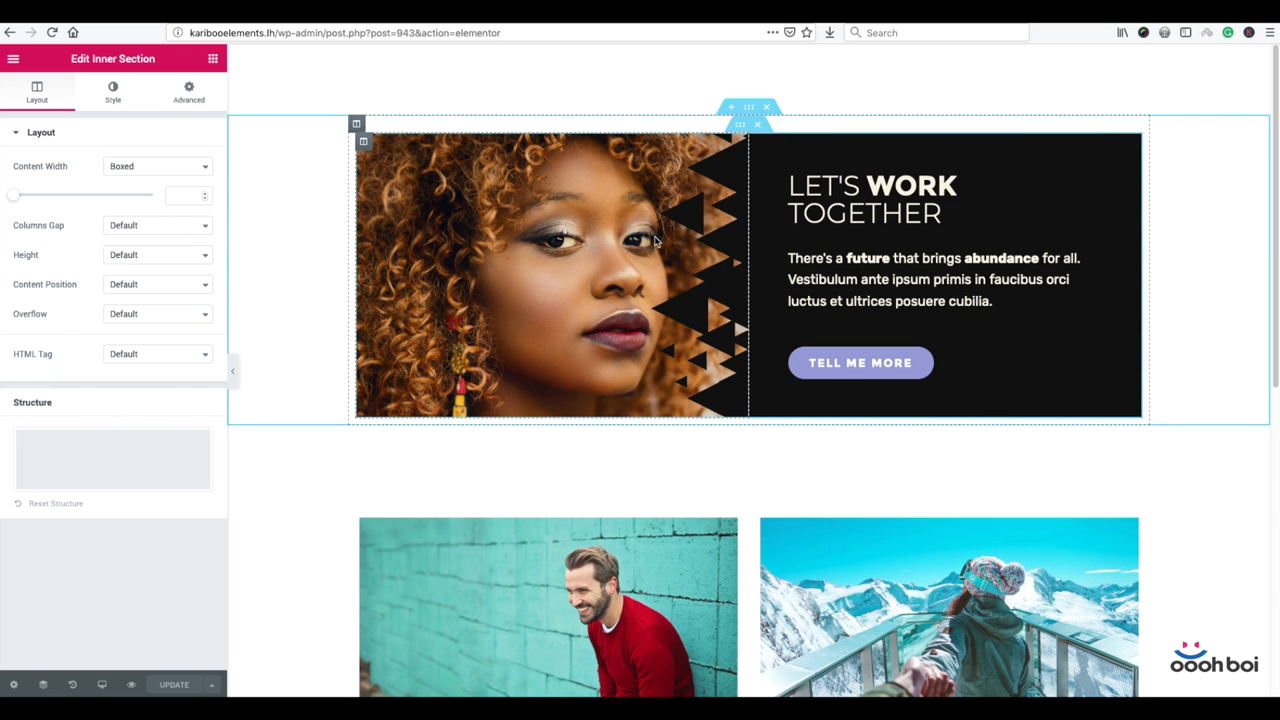
Preview the black triangle image box at tablet width, then at mobile width
click(104, 684)
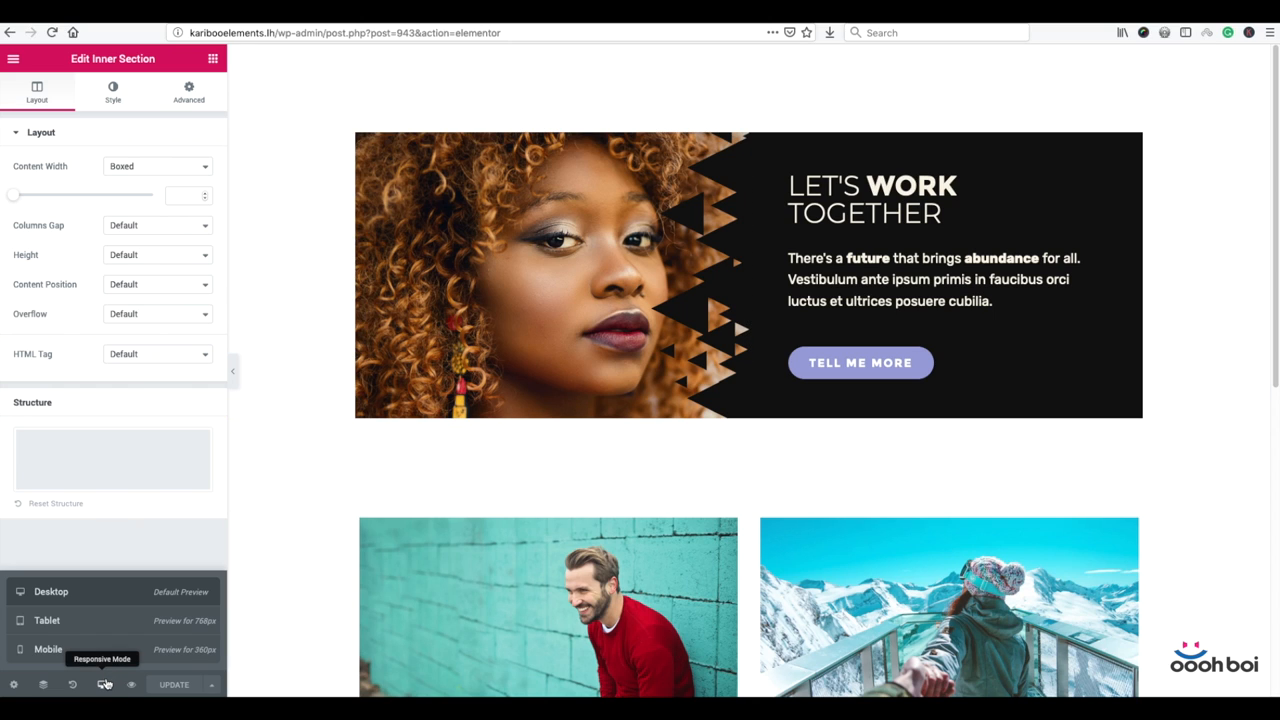
mouse_move(107, 628)
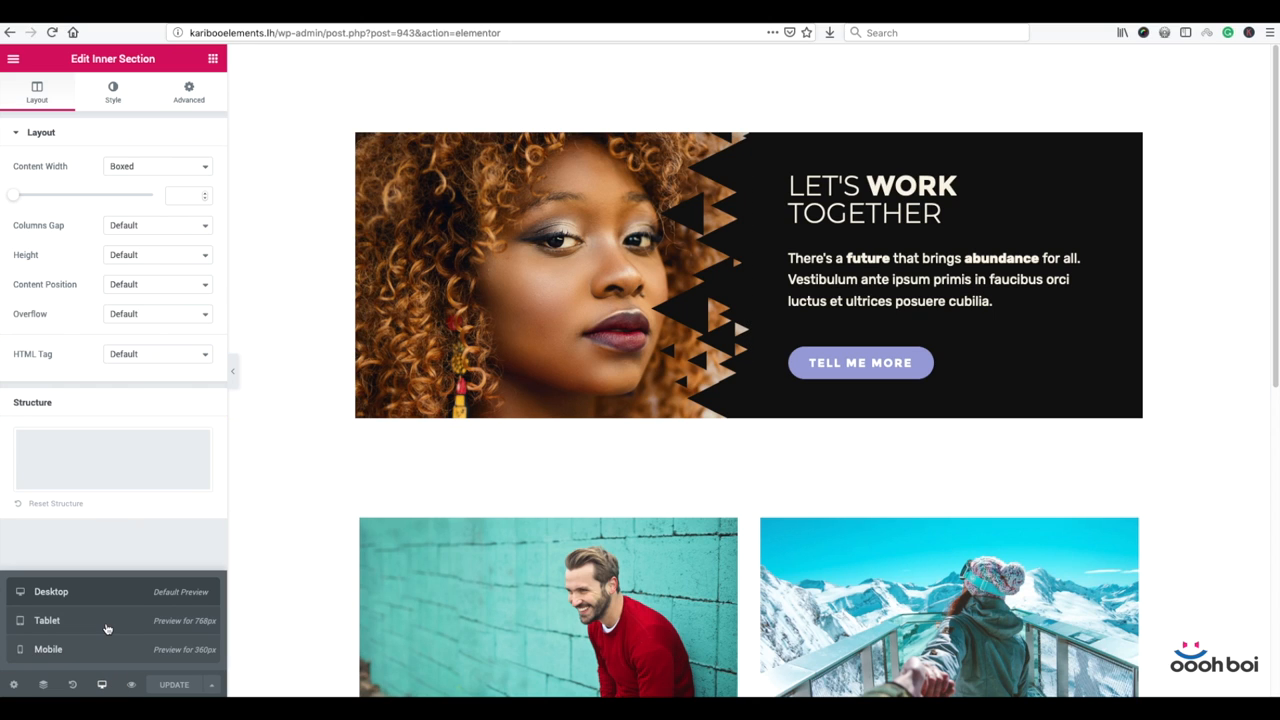
click(47, 620)
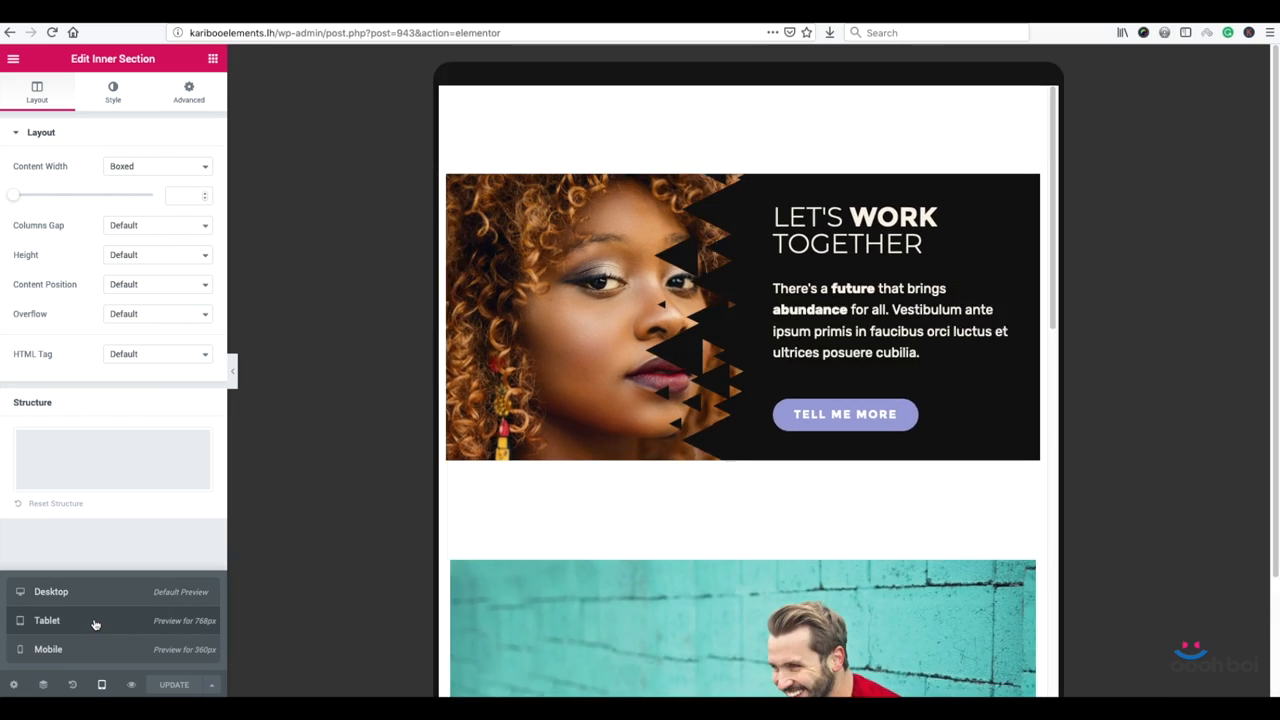
click(46, 620)
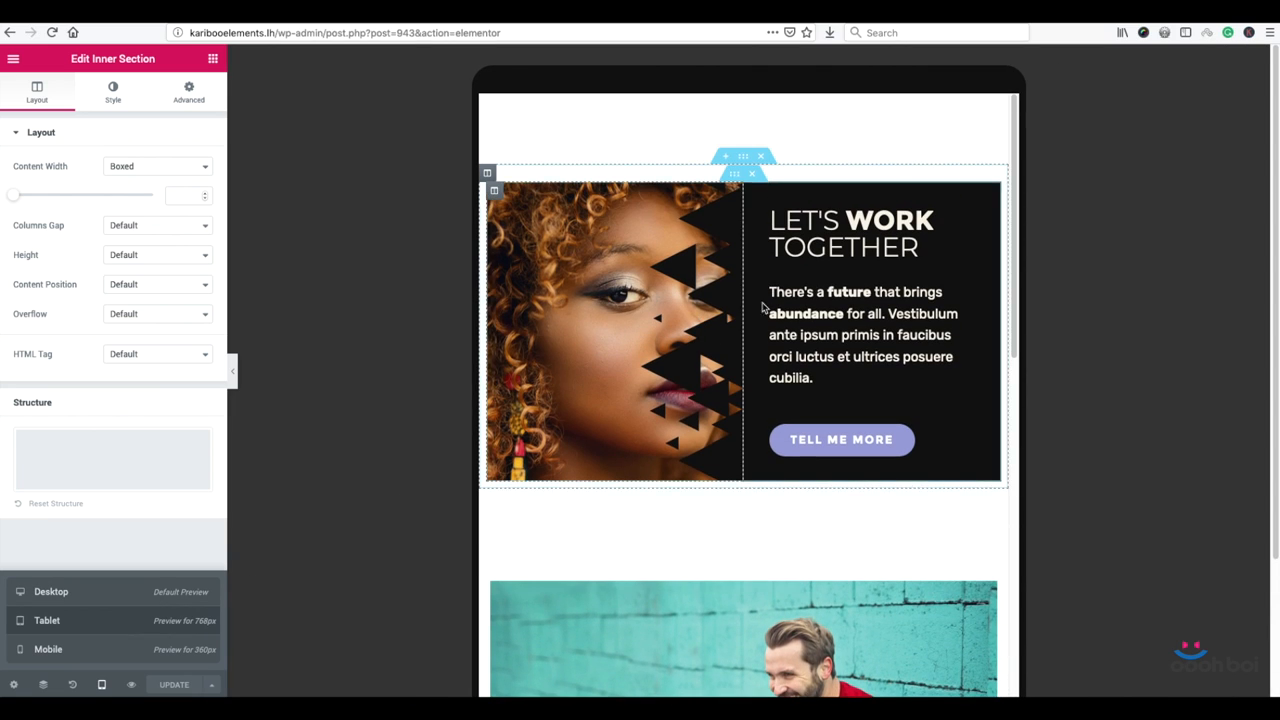
click(880, 334)
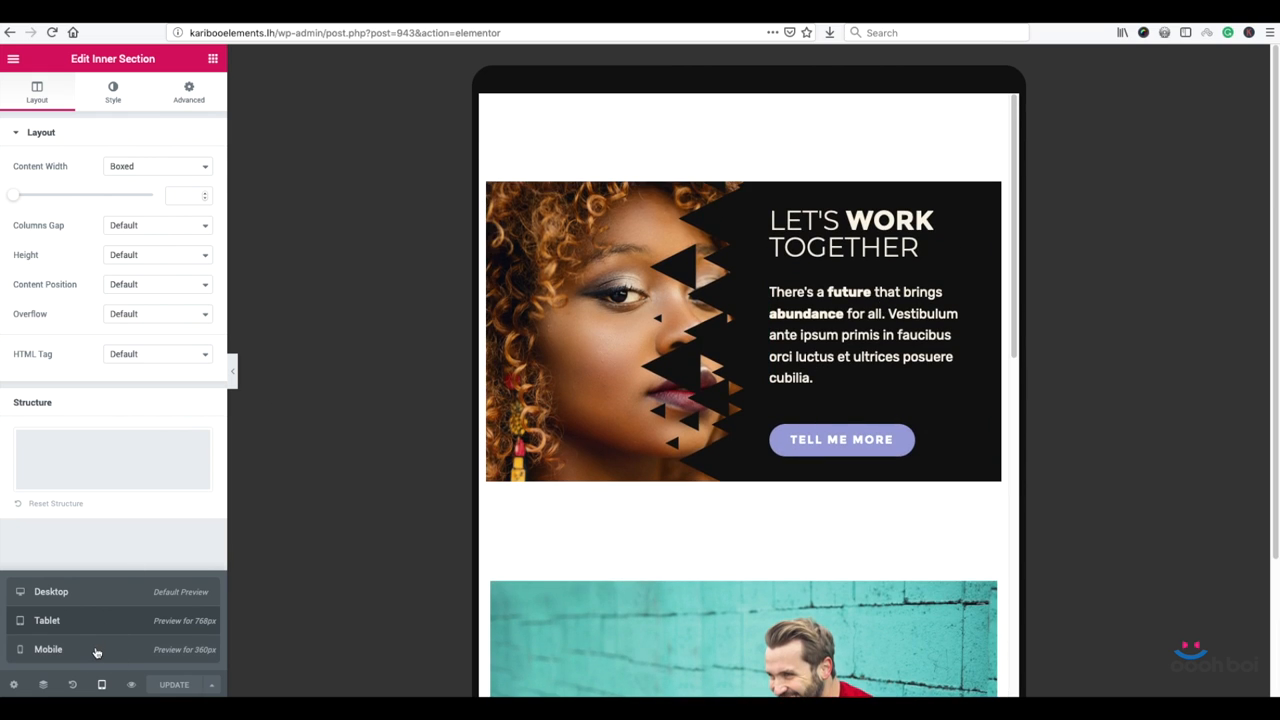
click(48, 649)
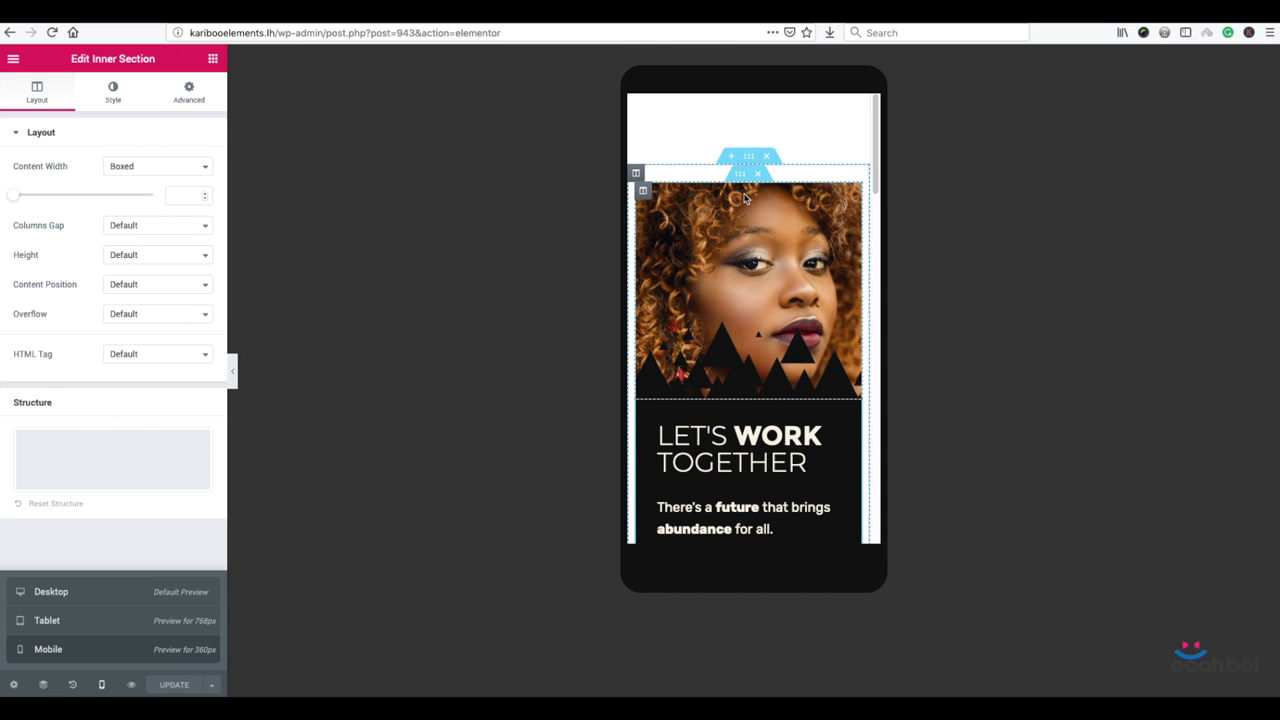
scroll(down, 3)
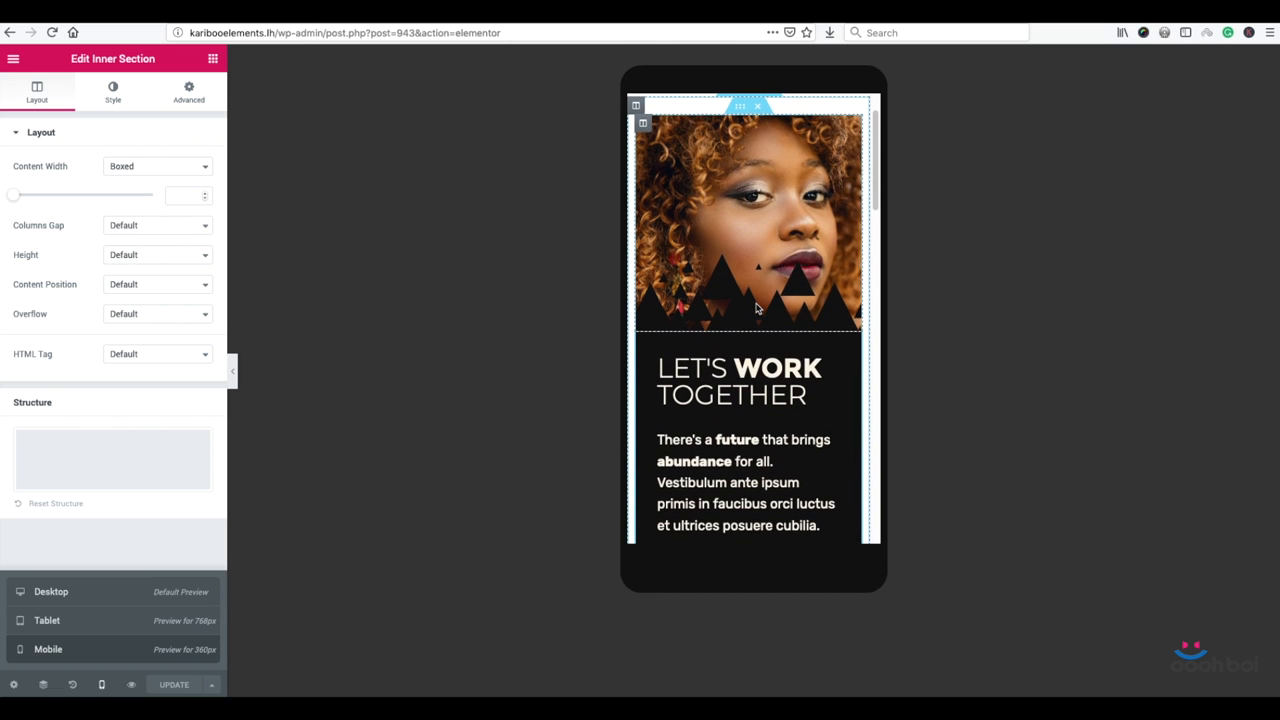
mouse_move(836, 262)
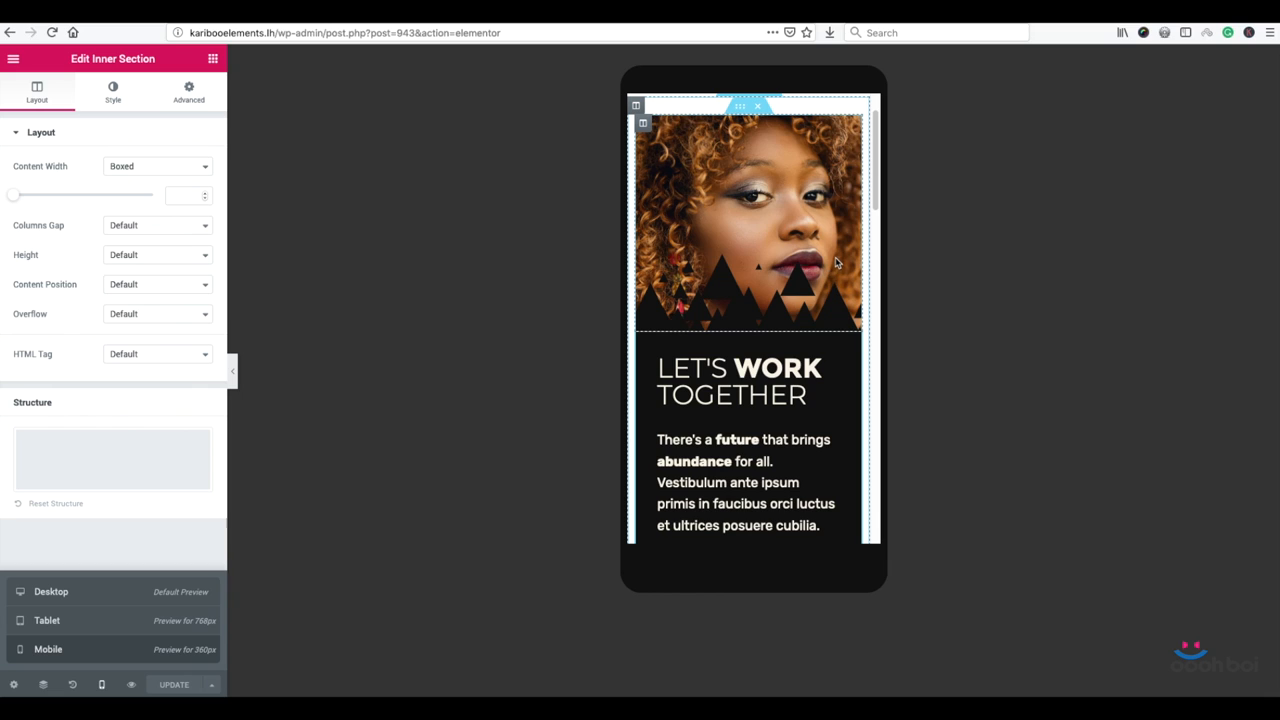
mouse_move(777, 267)
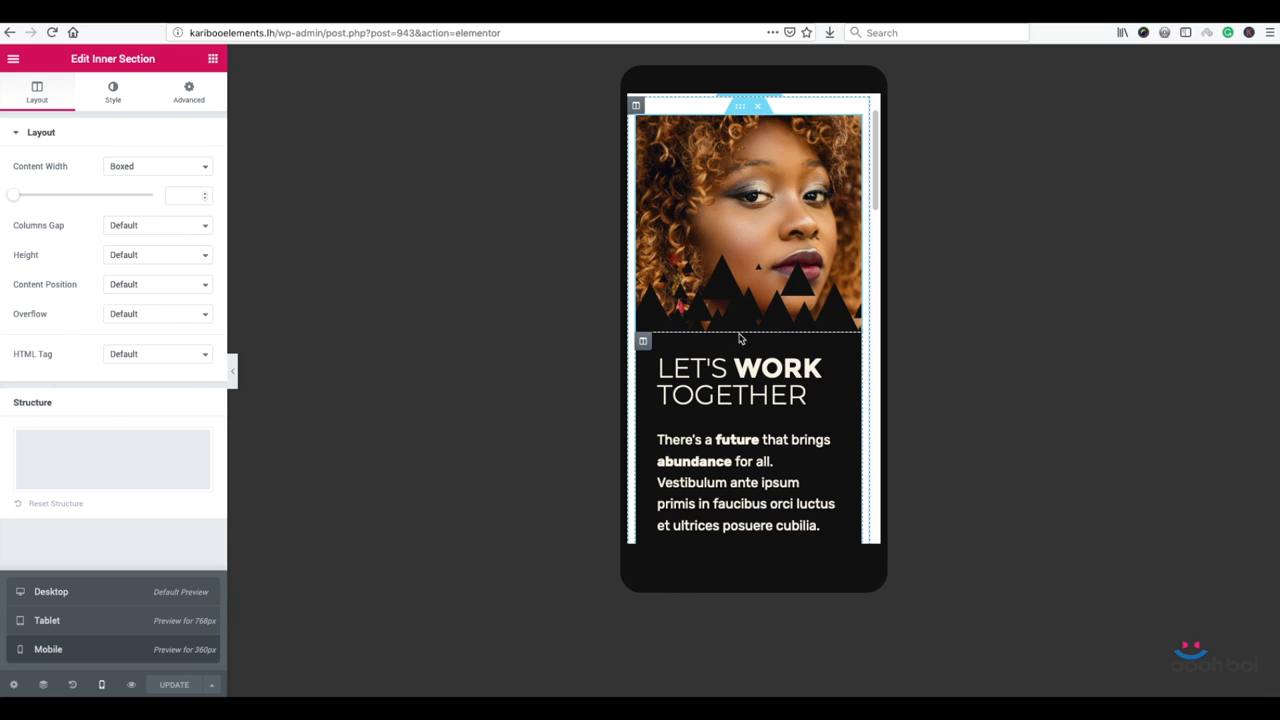
Switch the preview back to desktop width
click(745, 380)
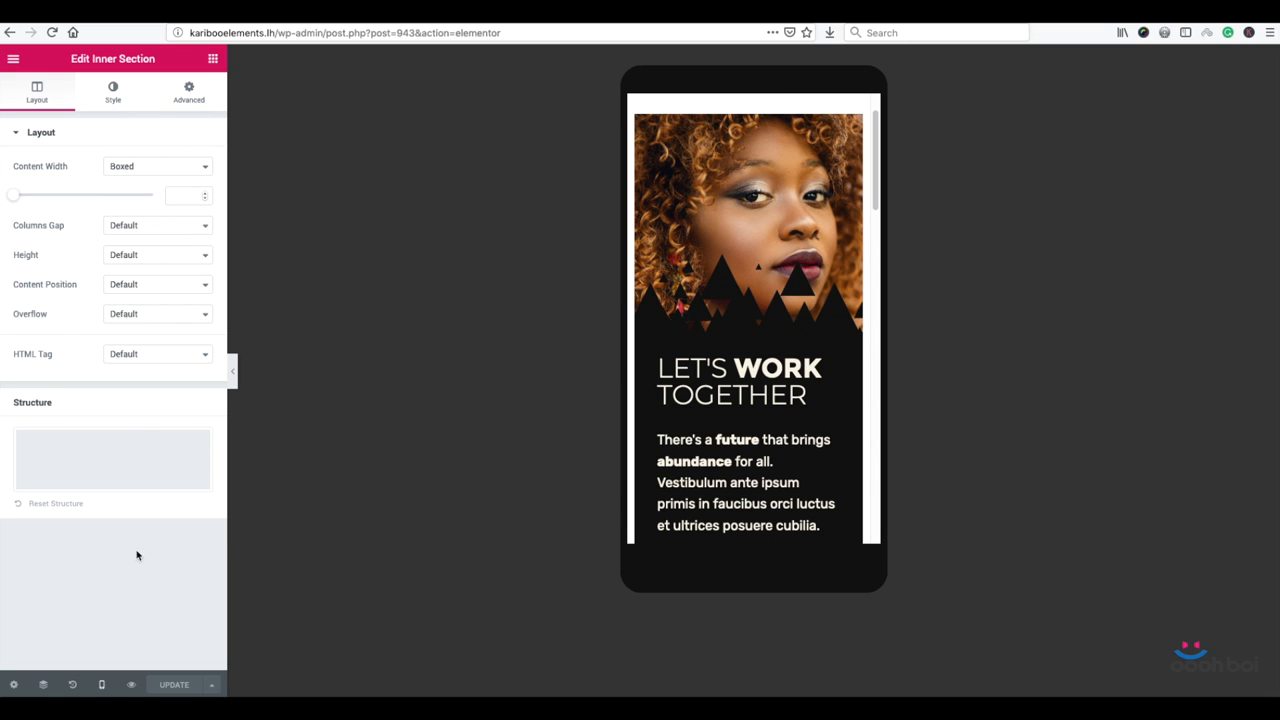
click(101, 684)
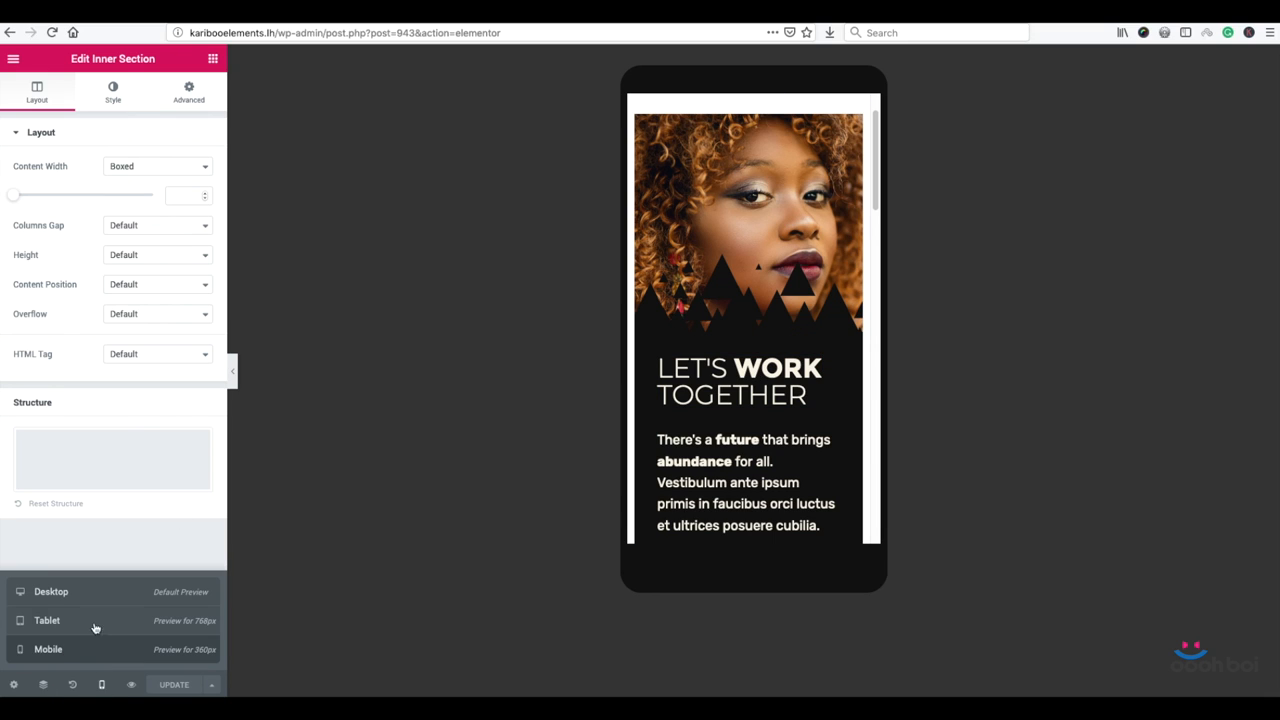
click(50, 591)
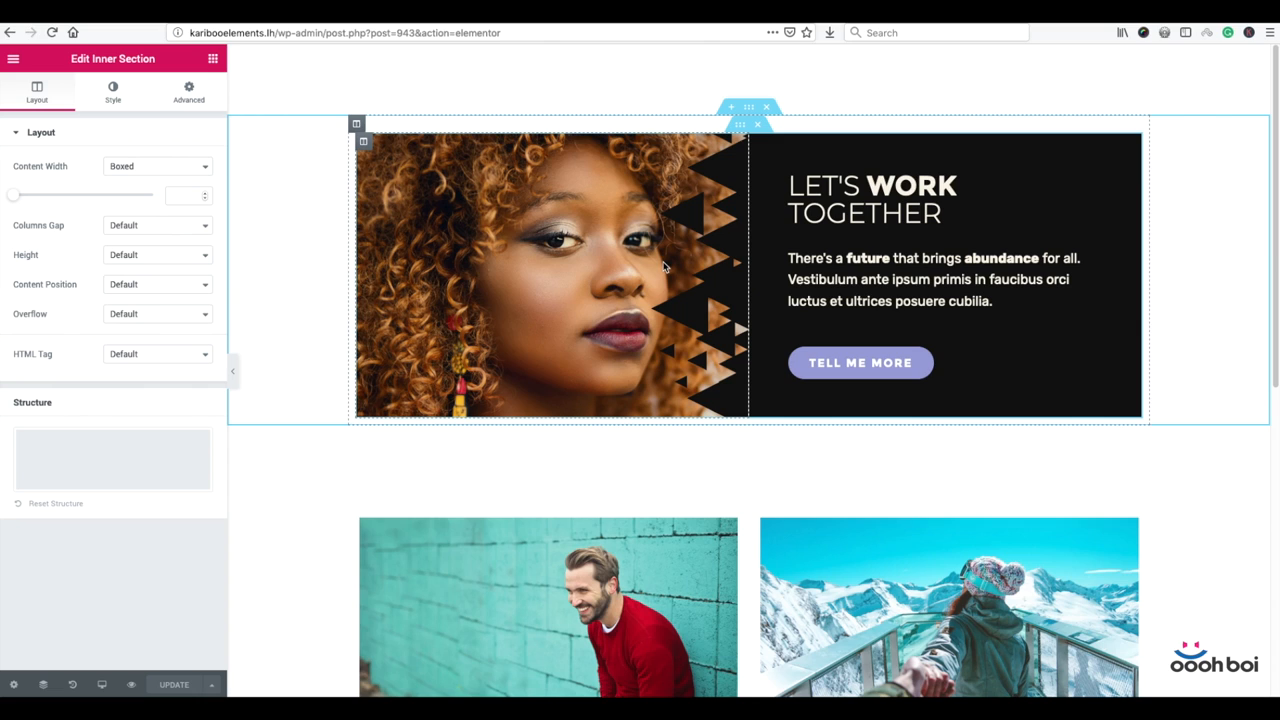
mouse_move(567, 170)
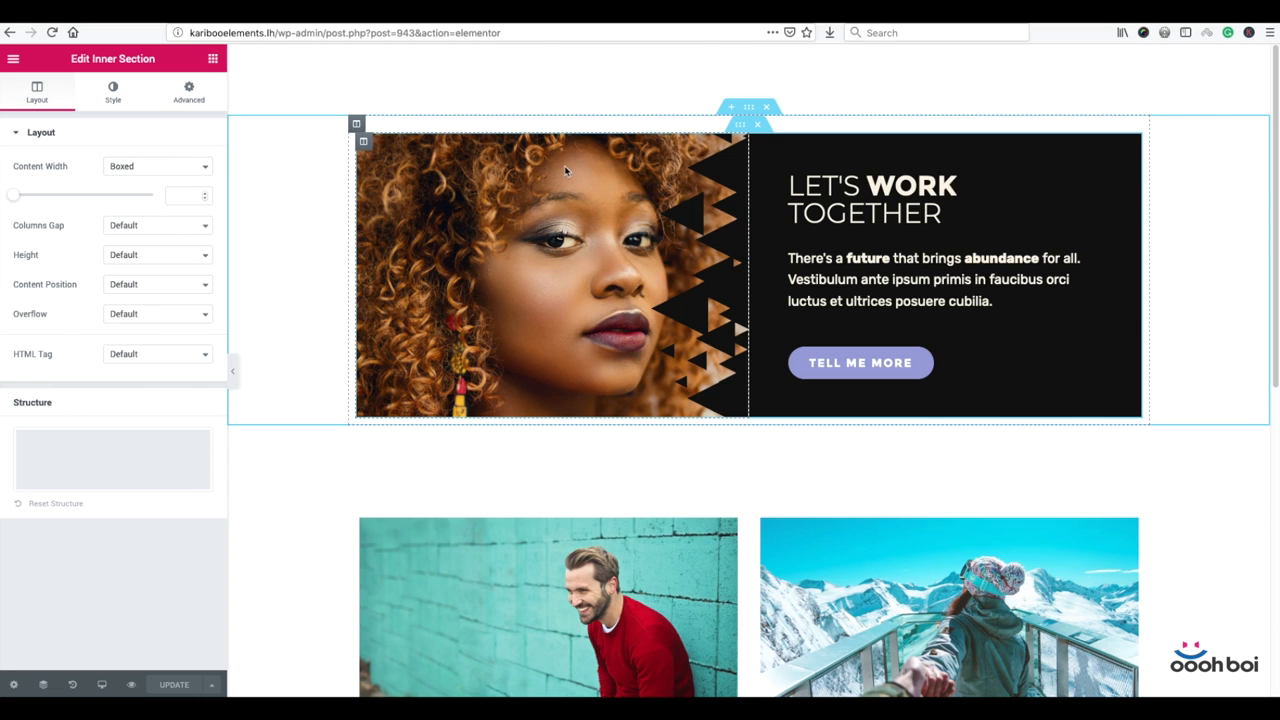
mouse_move(430, 330)
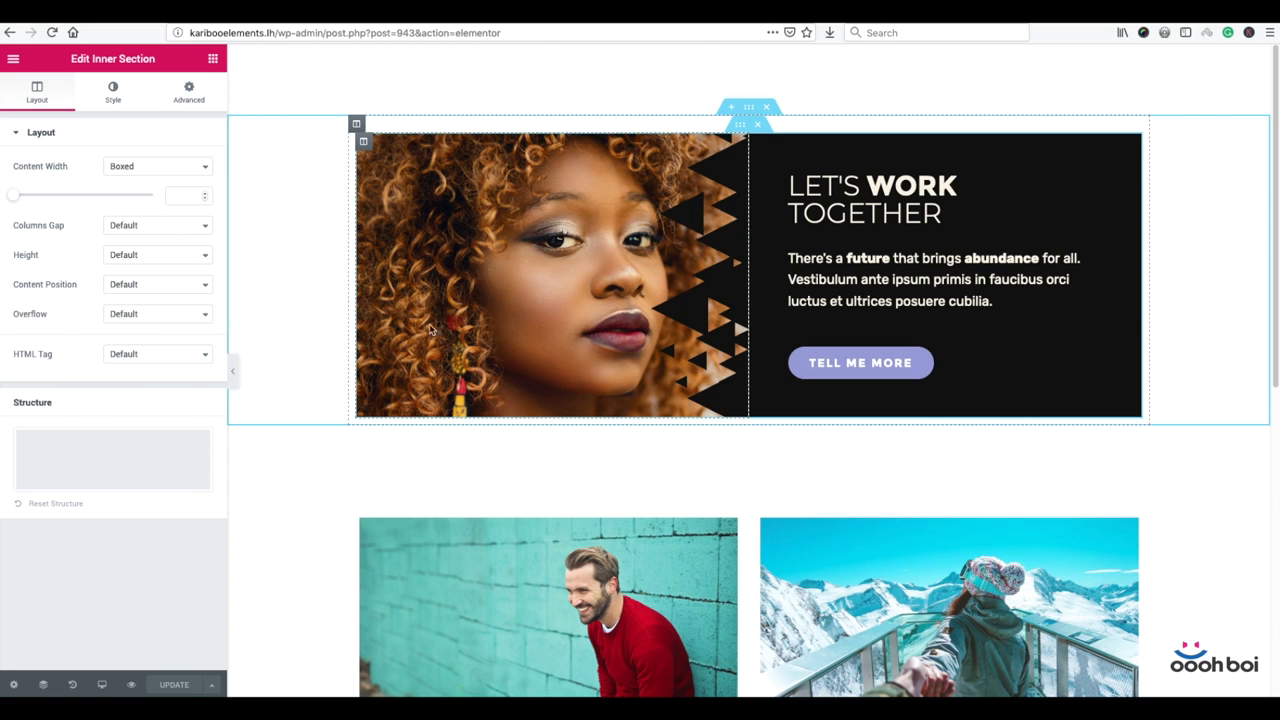
mouse_move(630, 243)
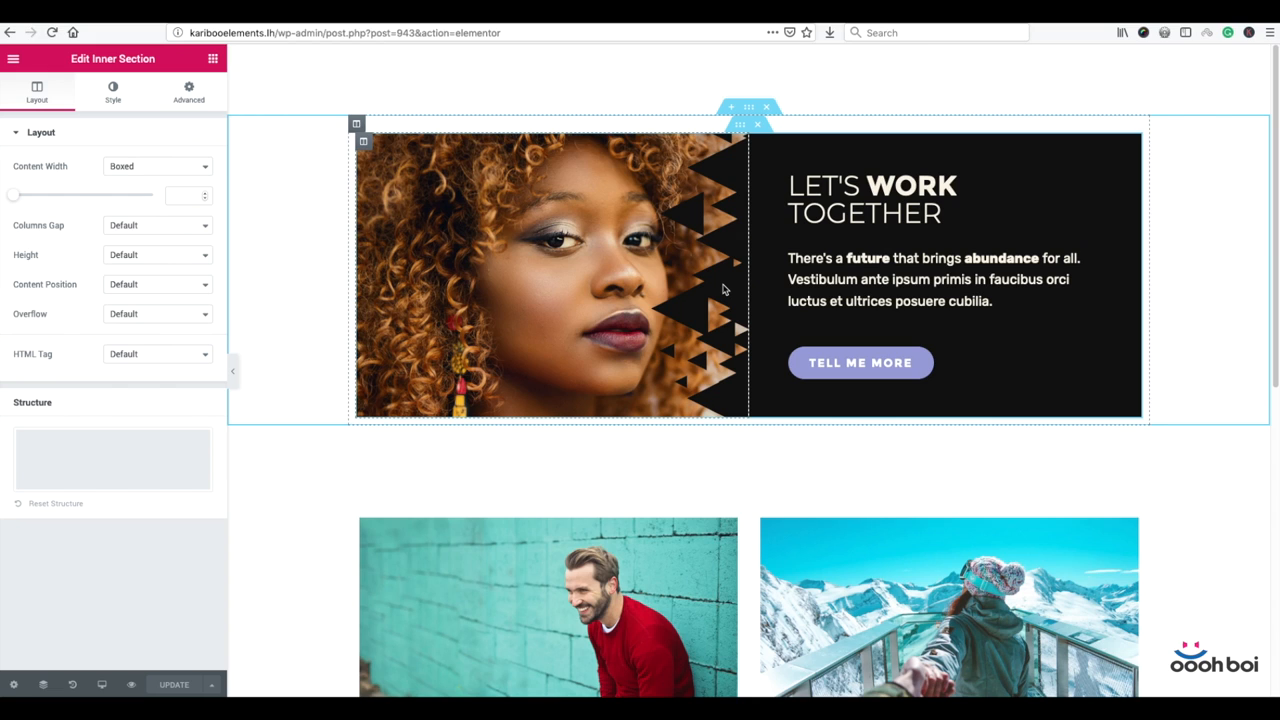
mouse_move(705, 343)
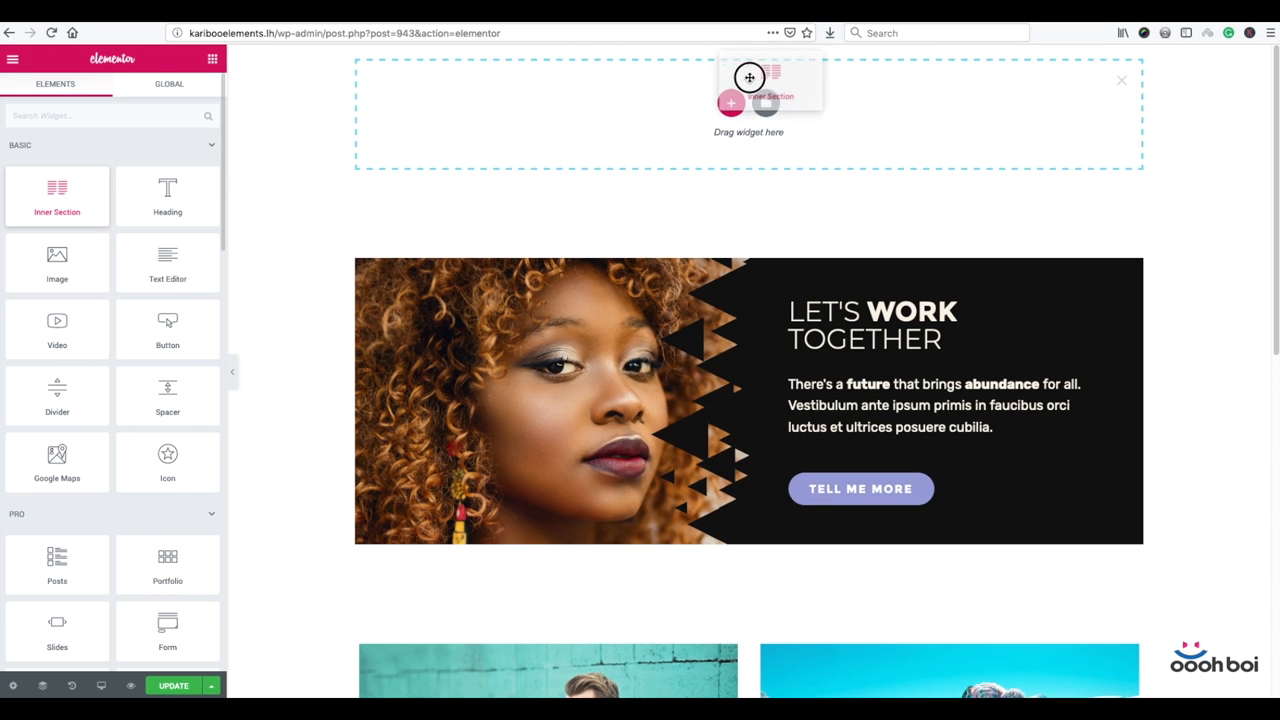
Place an Inner Section widget into a new section at the top of the page
click(748, 78)
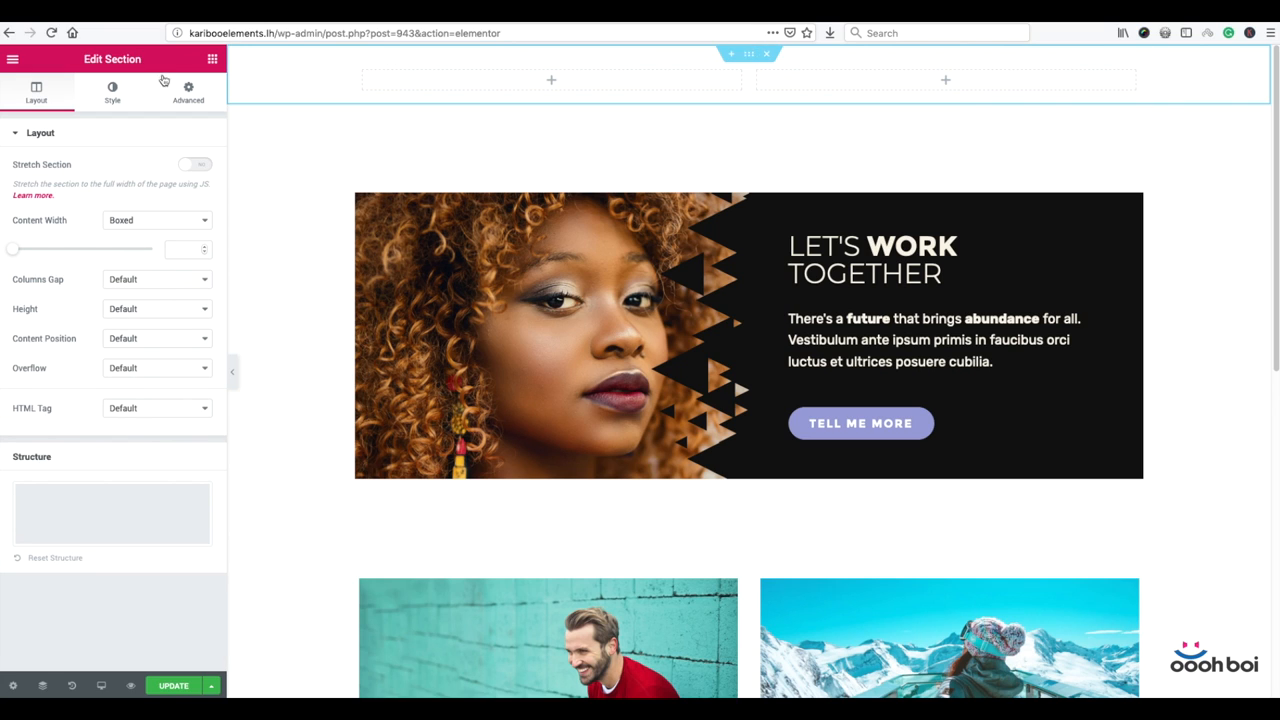
Set the new section's top and bottom margin to 100 px in Advanced settings
click(188, 92)
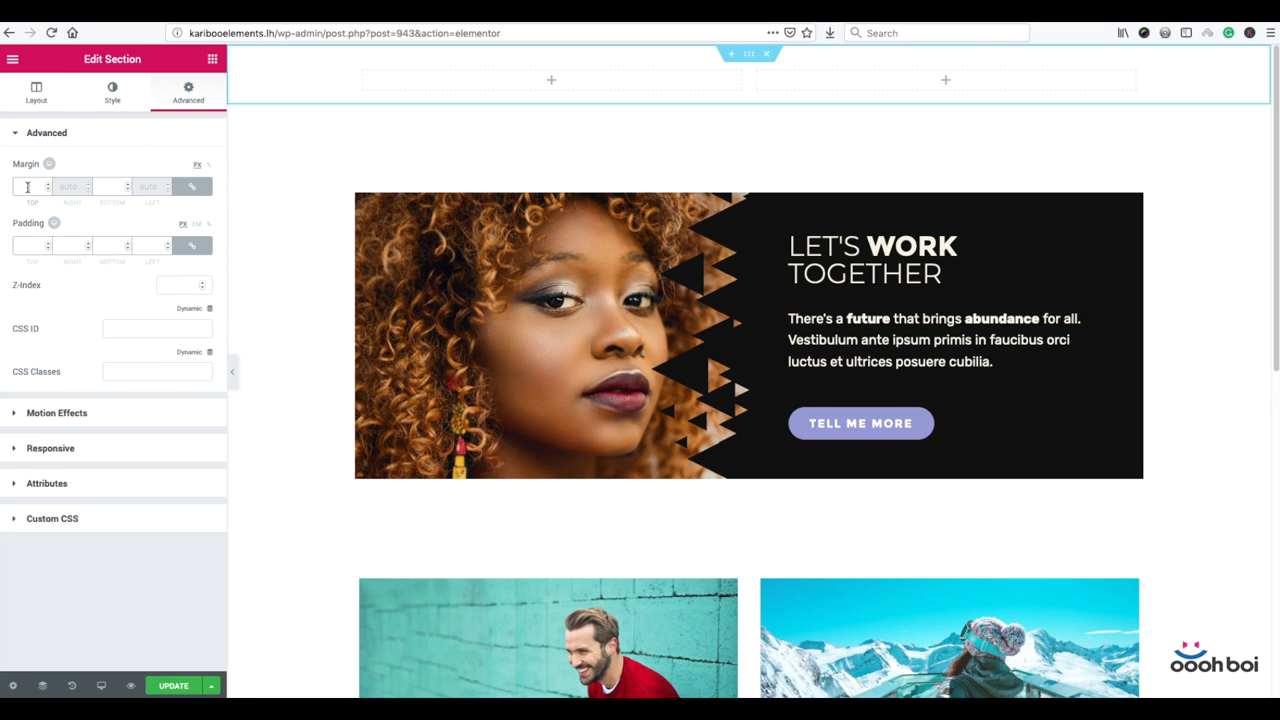
text(100)
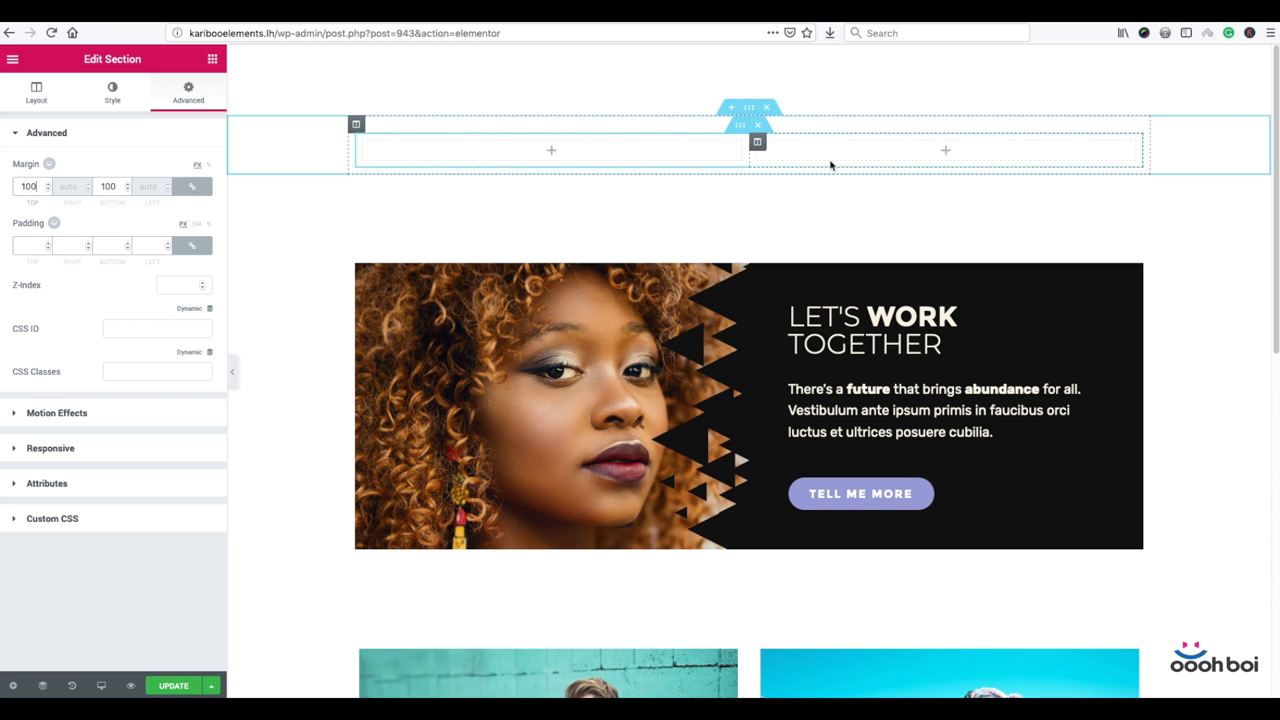
mouse_move(840, 172)
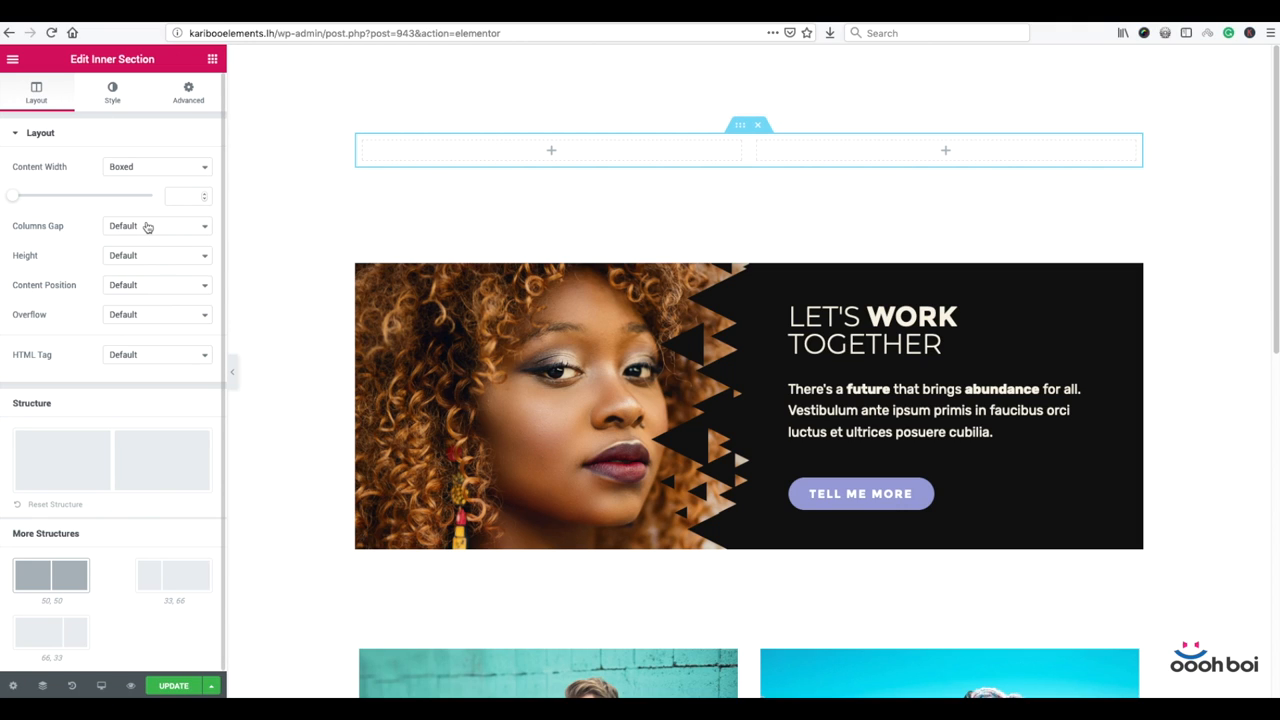
Set the inner section's Columns Gap to No Gap
click(157, 225)
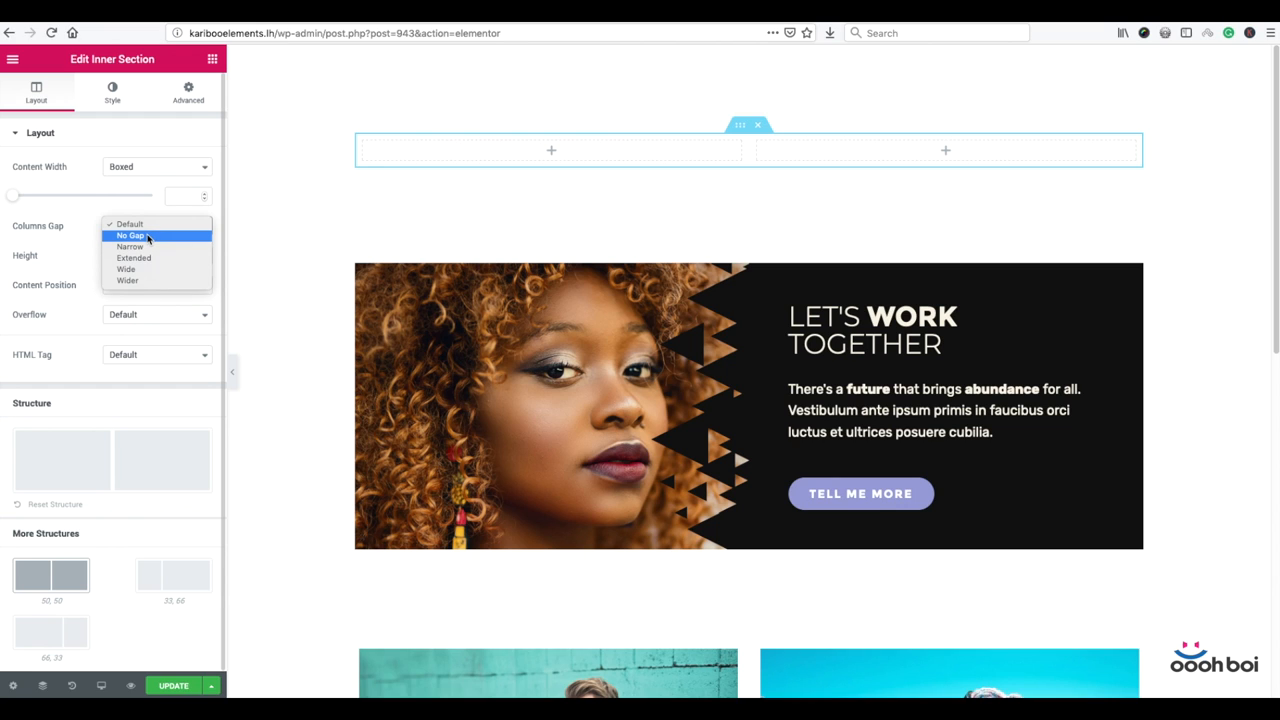
click(132, 235)
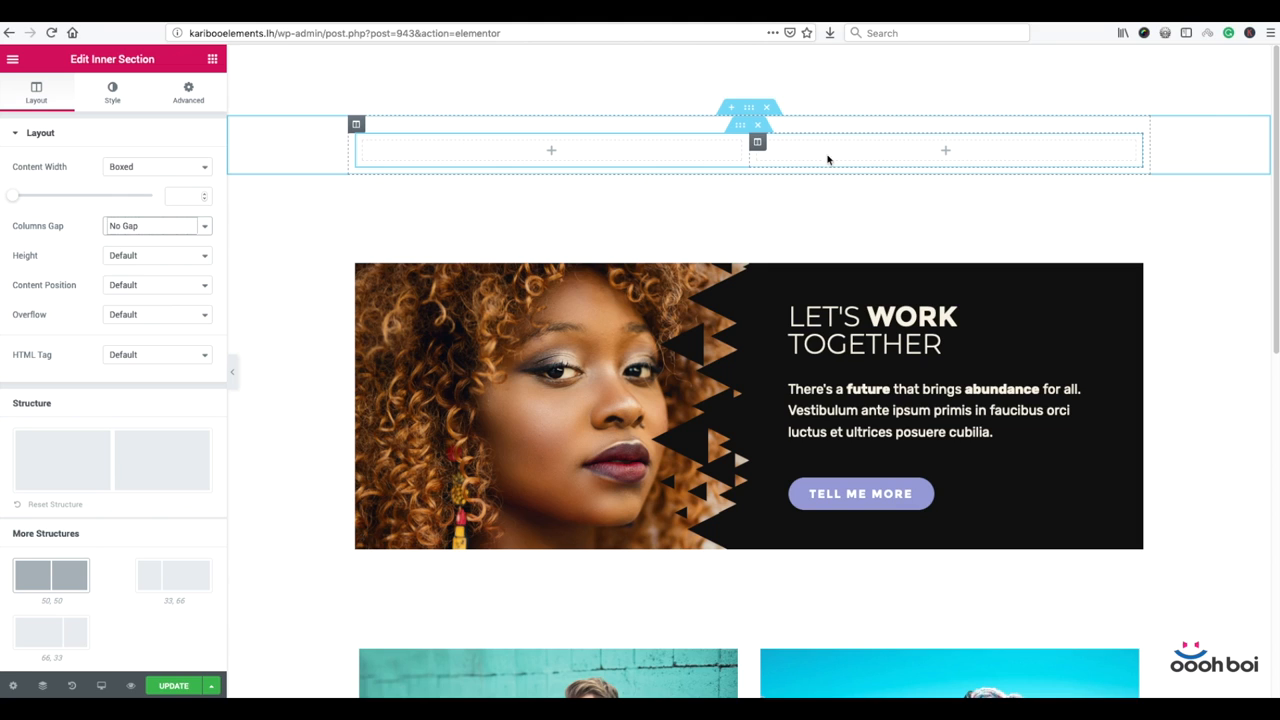
mouse_move(954, 172)
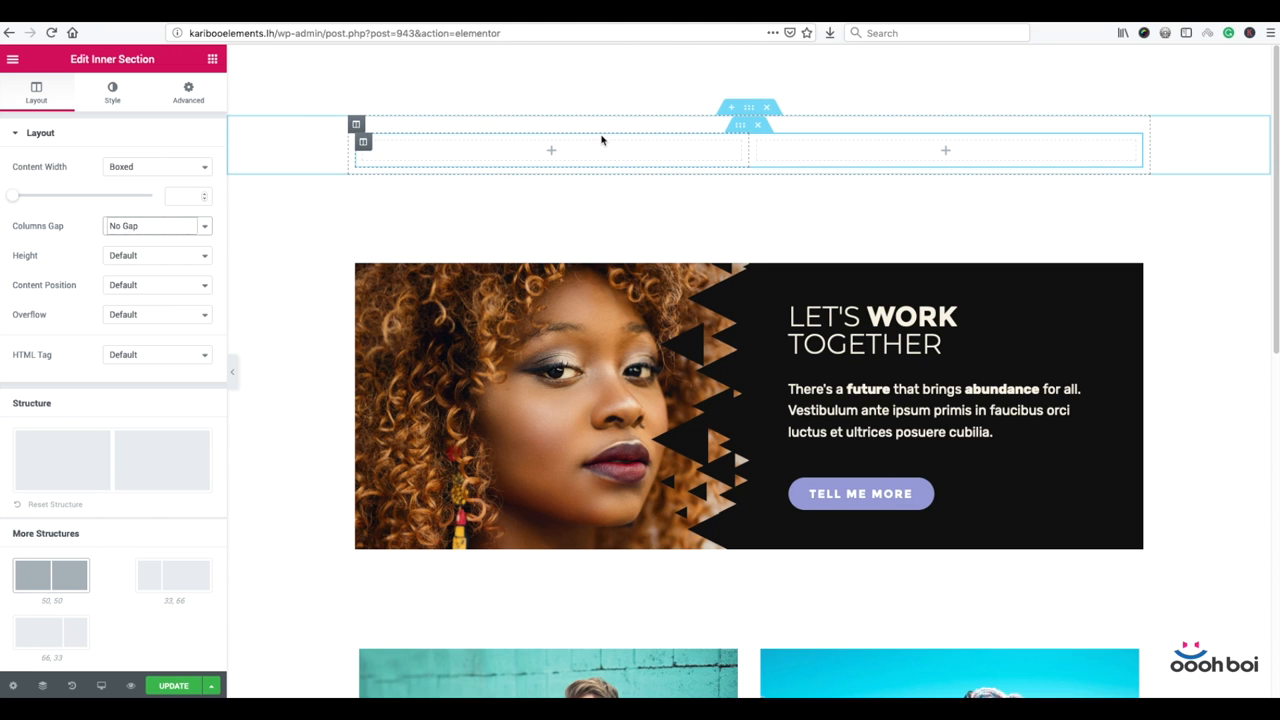
mouse_move(522, 165)
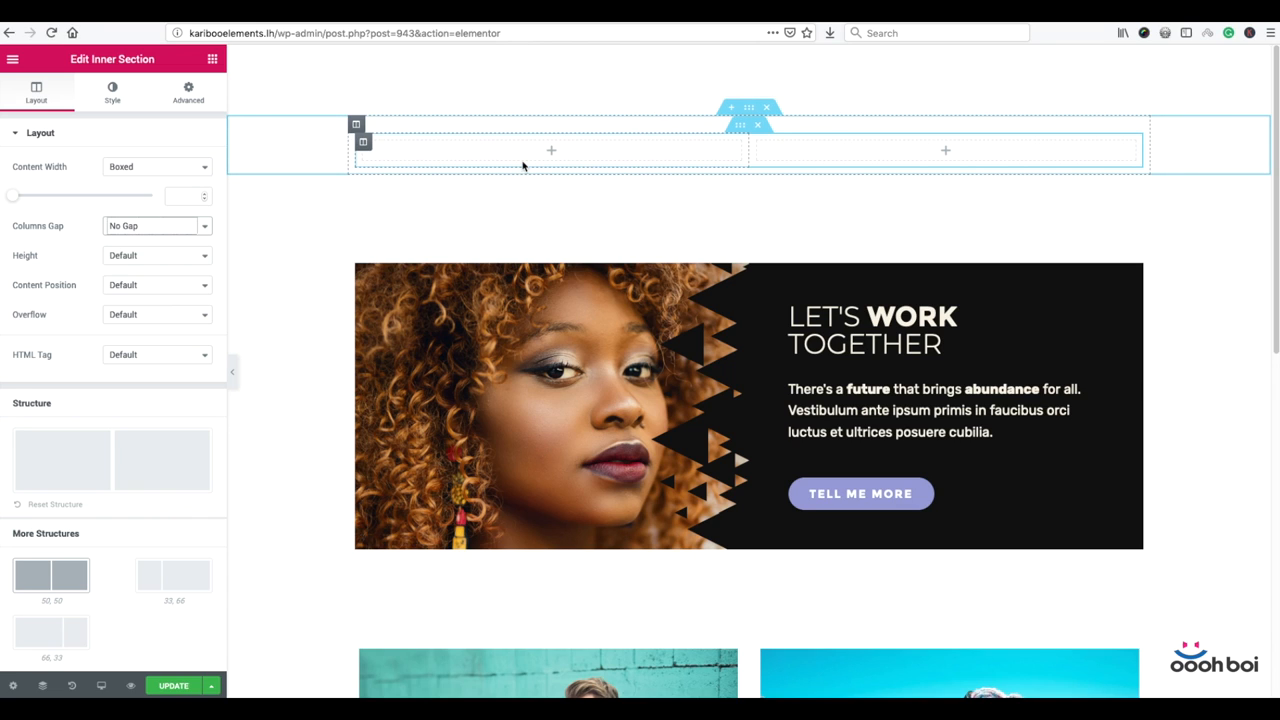
mouse_move(490, 163)
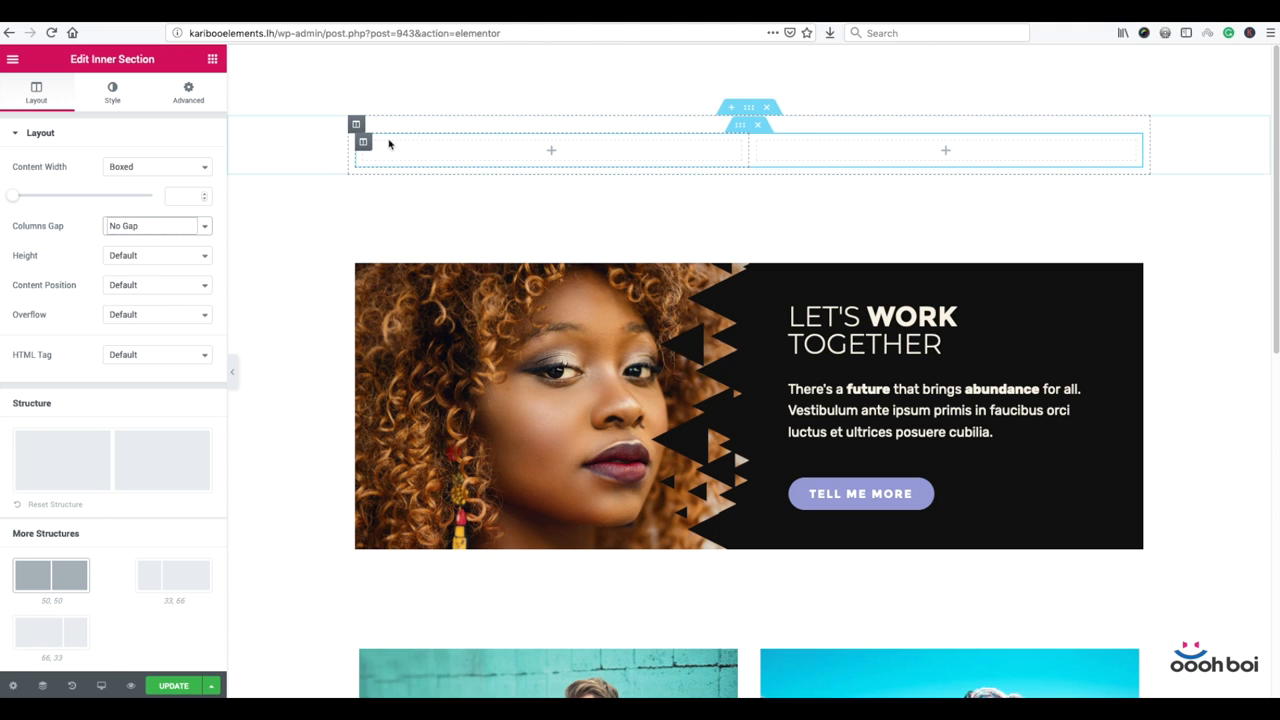
Give the left column a Classic background using the seated woman photo from the Media Library
click(363, 141)
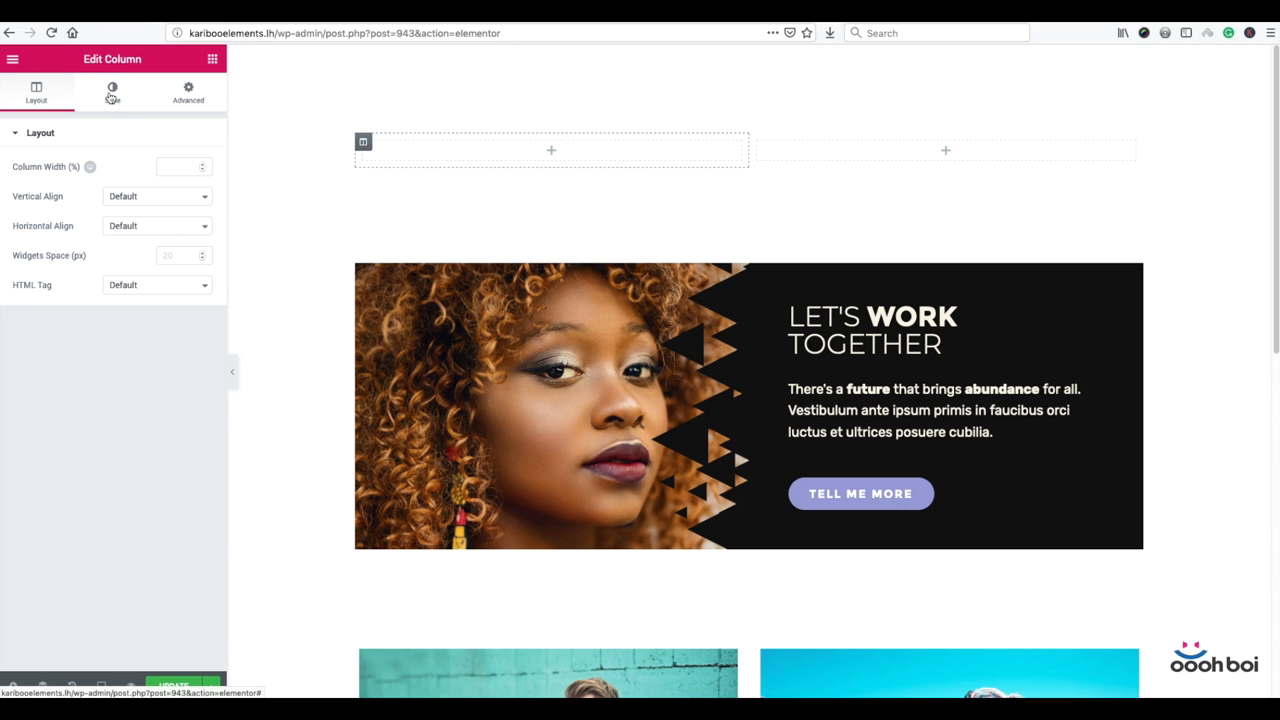
click(112, 92)
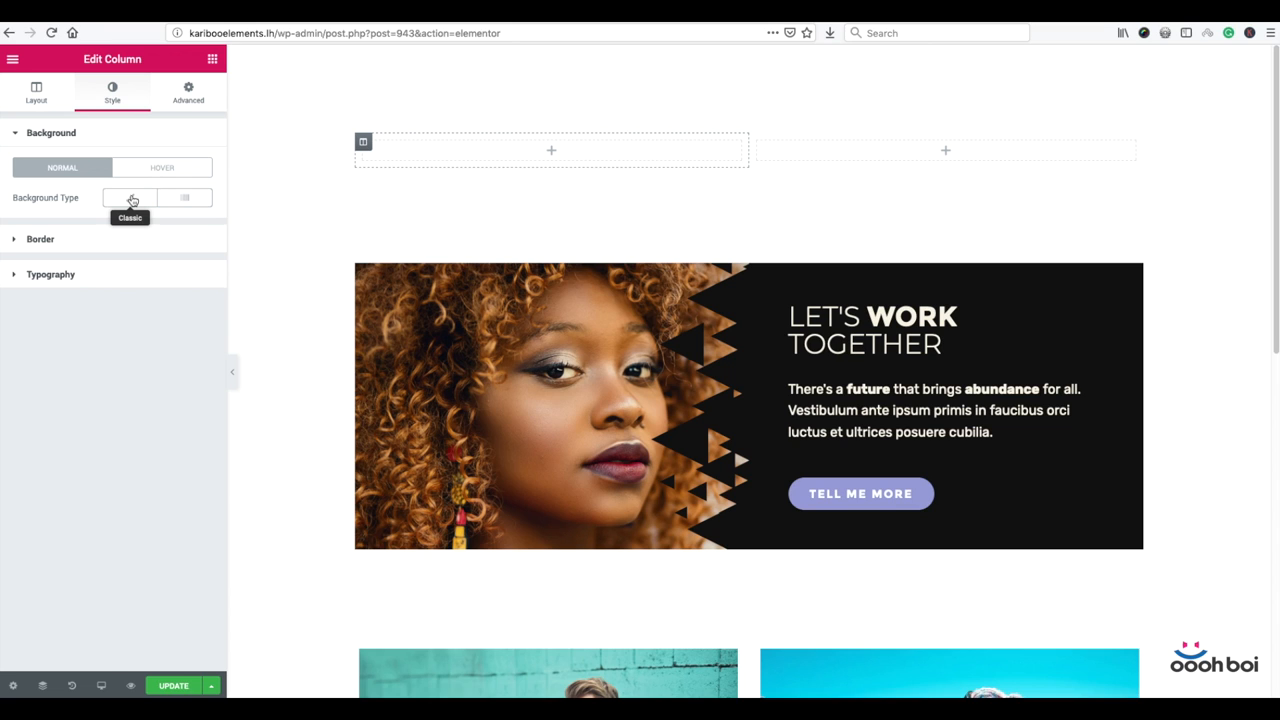
click(130, 197)
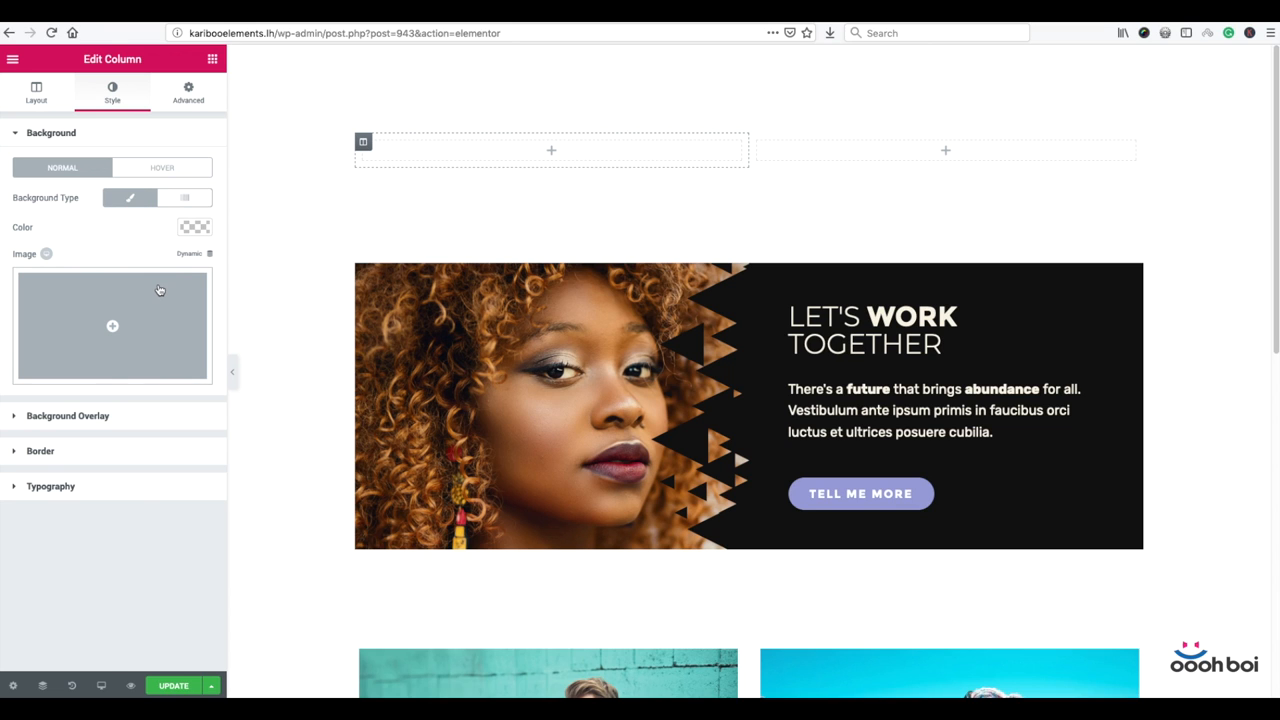
click(112, 326)
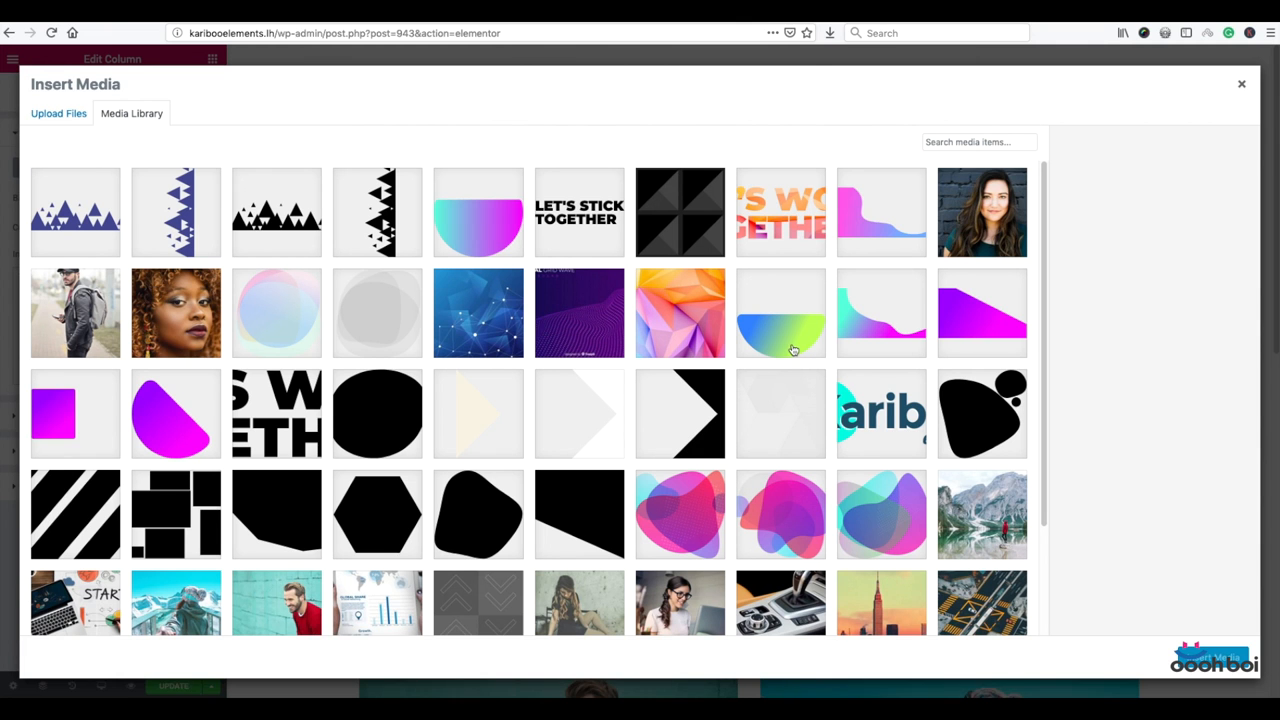
scroll(down, 3)
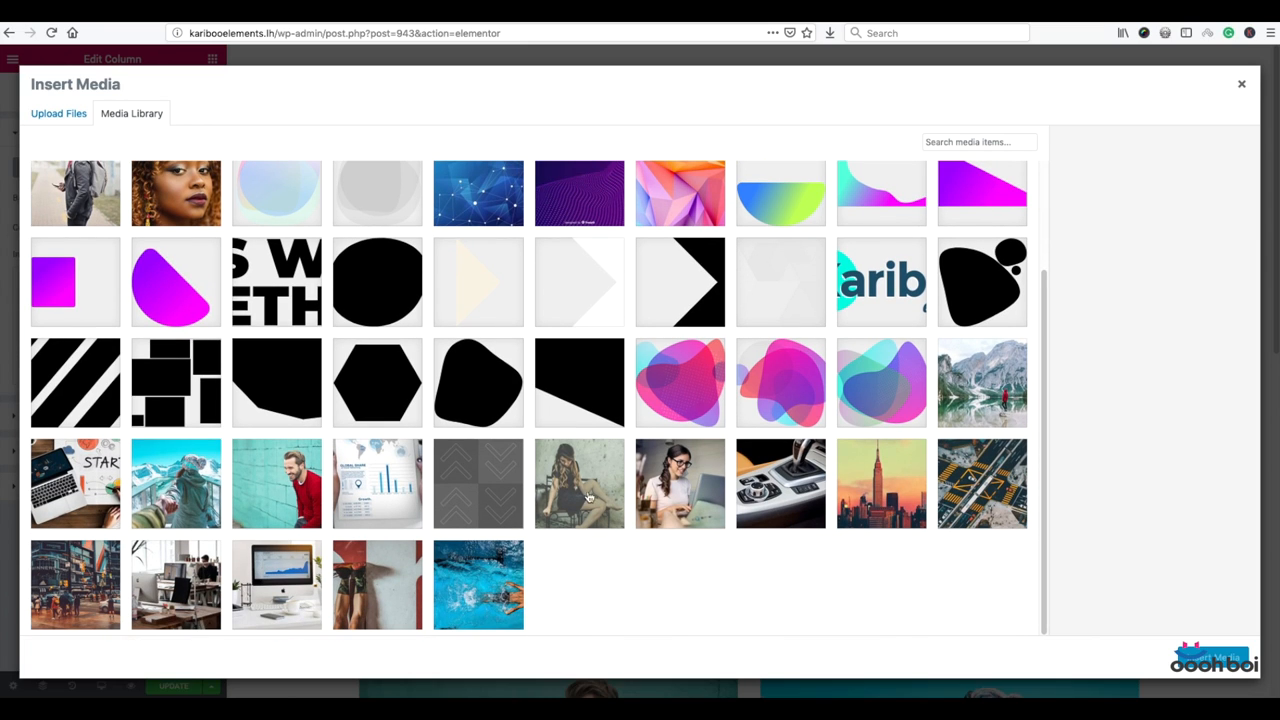
click(579, 483)
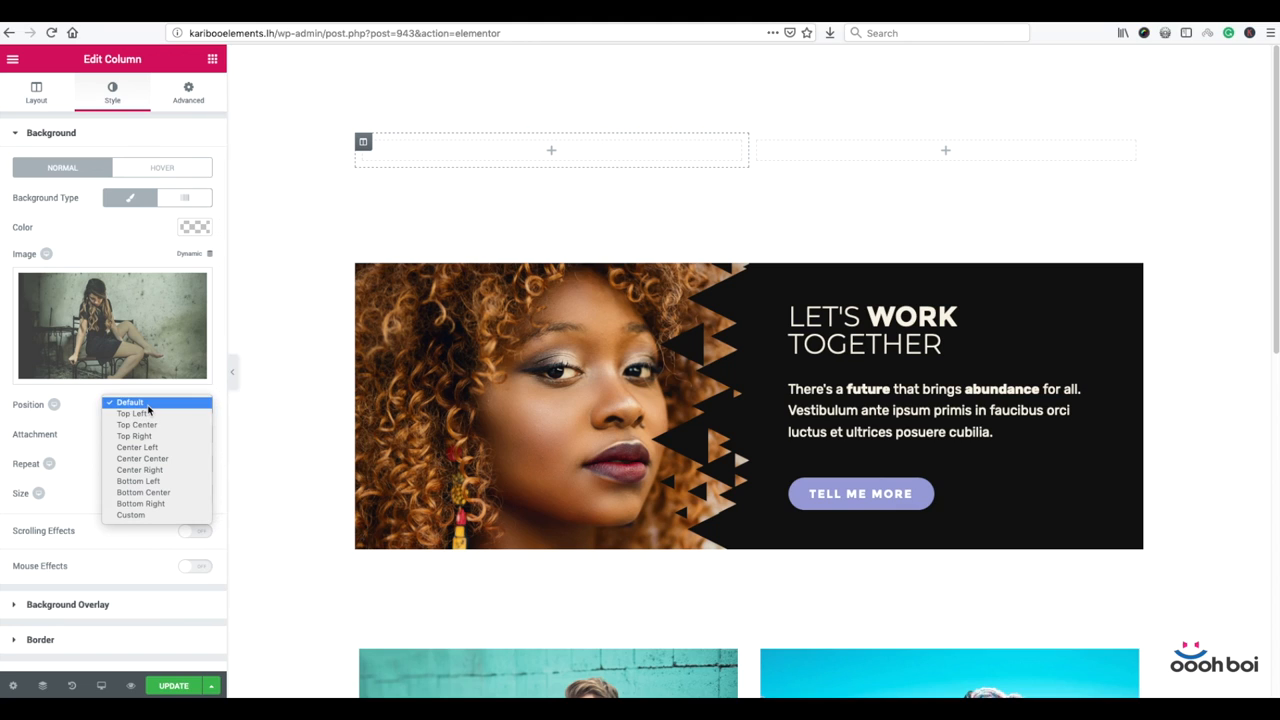
Set the background to Position Center Center, Repeat No-repeat and Size Cover
click(142, 458)
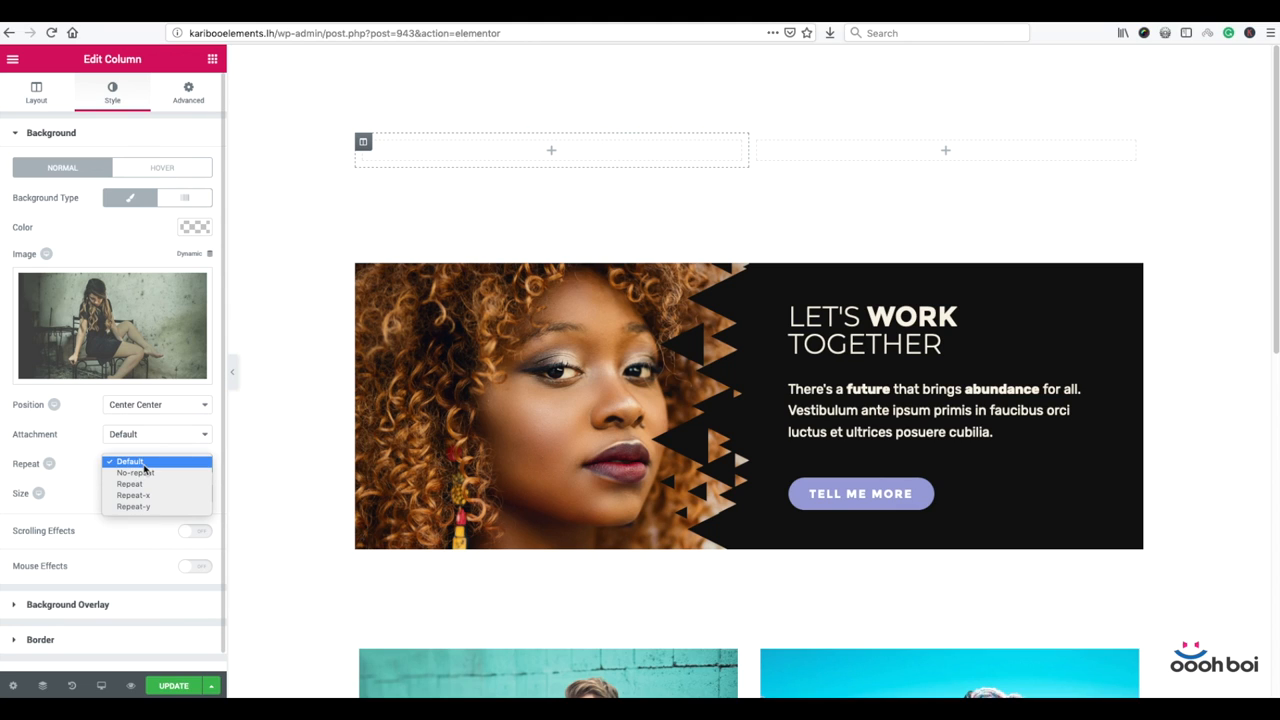
click(135, 472)
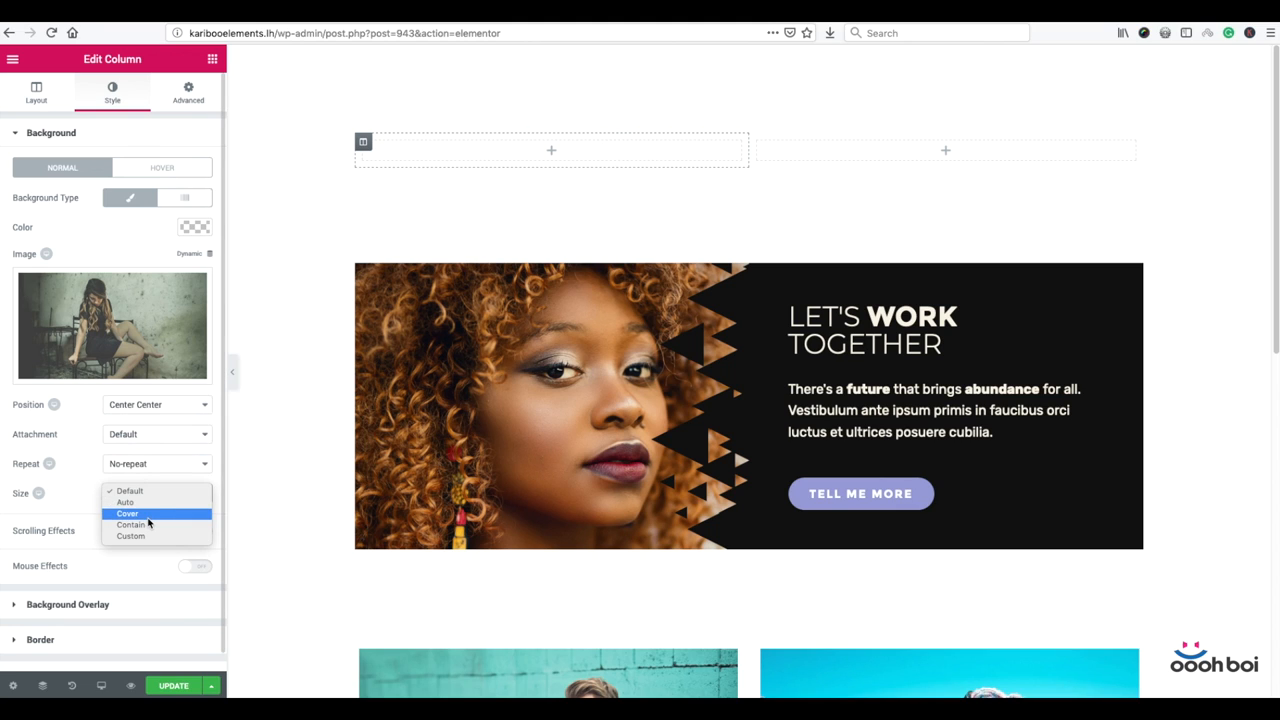
click(127, 513)
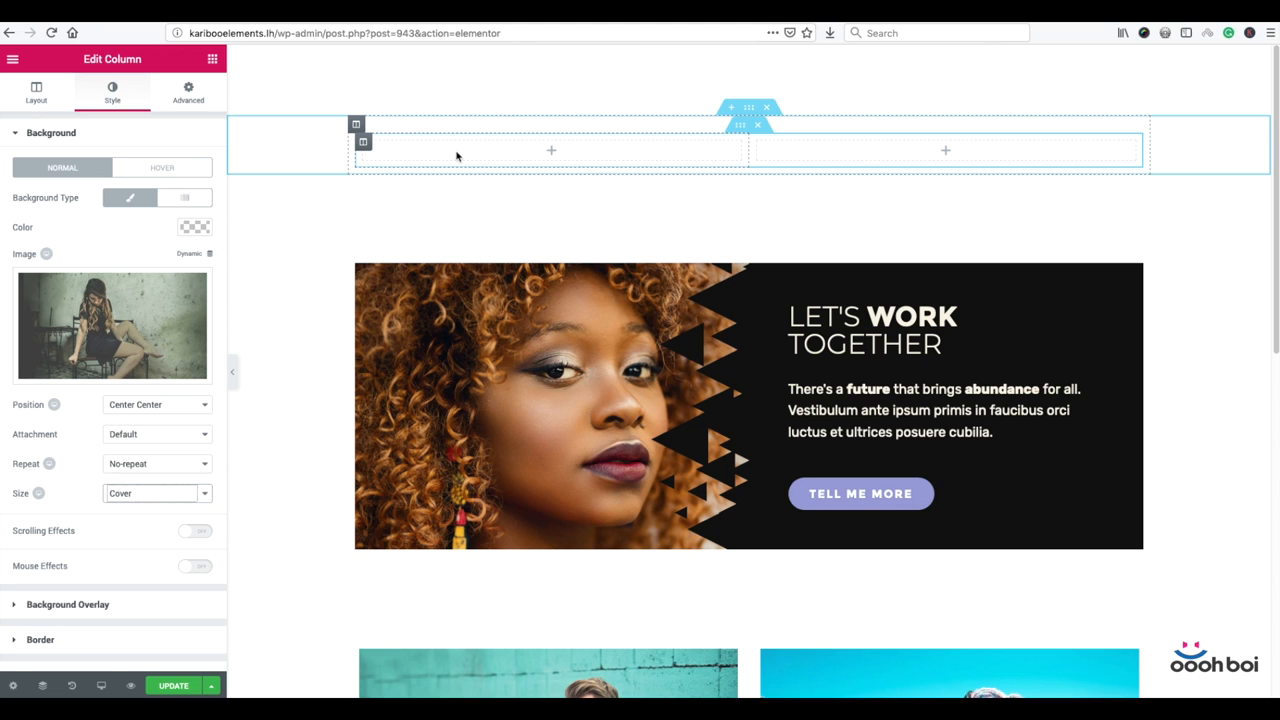
Drop a Spacer widget into the left column to reveal its background photo
click(213, 59)
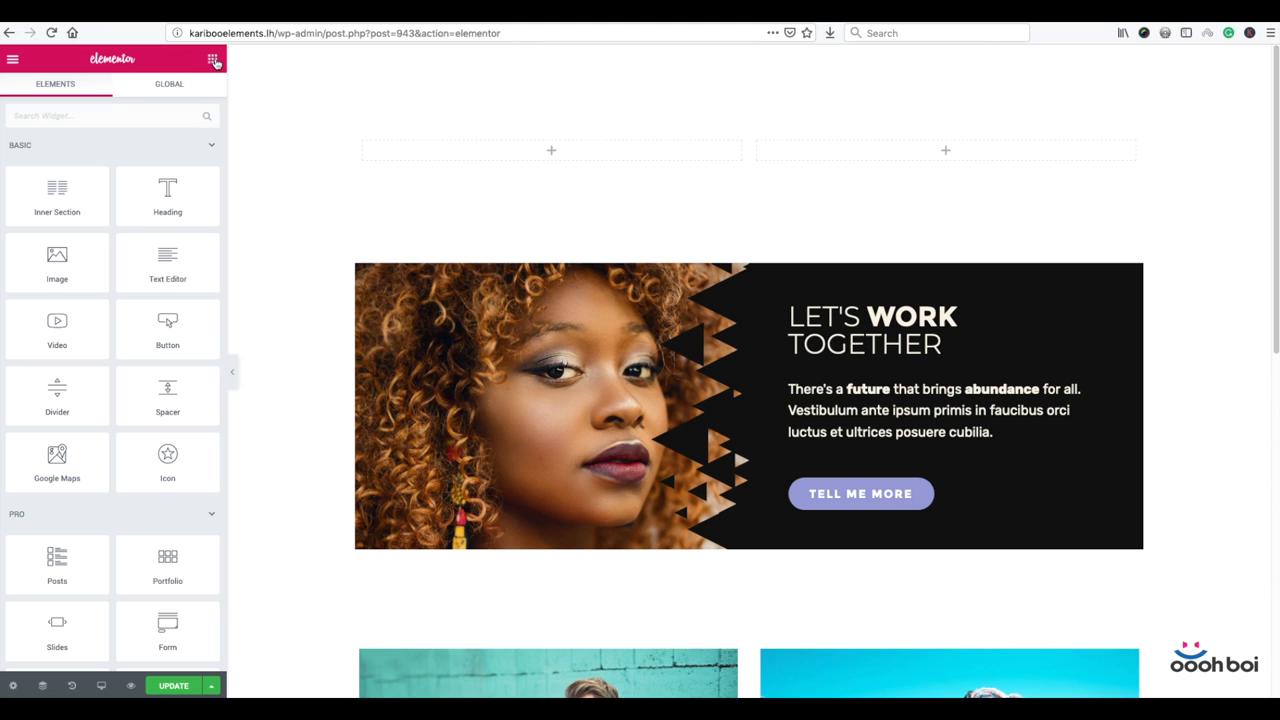
drag(167, 395, 543, 345)
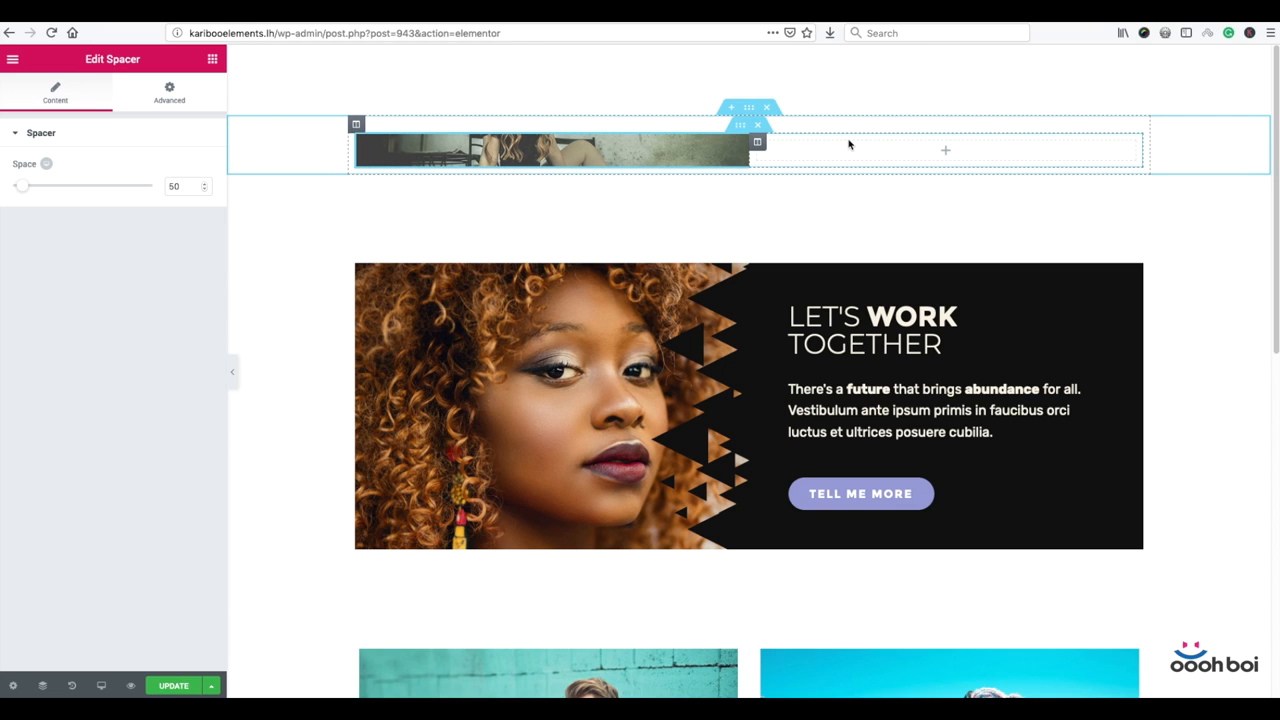
mouse_move(848, 158)
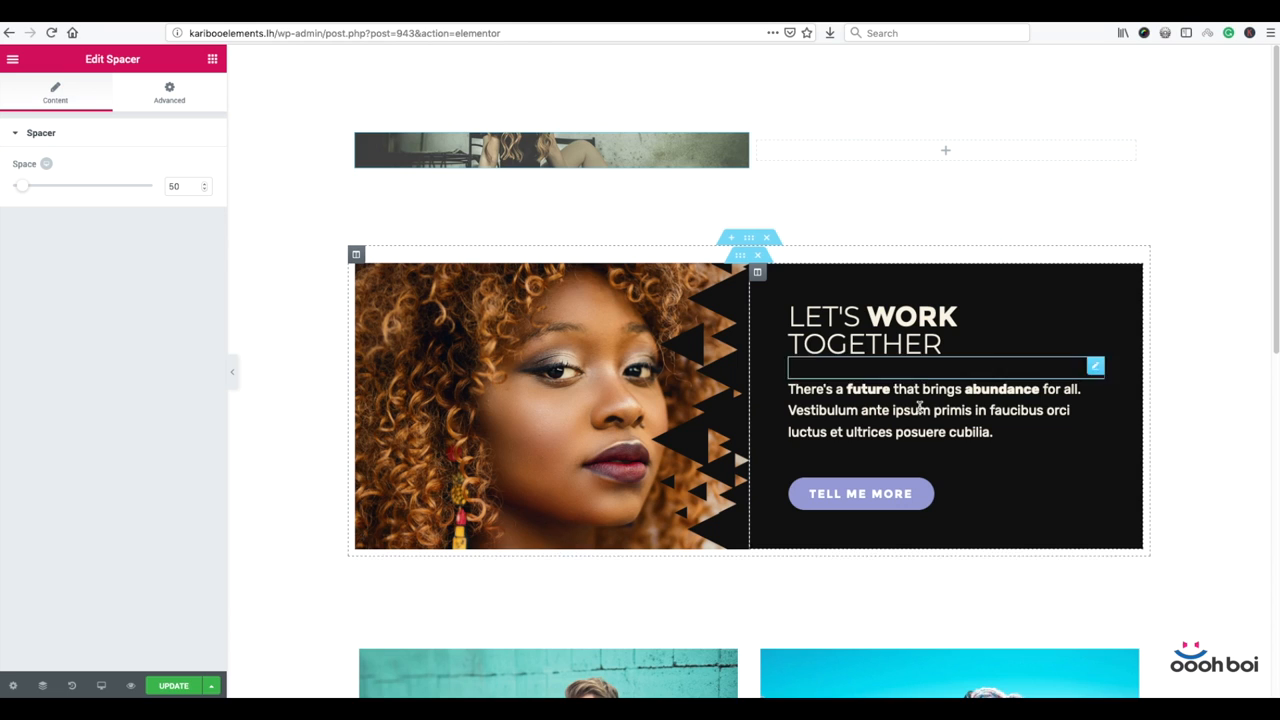
Copy the existing black LET'S WORK TOGETHER text column into the new section
click(930, 410)
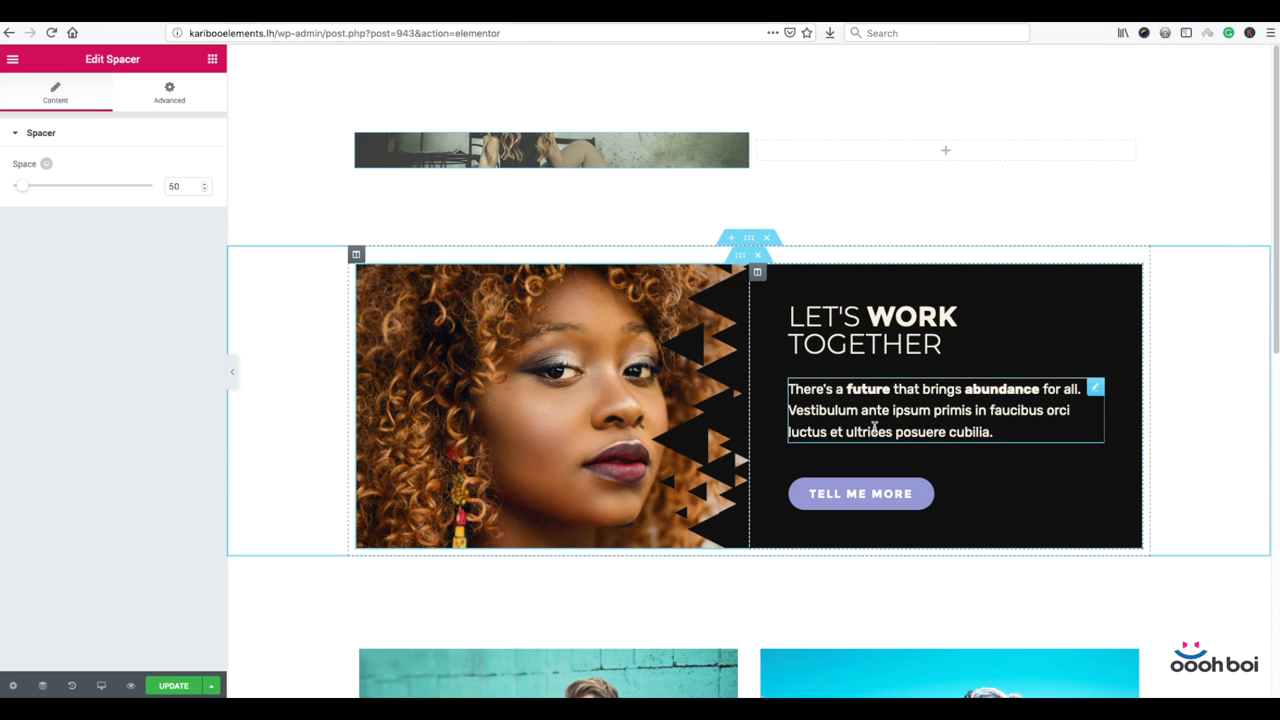
click(870, 330)
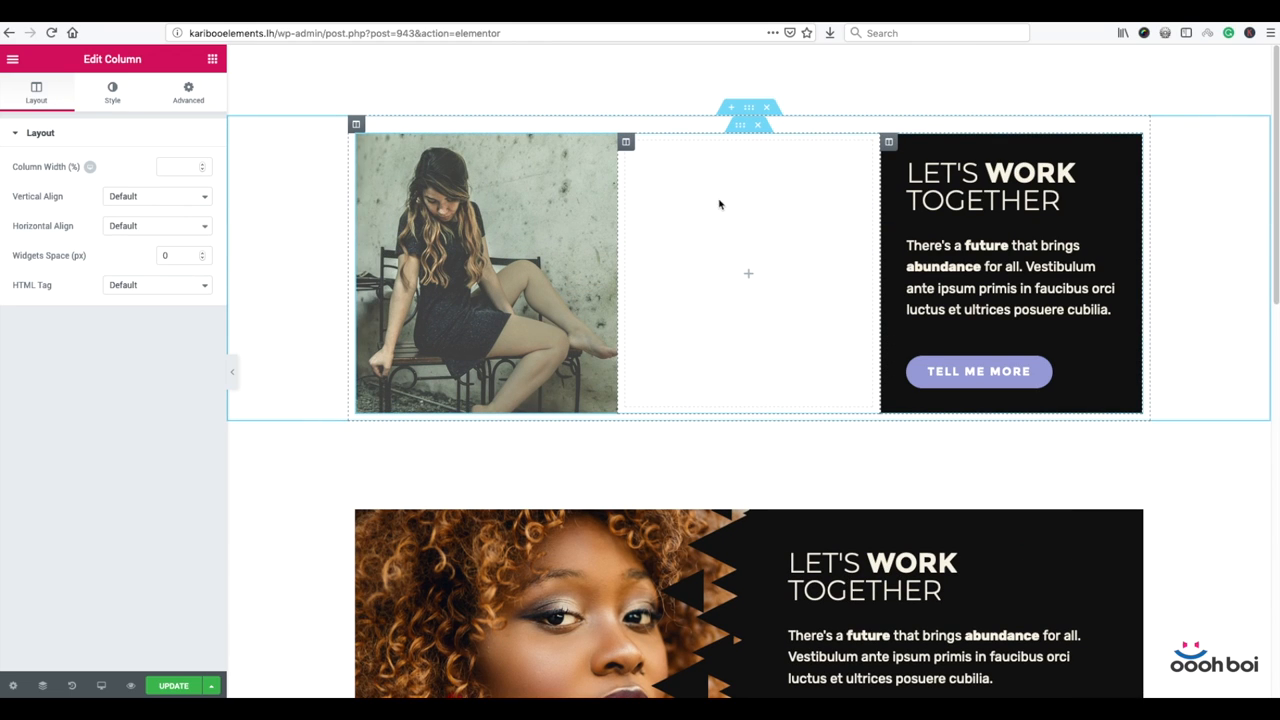
mouse_move(694, 190)
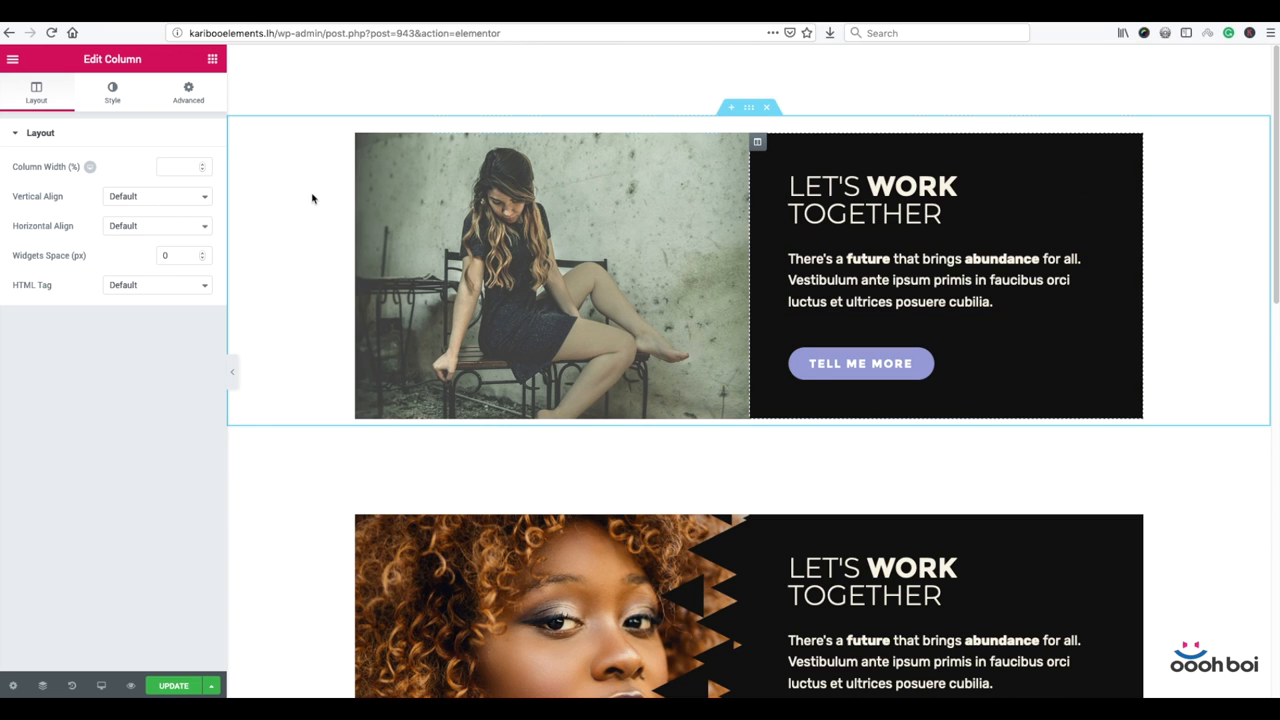
Go to the photo column's Background Overlay image picker and show the Media Library
click(112, 90)
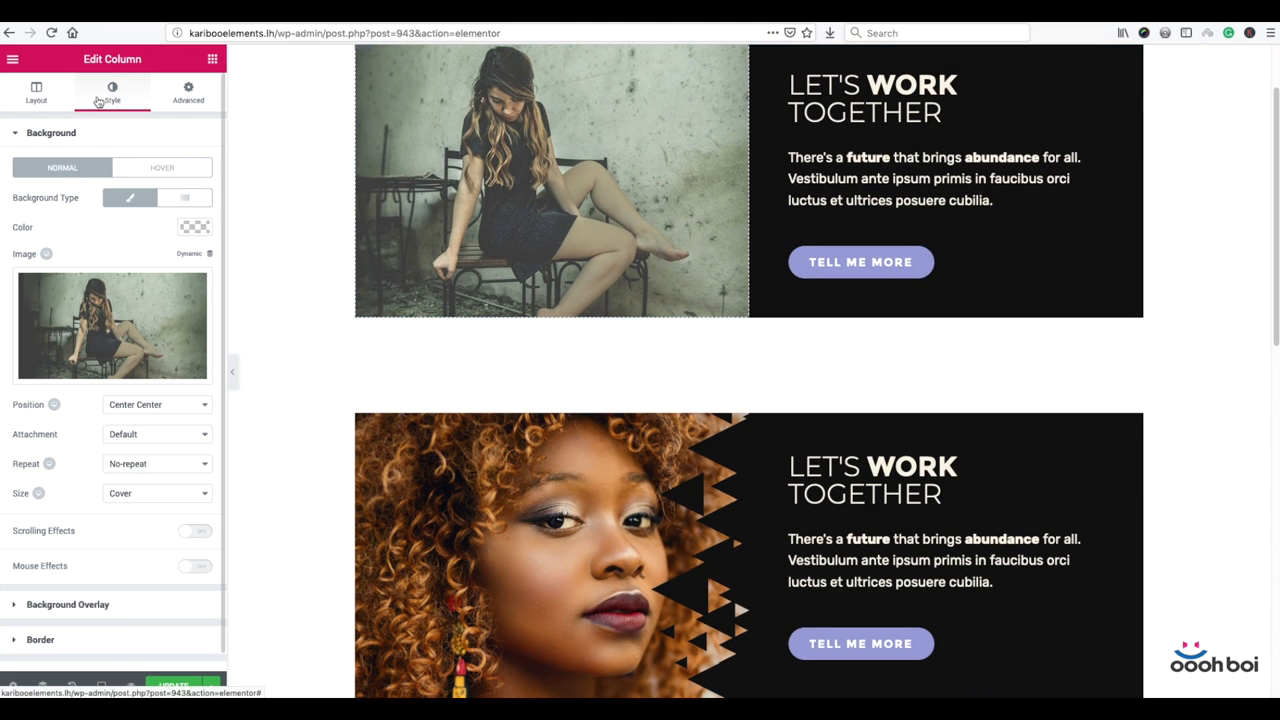
mouse_move(72, 638)
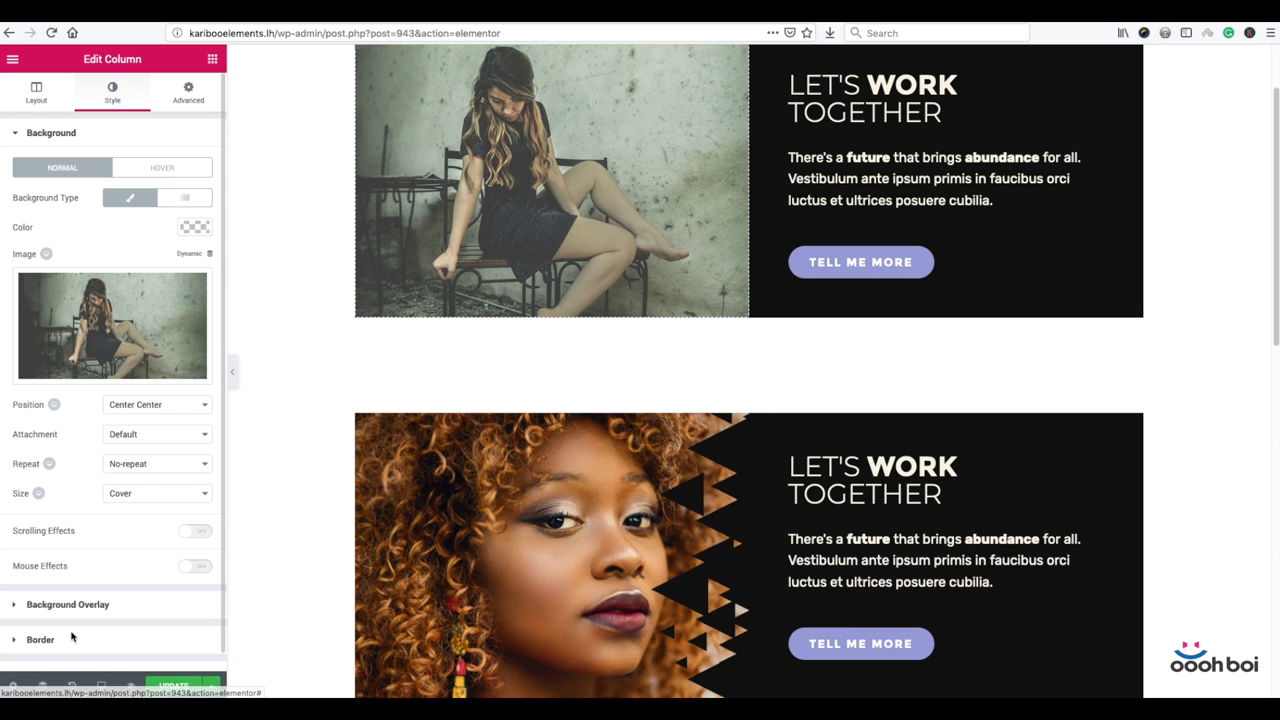
click(67, 604)
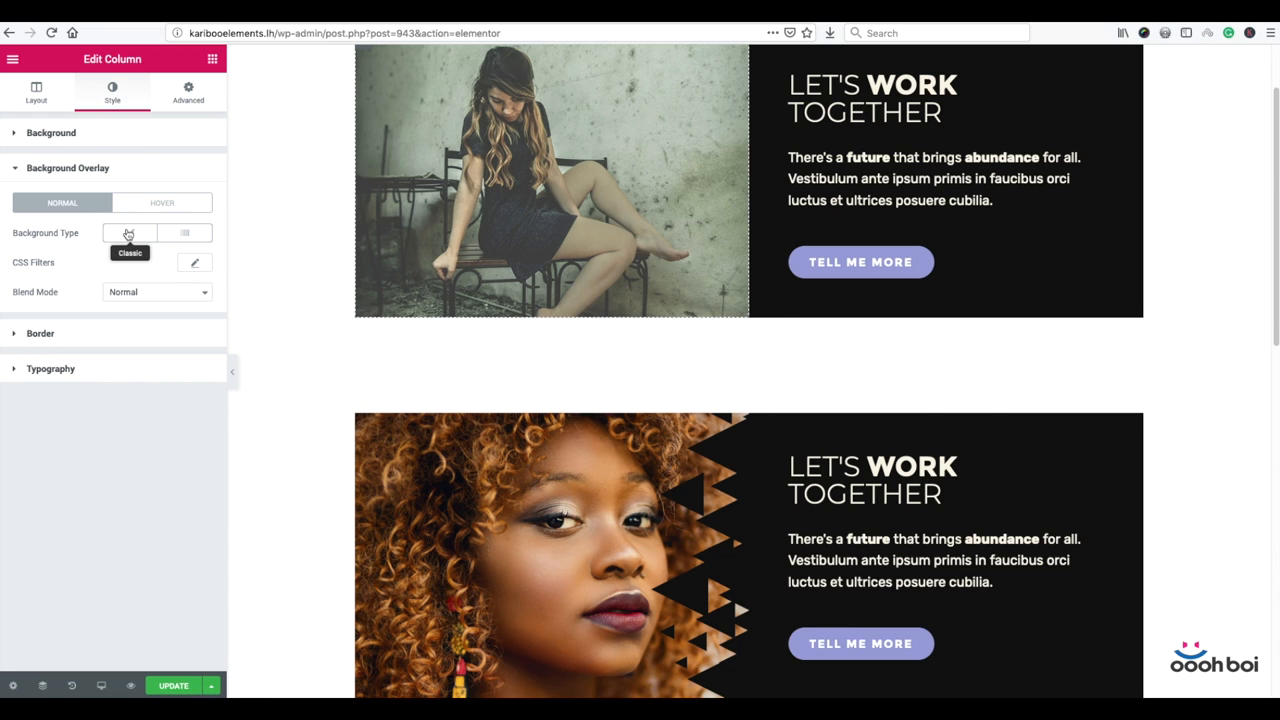
click(129, 232)
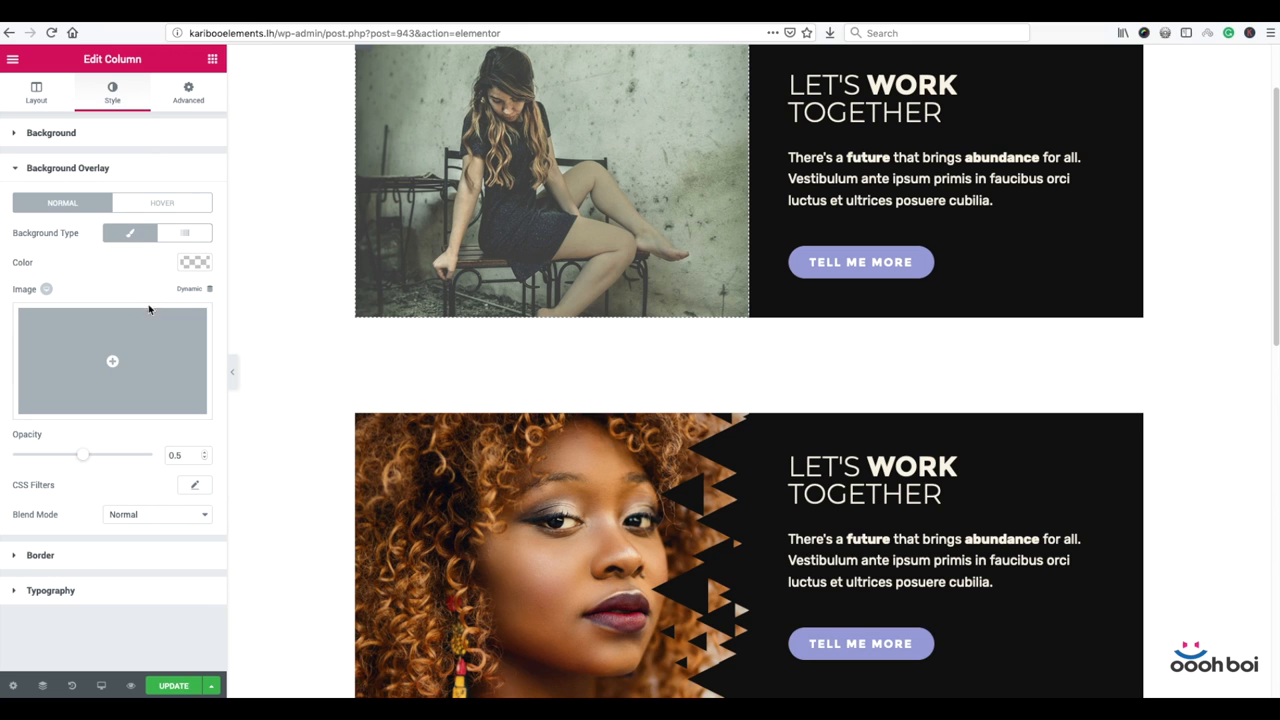
click(112, 360)
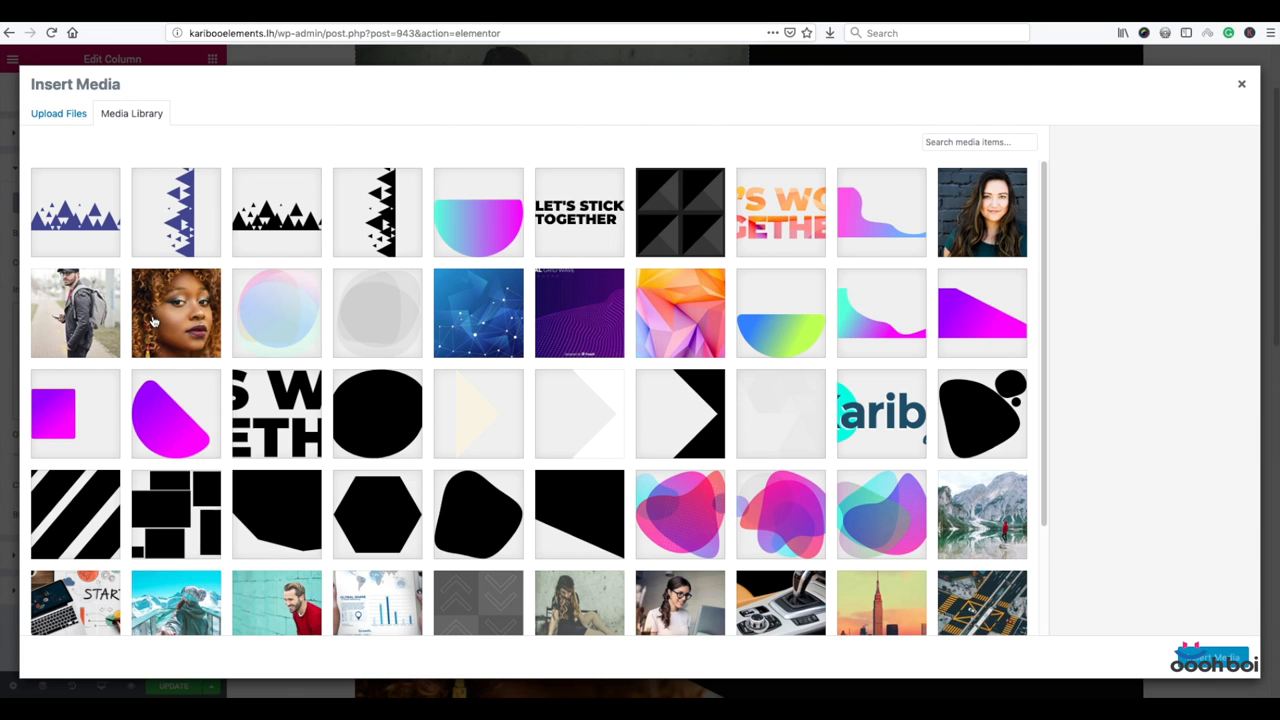
Insert complex-vert.svg, the vertical black triangles, as the overlay image
click(377, 212)
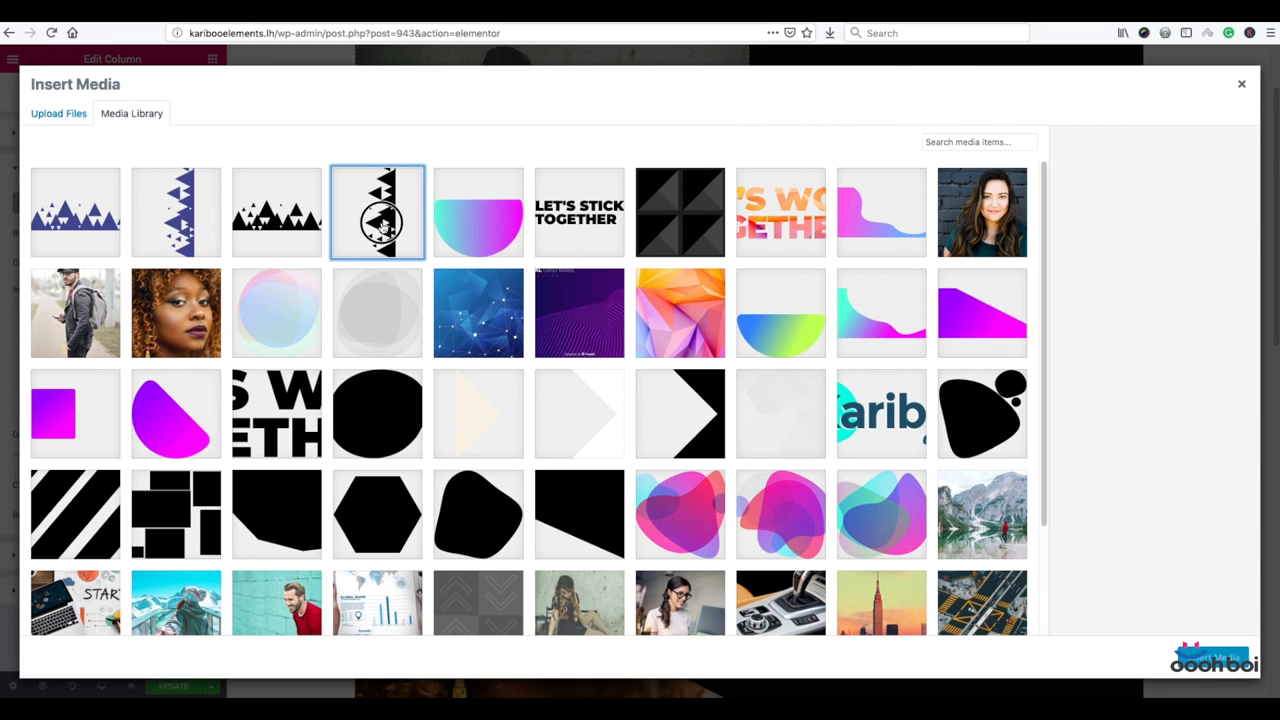
click(377, 211)
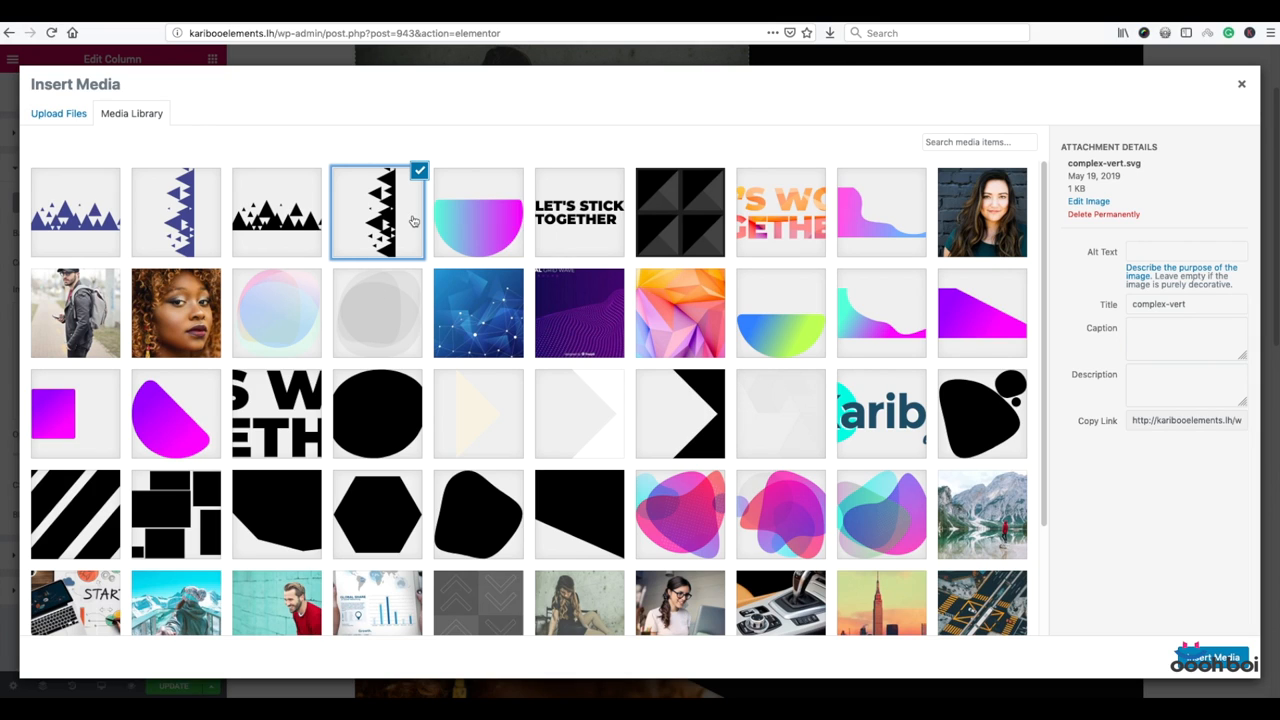
mouse_move(433, 264)
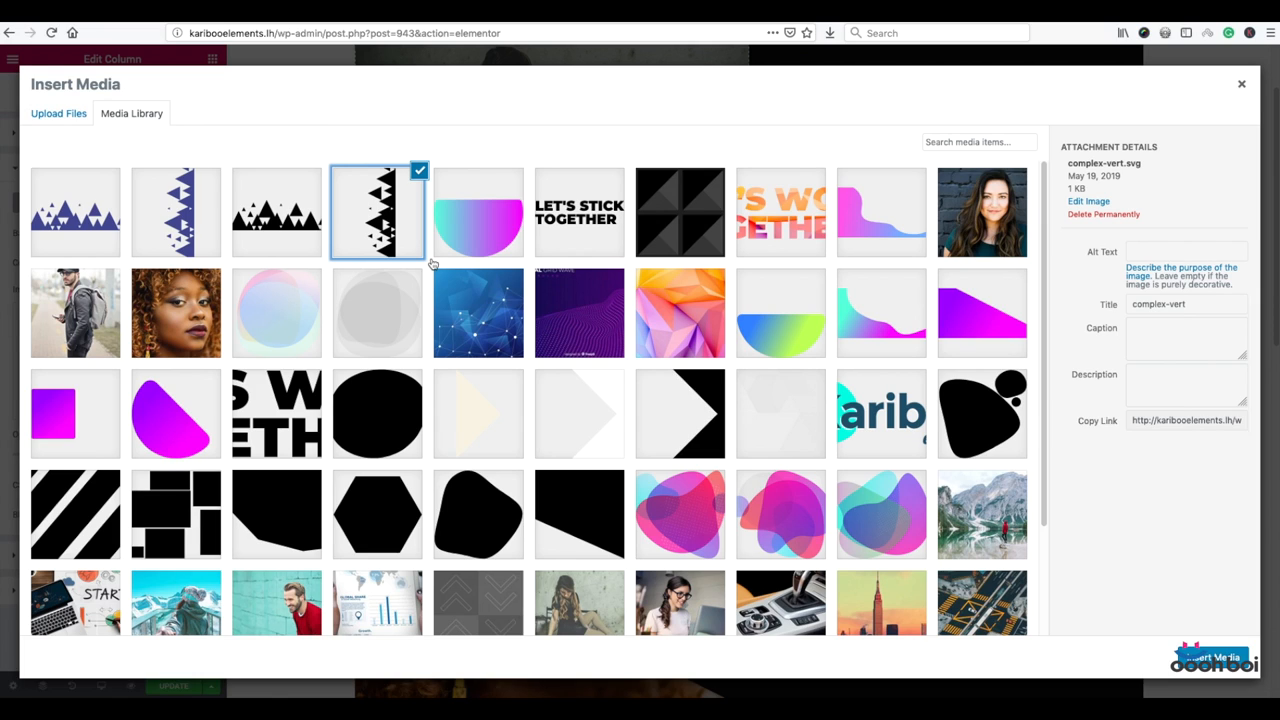
mouse_move(368, 234)
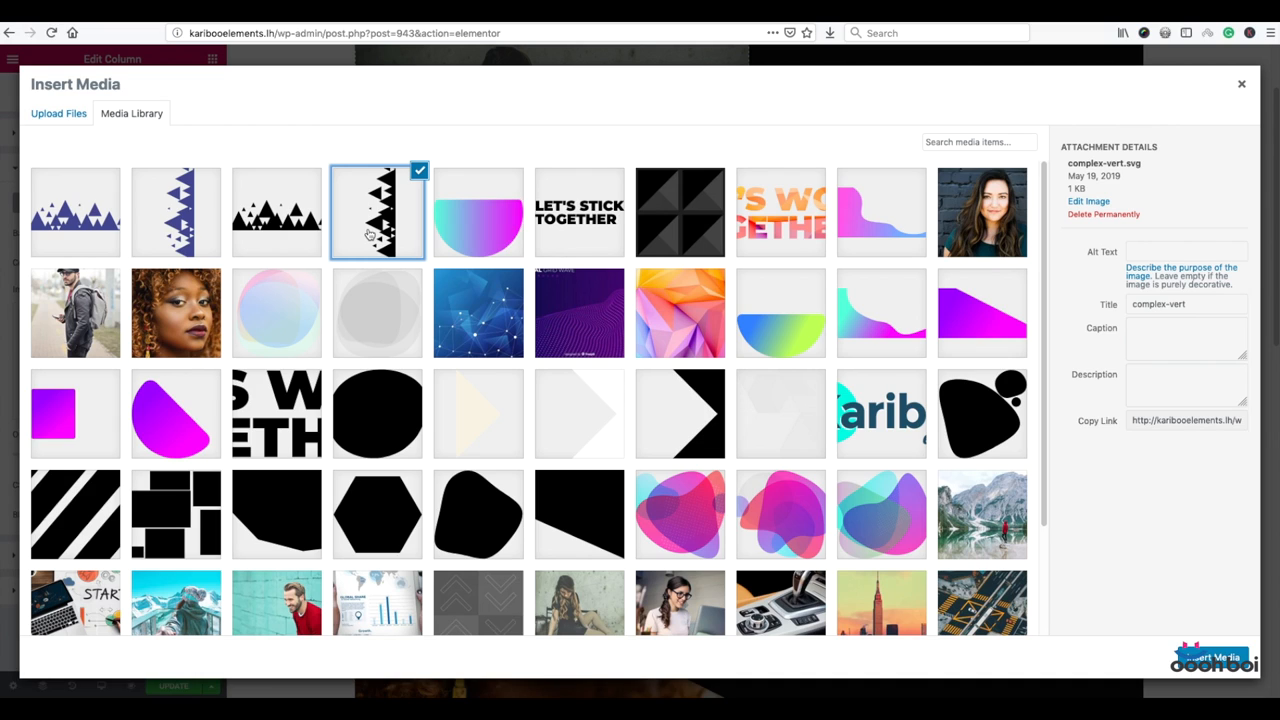
mouse_move(1085, 190)
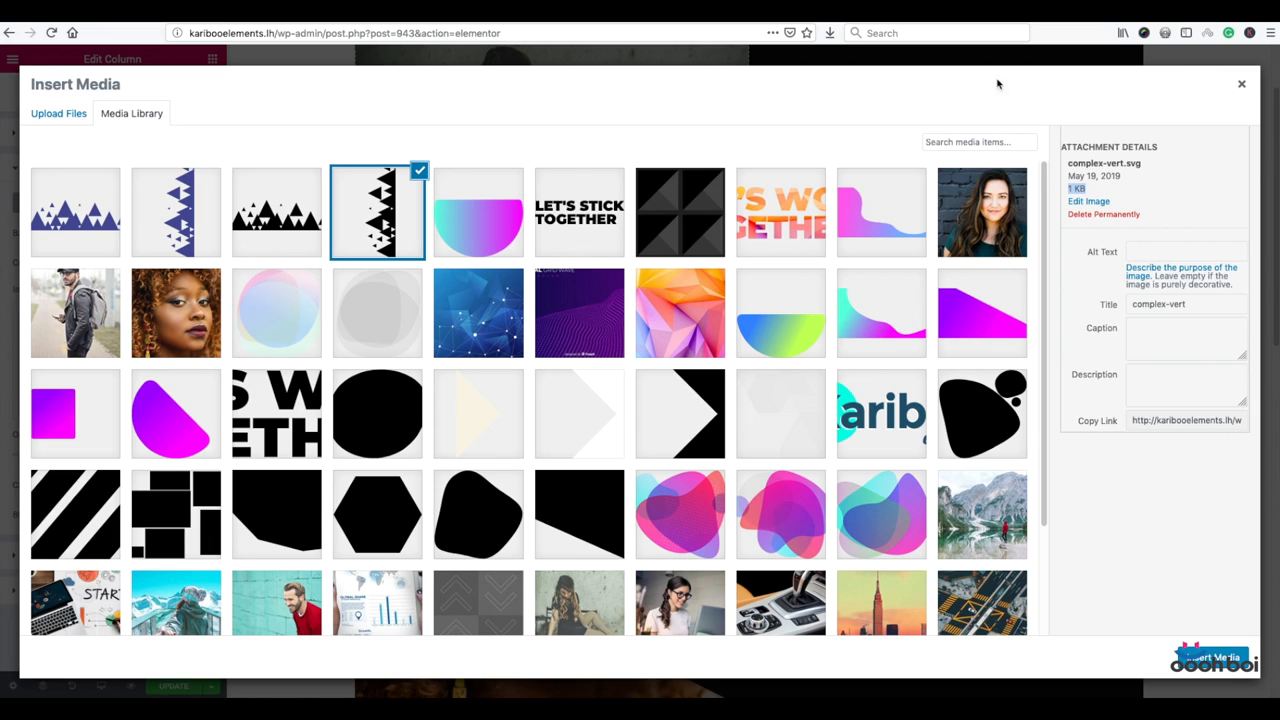
mouse_move(605, 261)
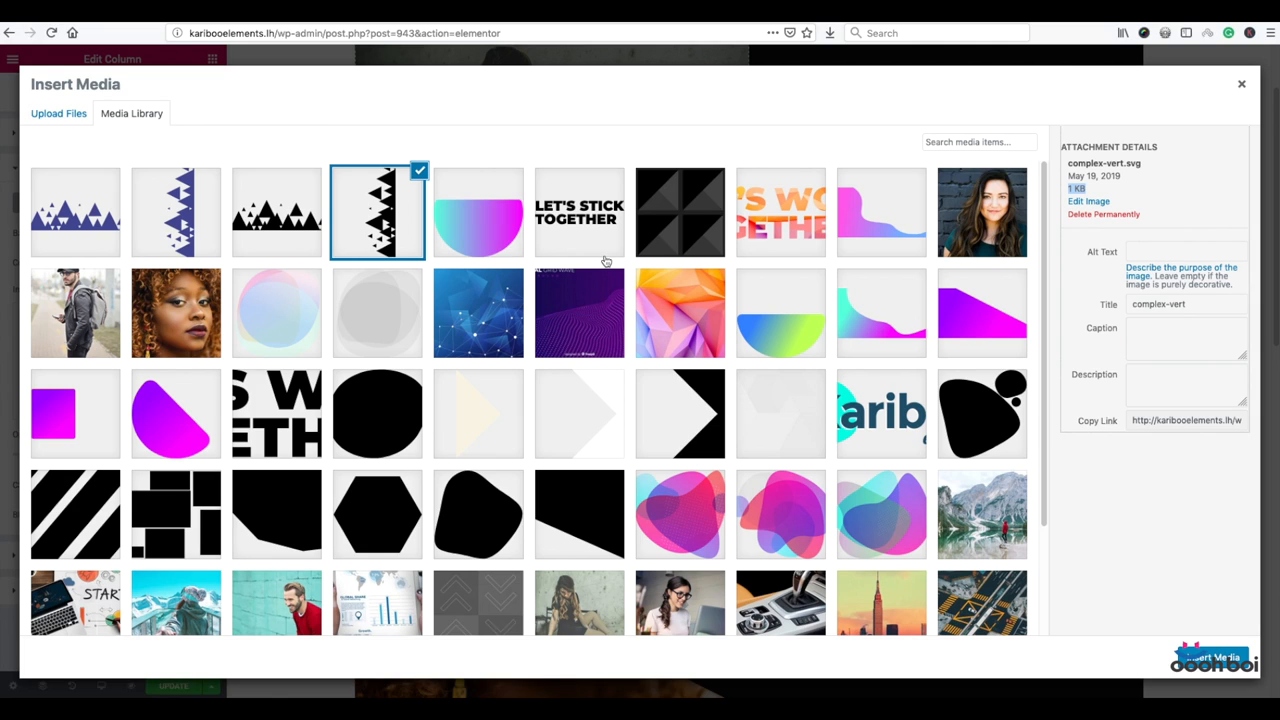
mouse_move(283, 242)
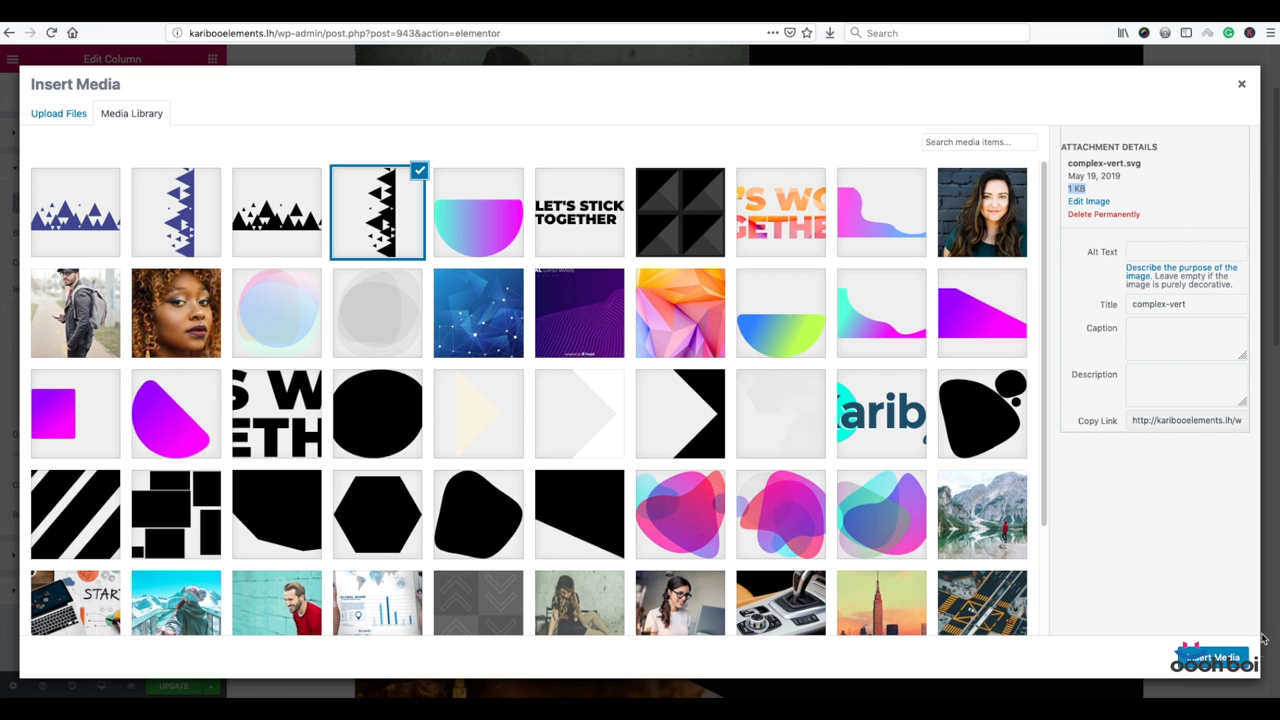
click(1209, 657)
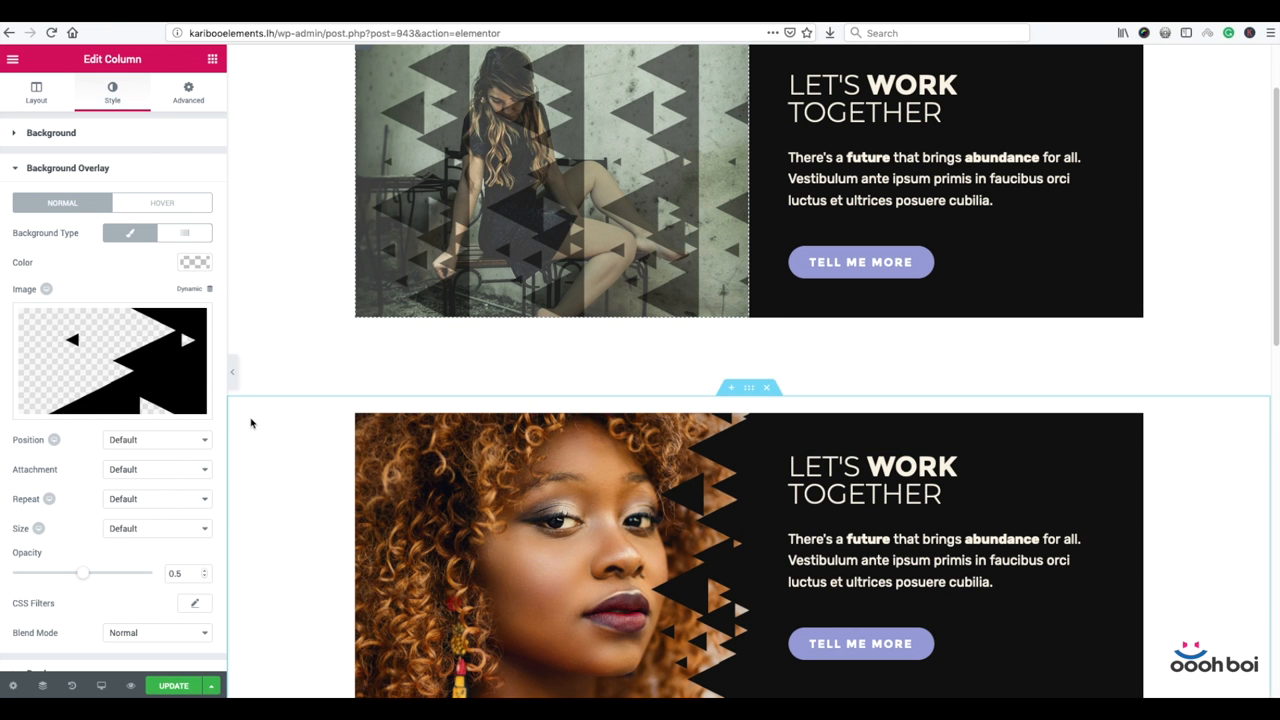
Set the overlay to Position Top Right, Size Contain and Opacity 1
click(155, 439)
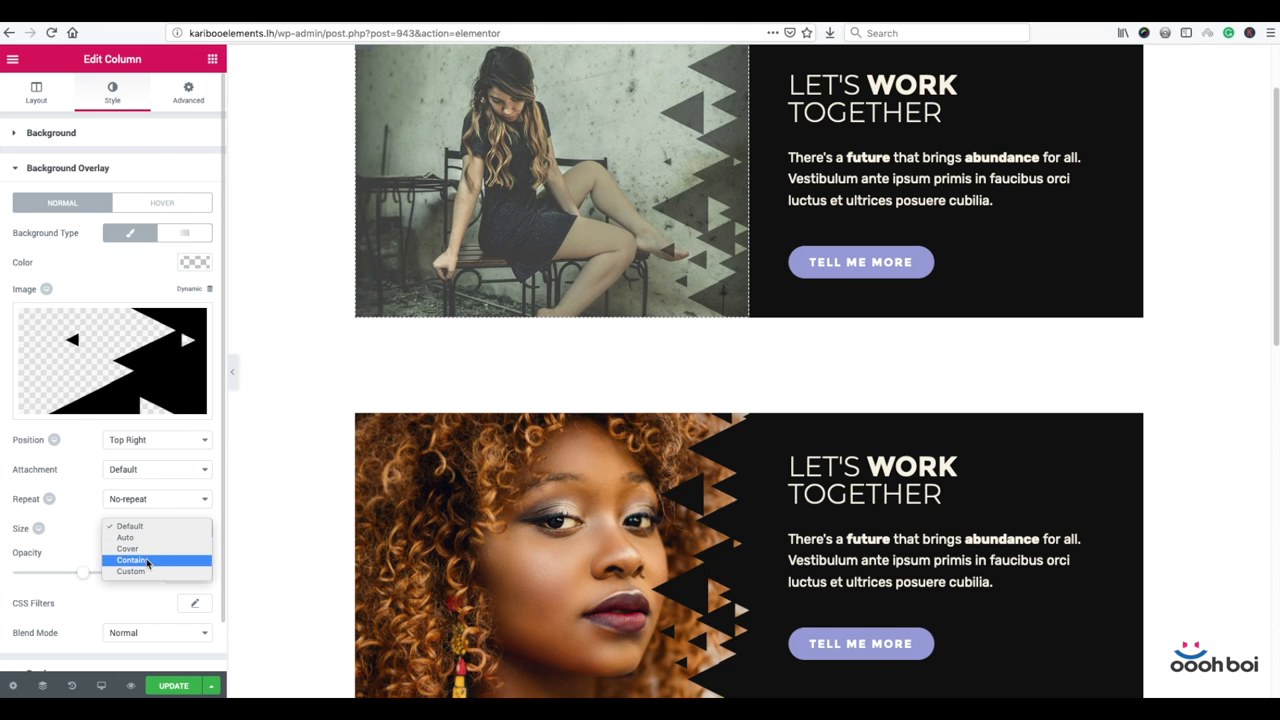
click(133, 560)
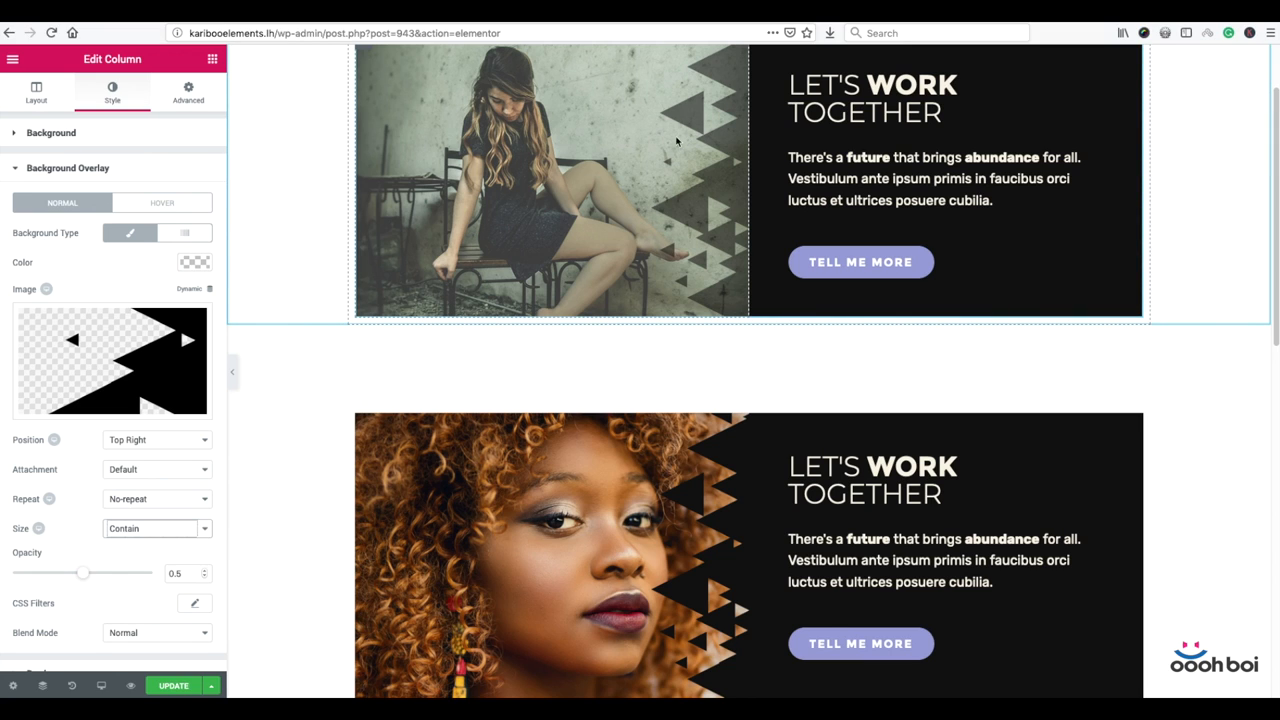
mouse_move(155, 373)
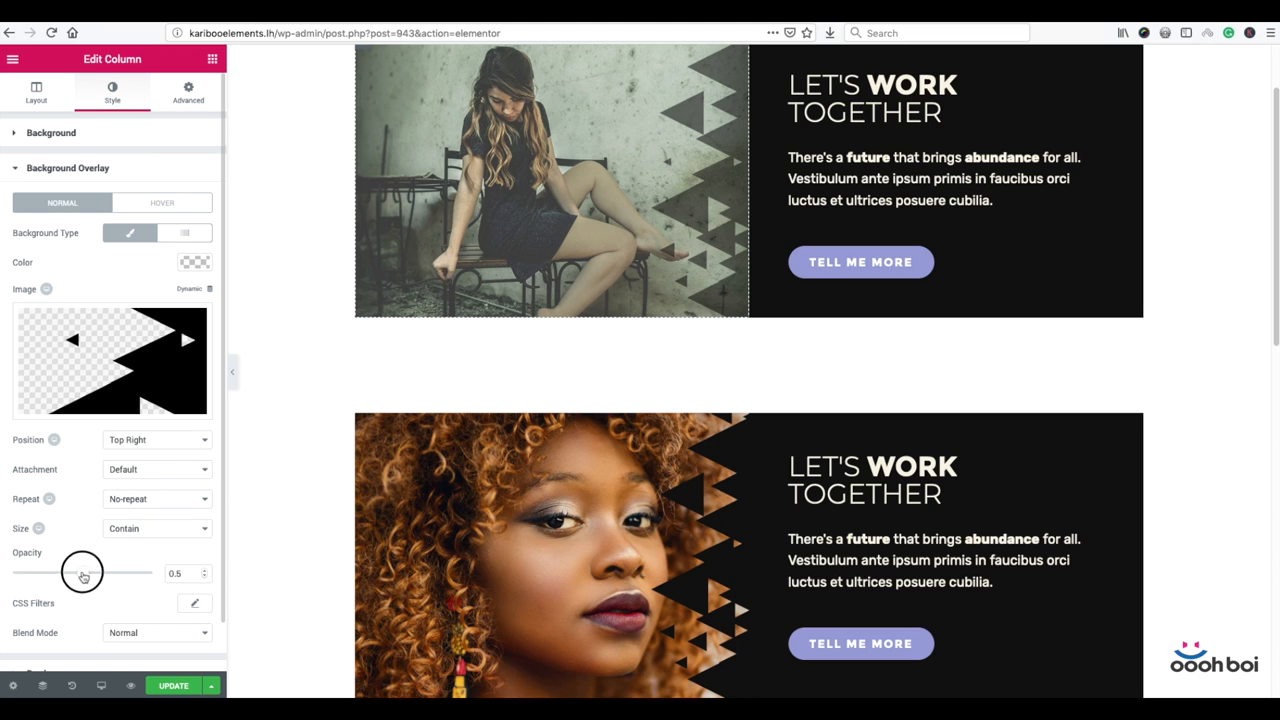
drag(83, 573, 150, 573)
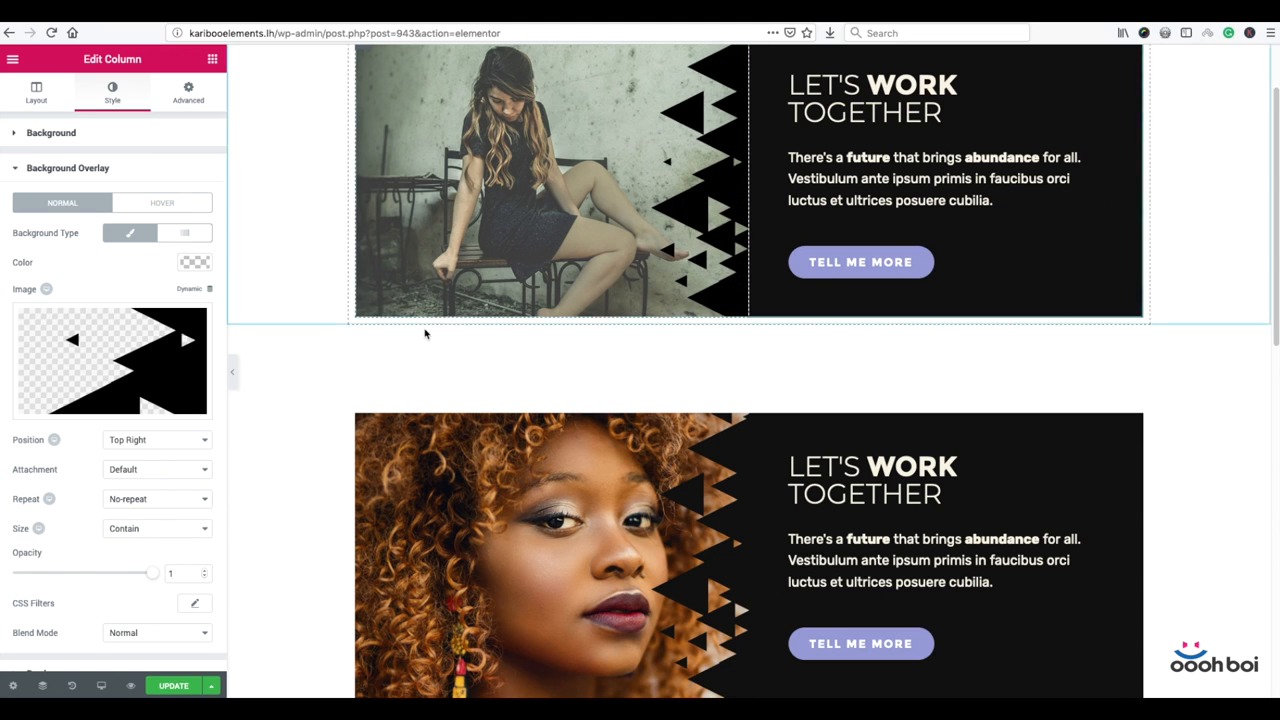
mouse_move(104, 685)
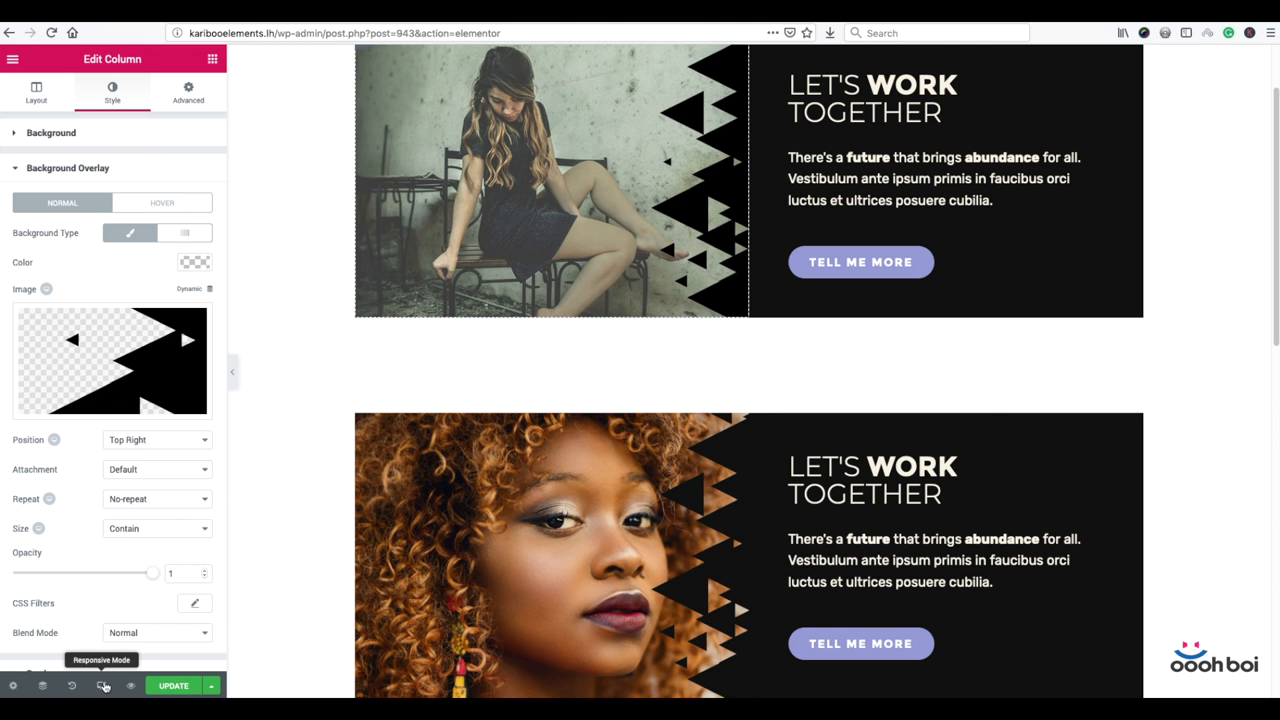
Preview the banner at tablet width, then at mobile width via Responsive Mode
click(104, 686)
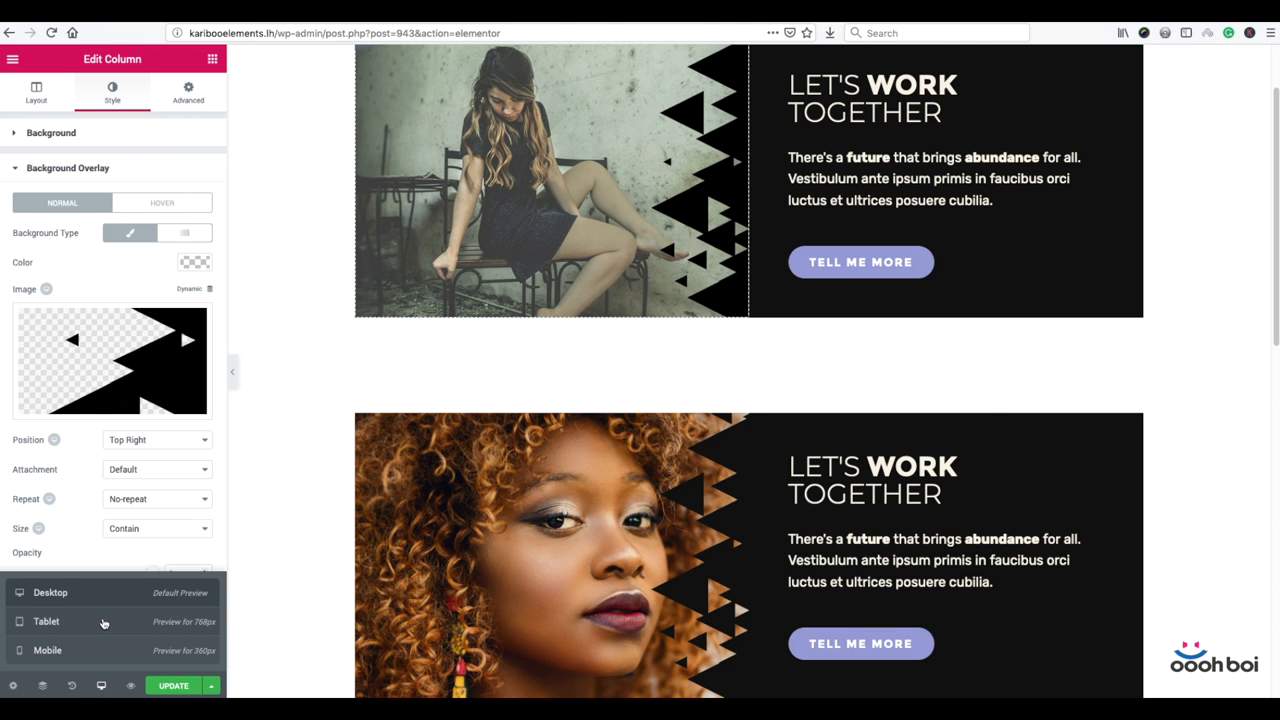
click(46, 621)
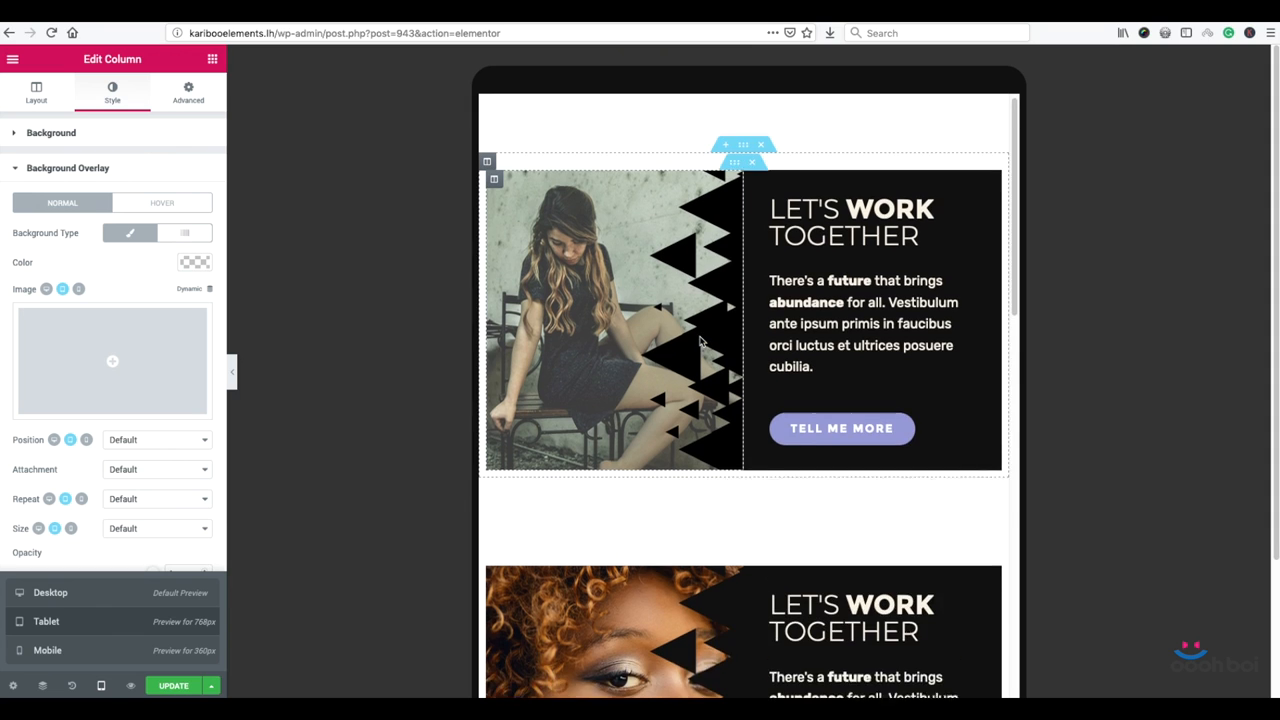
scroll(down, 3)
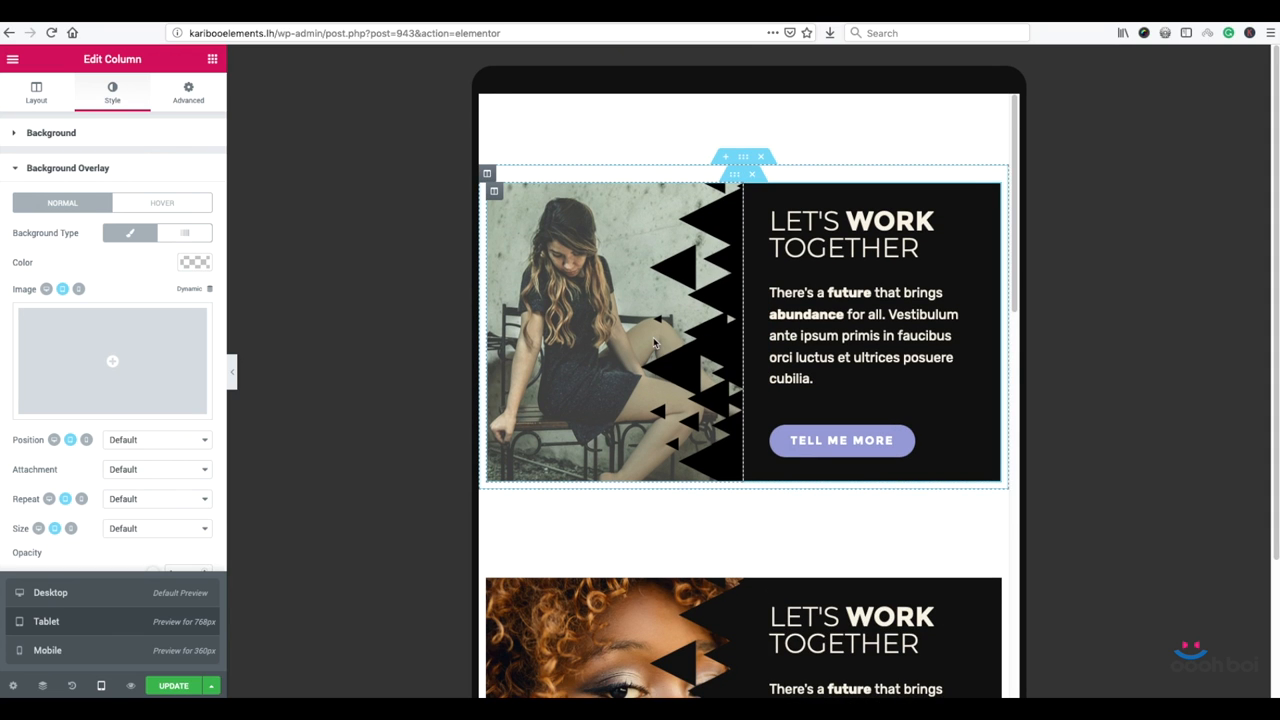
click(47, 650)
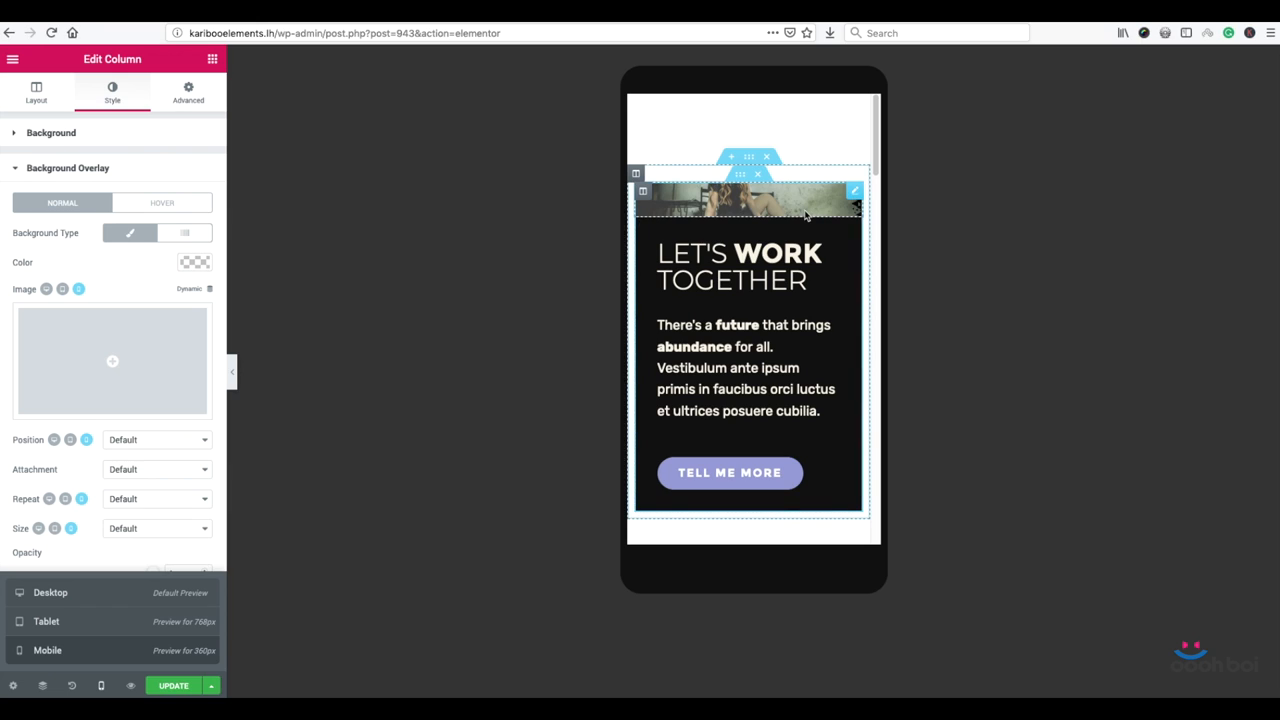
mouse_move(780, 207)
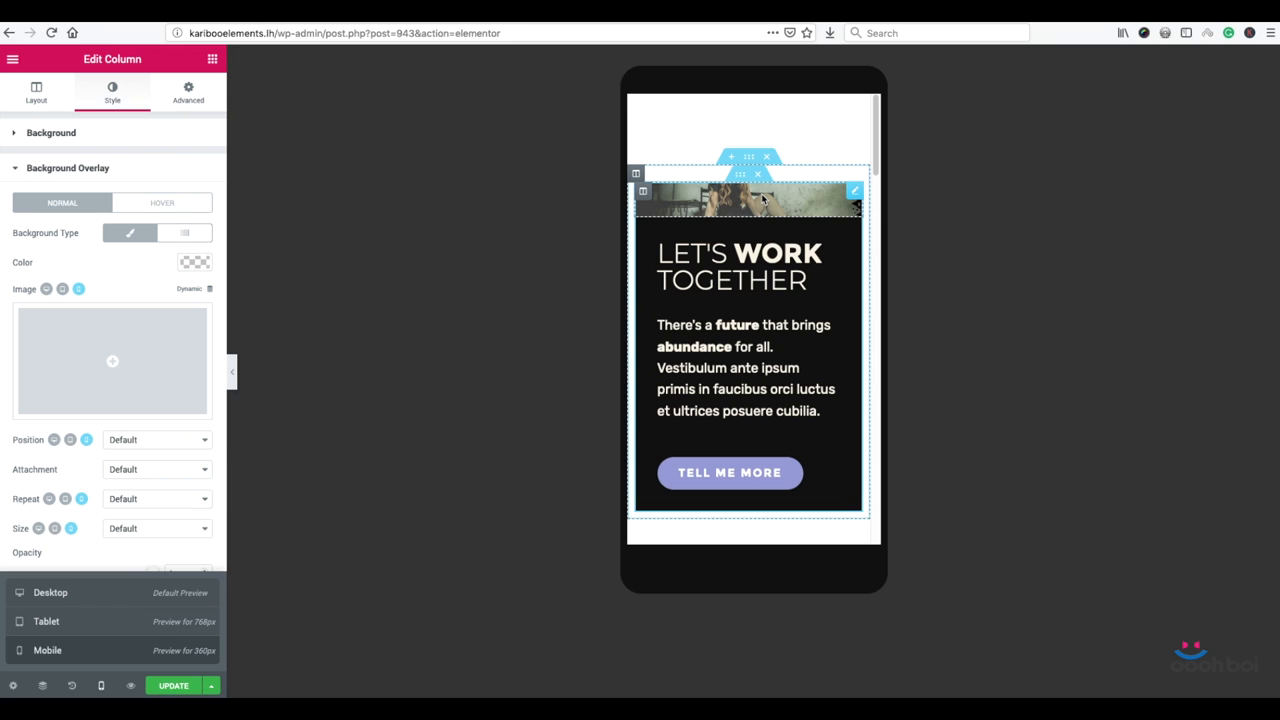
mouse_move(766, 198)
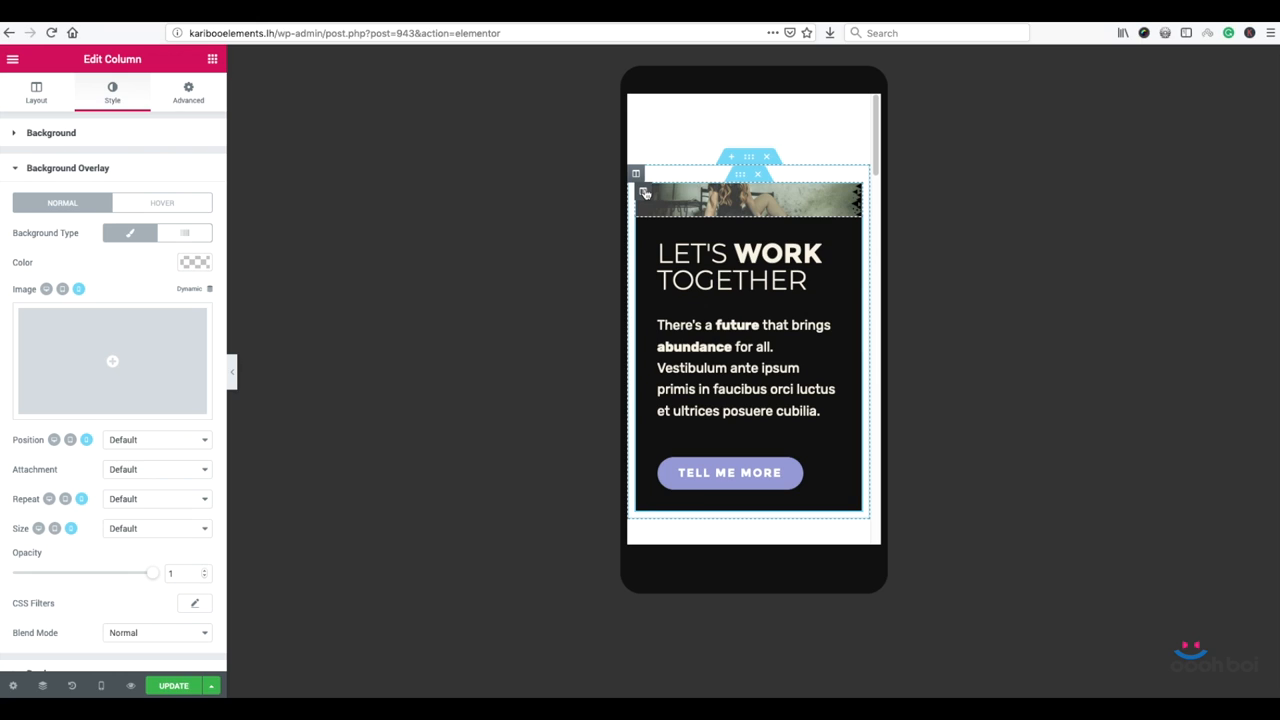
mouse_move(645, 192)
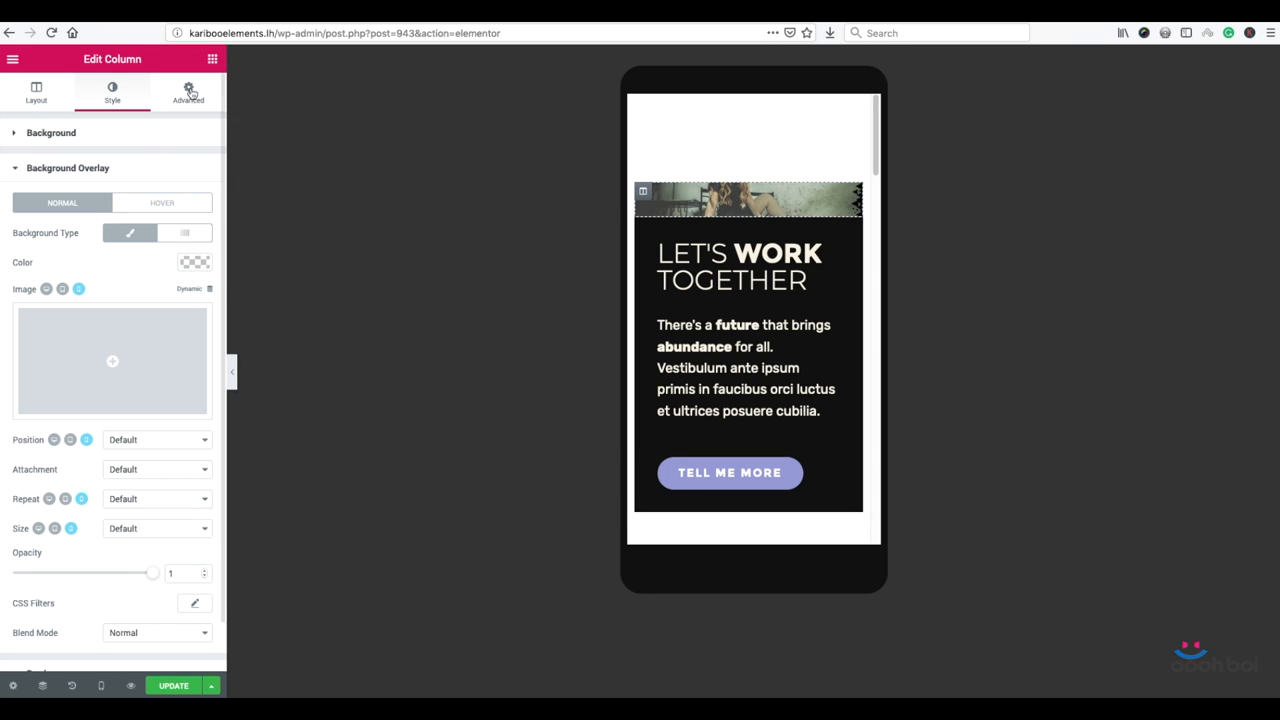
Unlink the photo column's mobile padding and set Top 30 and Bottom 30
click(188, 90)
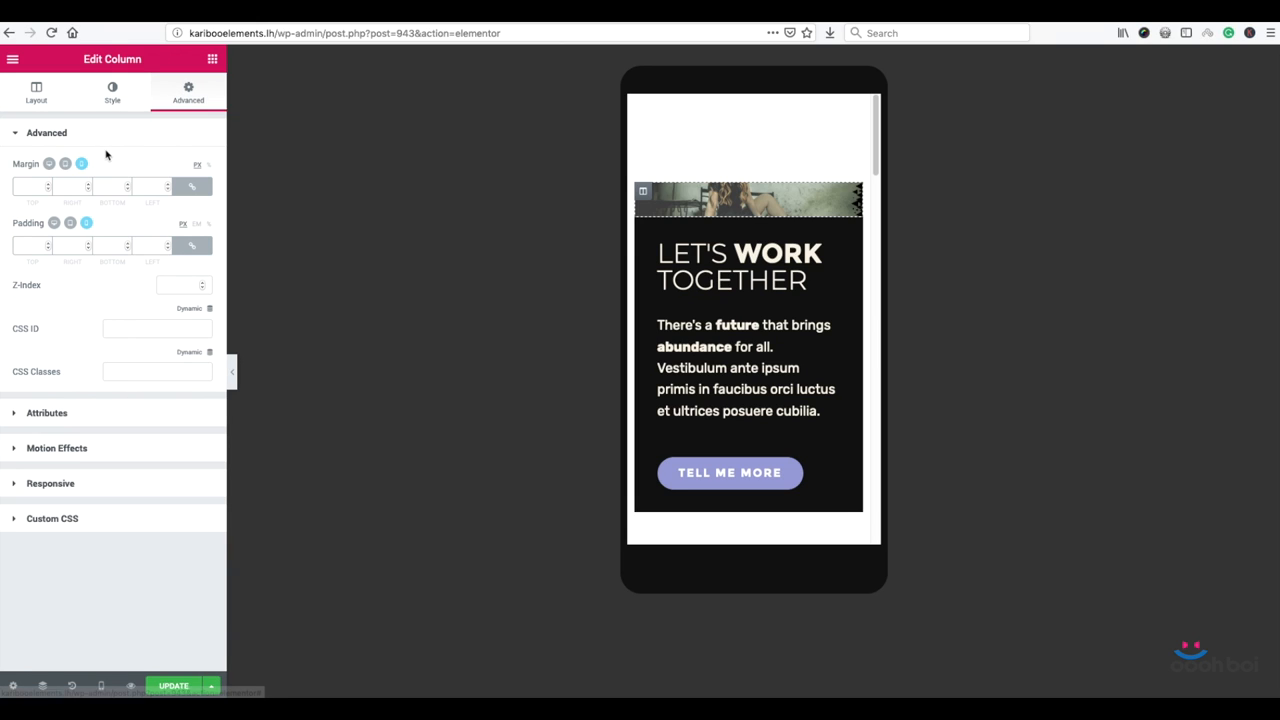
mouse_move(191, 246)
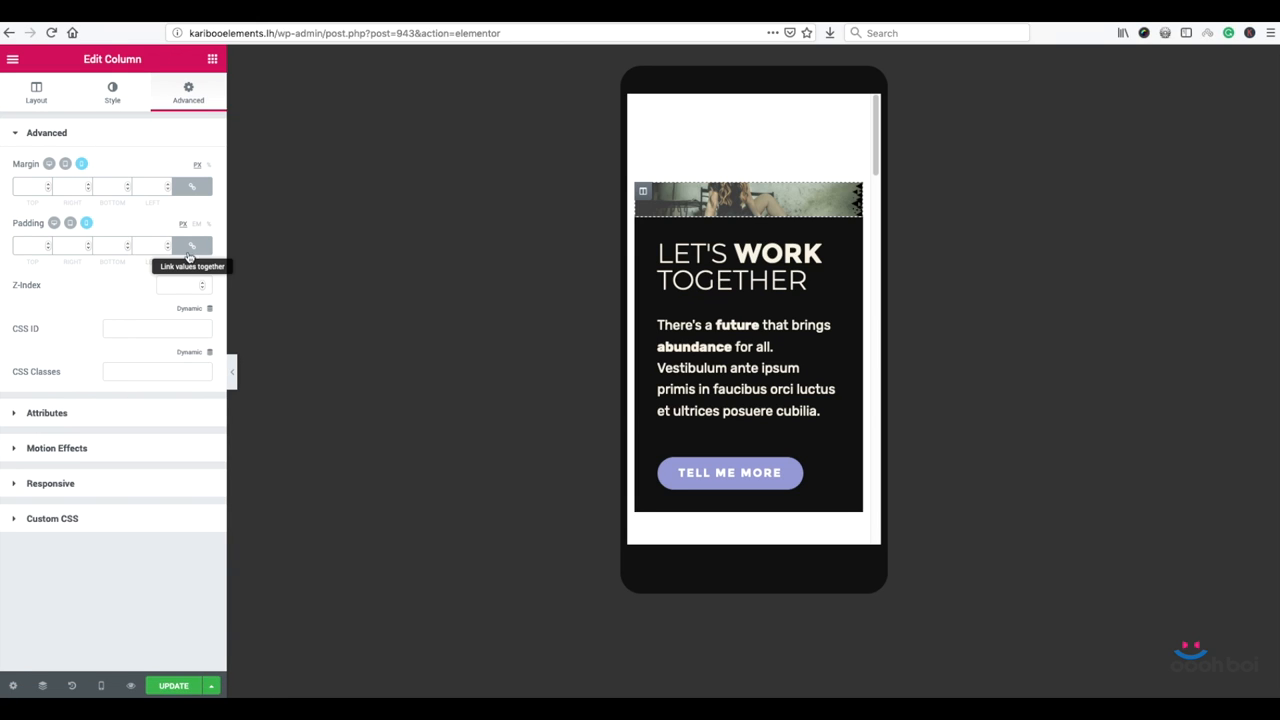
click(191, 246)
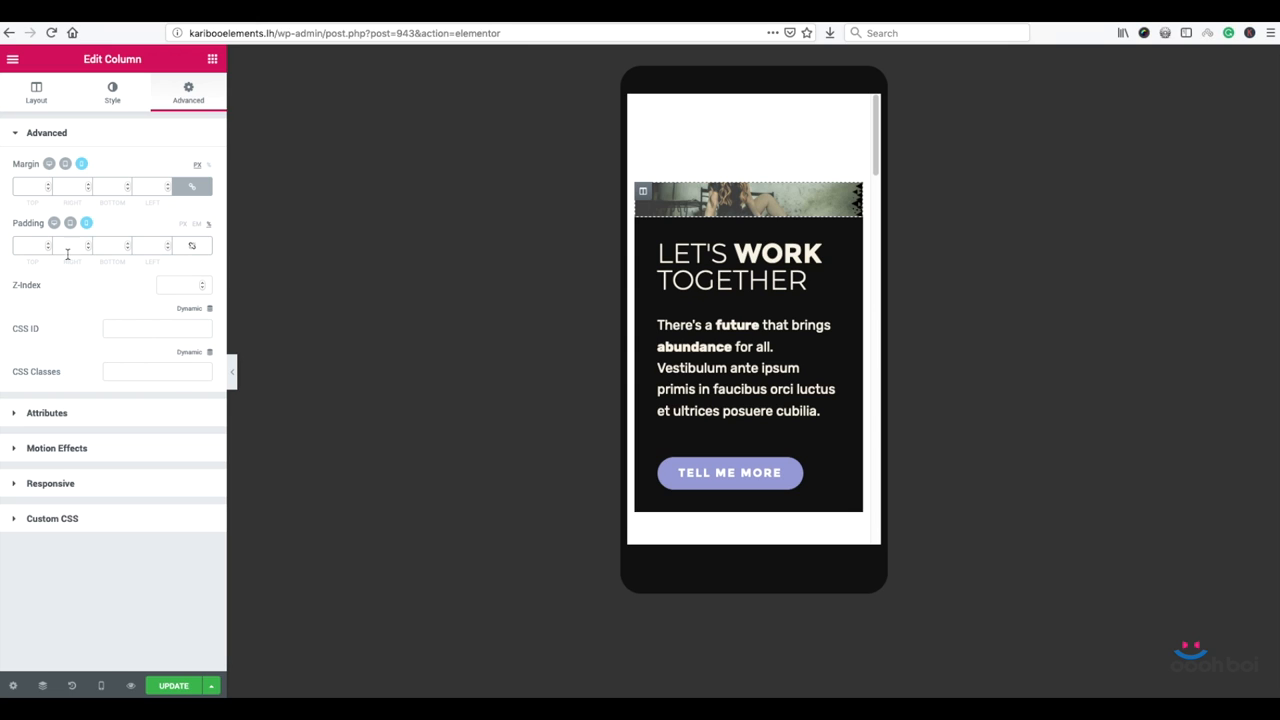
text(30)
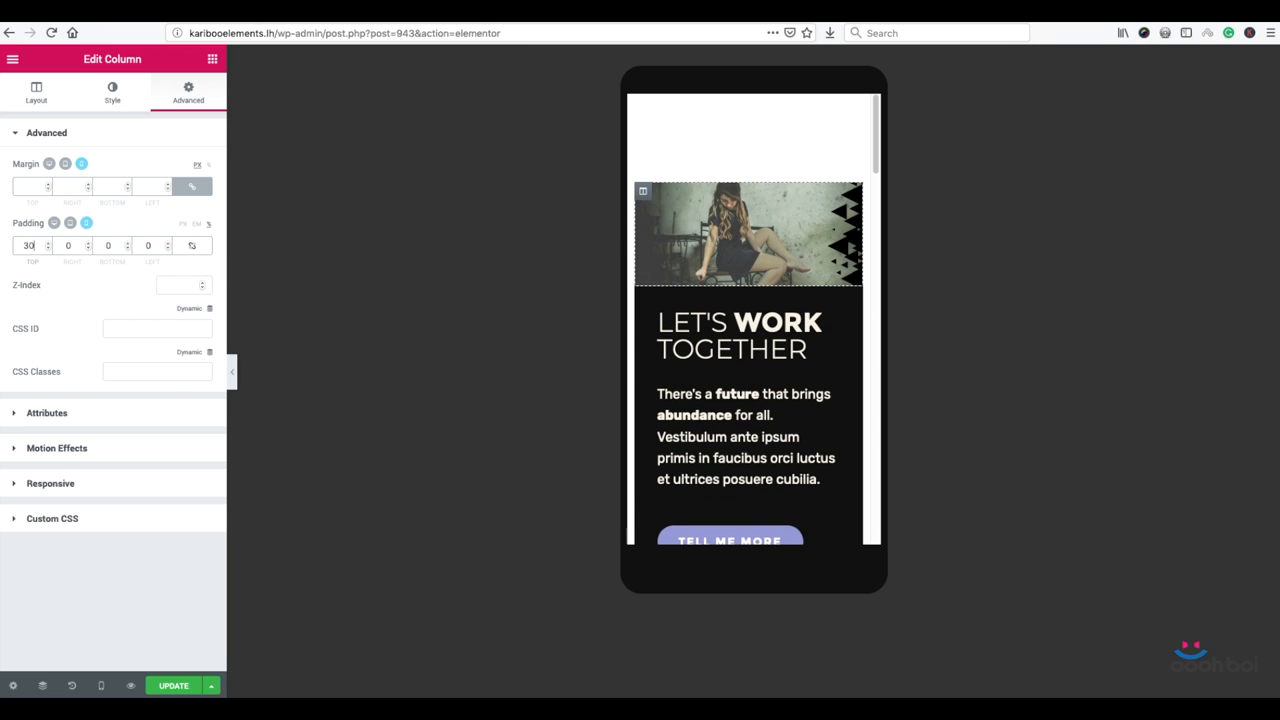
click(108, 245)
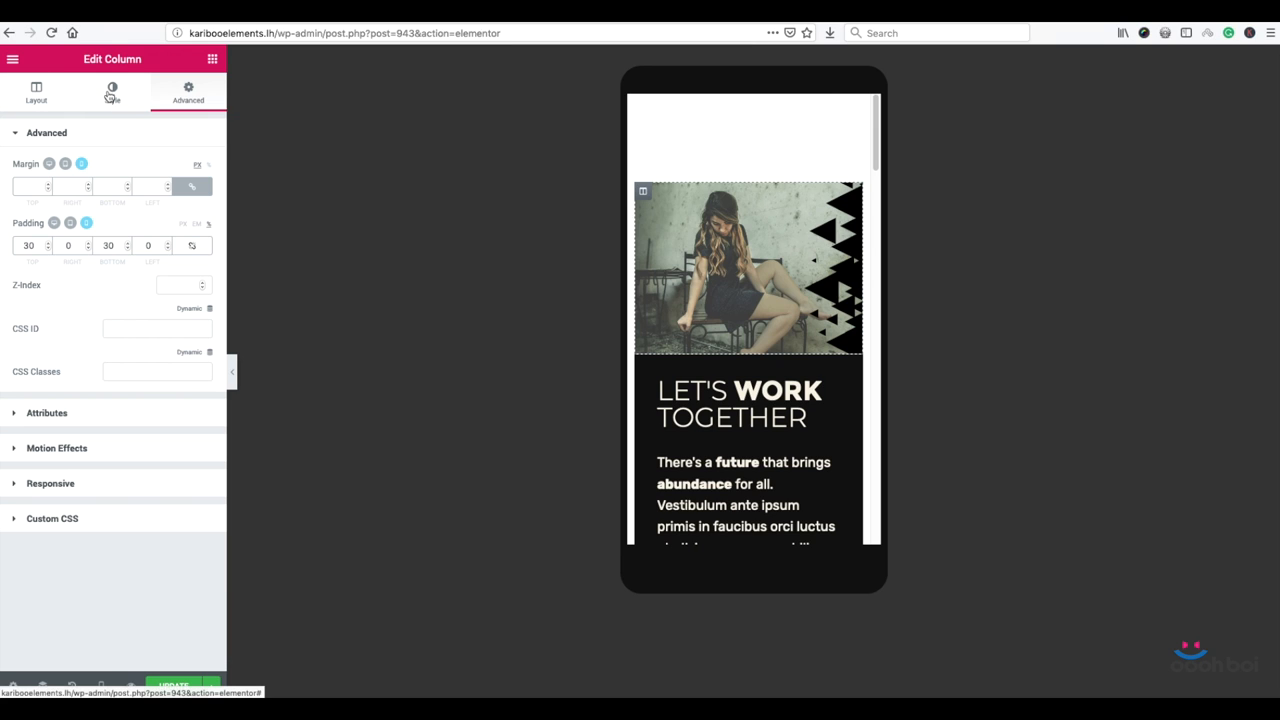
Pick the mobile triangle overlay image and set its position to Bottom Left
click(112, 92)
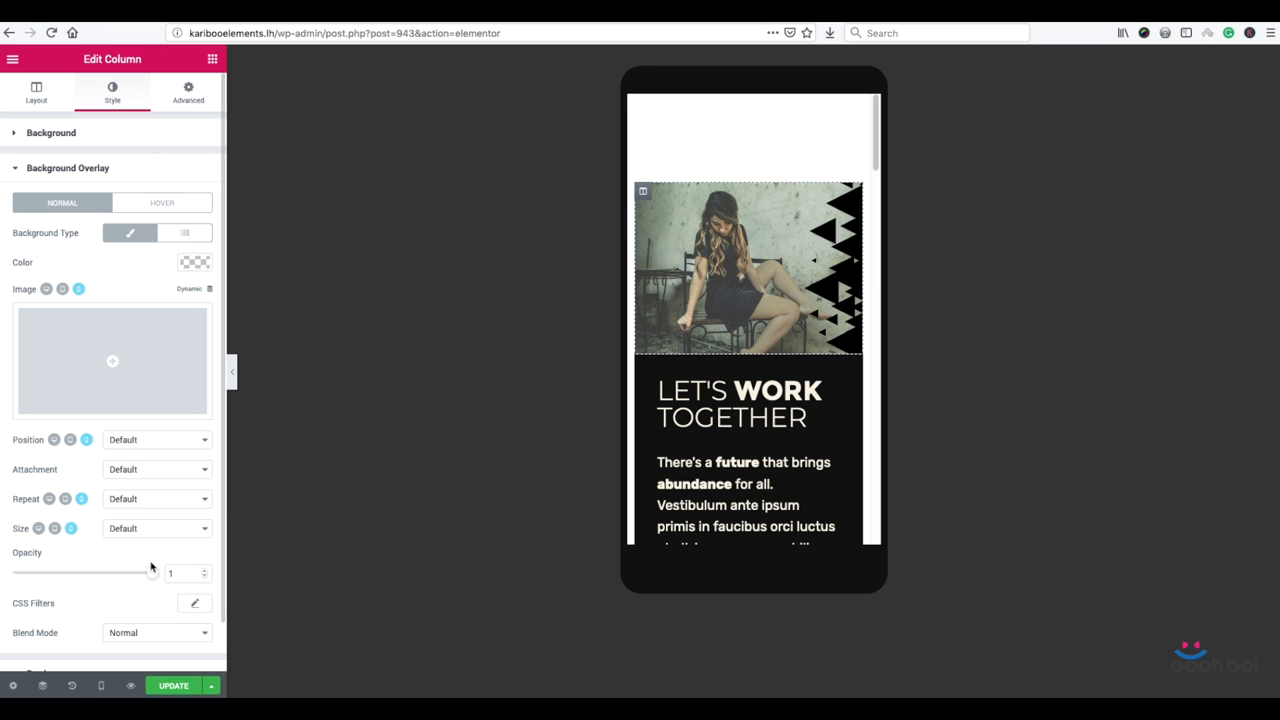
mouse_move(118, 334)
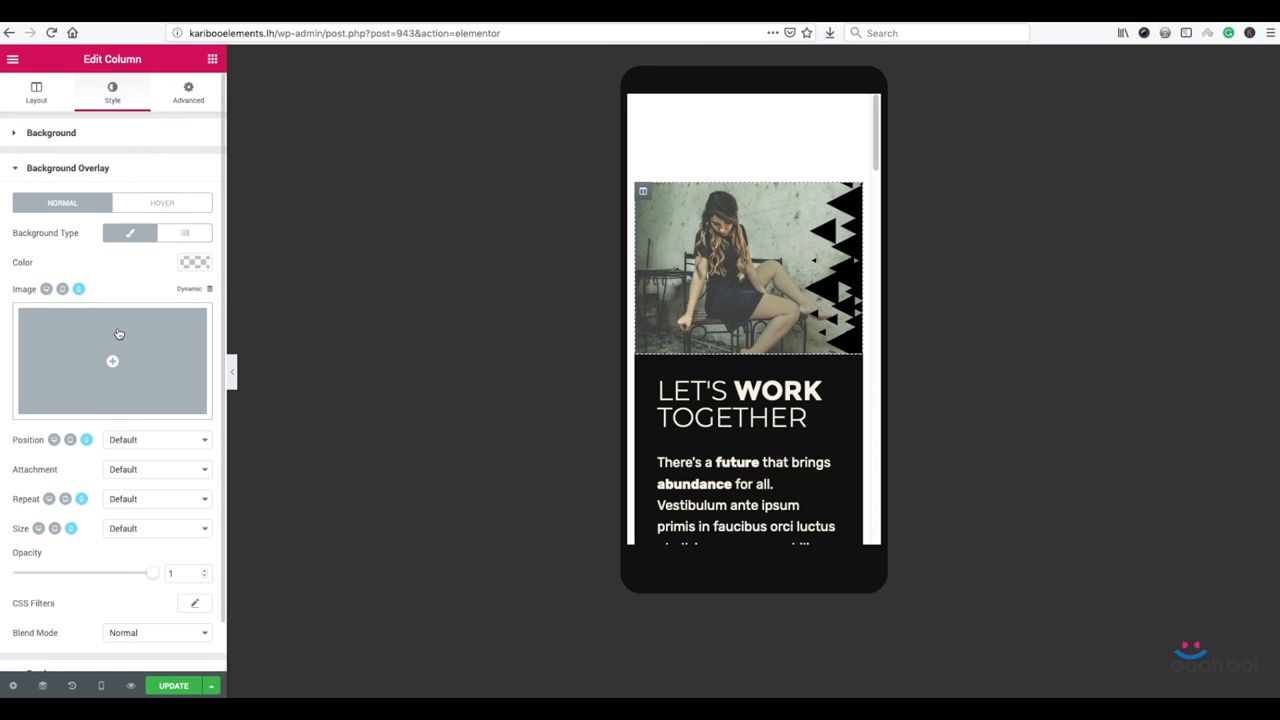
click(112, 360)
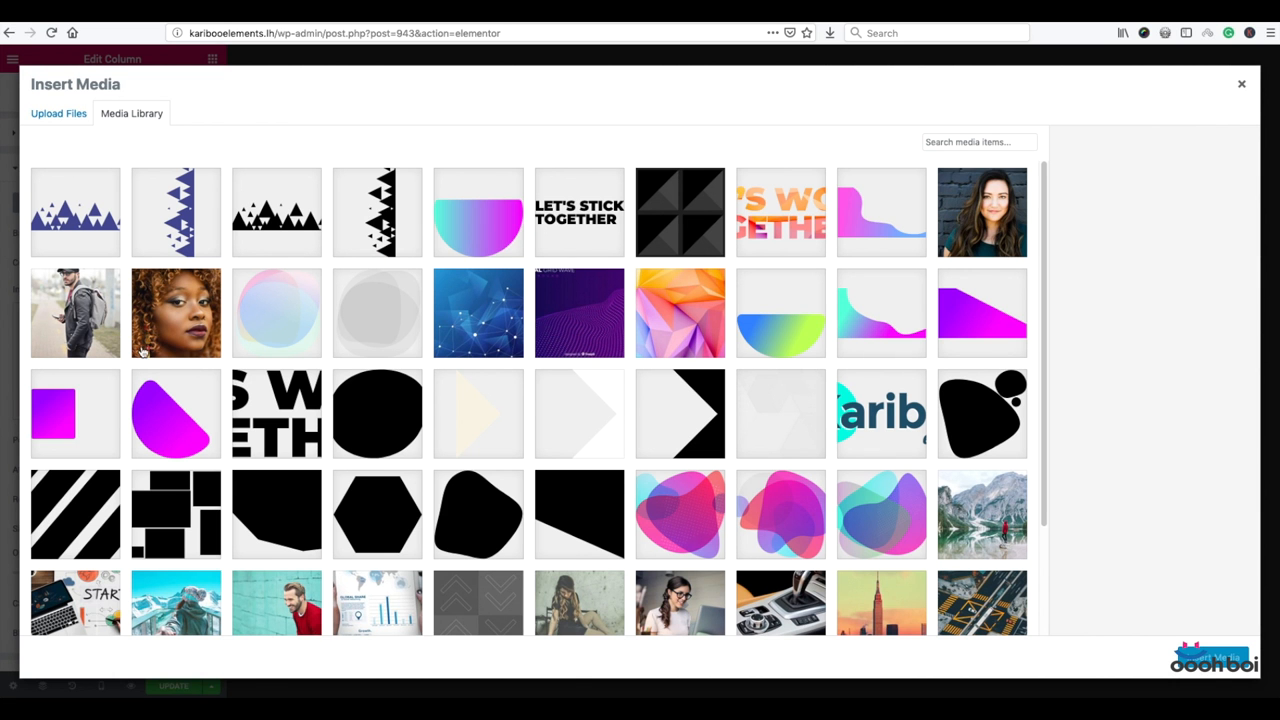
click(276, 211)
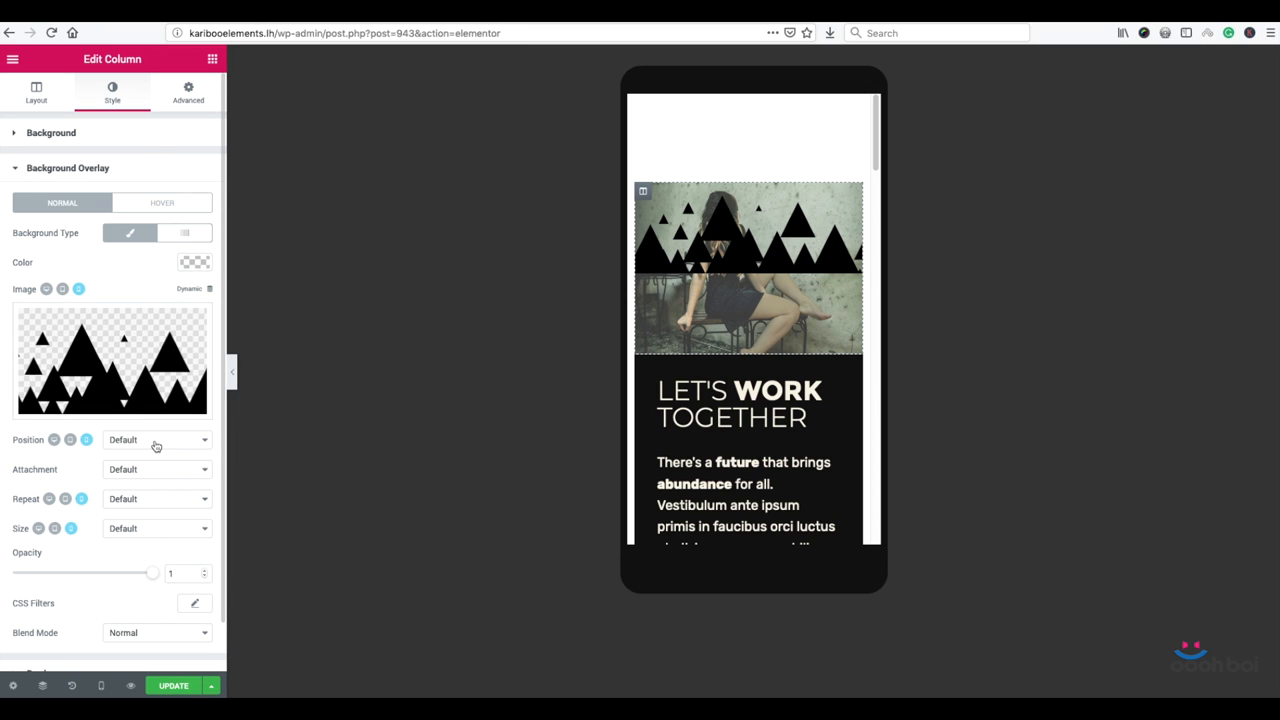
click(155, 440)
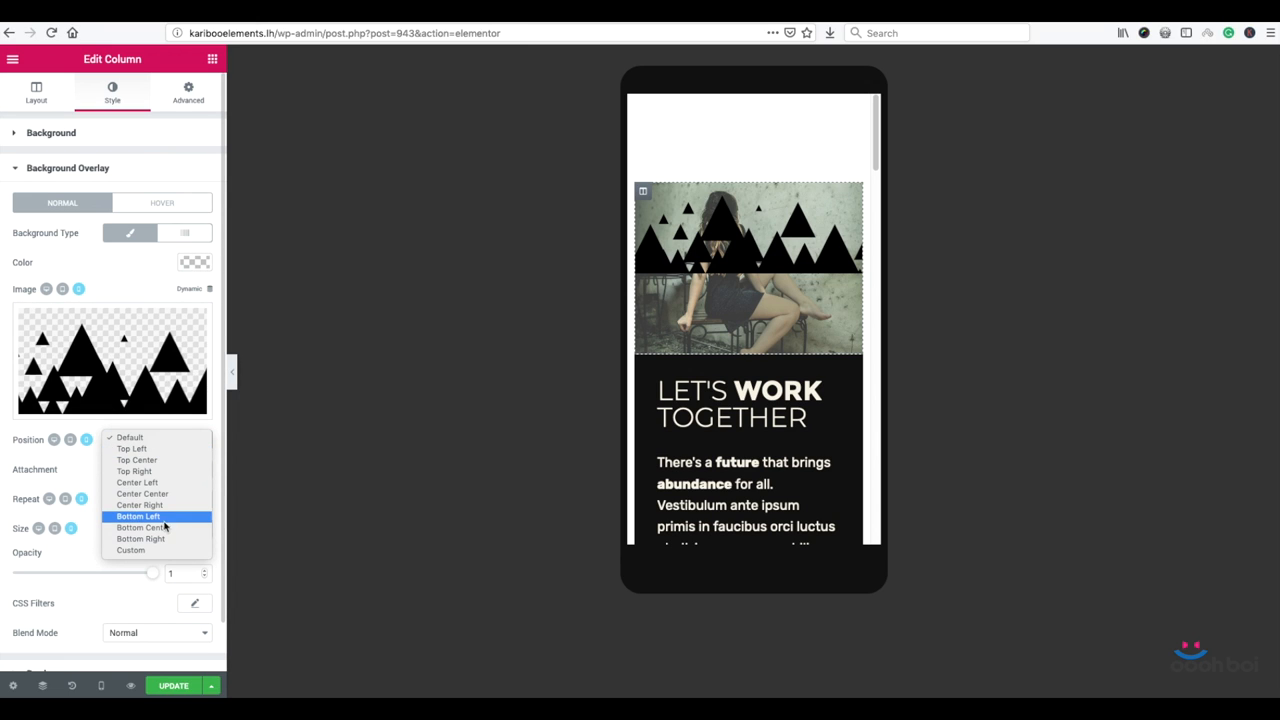
click(137, 516)
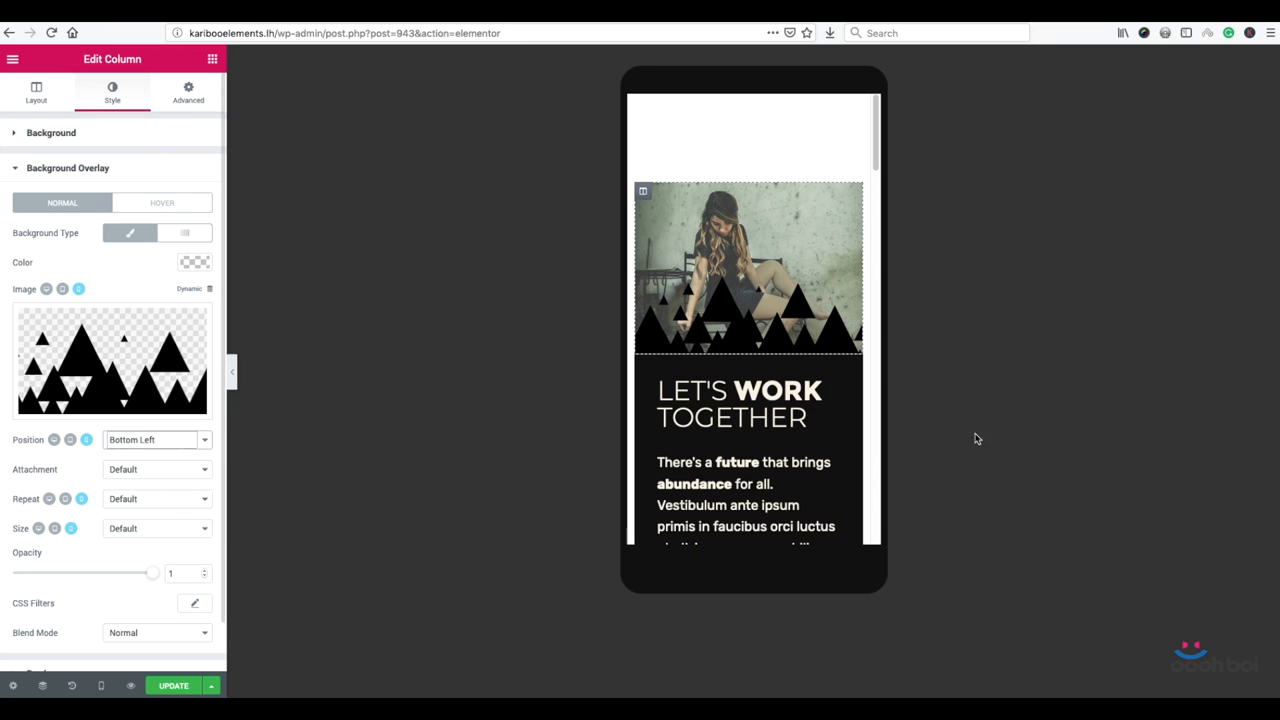
mouse_move(181, 670)
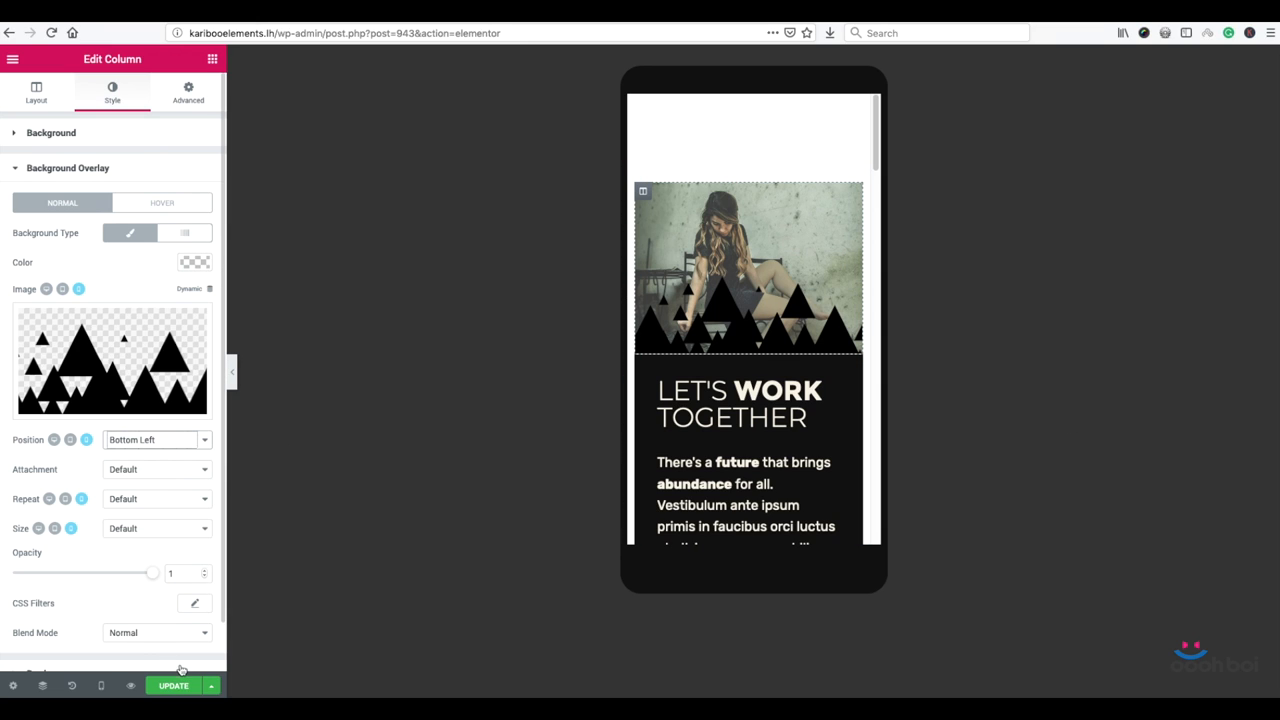
mouse_move(884, 454)
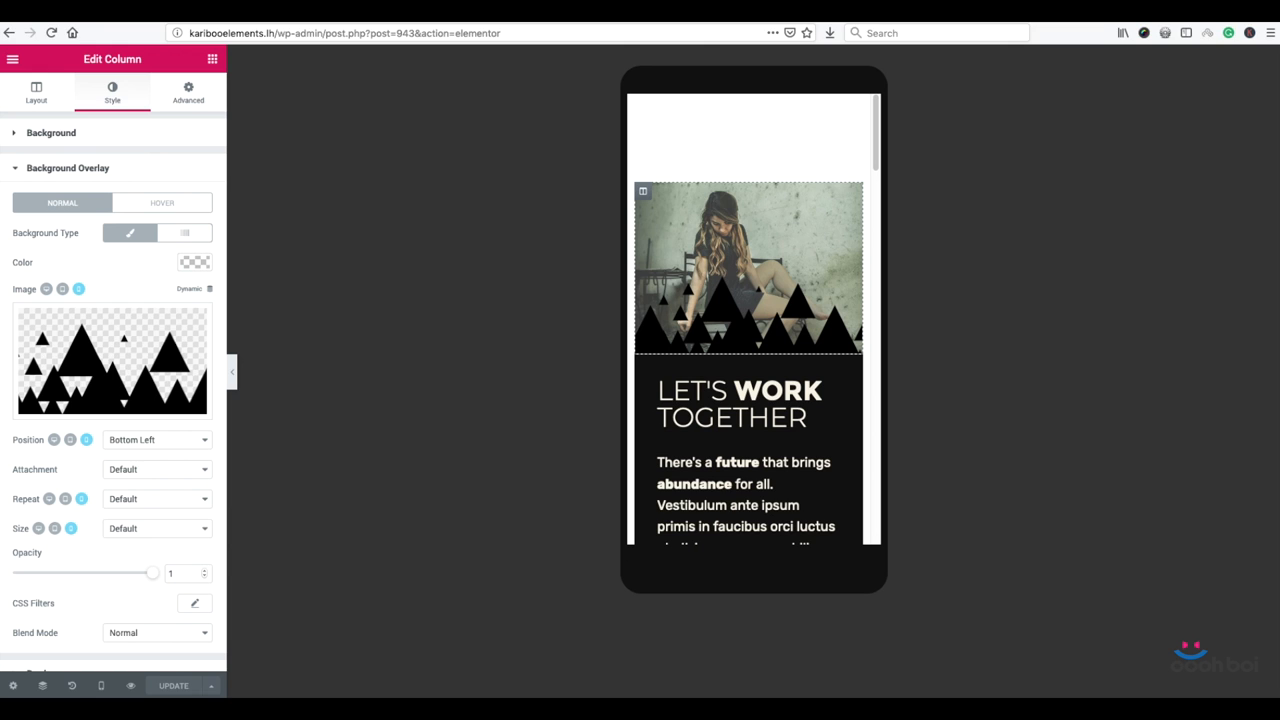
mouse_move(129, 685)
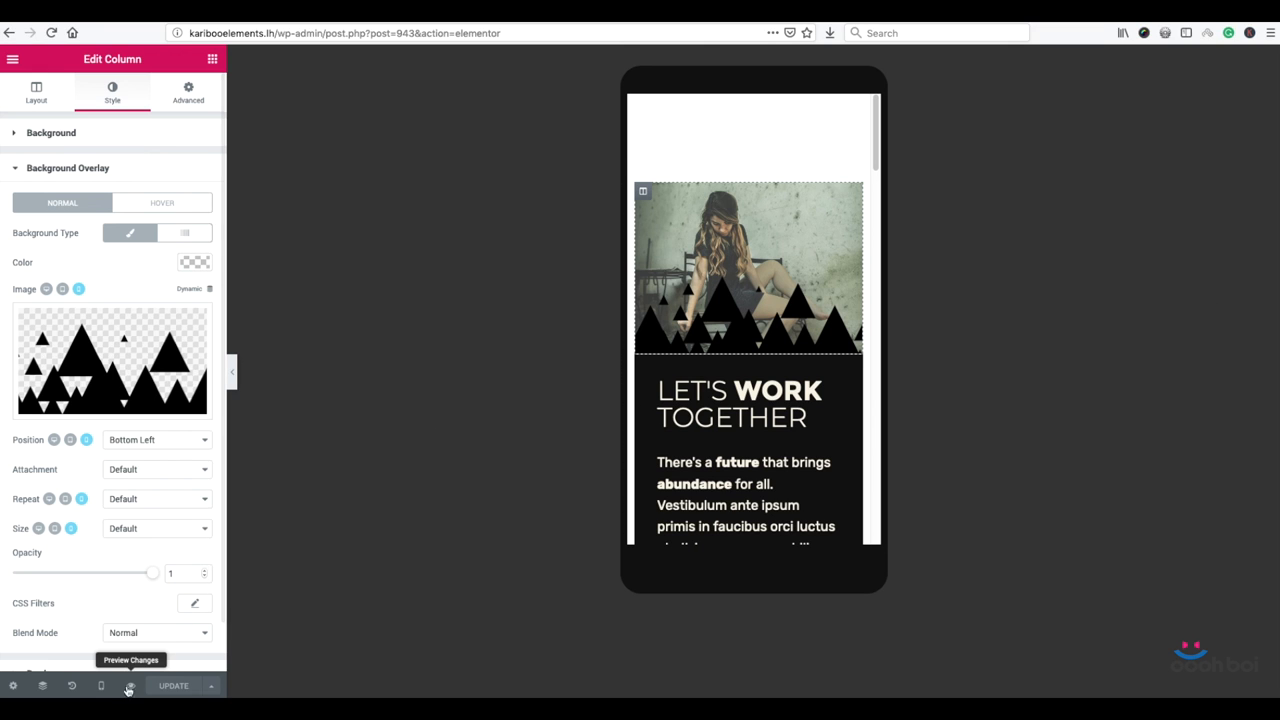
Recheck the section at tablet and mobile widths, then go back to Desktop
click(101, 685)
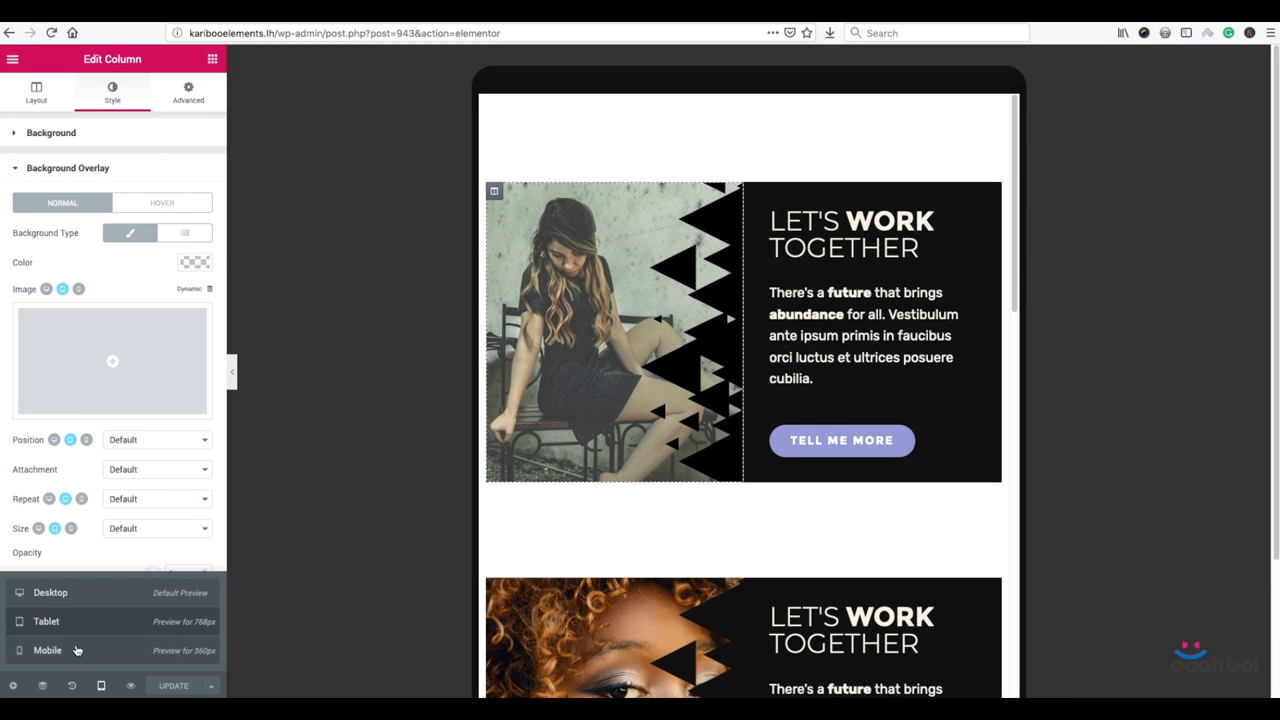
click(47, 650)
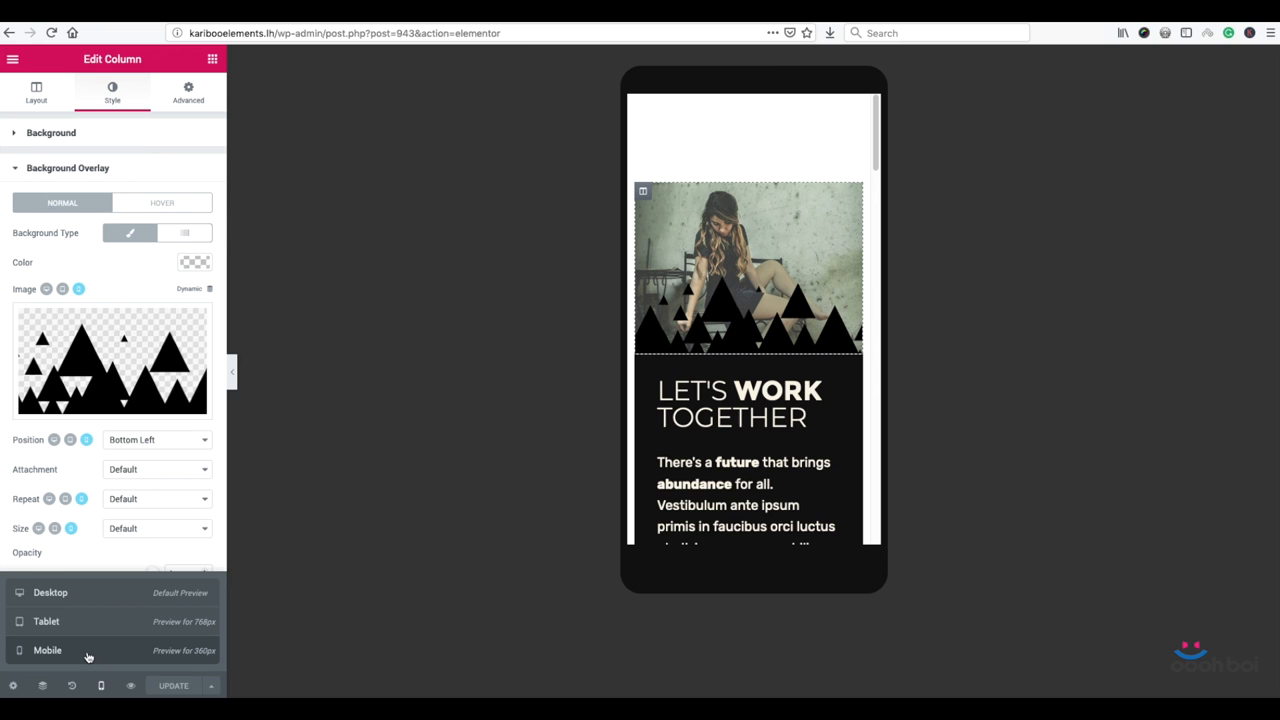
click(50, 592)
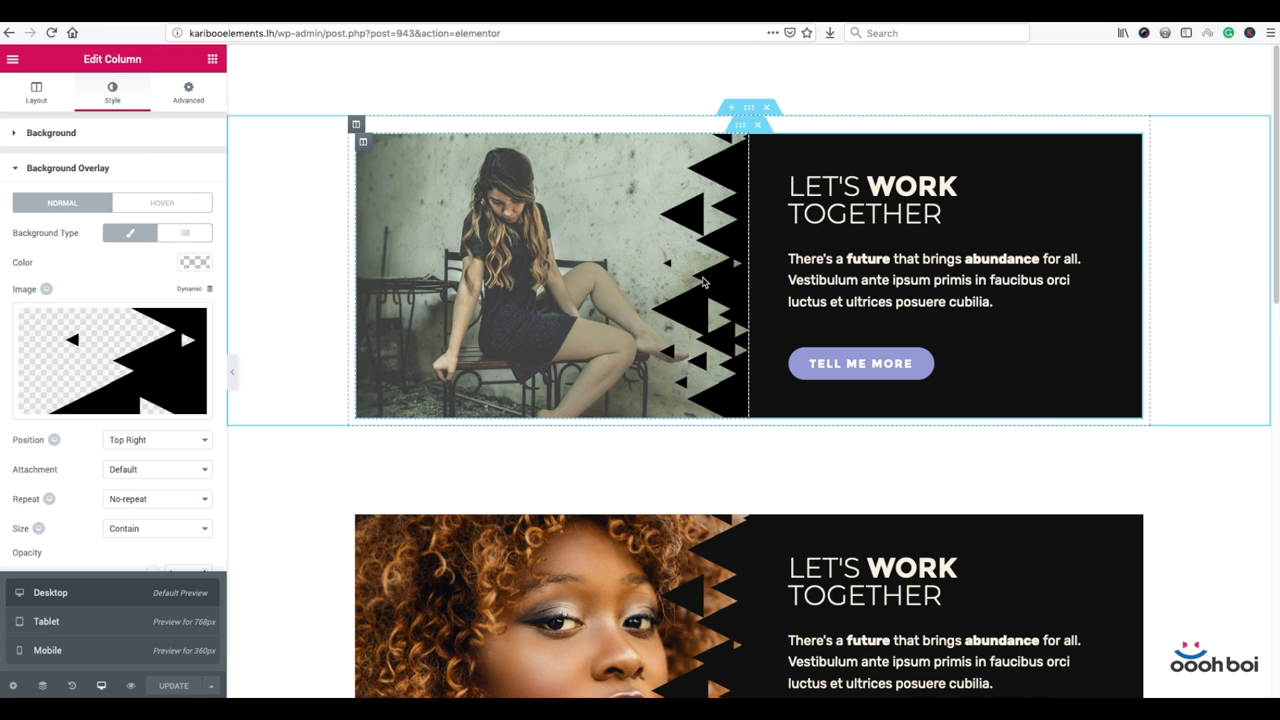
mouse_move(714, 293)
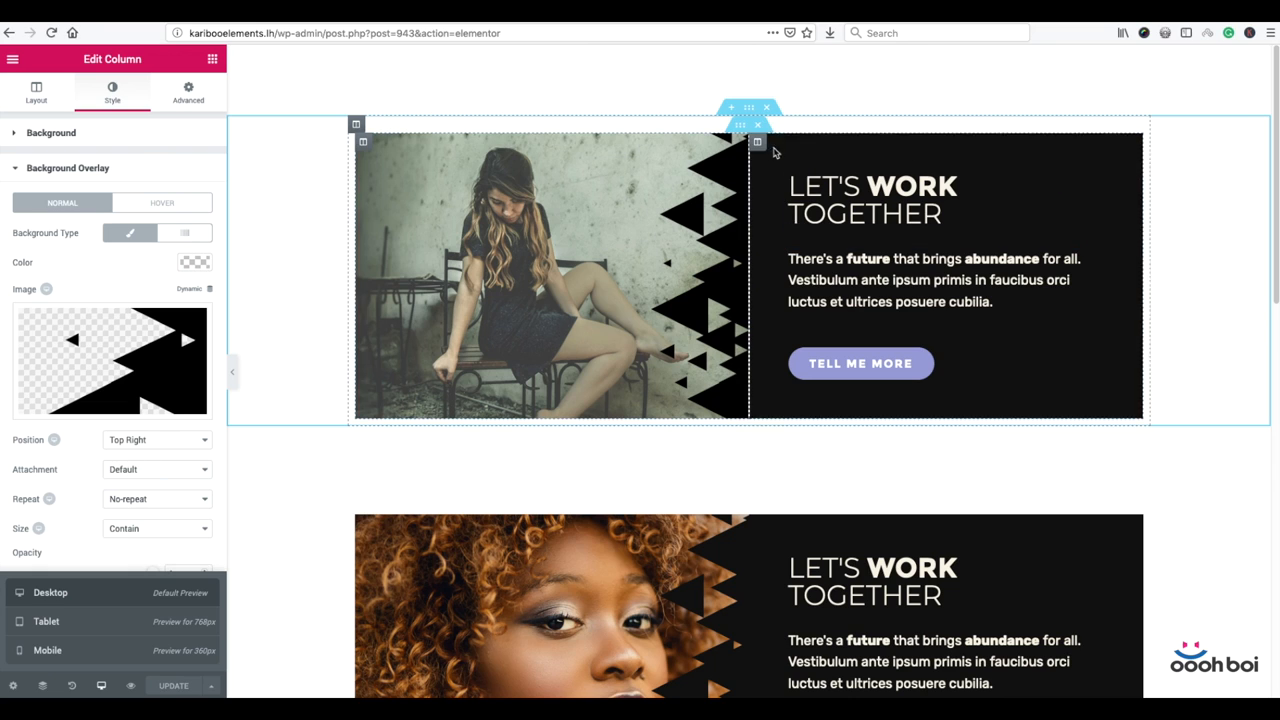
Set the text column's Background Color to blue instead of black
click(36, 91)
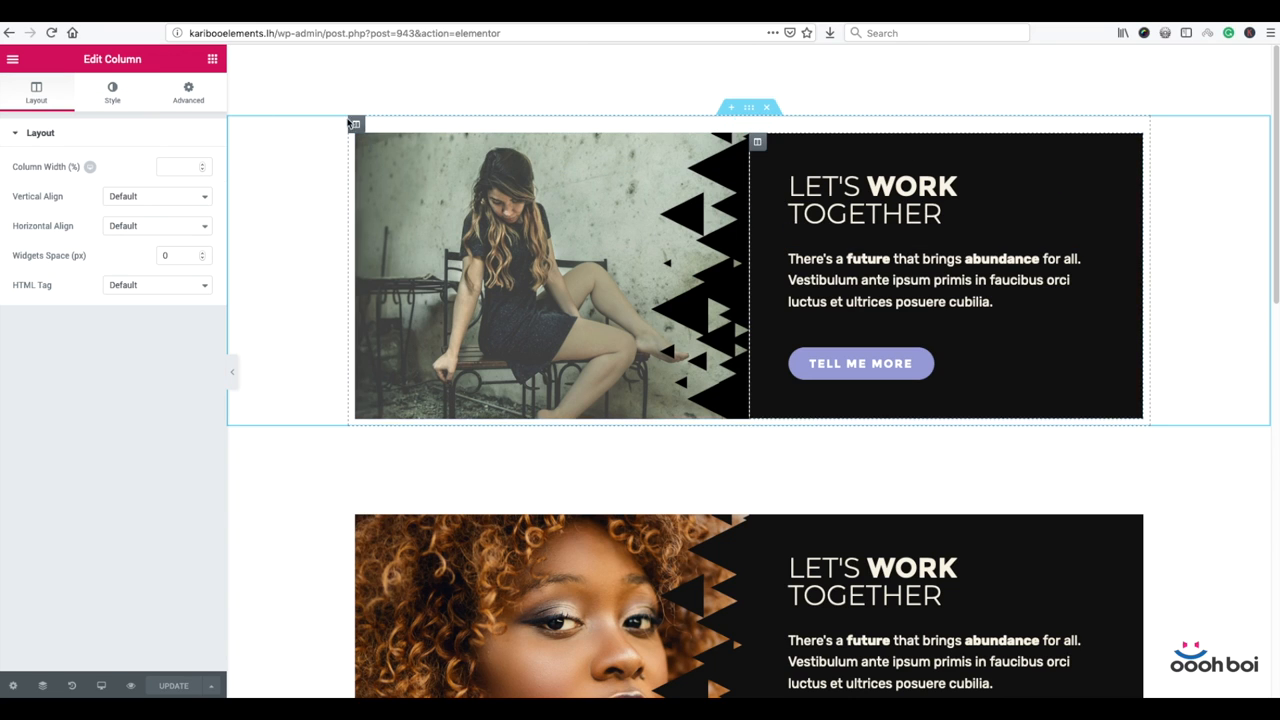
click(112, 92)
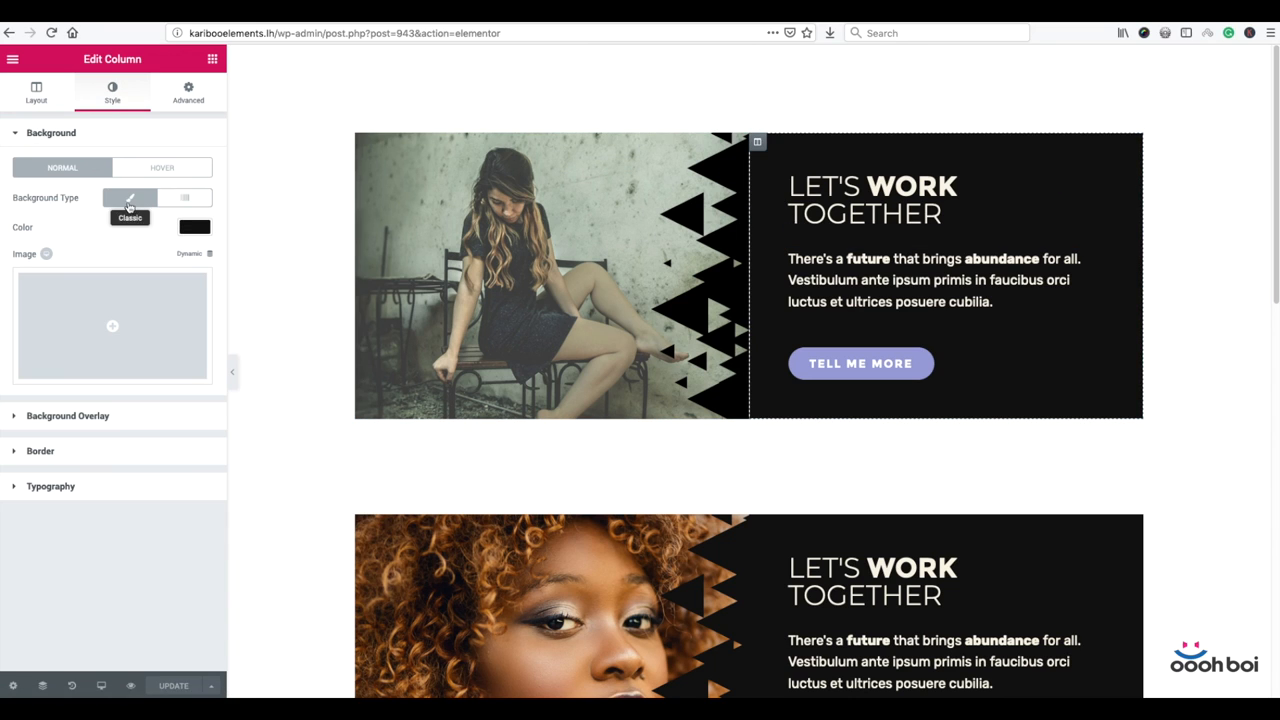
click(194, 227)
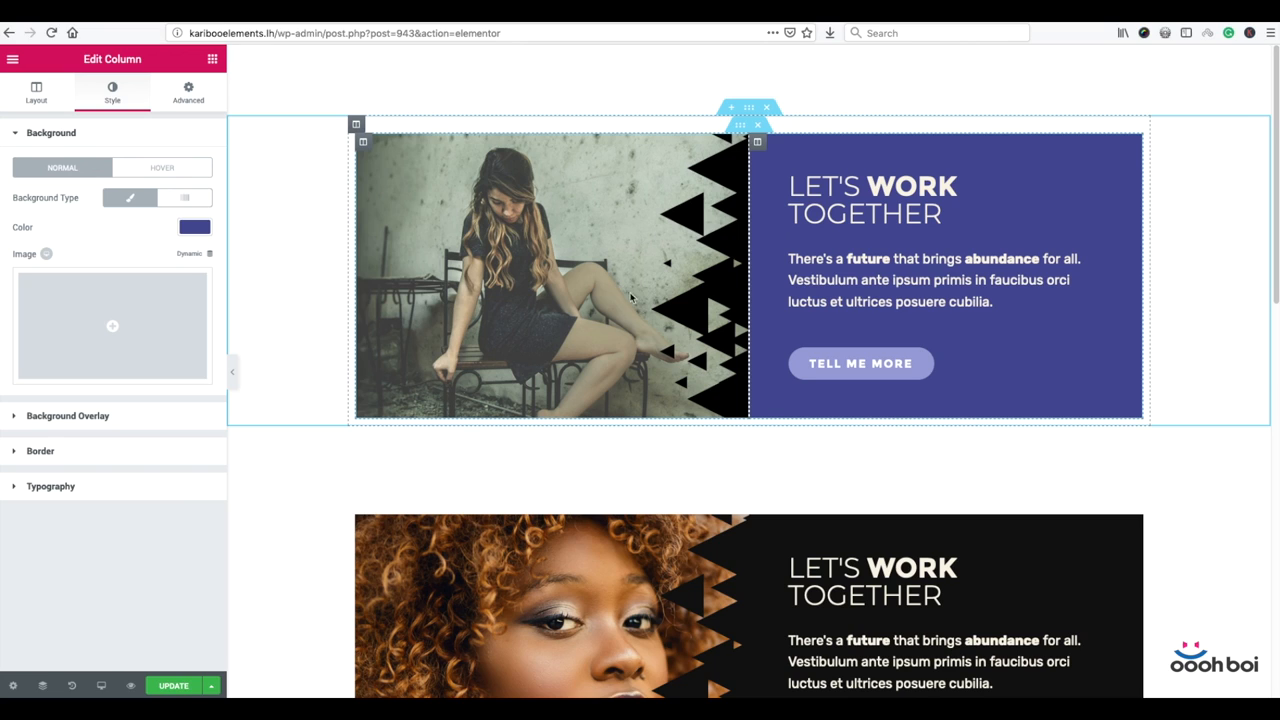
mouse_move(713, 255)
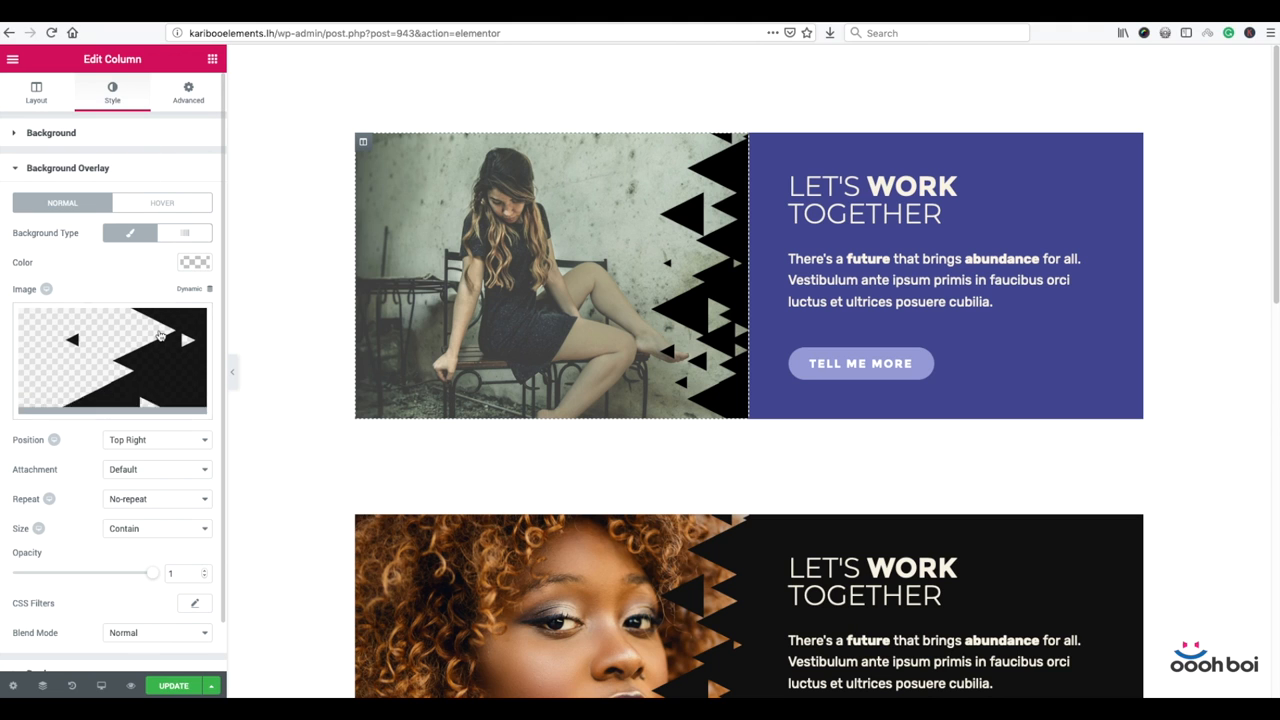
Swap the desktop overlay for the blue version of the triangle SVG
click(112, 360)
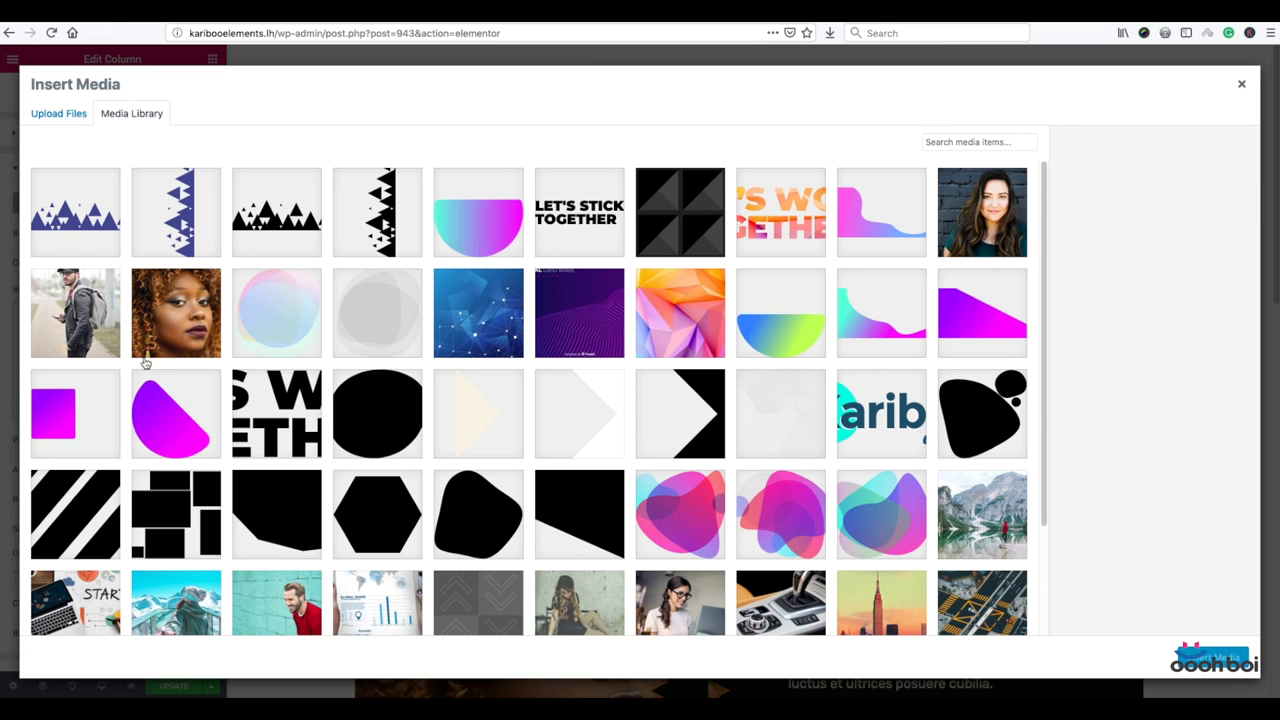
click(175, 212)
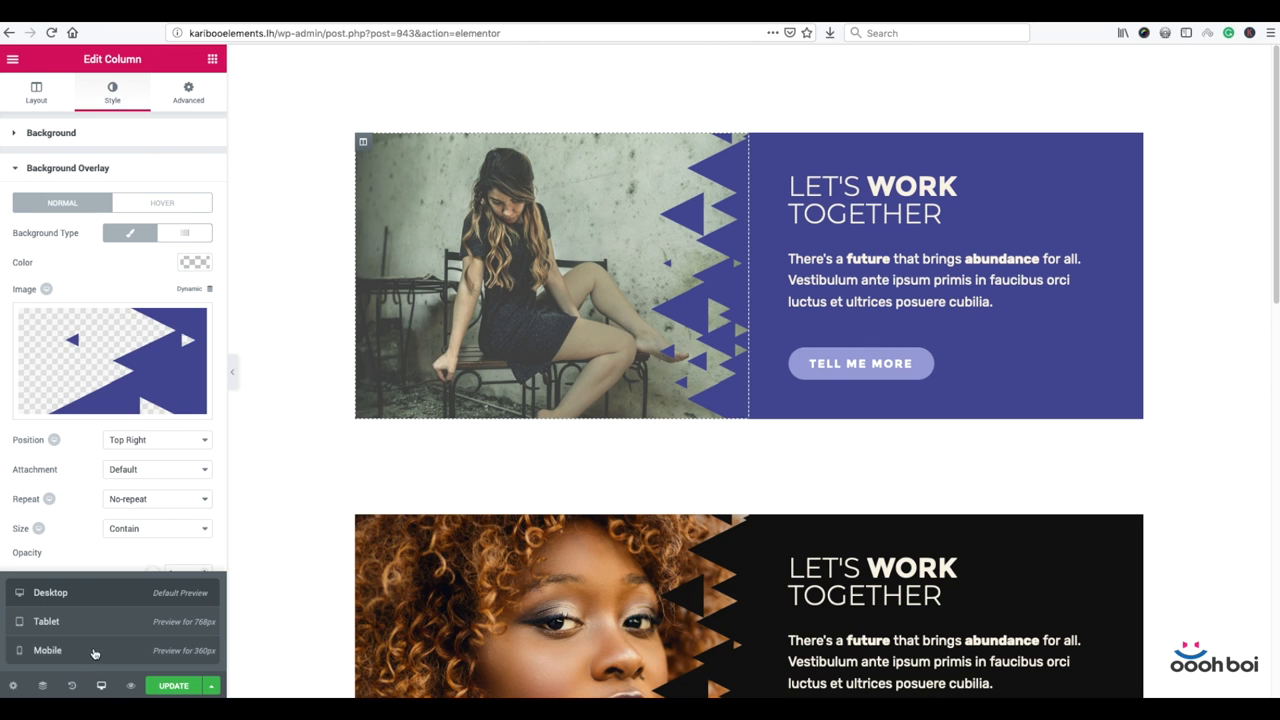
On mobile, insert complex-horiz-blue.svg as the overlay, then return to Desktop
click(47, 650)
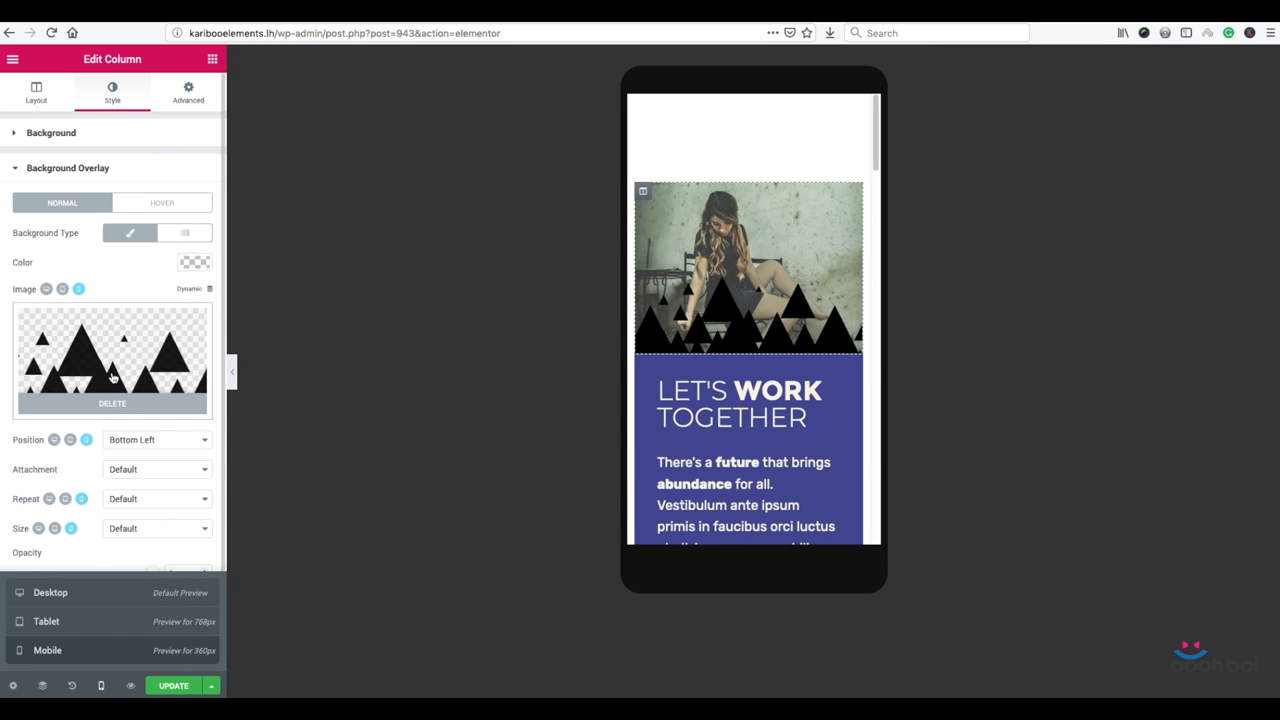
click(112, 360)
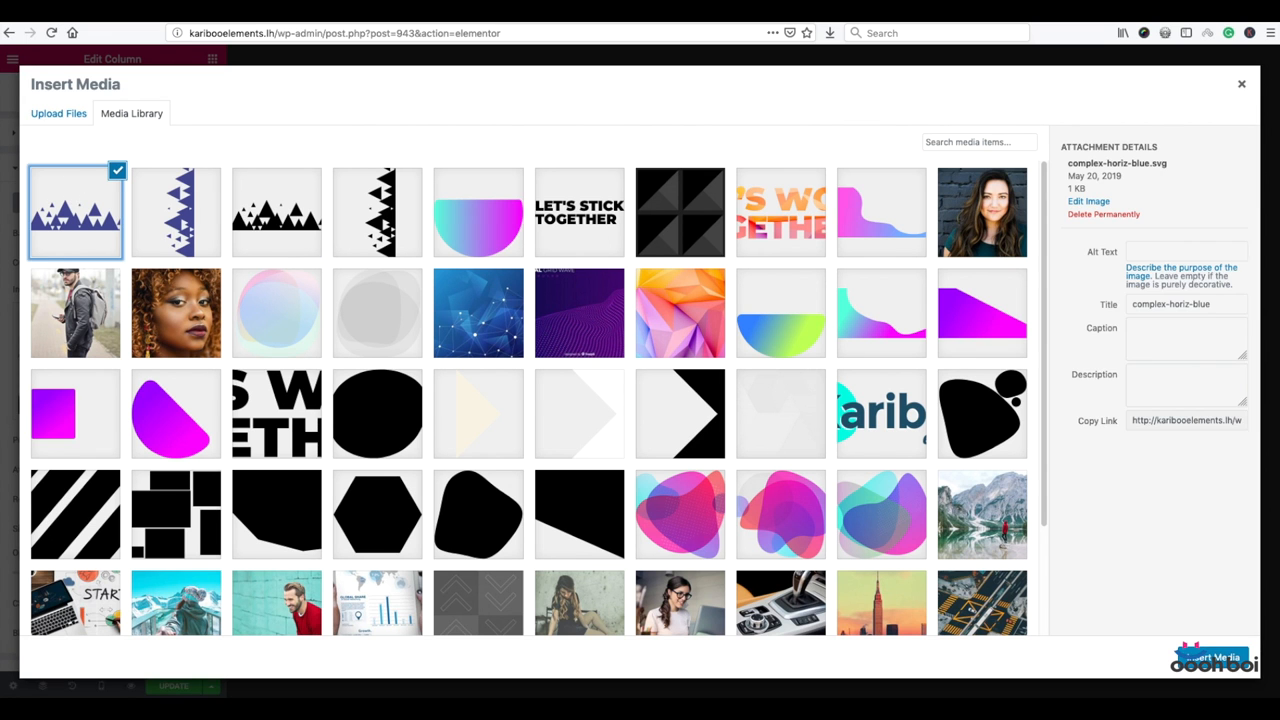
click(1210, 657)
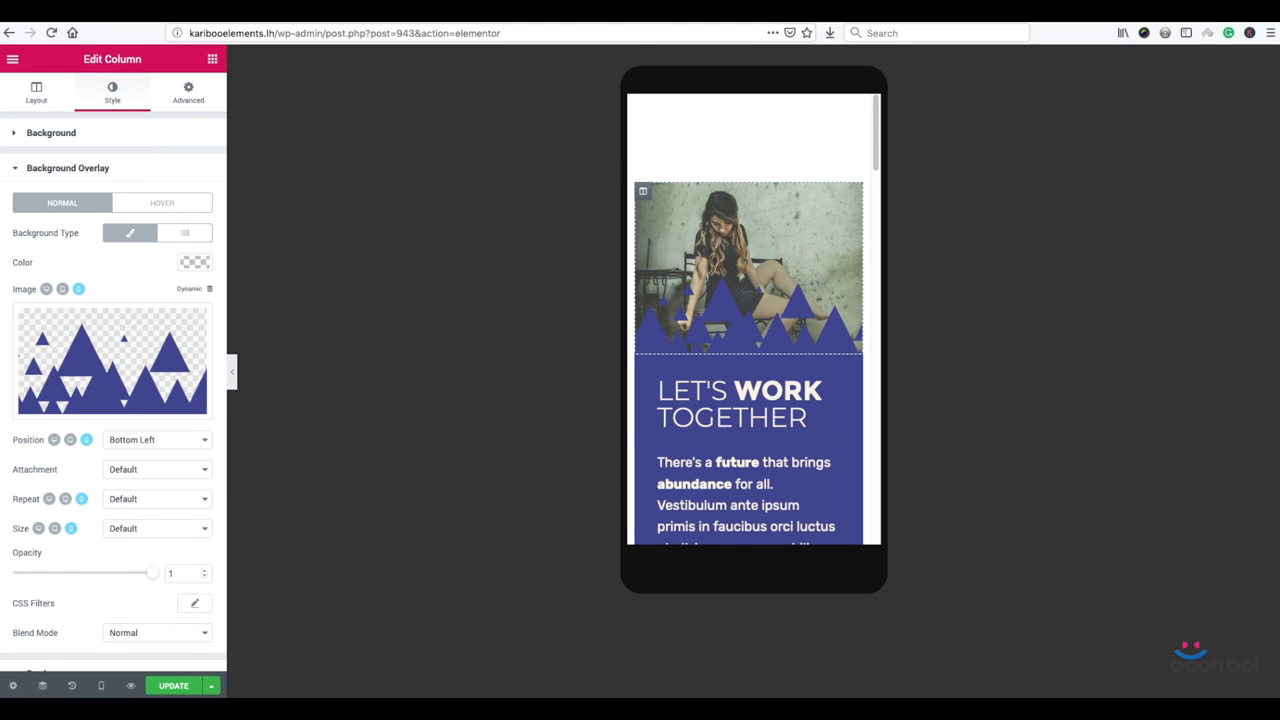
mouse_move(78, 685)
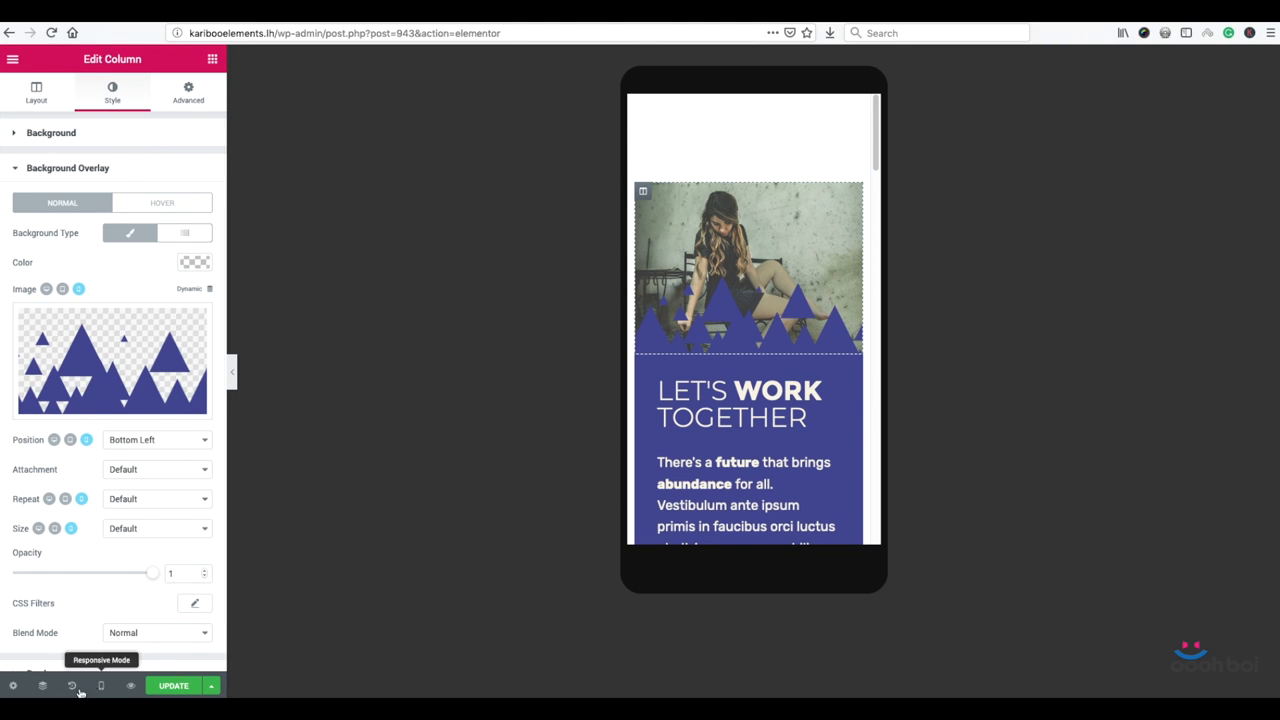
click(71, 686)
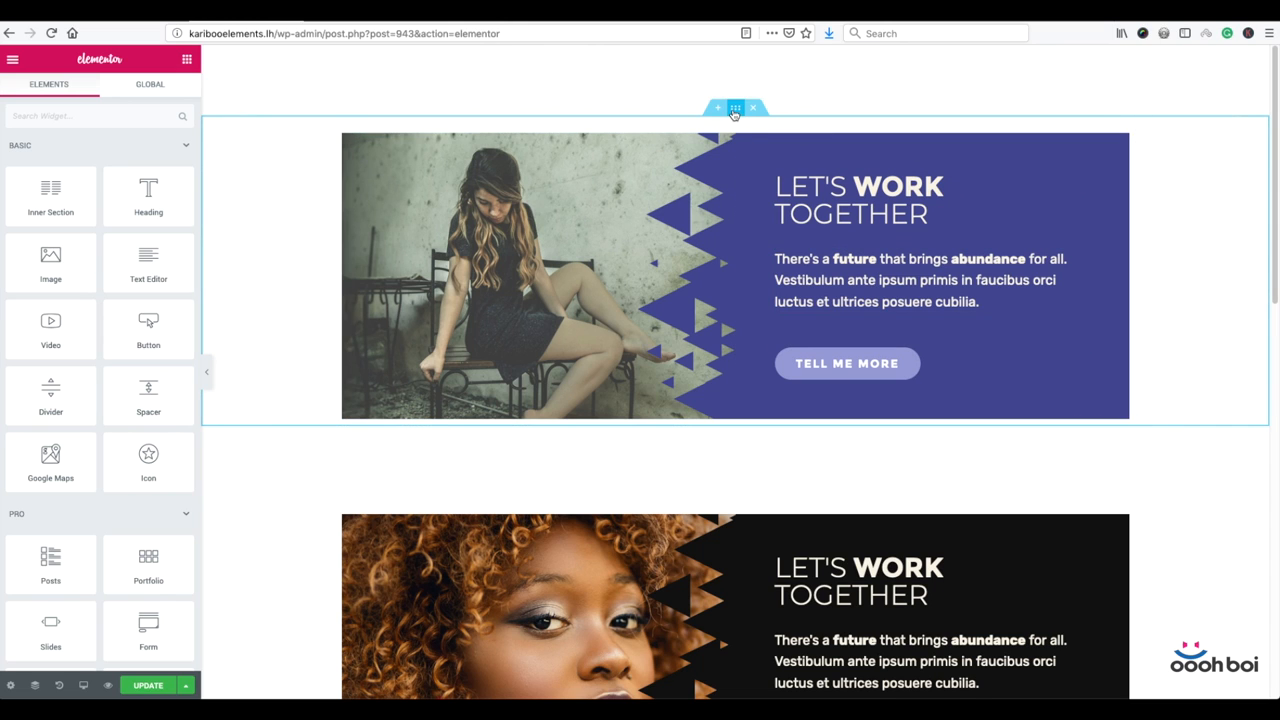
Duplicate the blue image box section so a copy sits beneath it
click(735, 108)
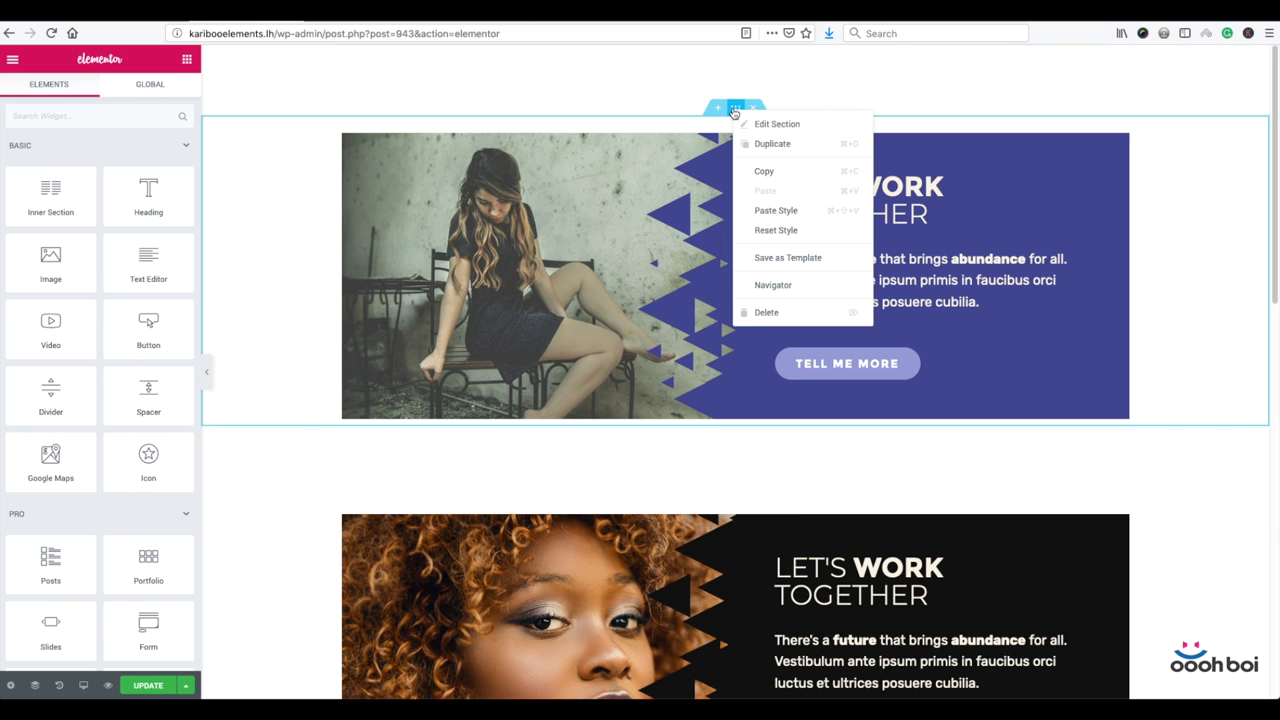
mouse_move(772, 143)
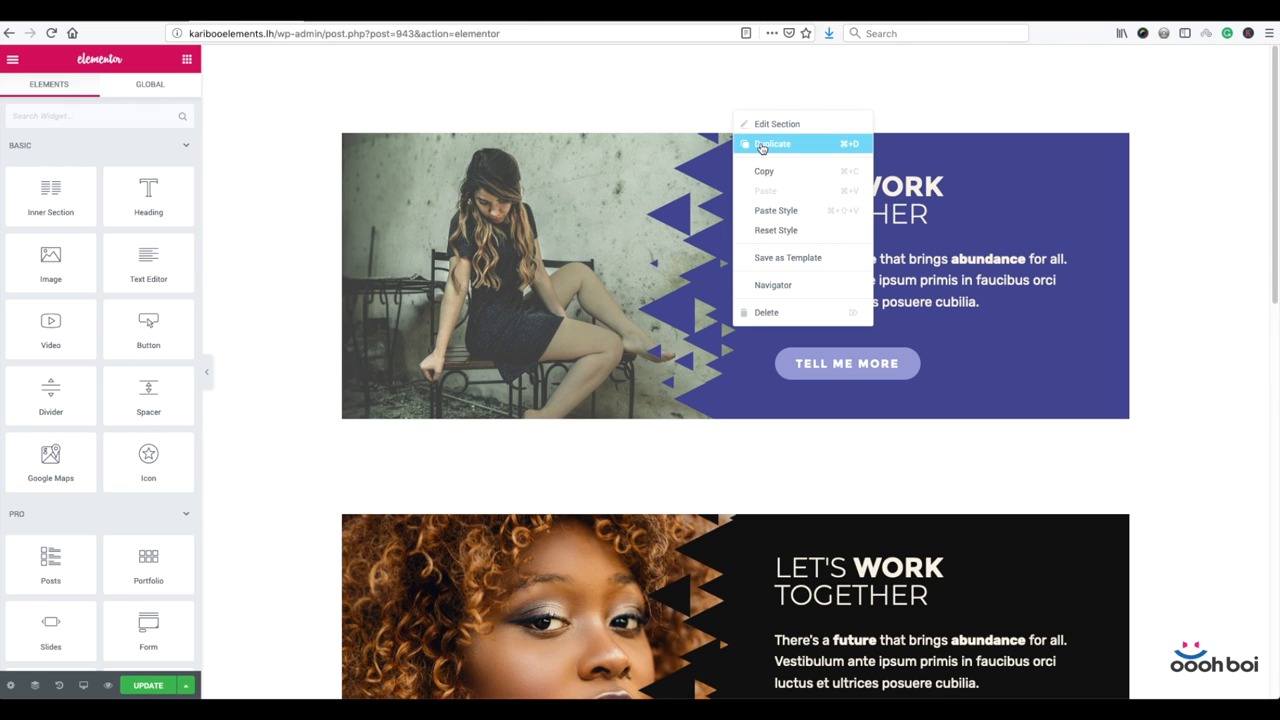
click(772, 143)
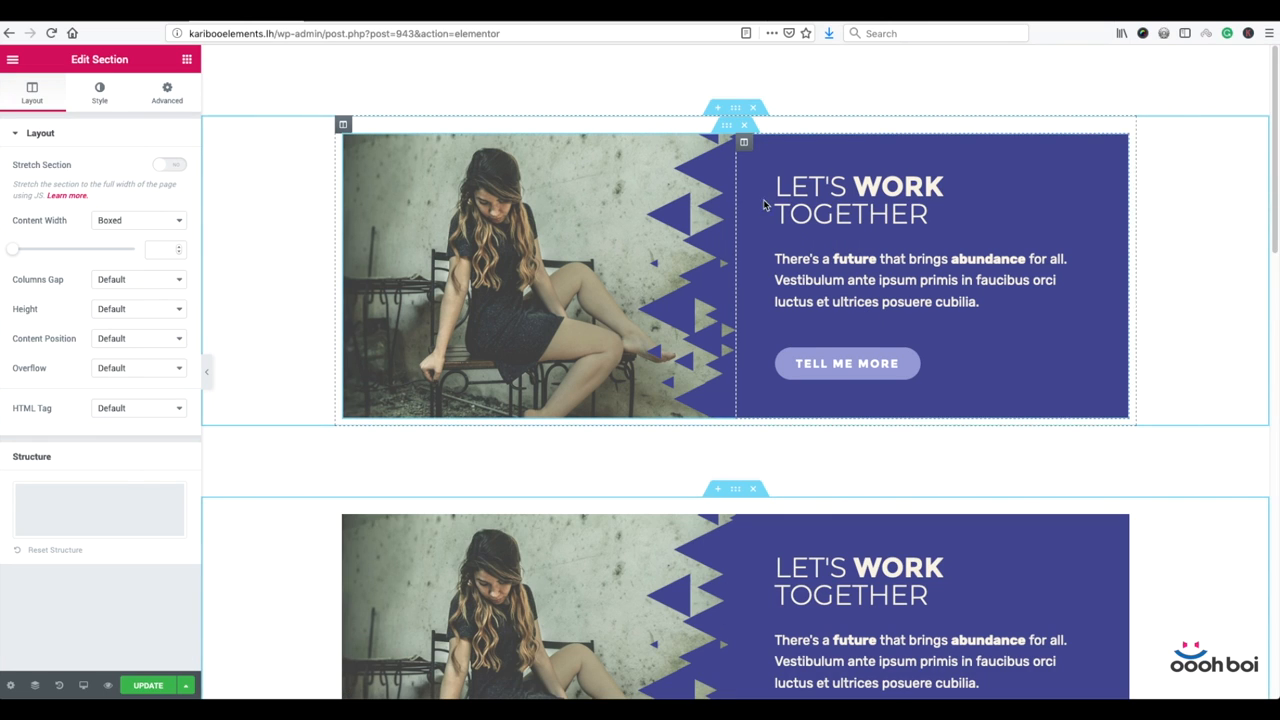
scroll(down, 3)
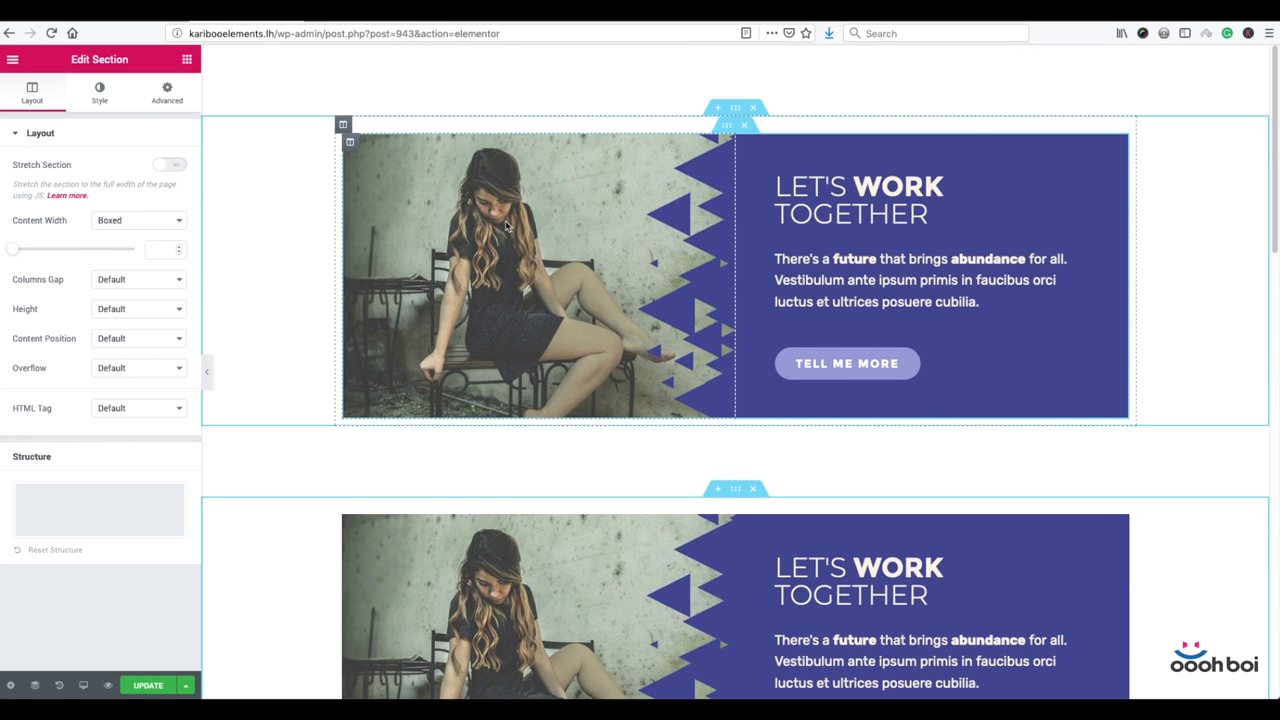
mouse_move(357, 153)
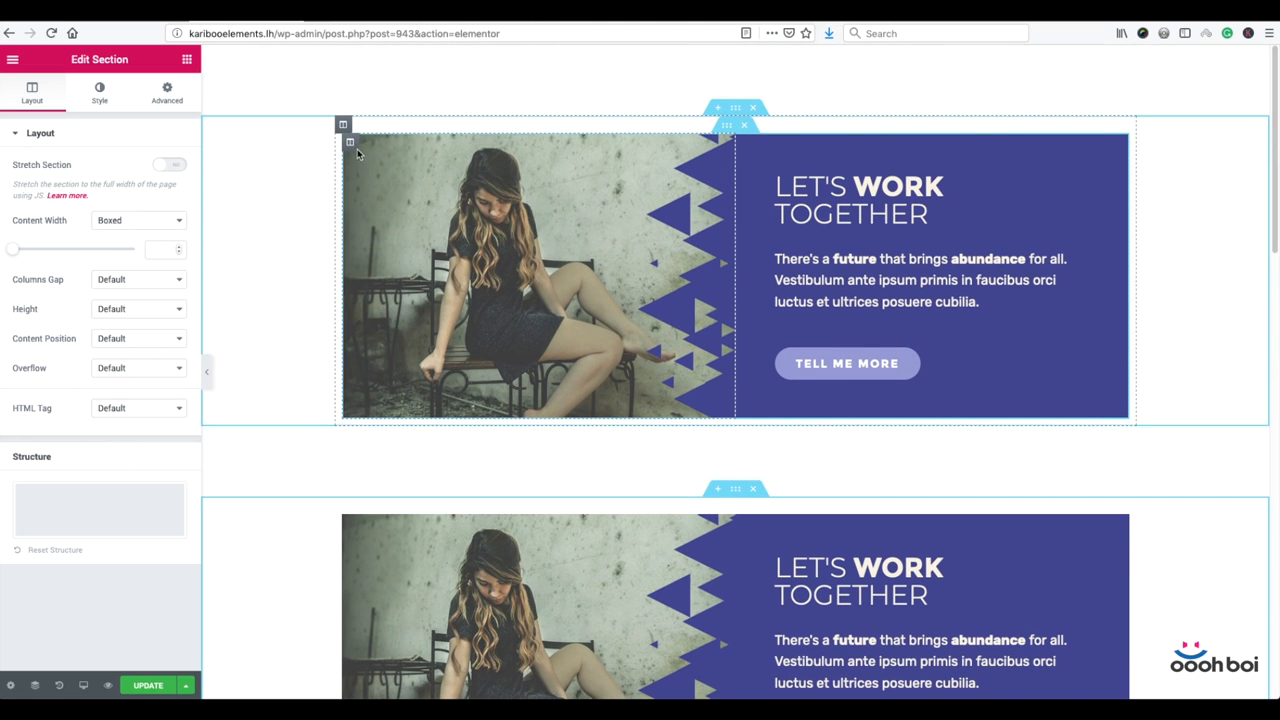
Clear the blue triangle Background Overlay from the top section's image column
click(350, 143)
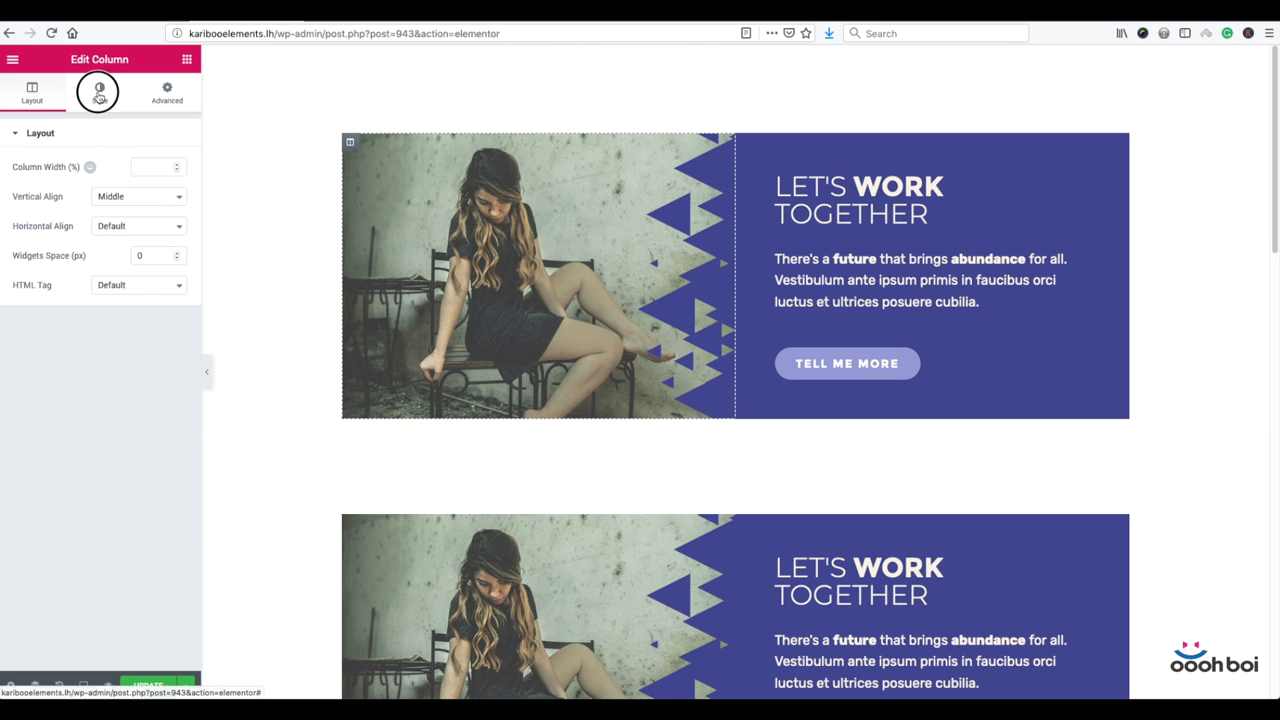
click(99, 92)
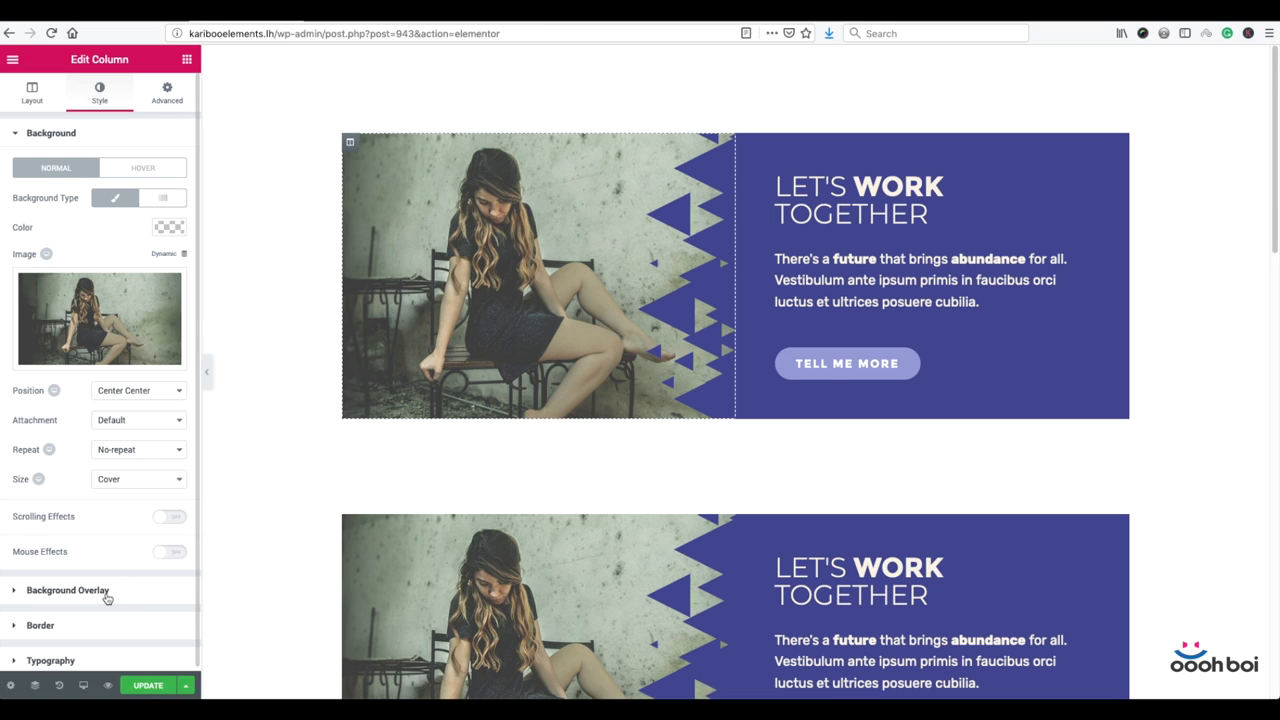
click(67, 590)
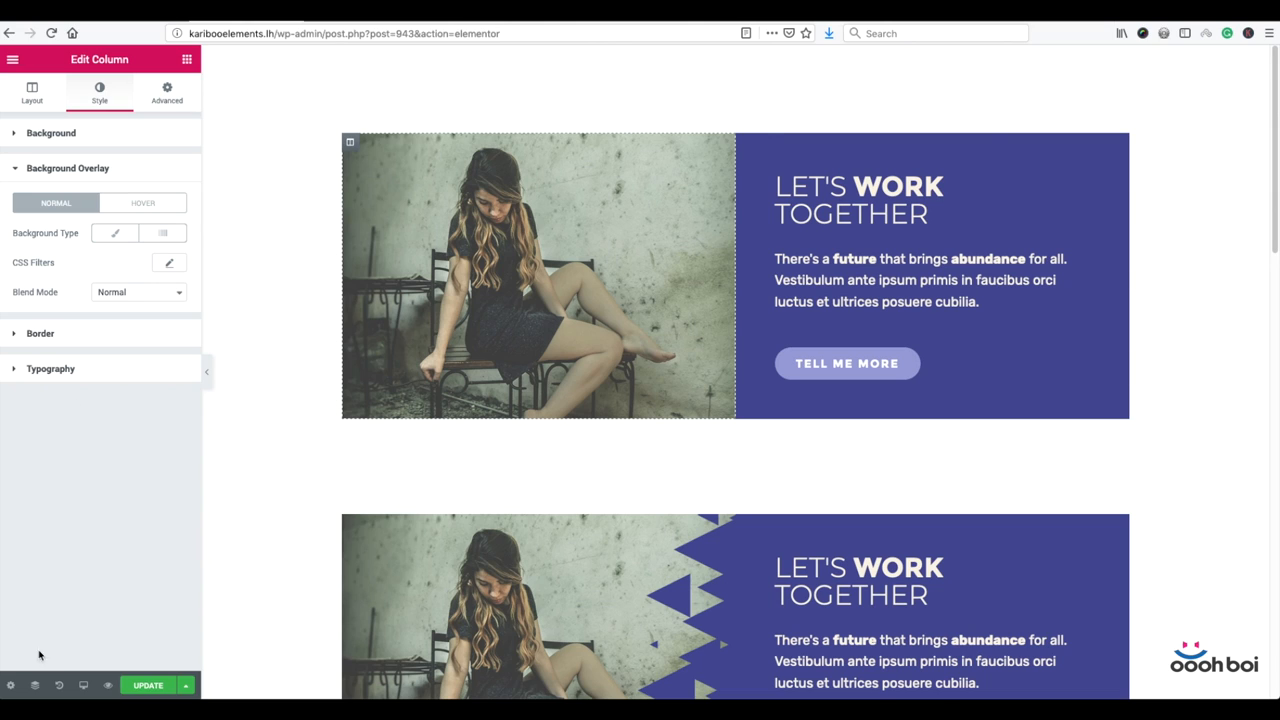
Check the plain photo edge at mobile width, then return to Desktop
click(84, 685)
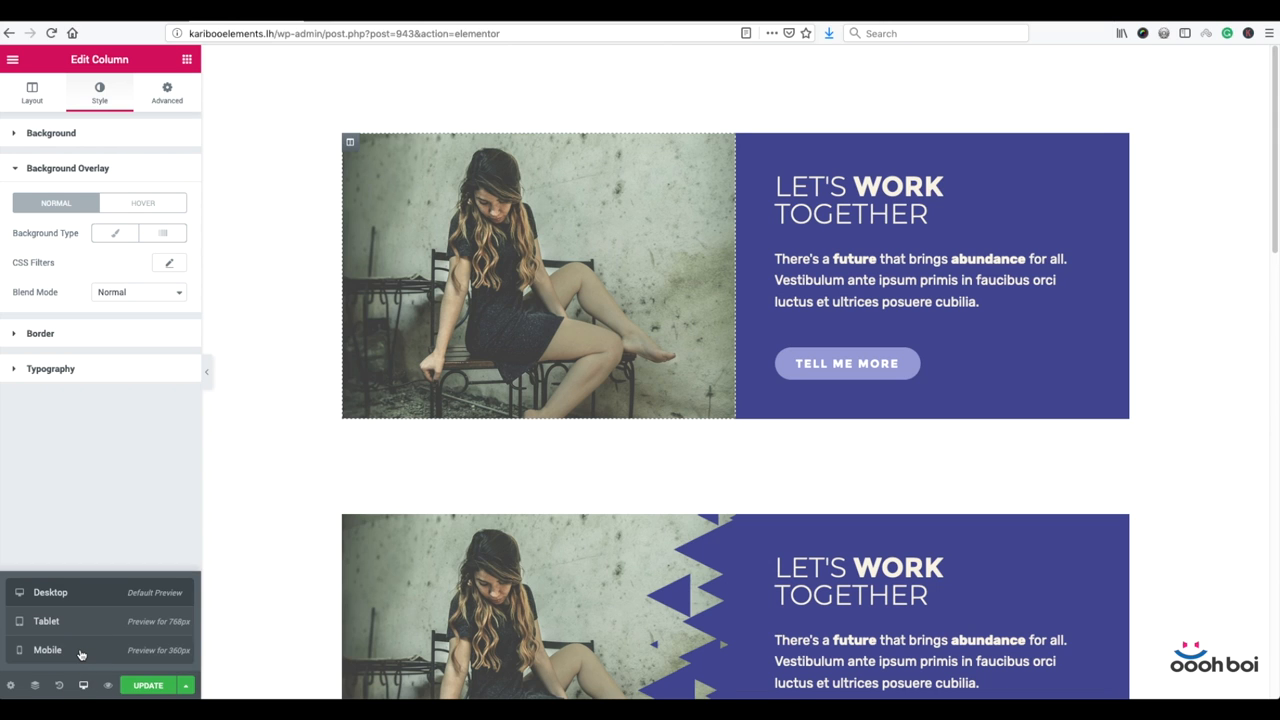
click(47, 650)
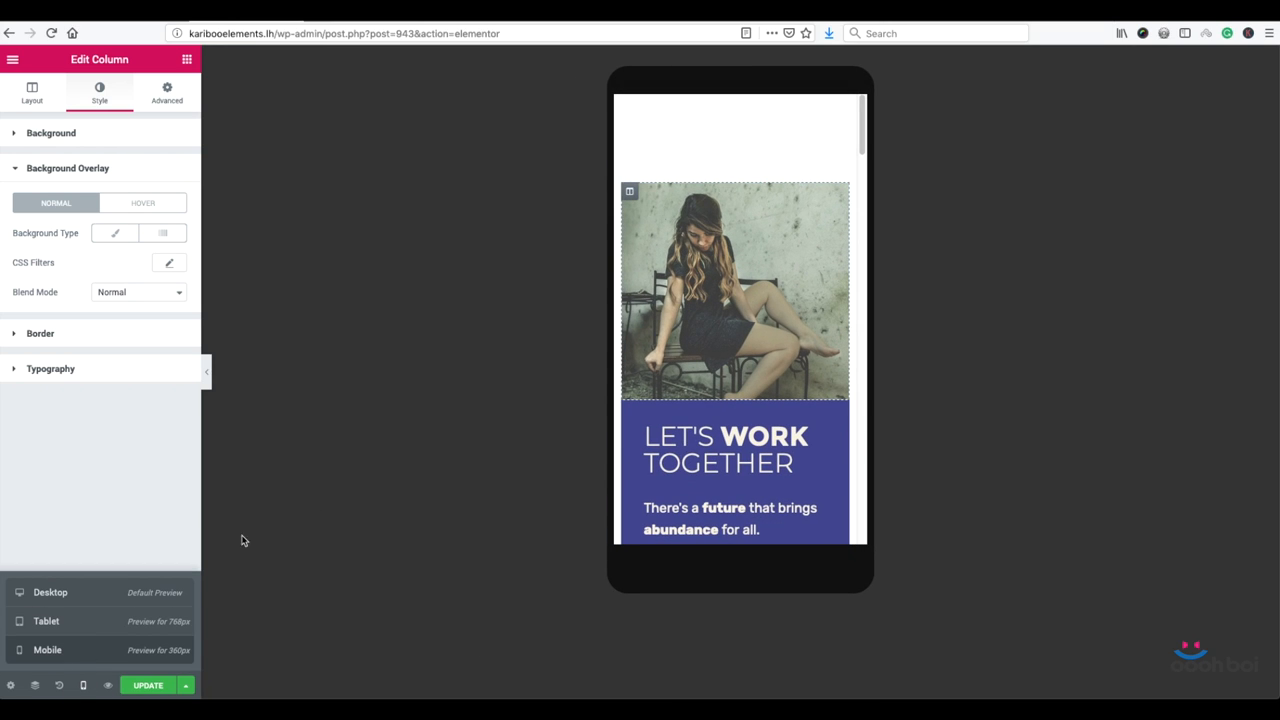
click(50, 592)
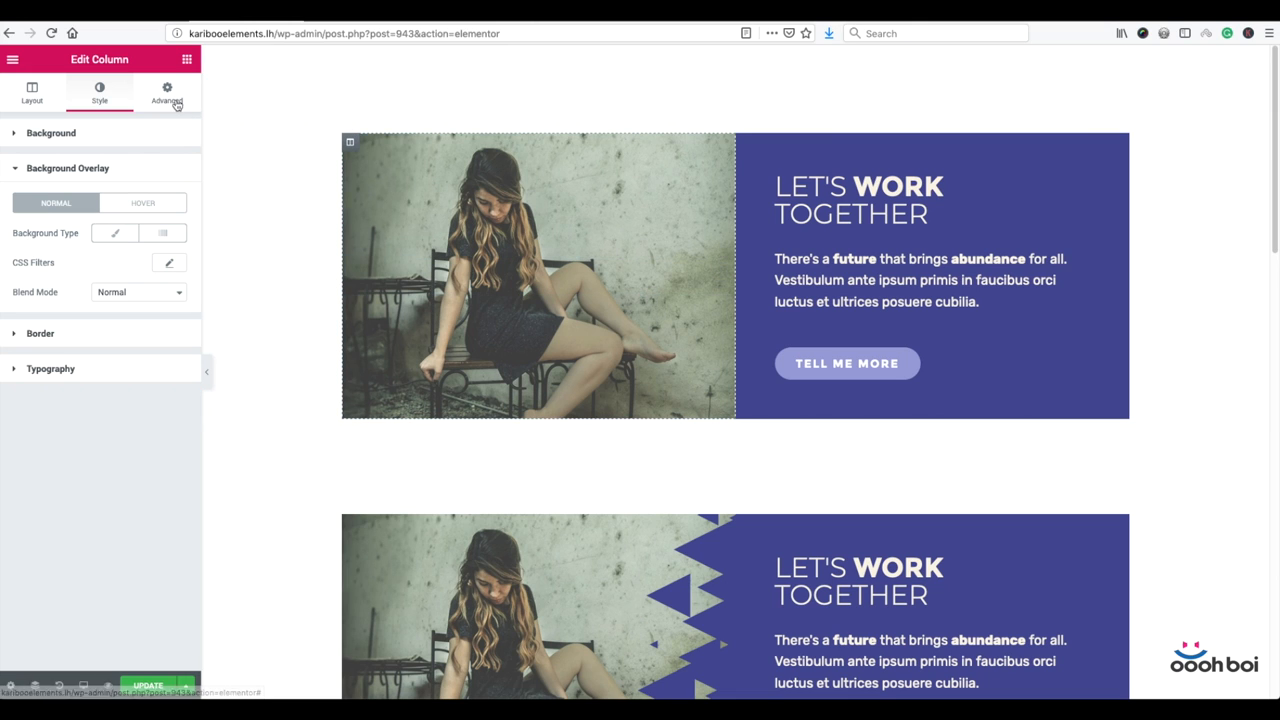
Expand the image column's Custom CSS section and focus its empty code box
click(166, 92)
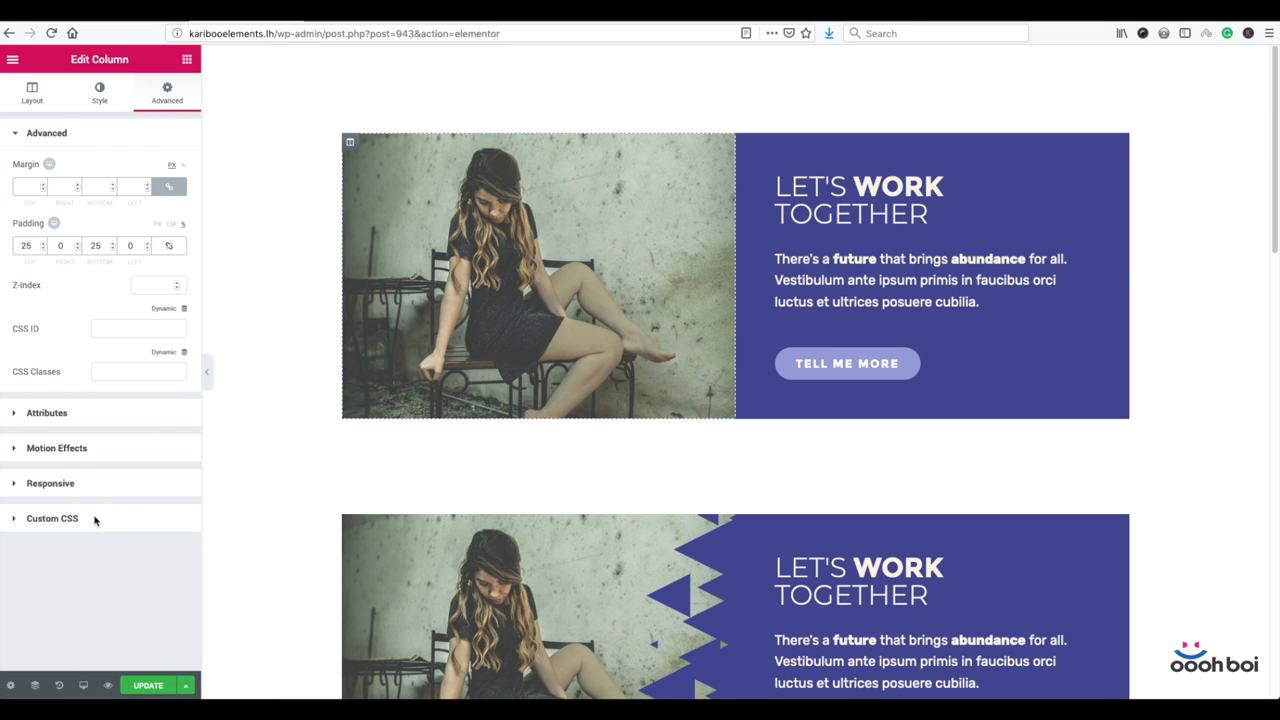
click(52, 518)
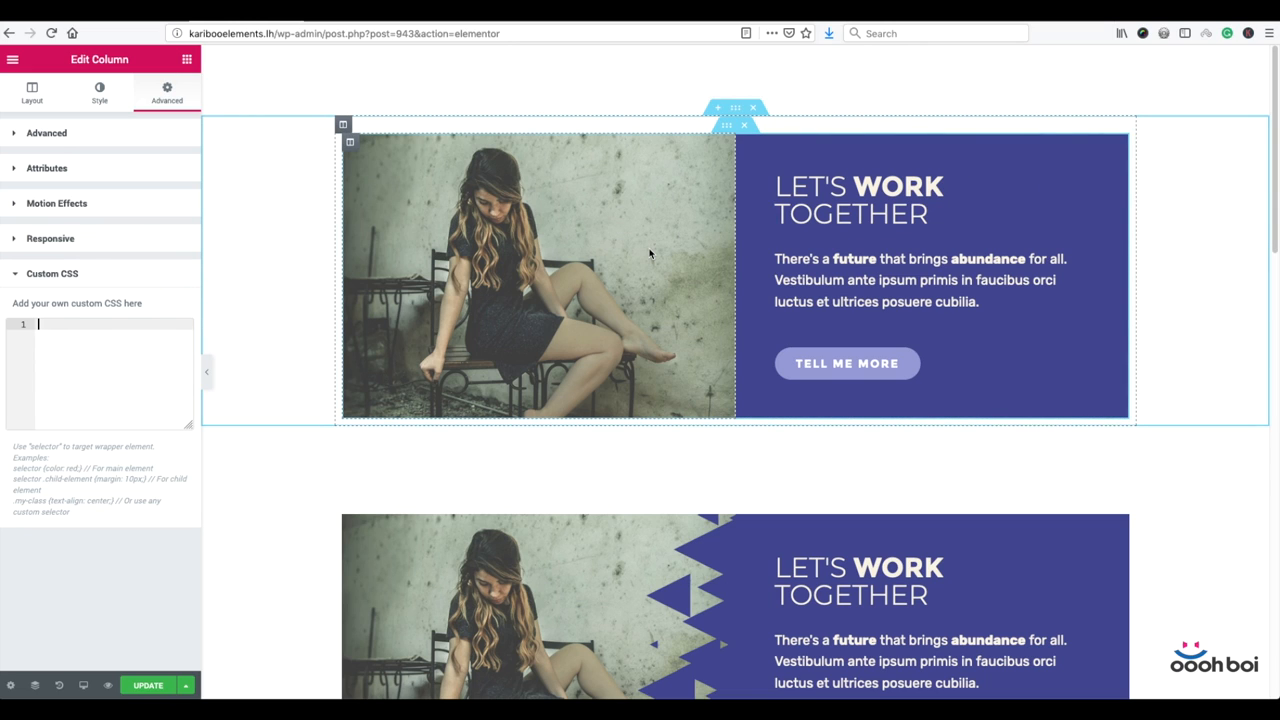
mouse_move(667, 256)
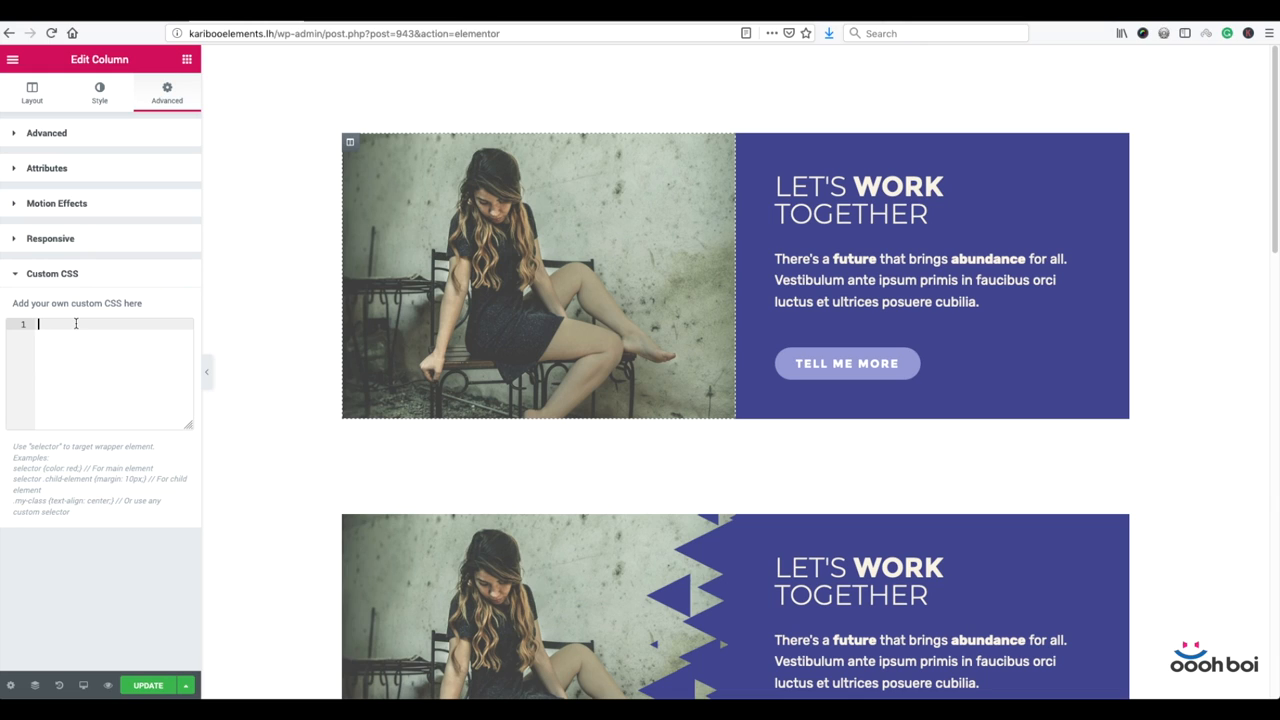
text(@media (min-width:) {)
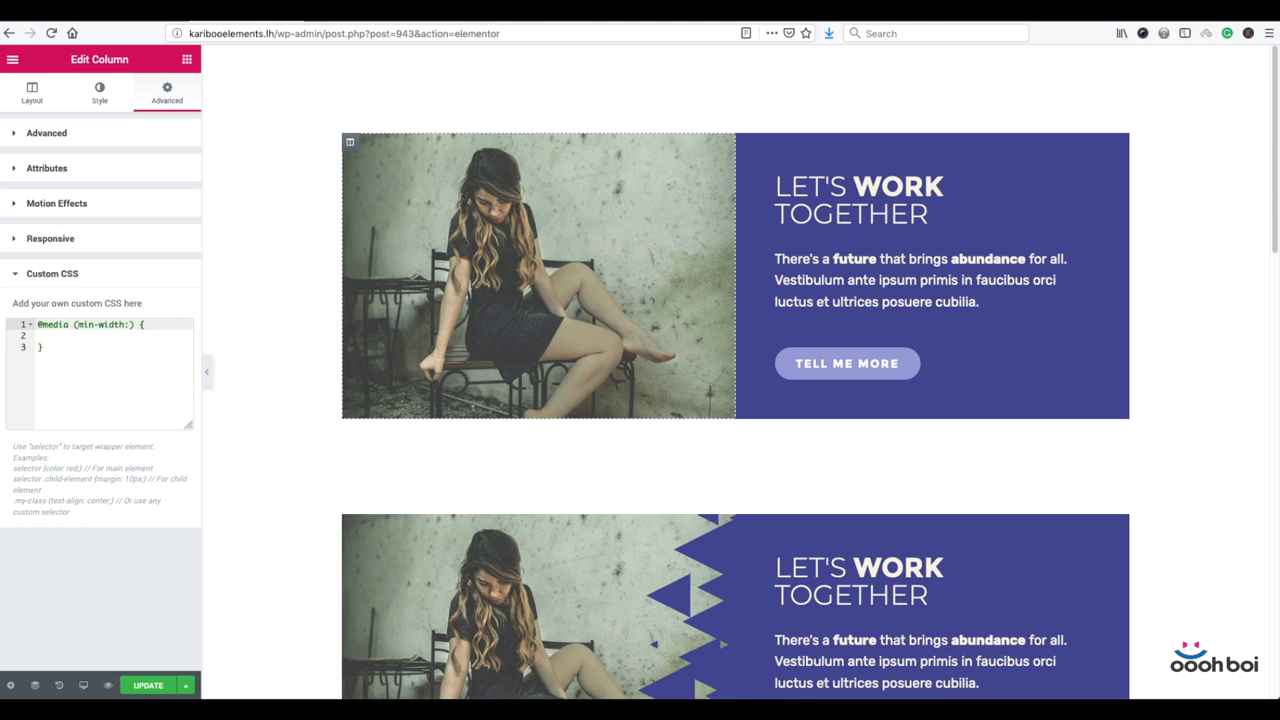
text(768)
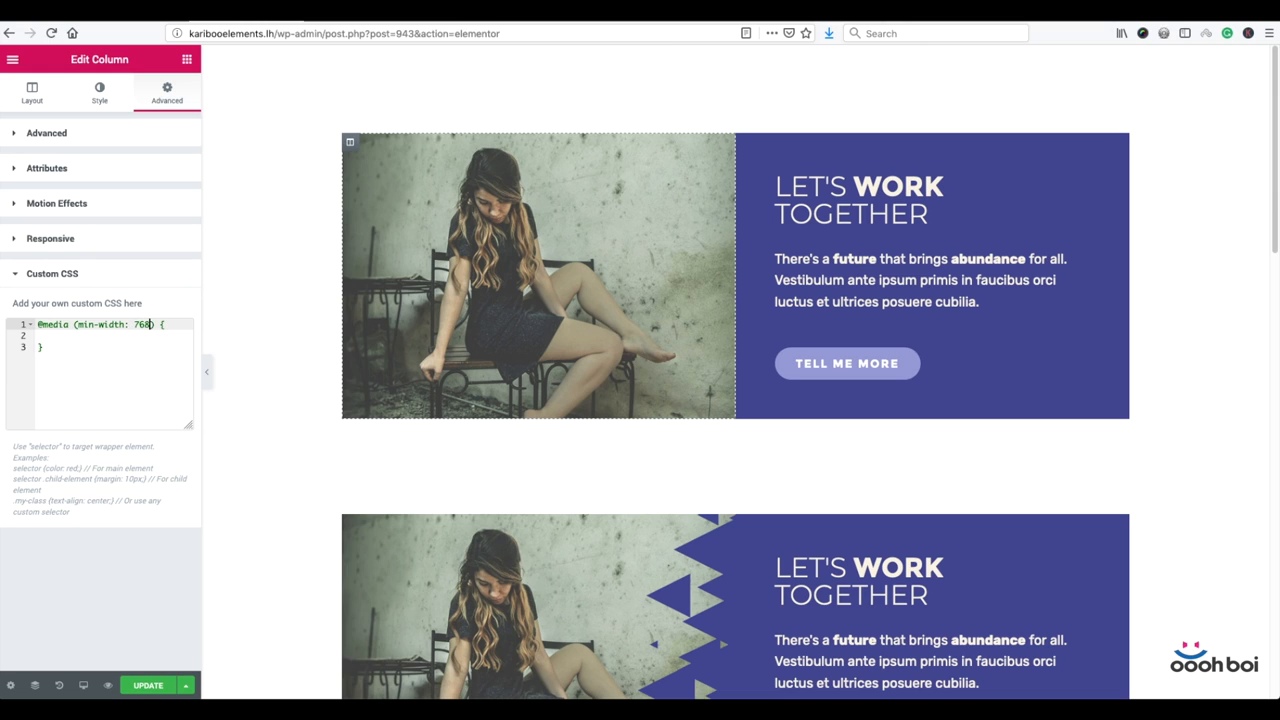
text(px)
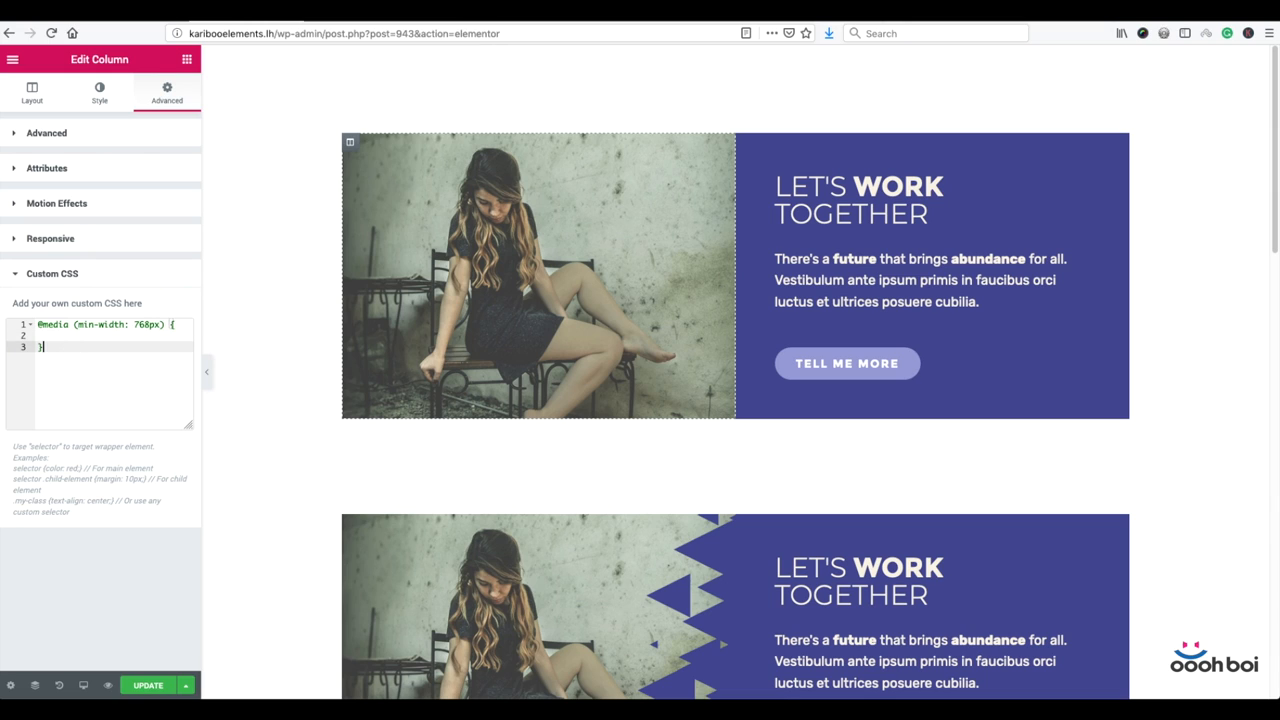
text(@media ()
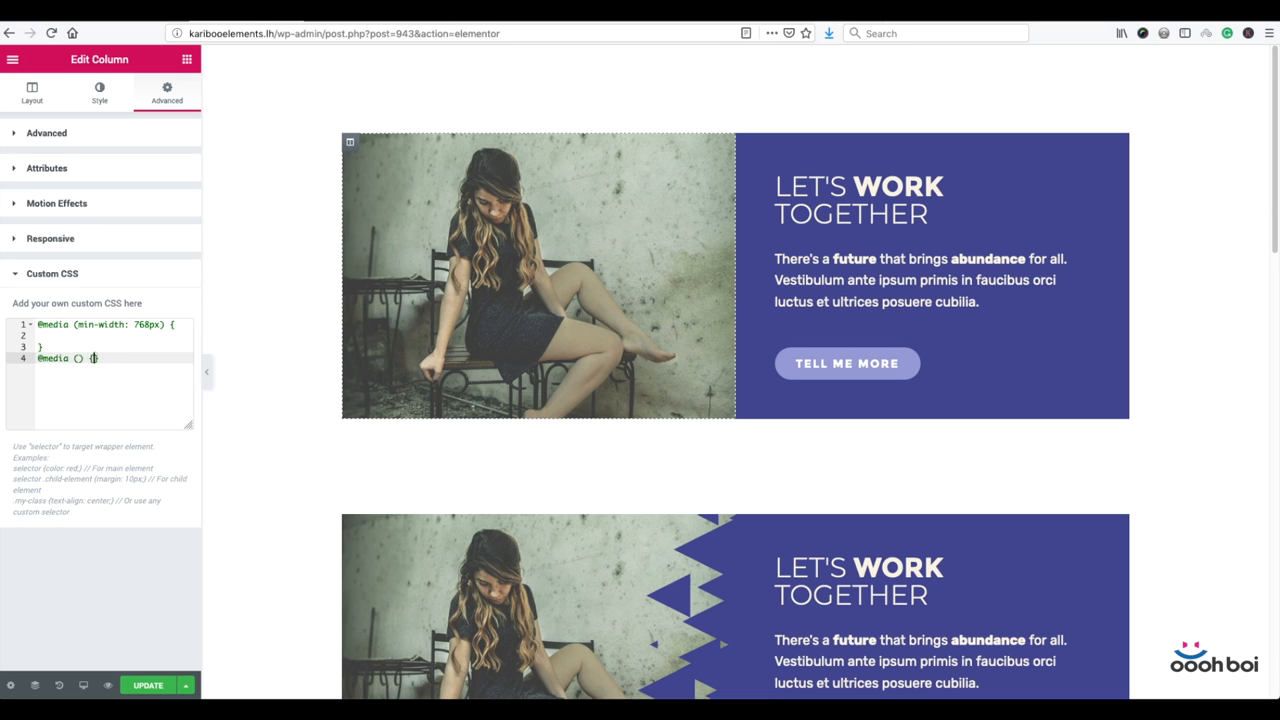
text({)
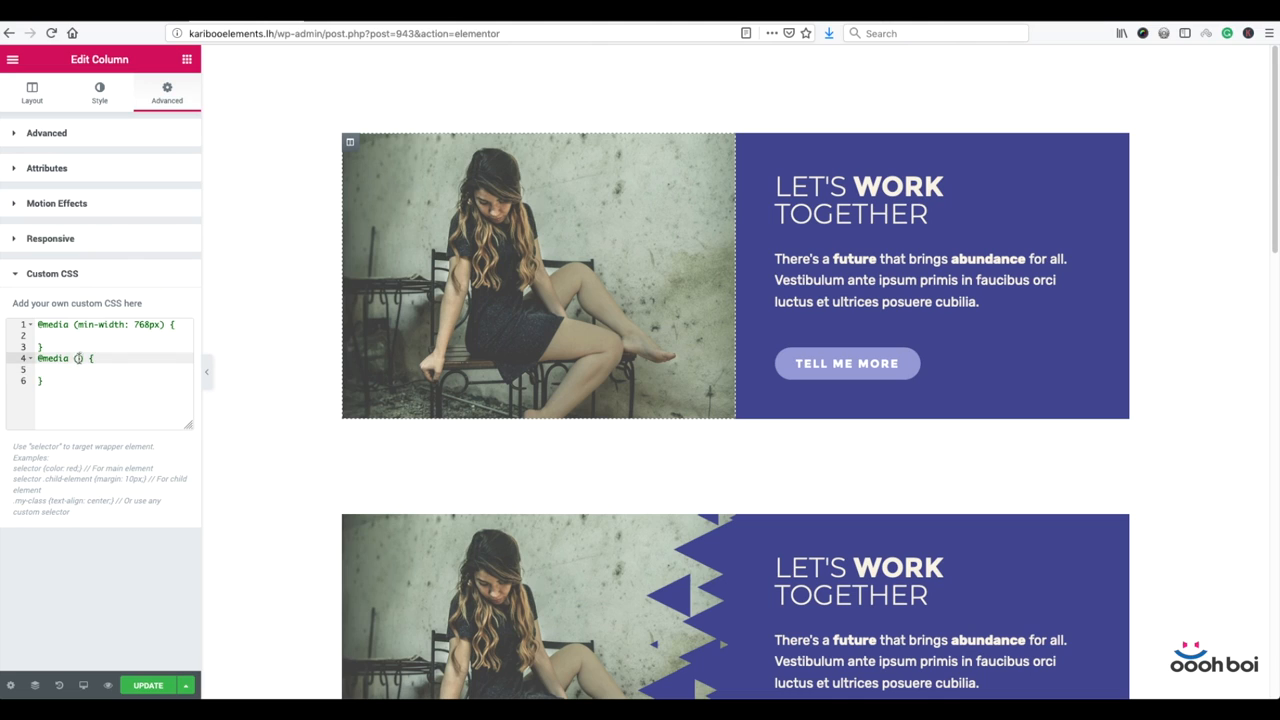
text(mo)
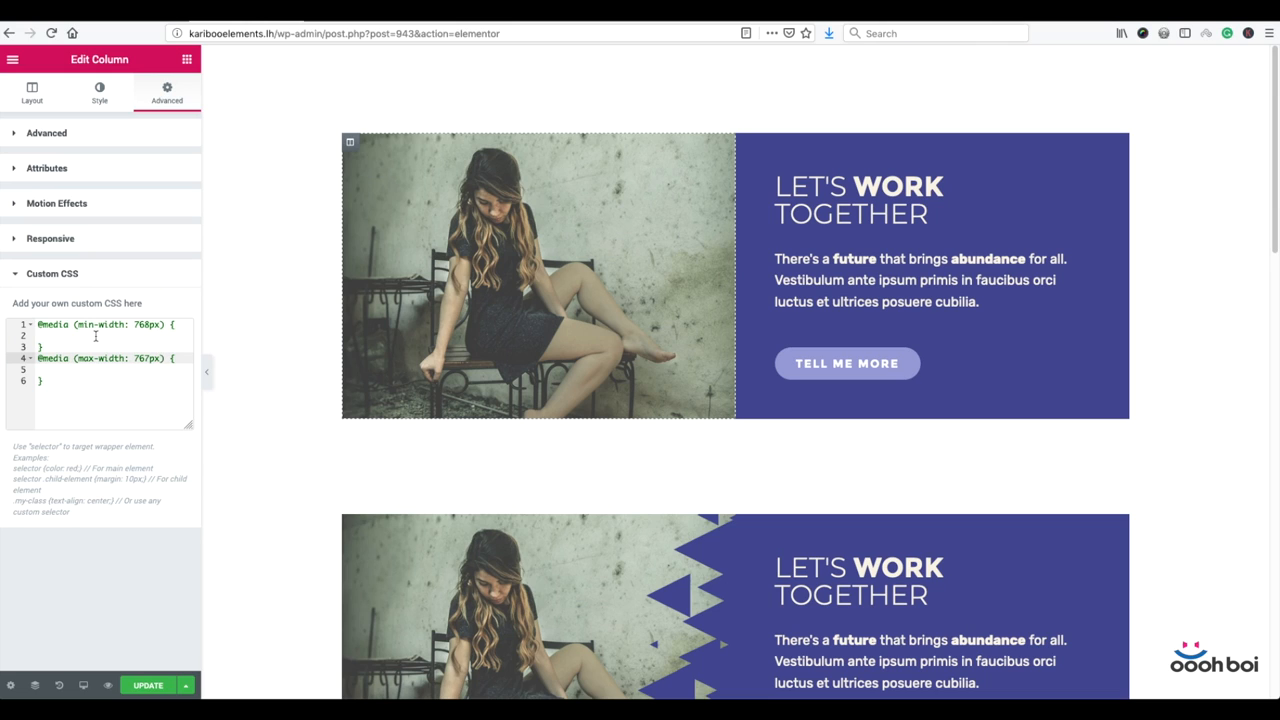
Write a selector:before rule with content: "" inside the min-width 768px media query
text(selector)
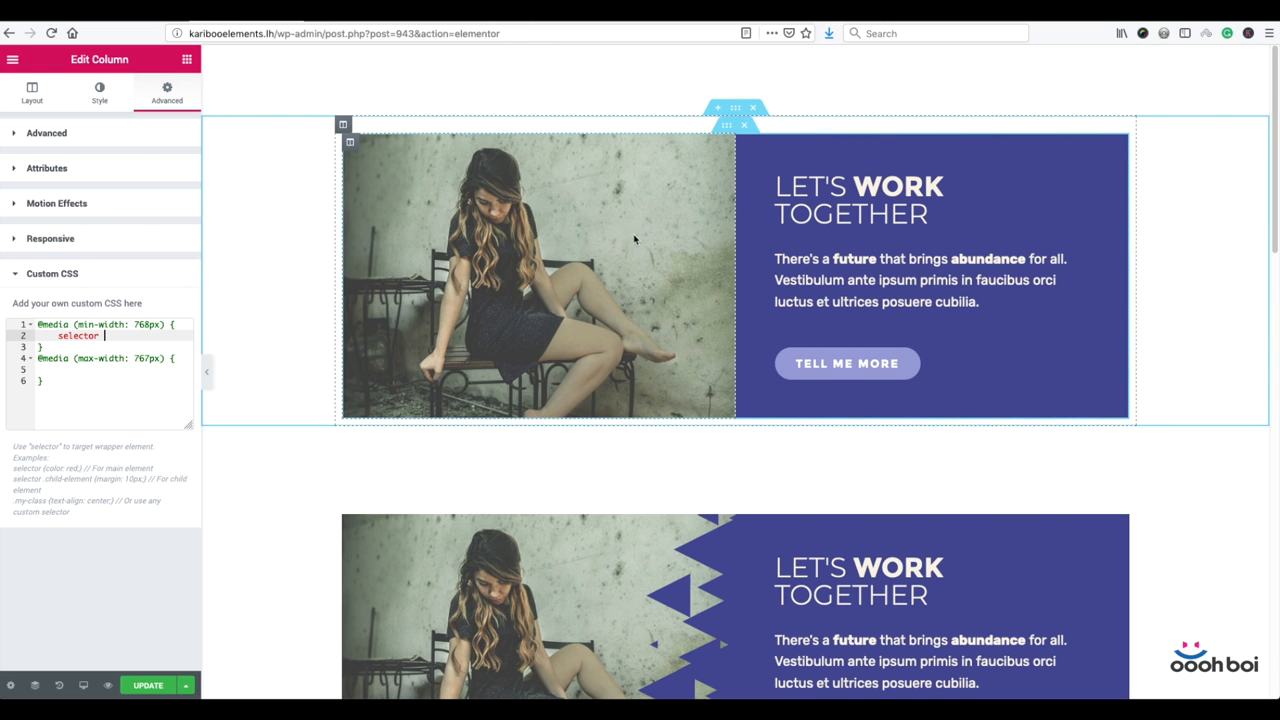
mouse_move(492, 211)
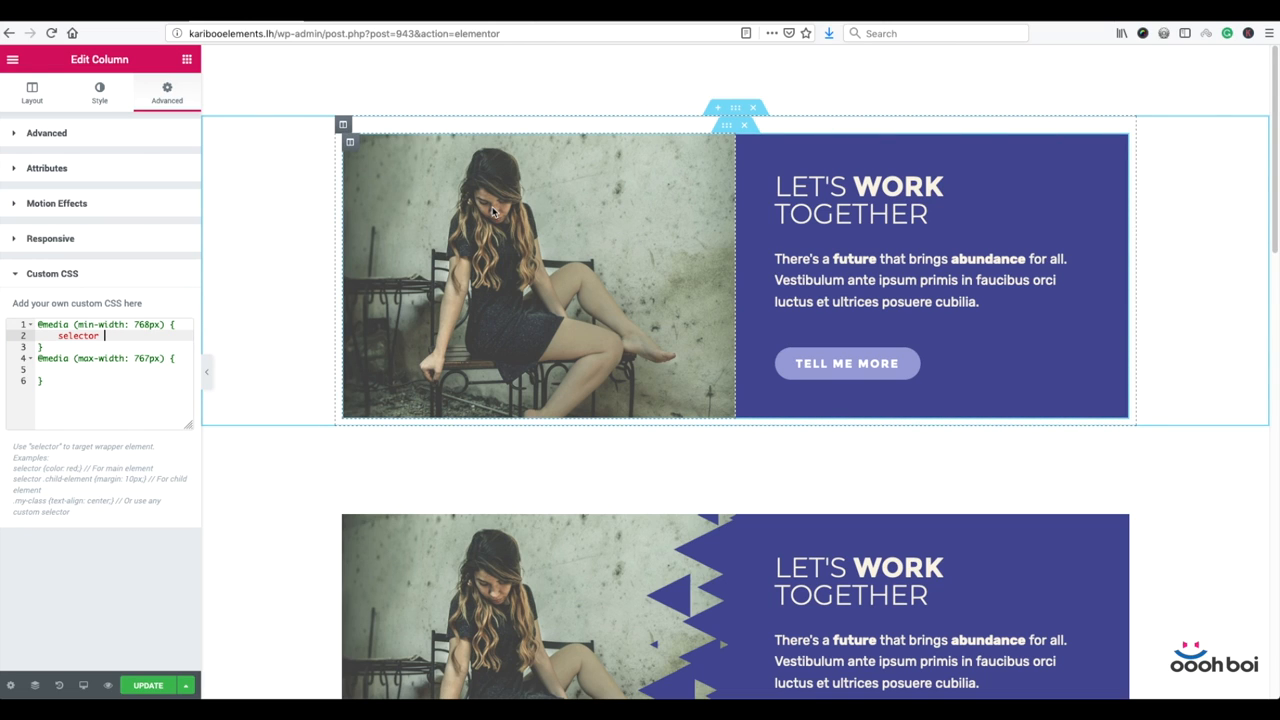
mouse_move(532, 233)
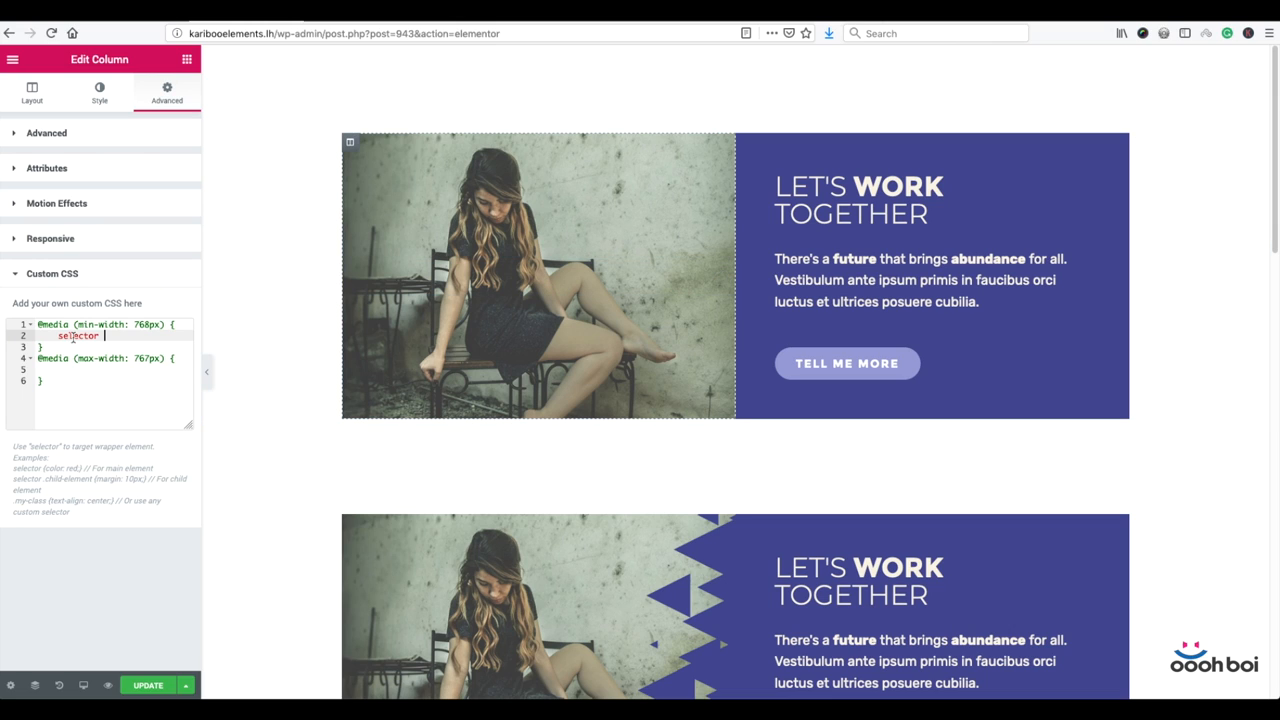
text(:)
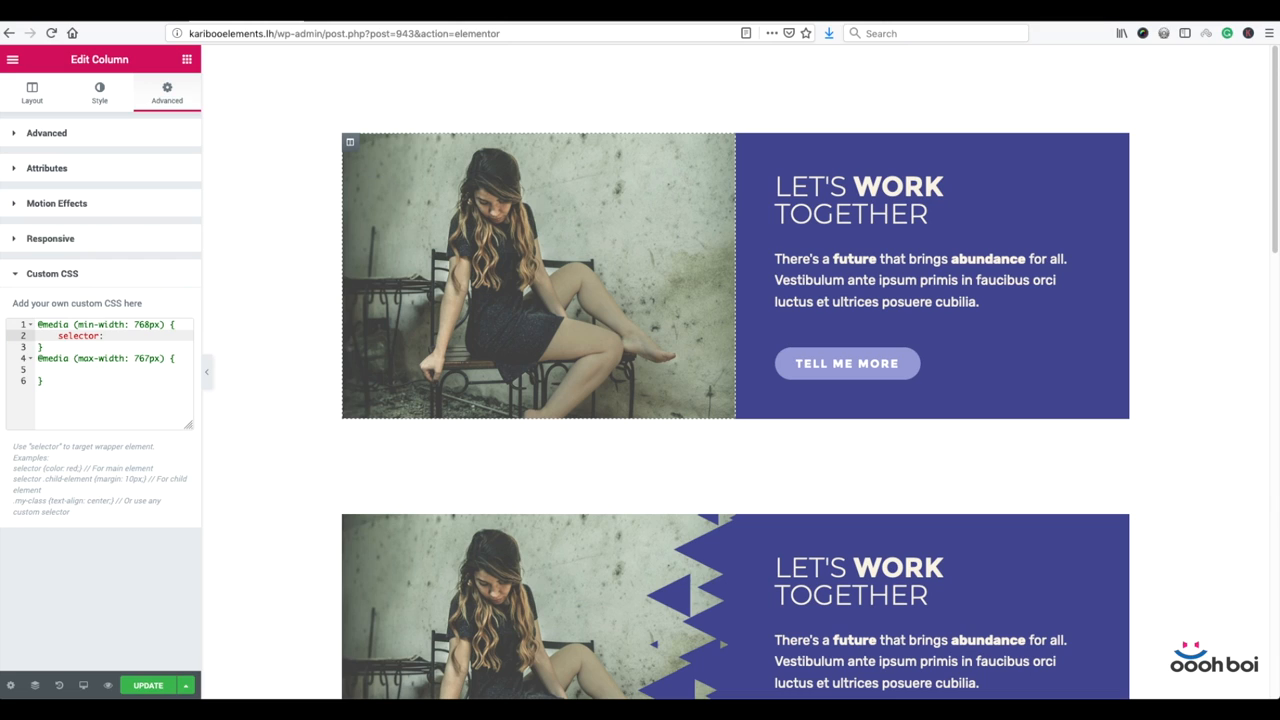
text(:before)
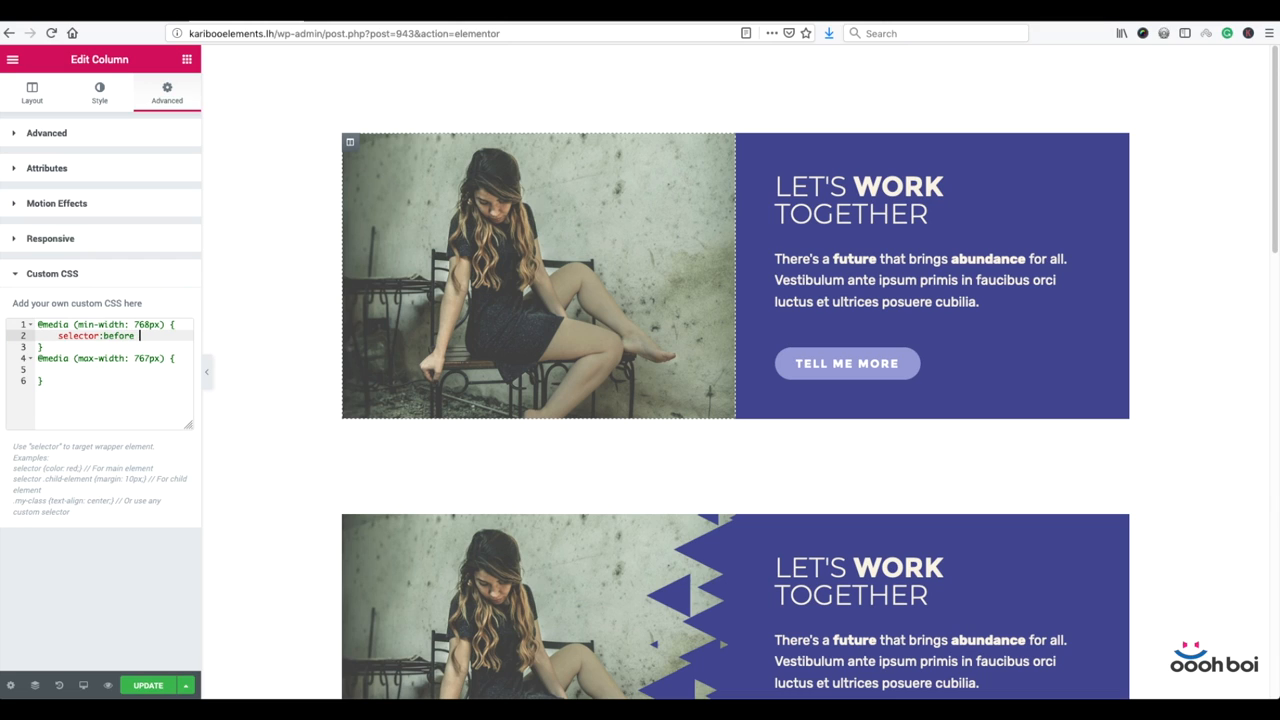
text({)
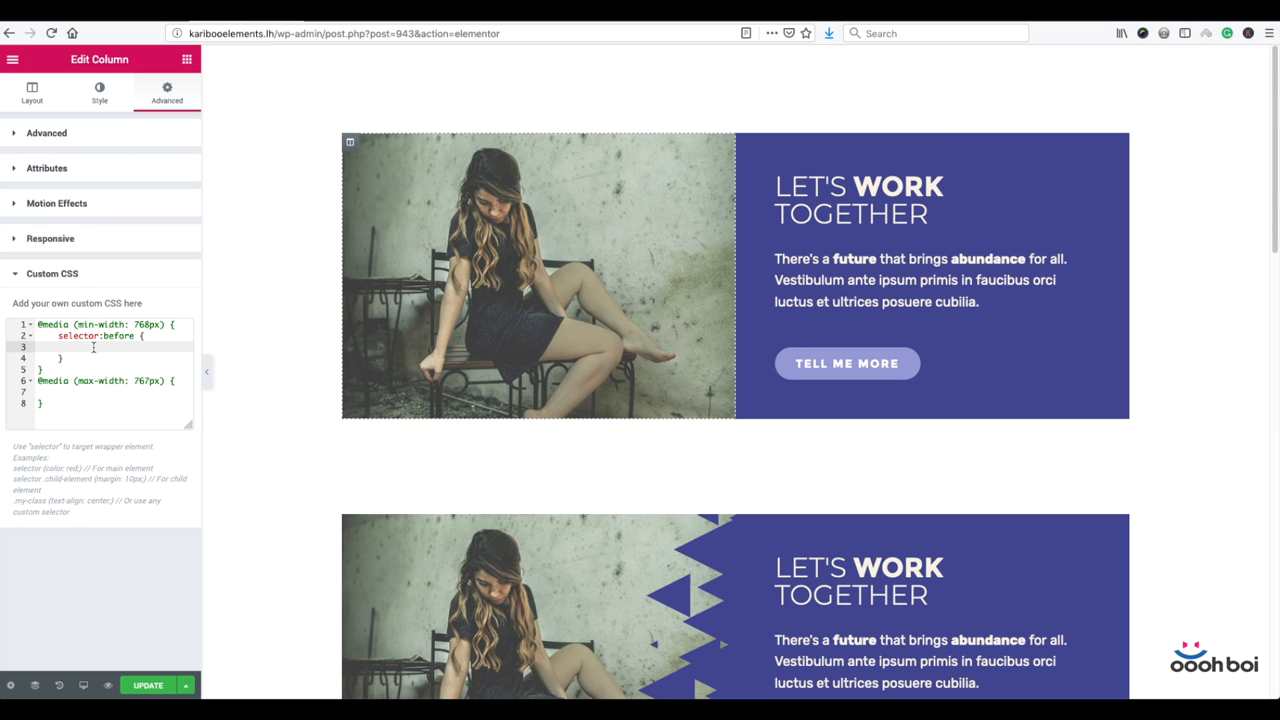
text(content)
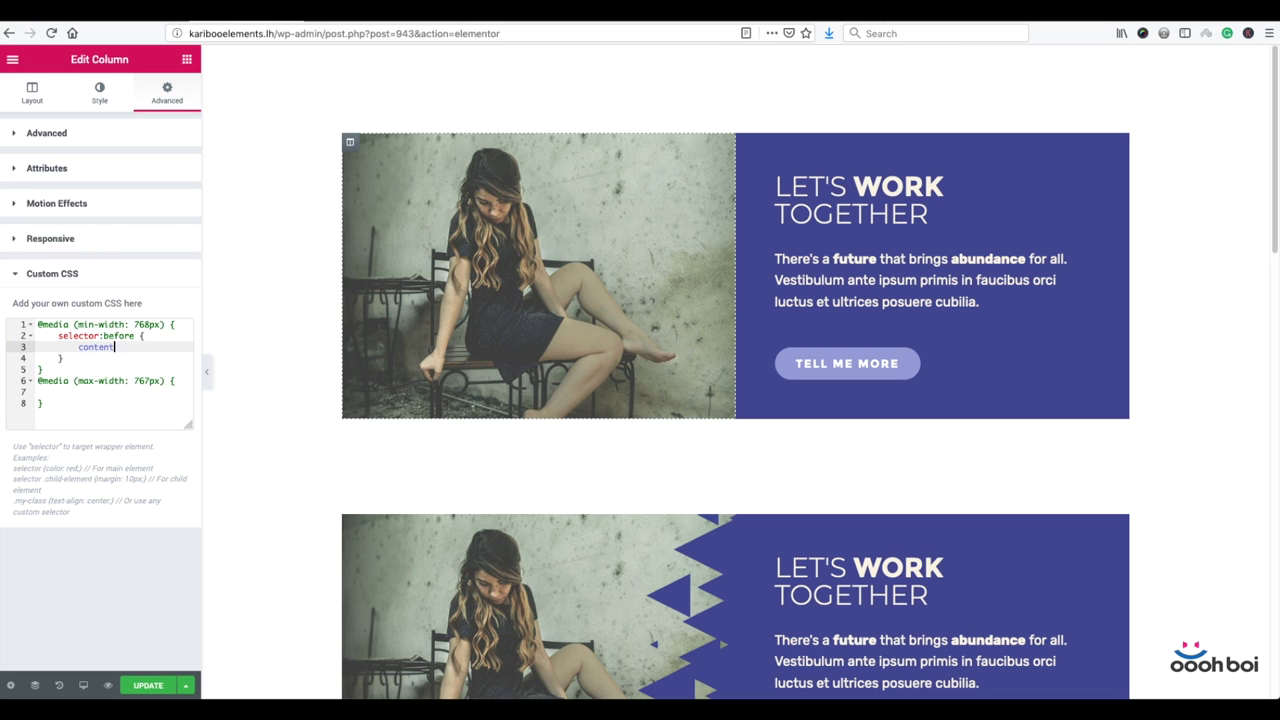
text(:)
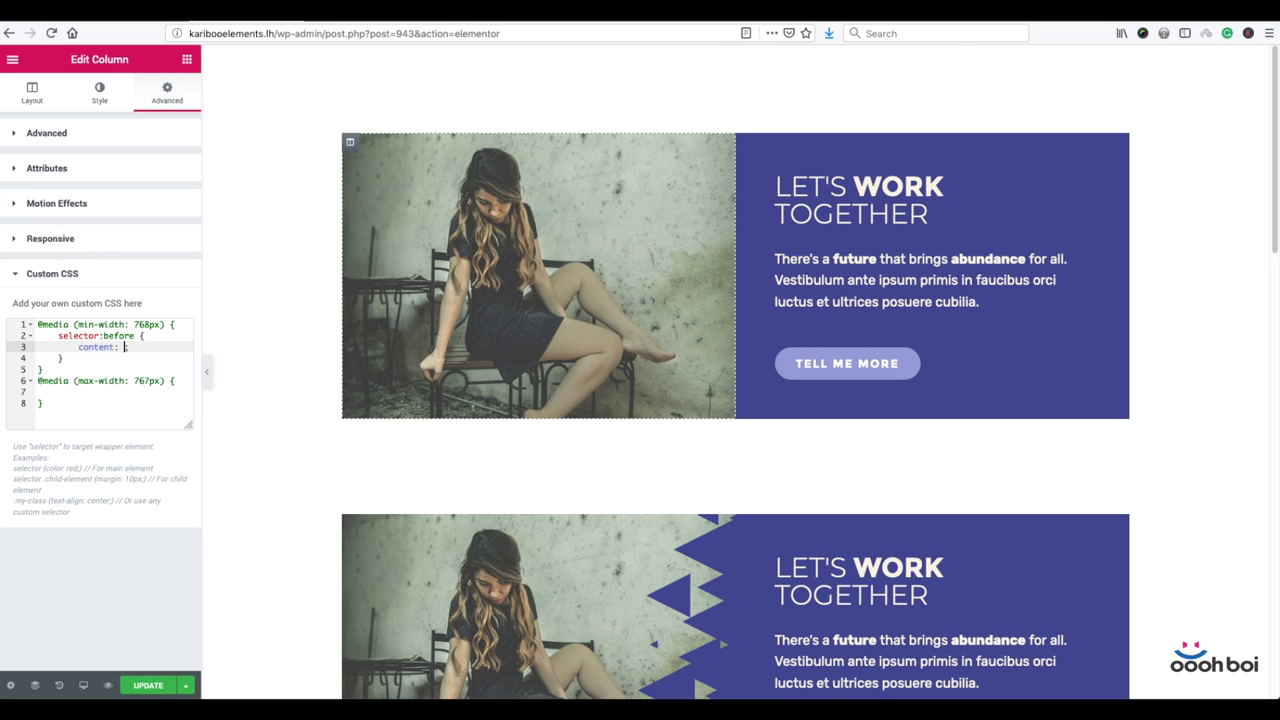
text("";)
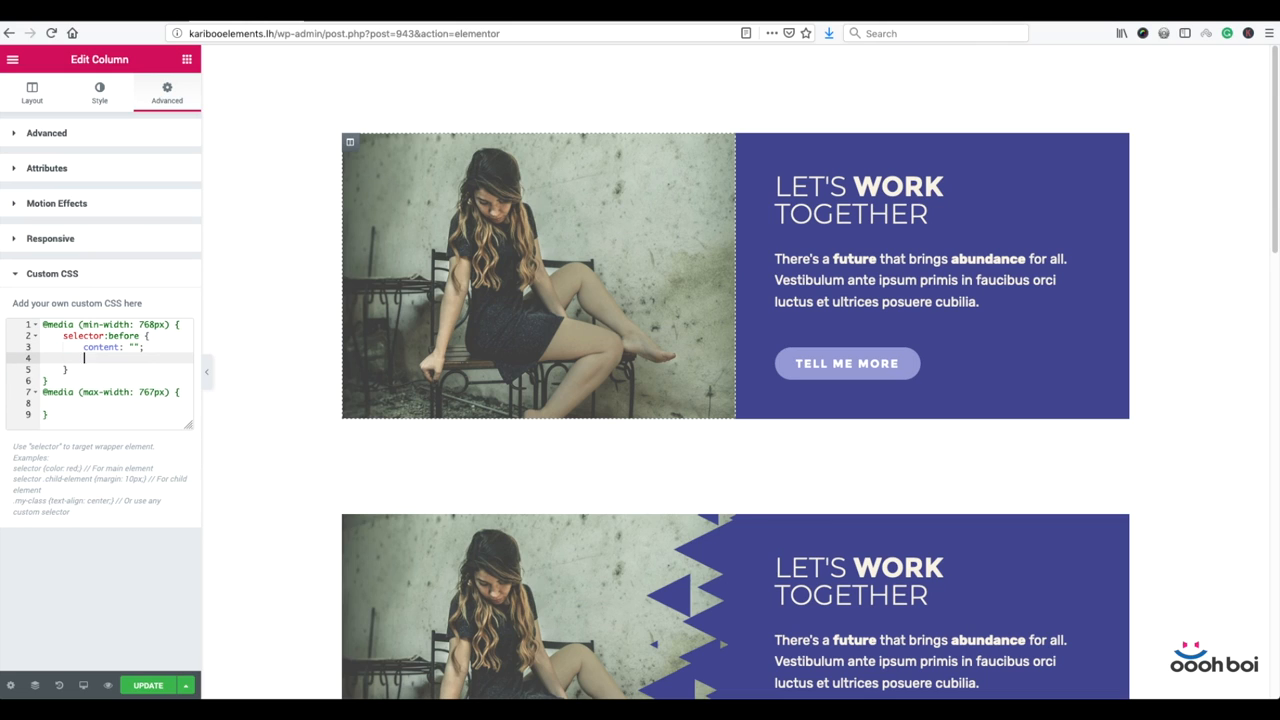
Add position: absolute, width: 100%, height: 100% and background-image: url() to the selector:before rule
text(position: absolute;)
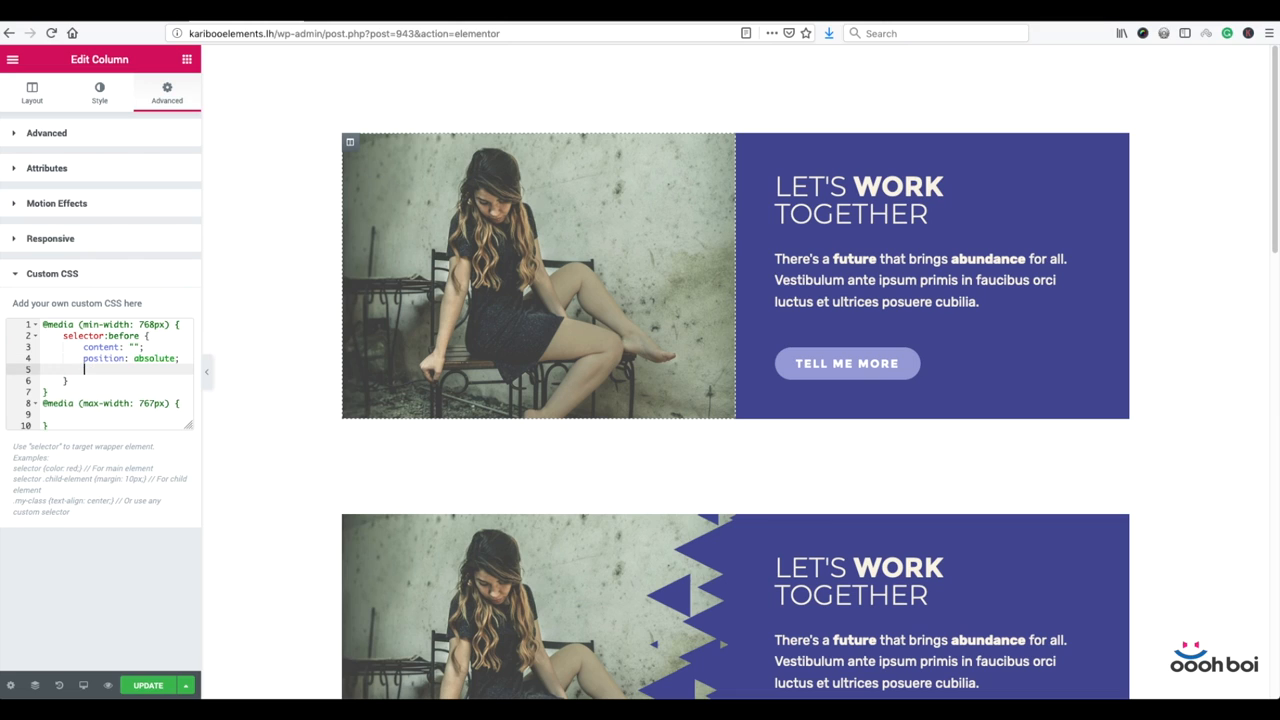
text(width: 100;)
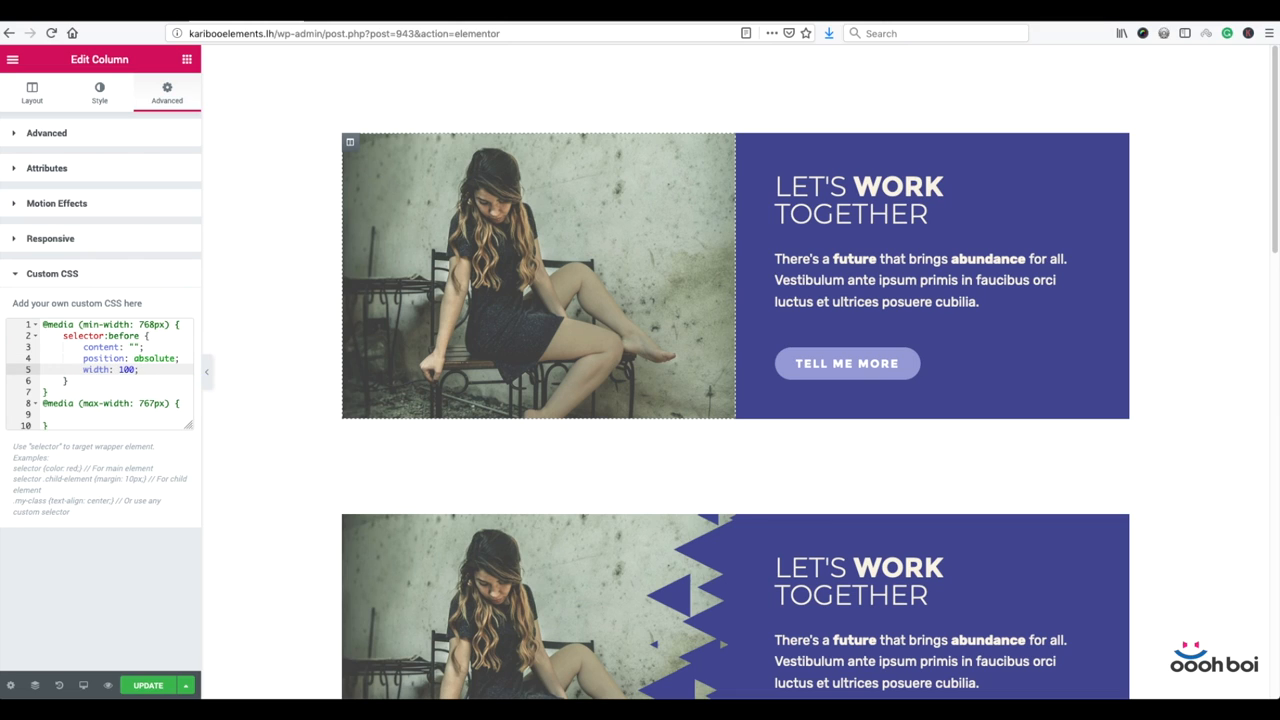
text(%)
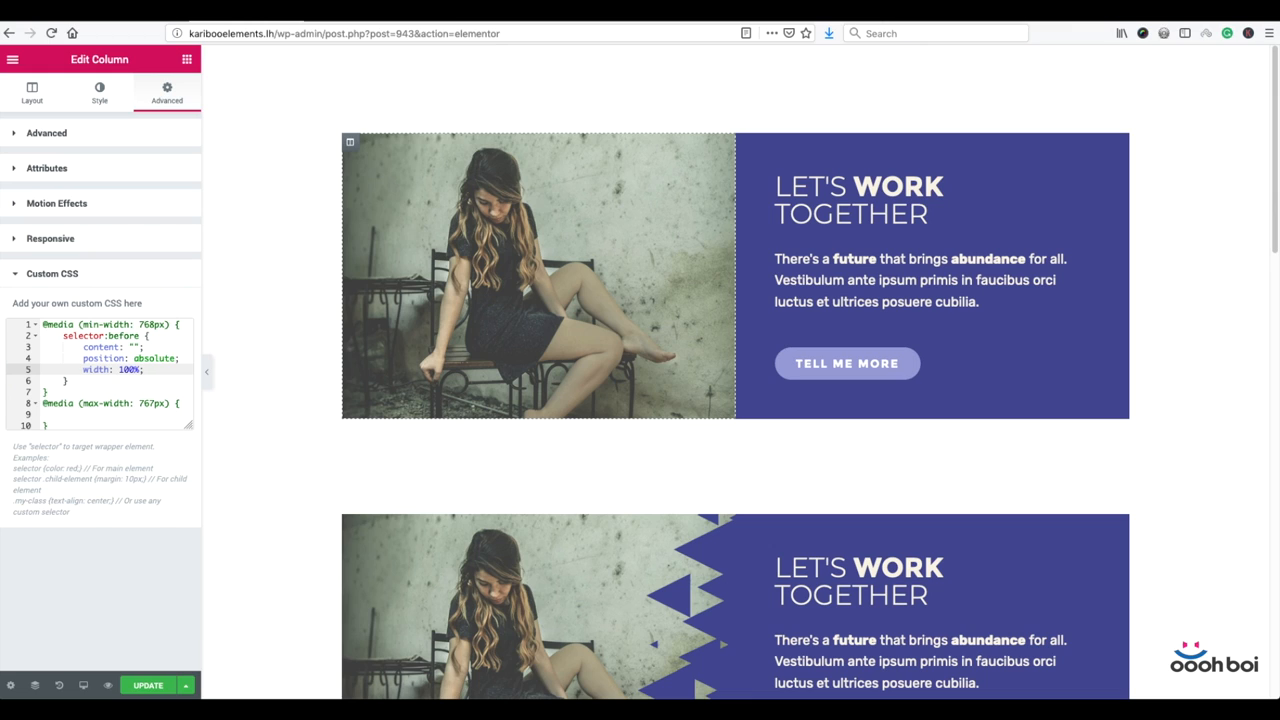
key(Enter)
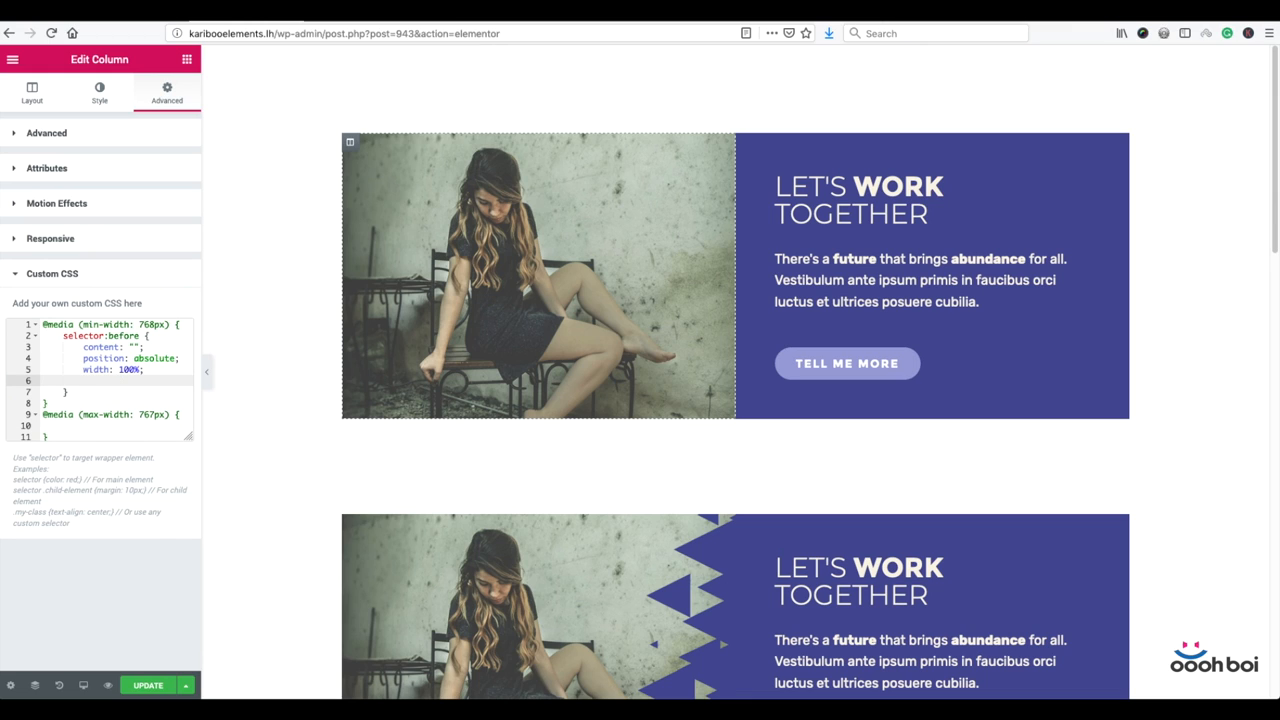
text(height)
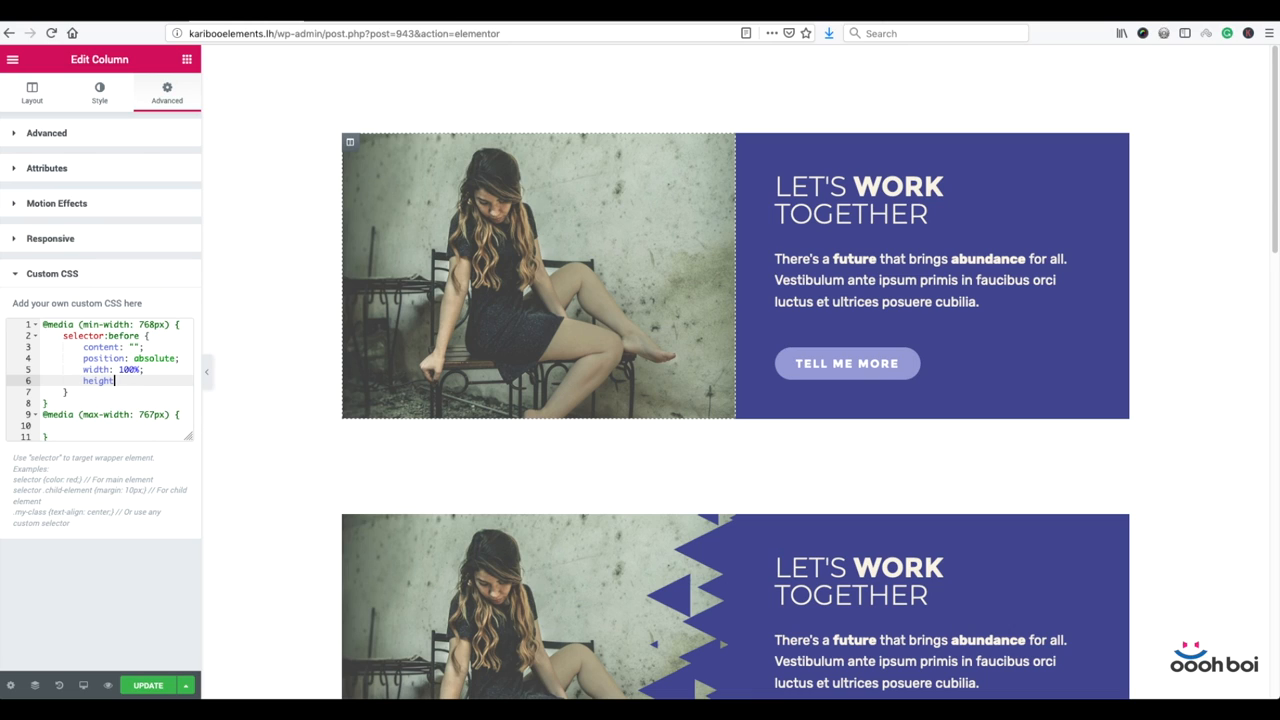
text(100%;)
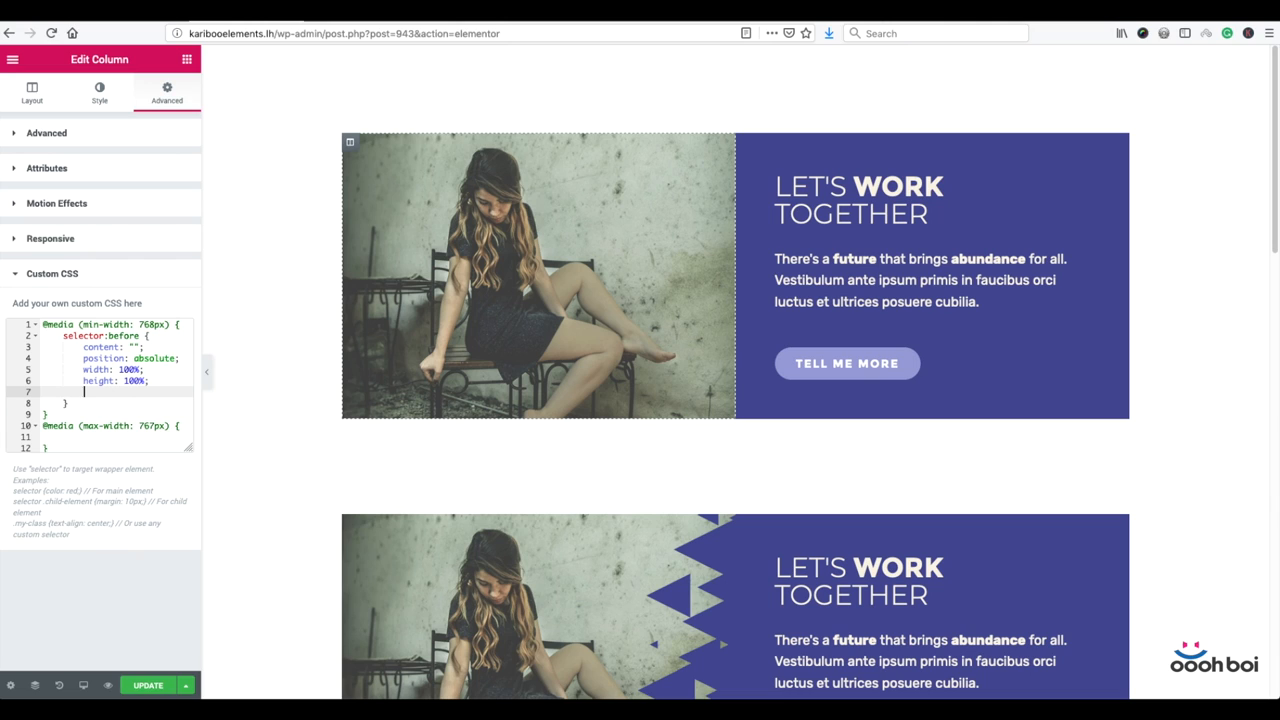
text(background-)
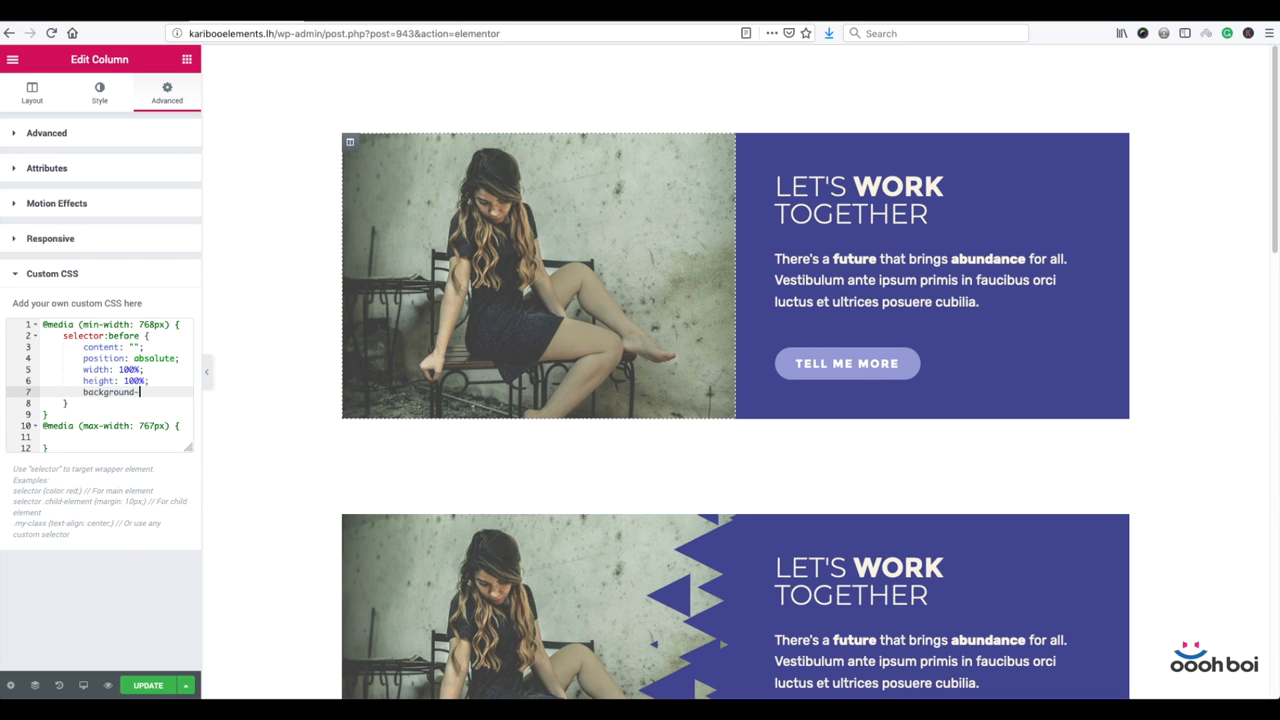
text(image: url();)
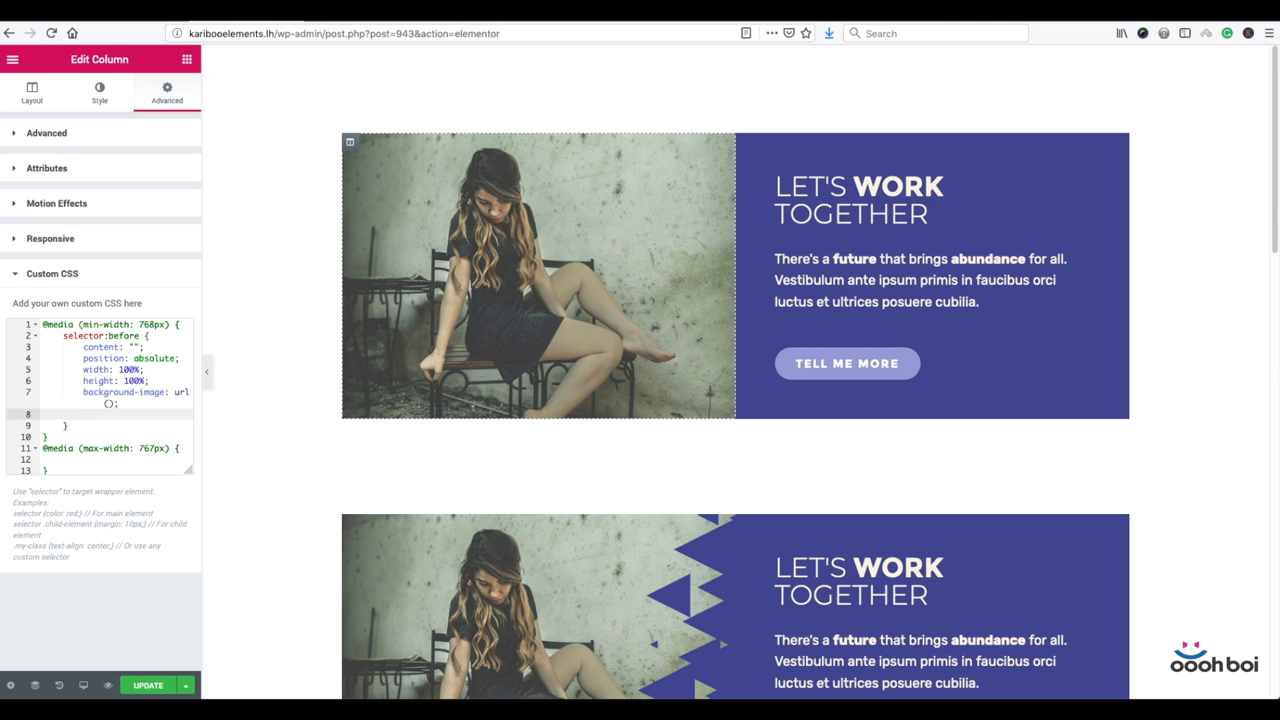
Add background-repeat: no-repeat, background-position: 100 0 and z-index: 1 to the desktop before rule
text(background-)
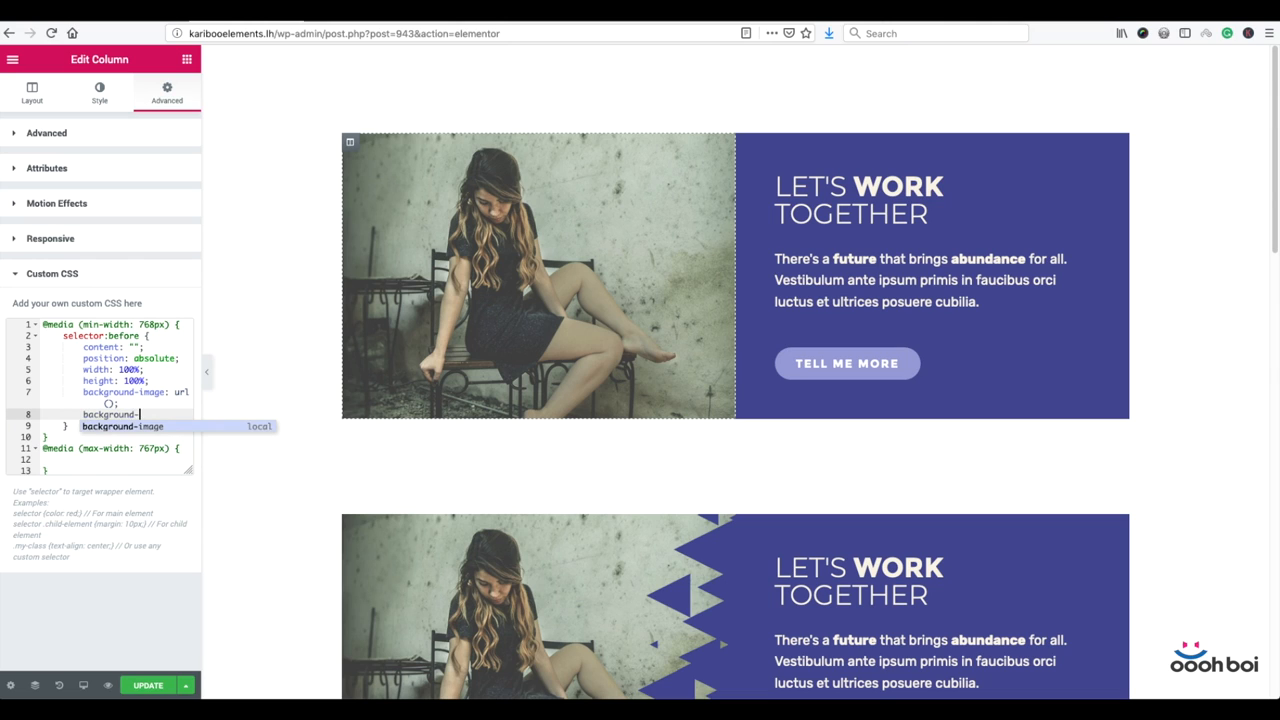
text(repeat:)
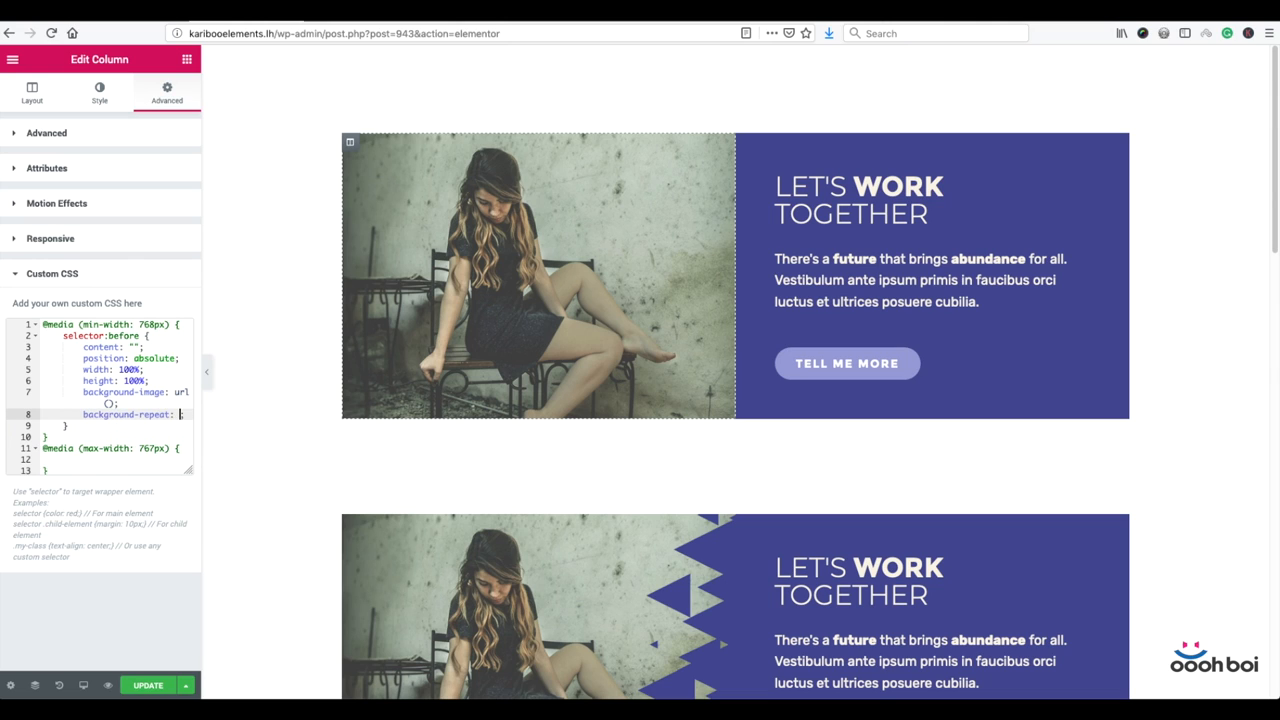
text(no-repeat;)
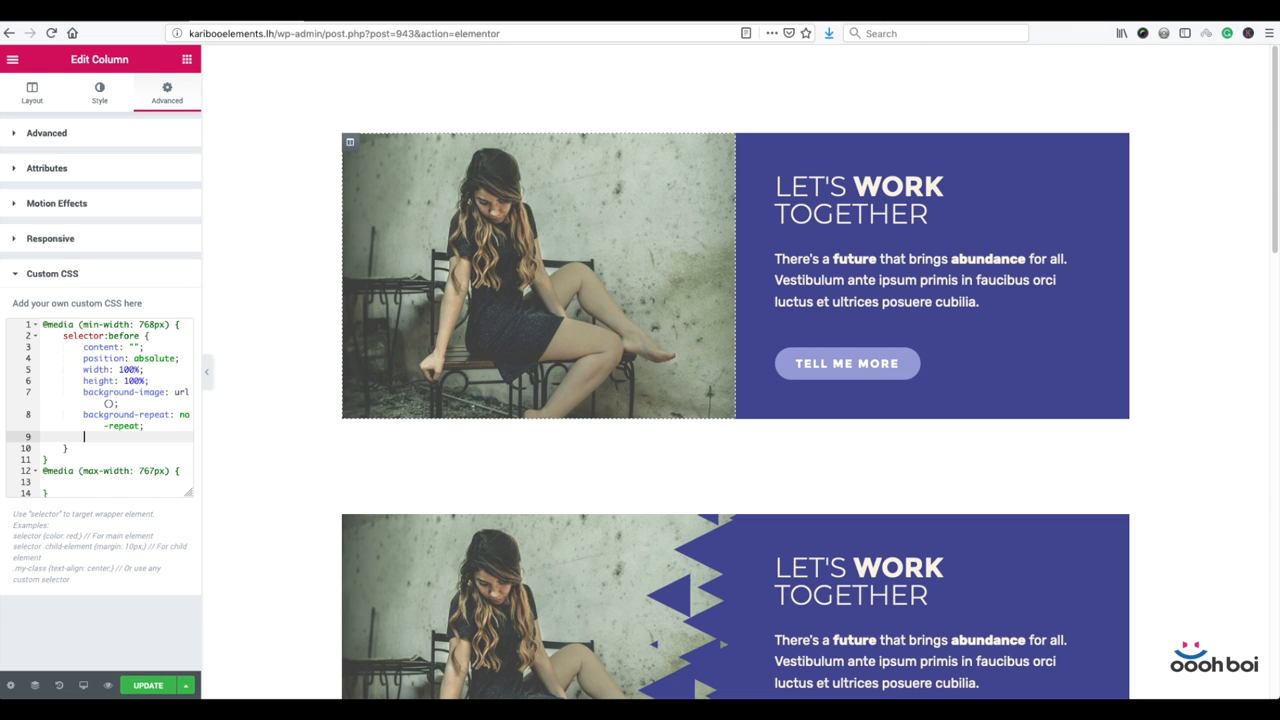
text(background-position: 1)
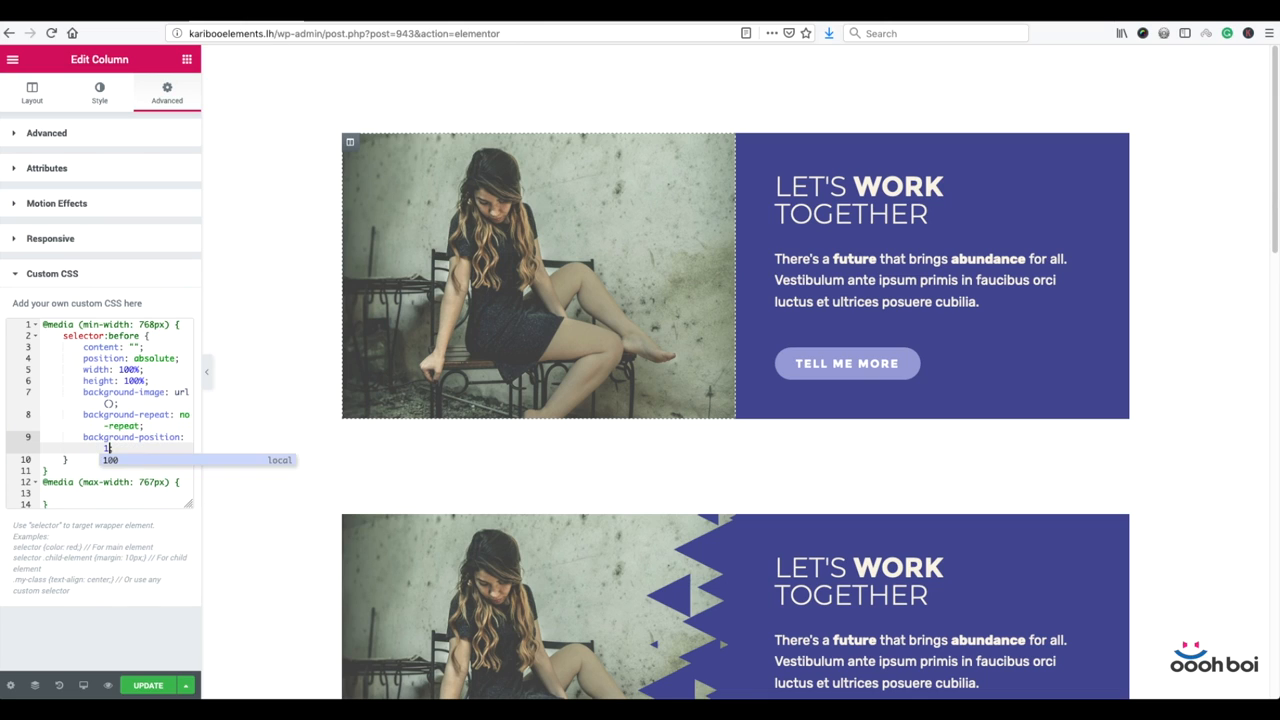
text(0;)
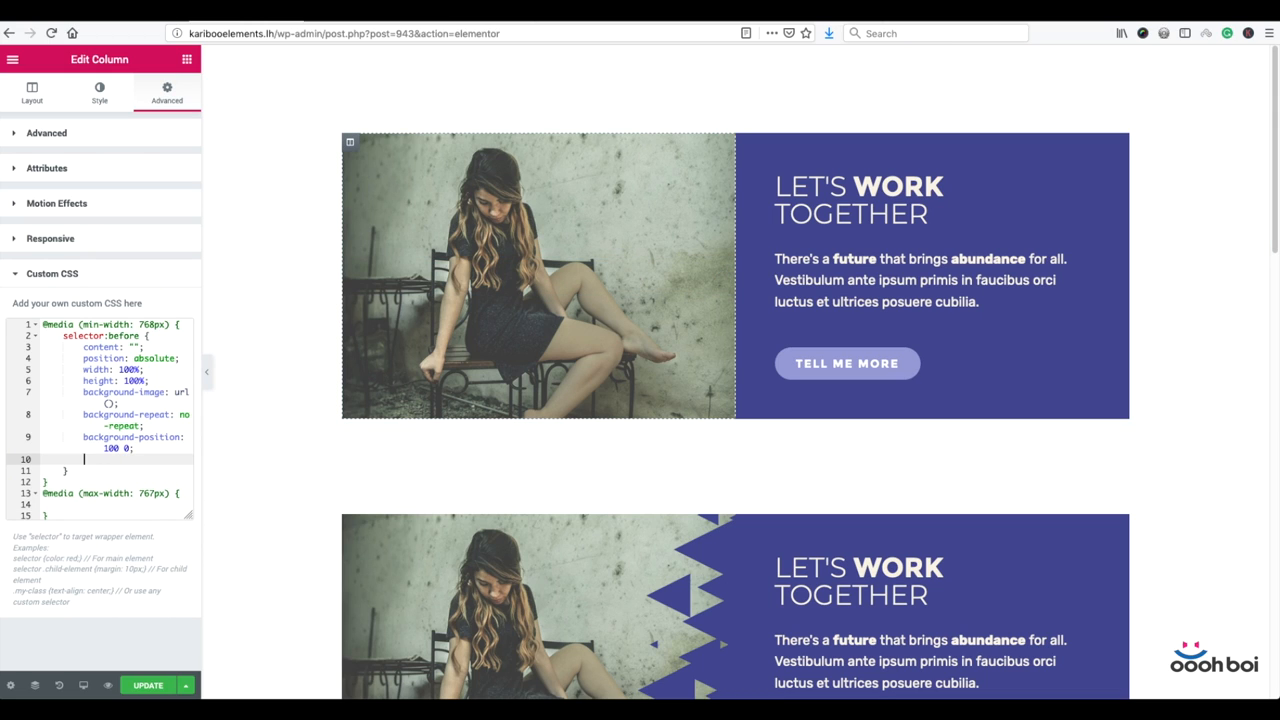
text(z-index)
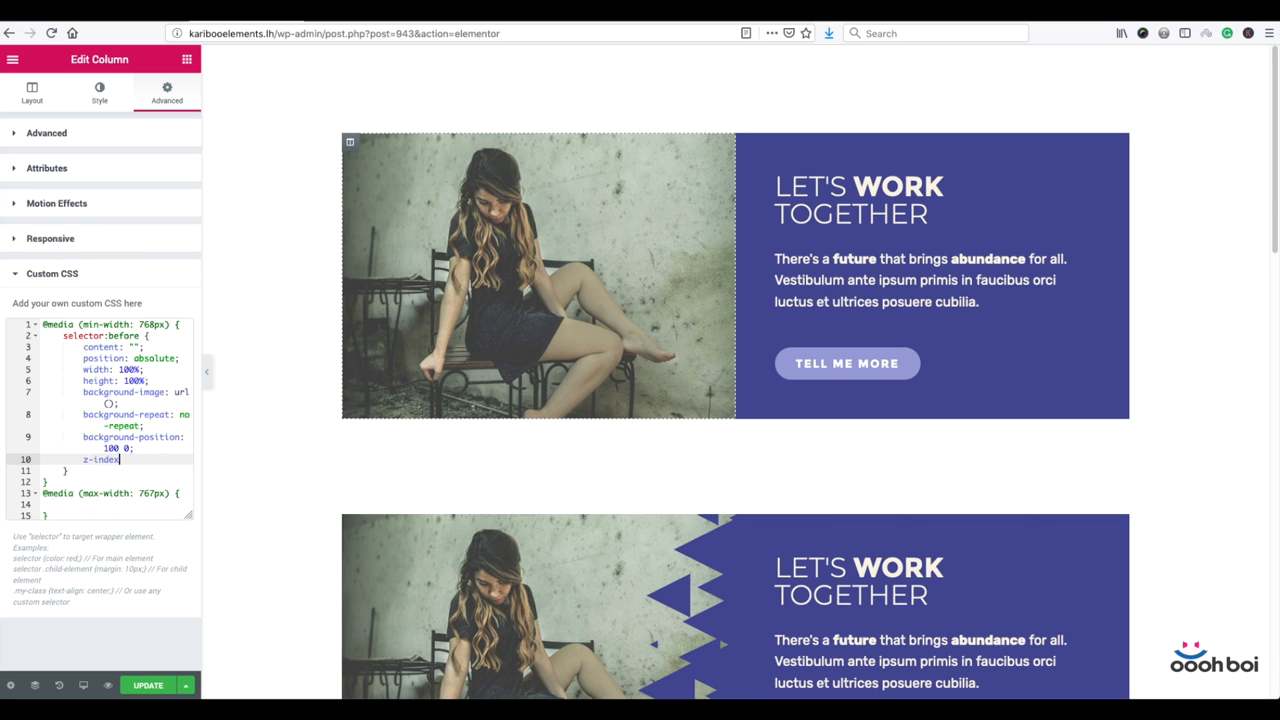
text(1;)
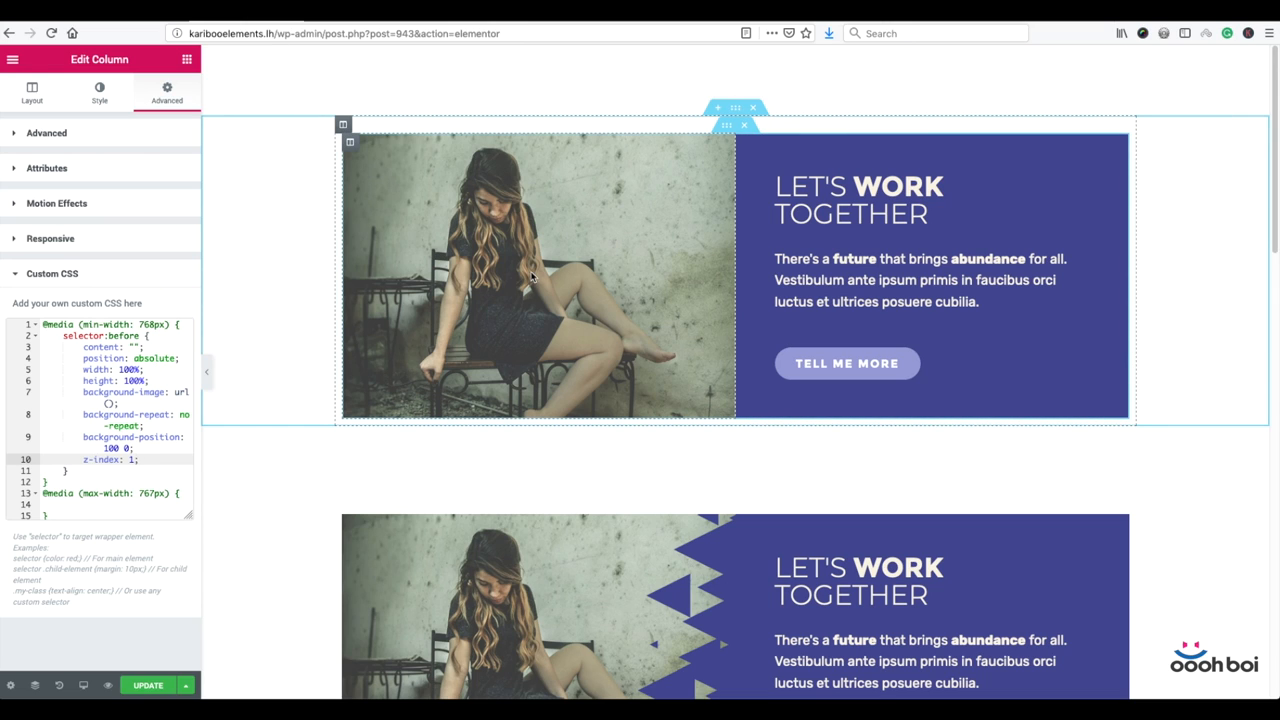
mouse_move(547, 222)
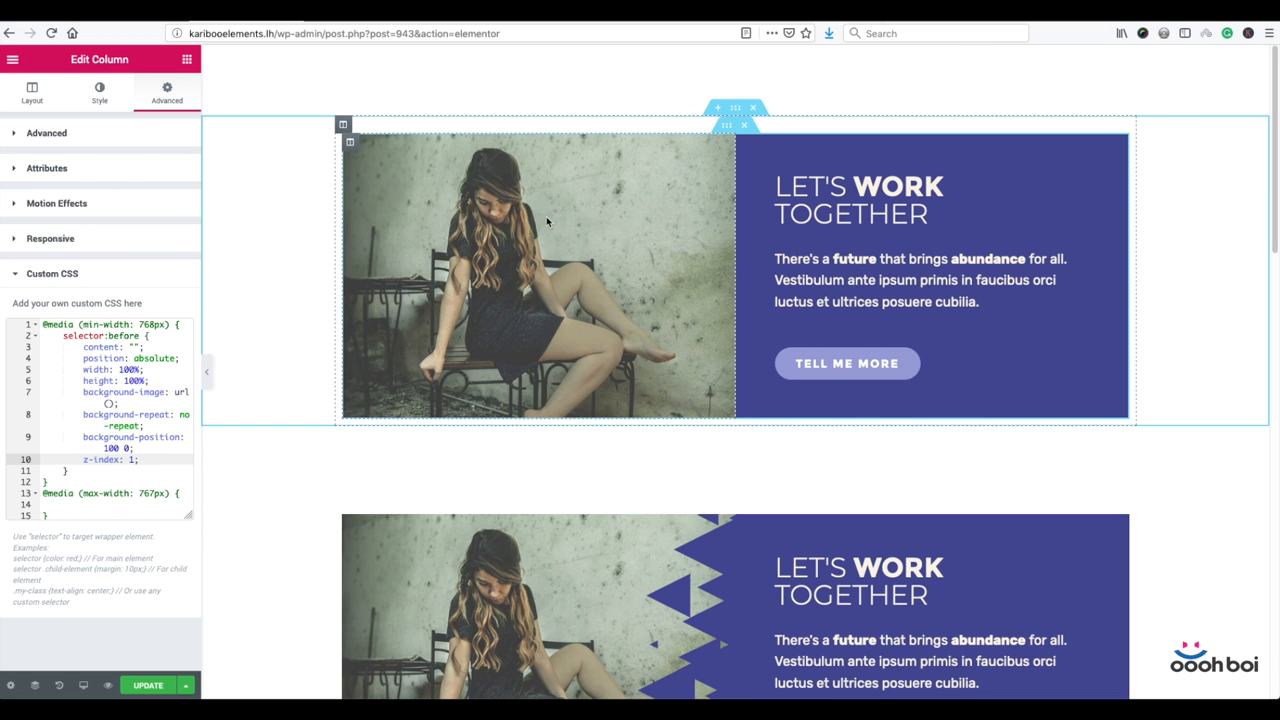
mouse_move(531, 215)
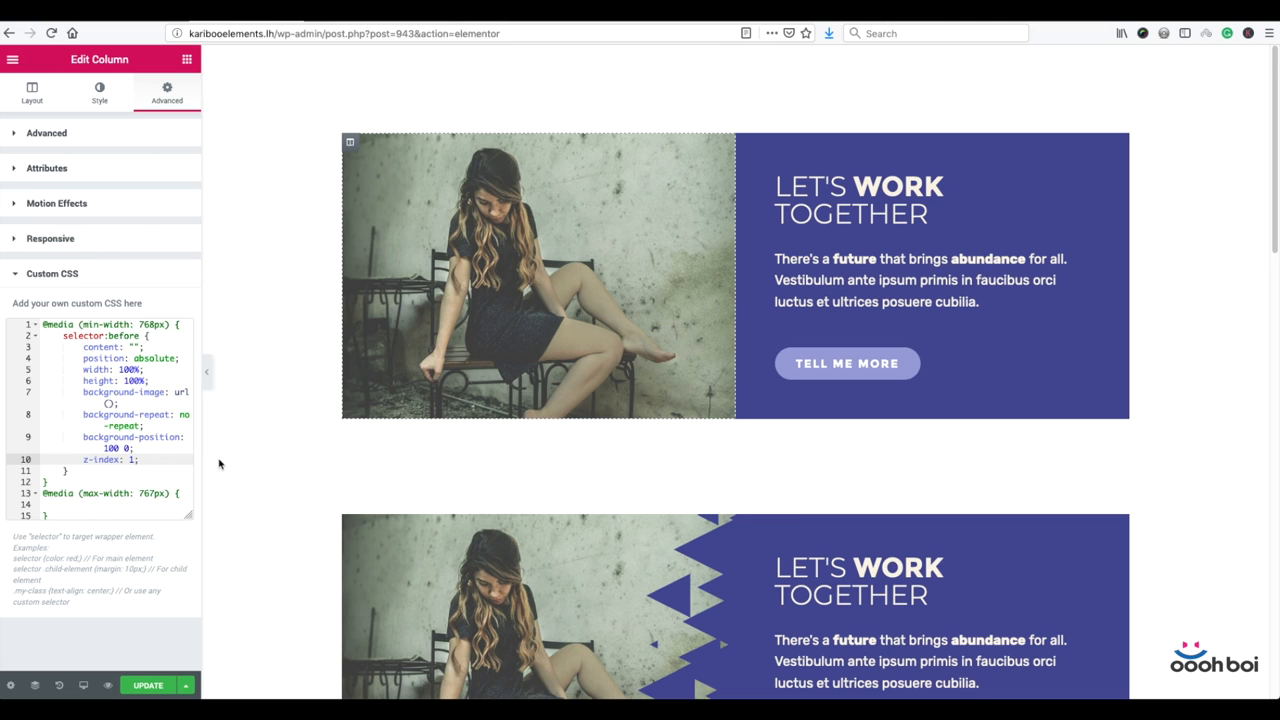
mouse_move(198, 461)
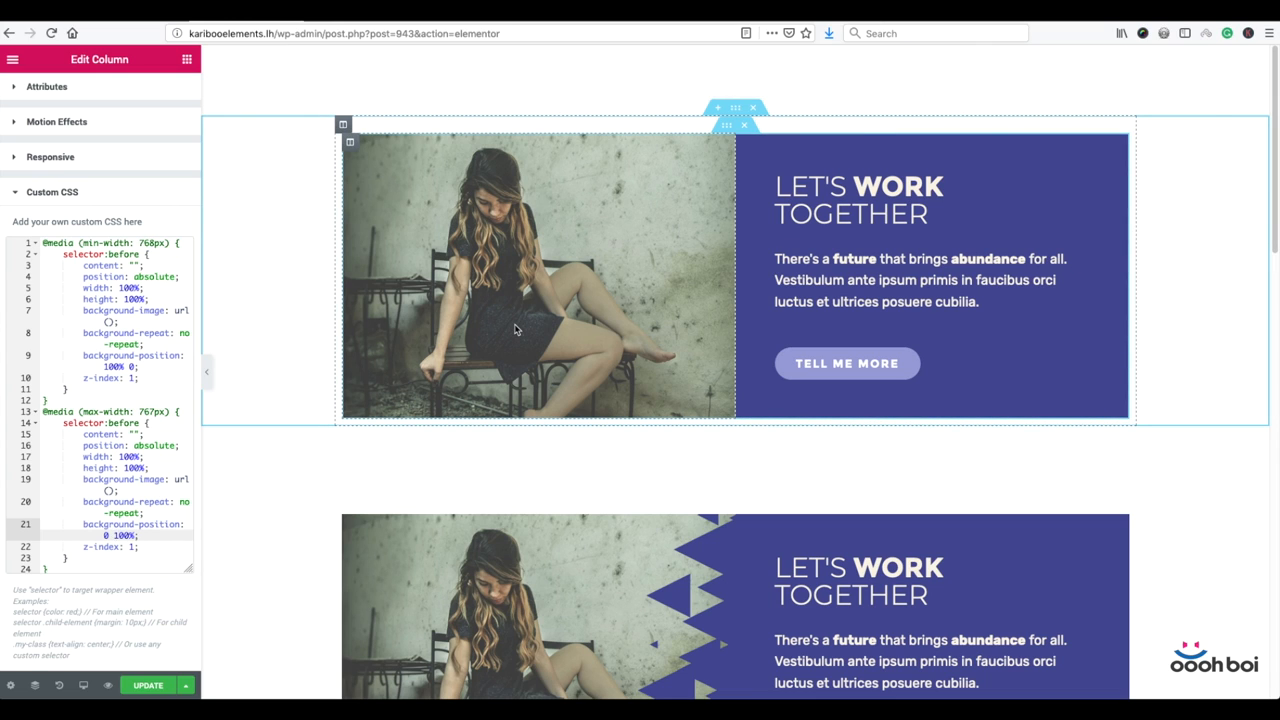
Fill the max-width 767px query with the before rule at 0 100% and set the desktop position to 100% 0
click(120, 534)
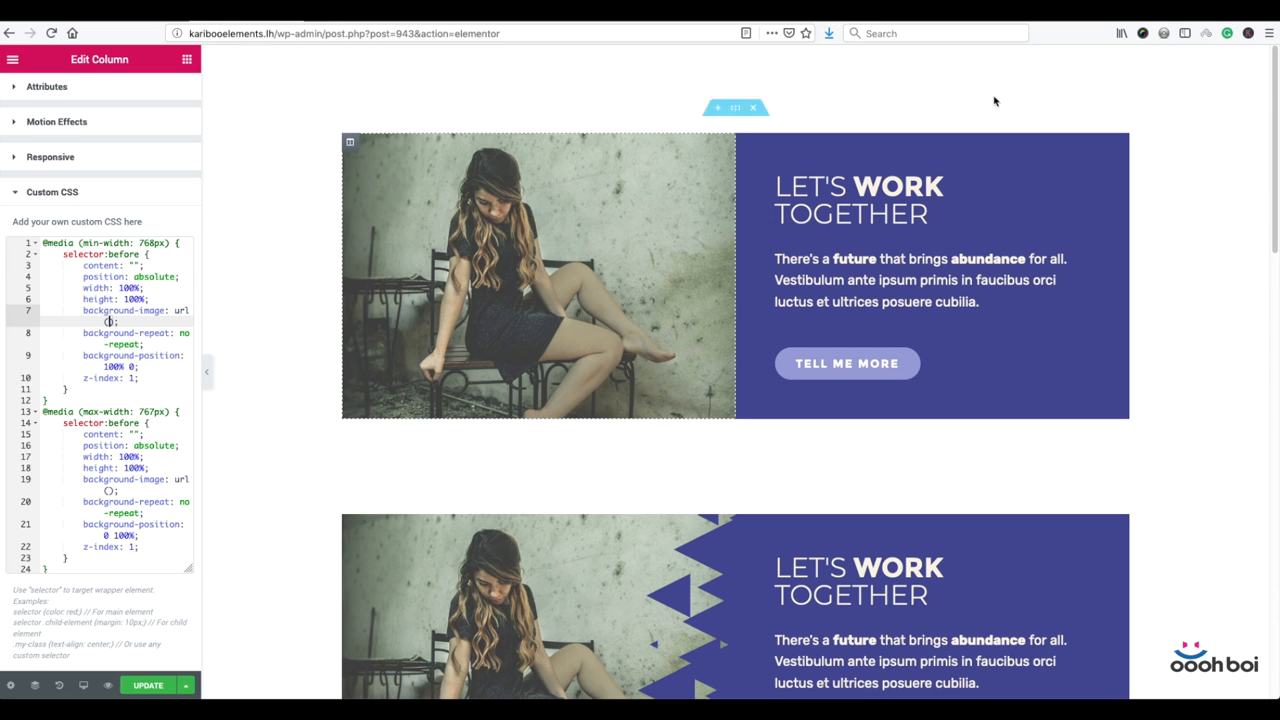
mouse_move(313, 200)
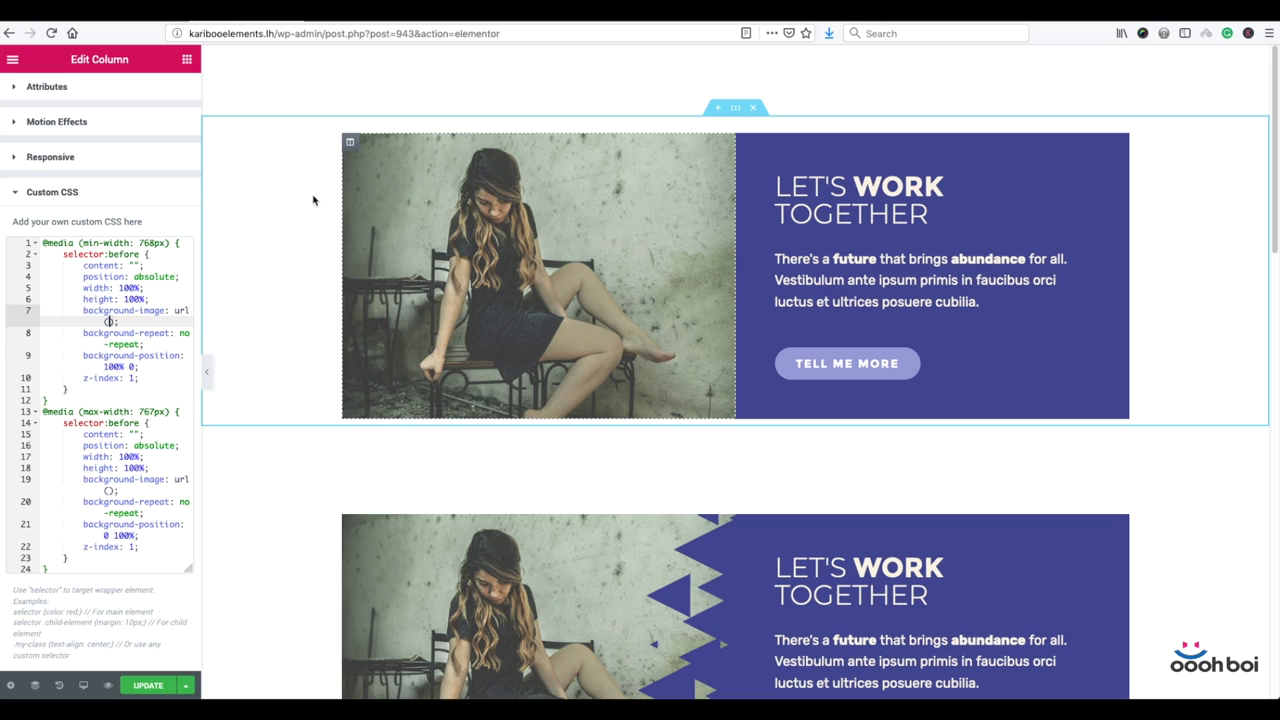
mouse_move(255, 218)
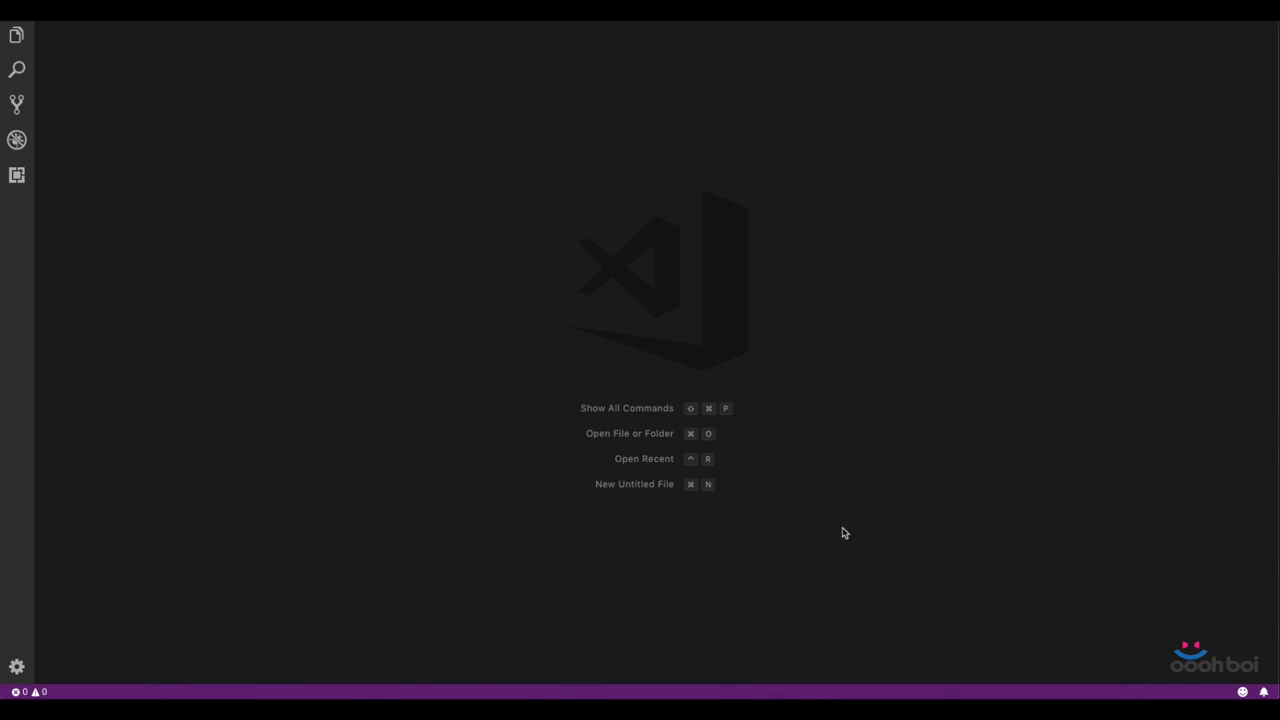
mouse_move(636, 301)
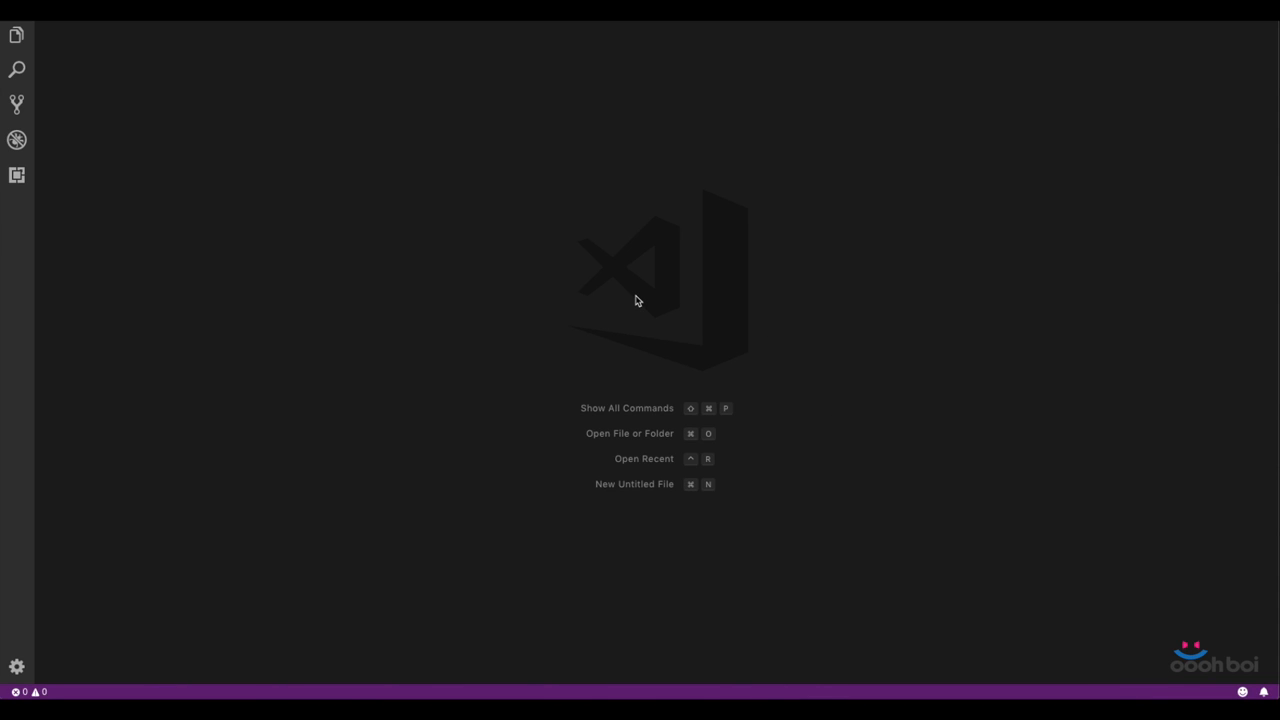
mouse_move(647, 296)
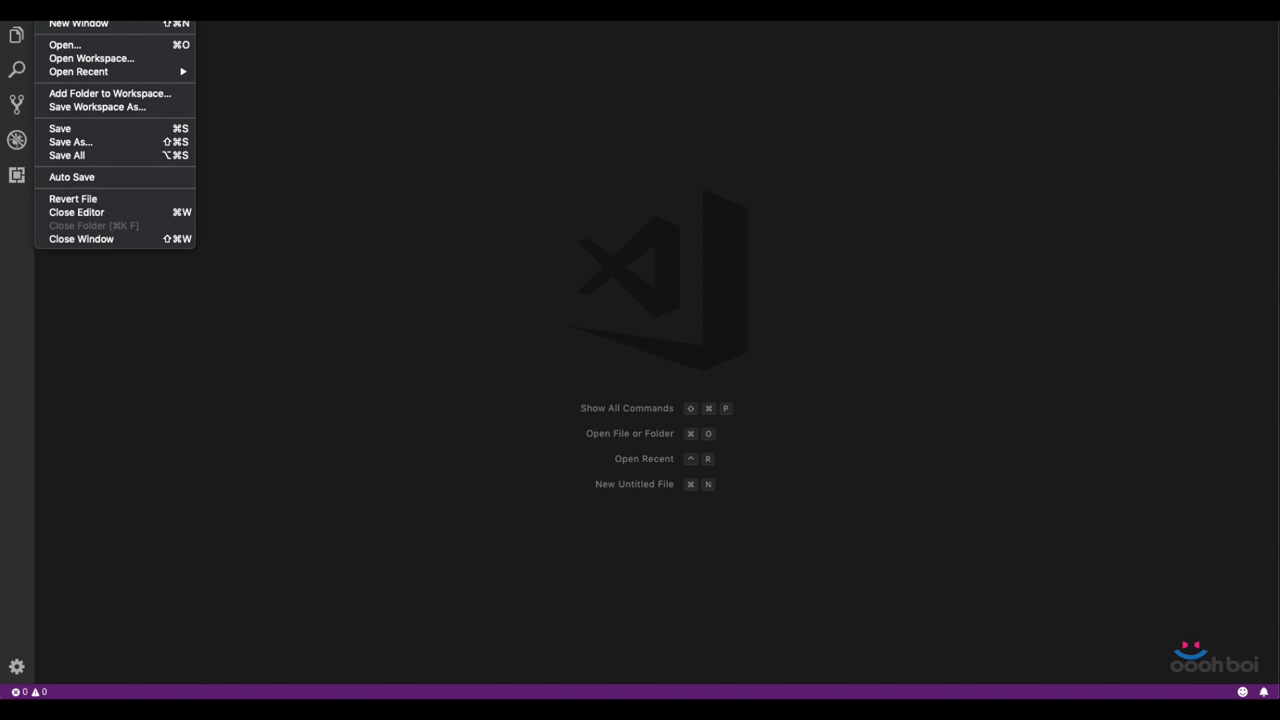
mouse_move(78, 23)
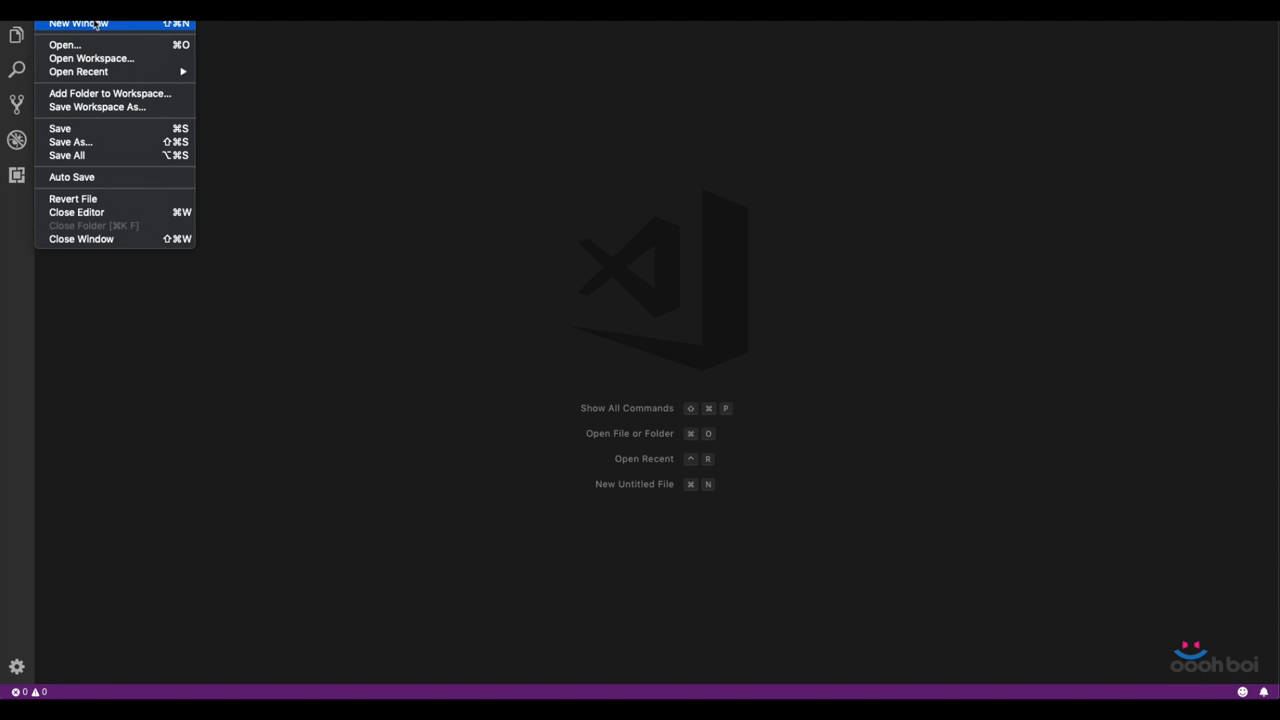
Open shape-divider-horizontal.svg and shape-divider-vertical.svg from the Desktop via File > Open
click(64, 44)
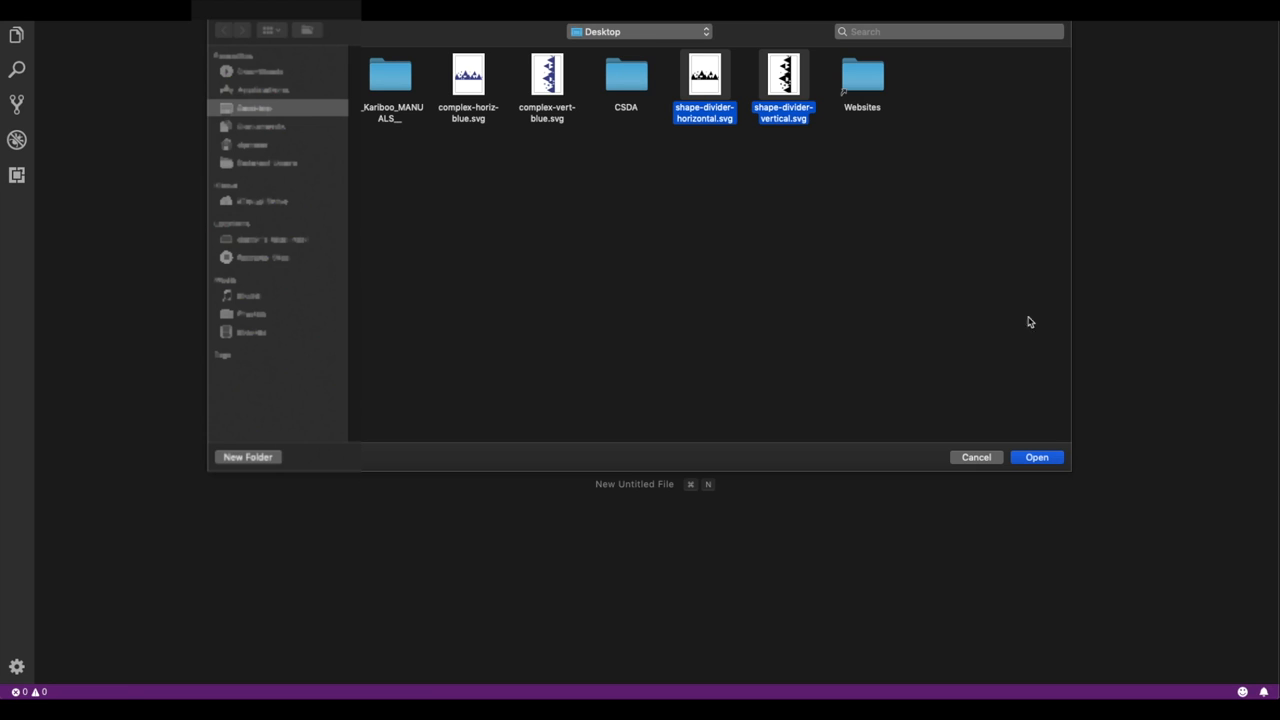
click(1036, 457)
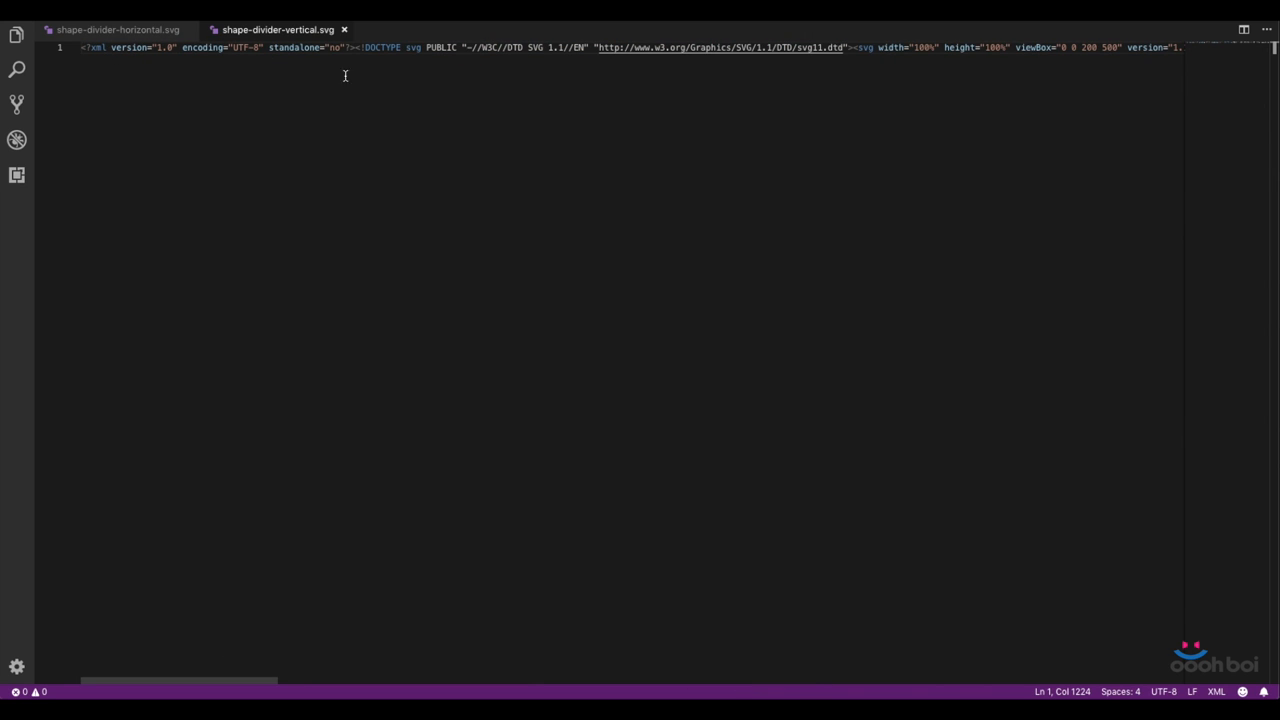
mouse_move(626, 130)
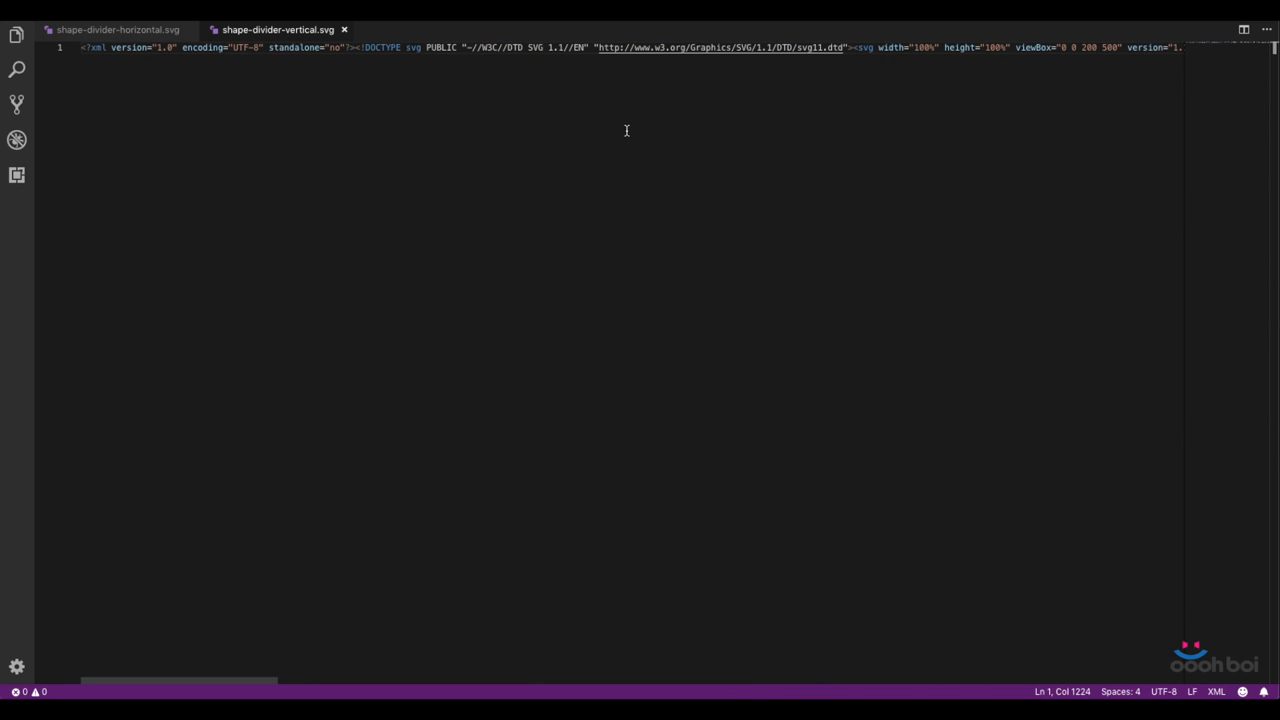
mouse_move(443, 53)
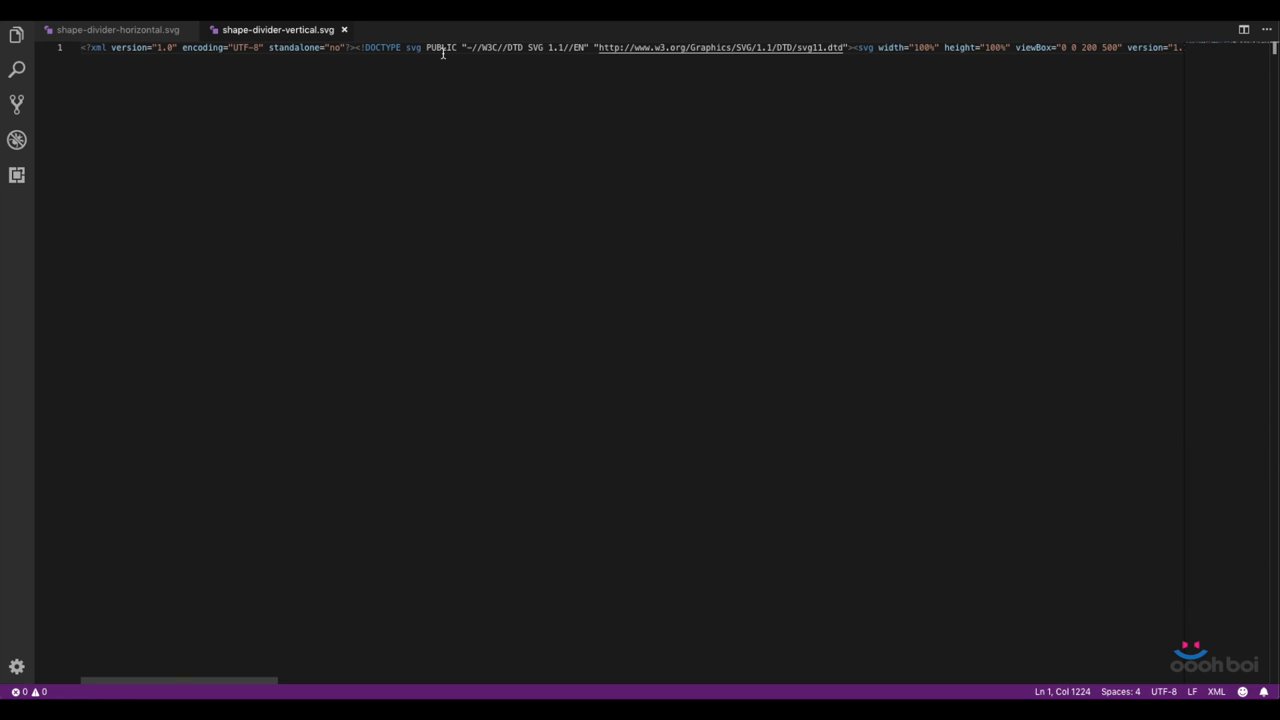
mouse_move(898, 47)
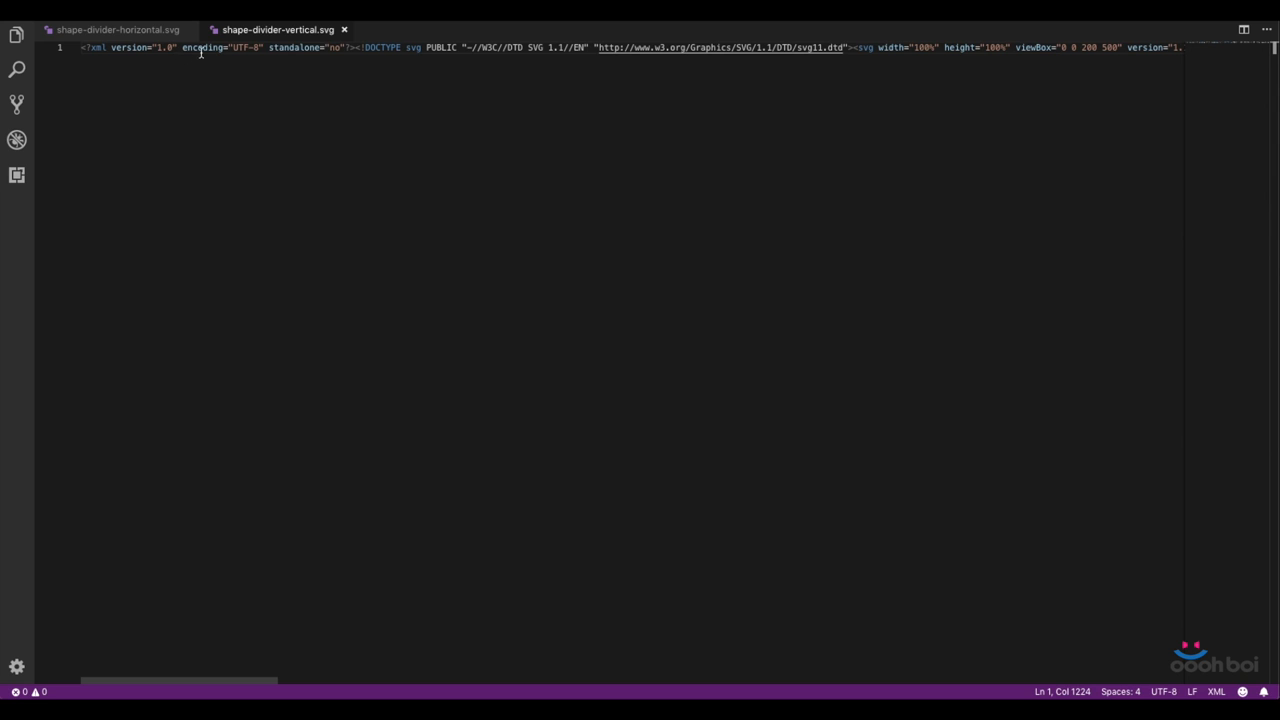
Delete the XML/DOCTYPE header, width/height attributes and style attribute, leaving only viewBox and the path
drag(165, 47, 357, 47)
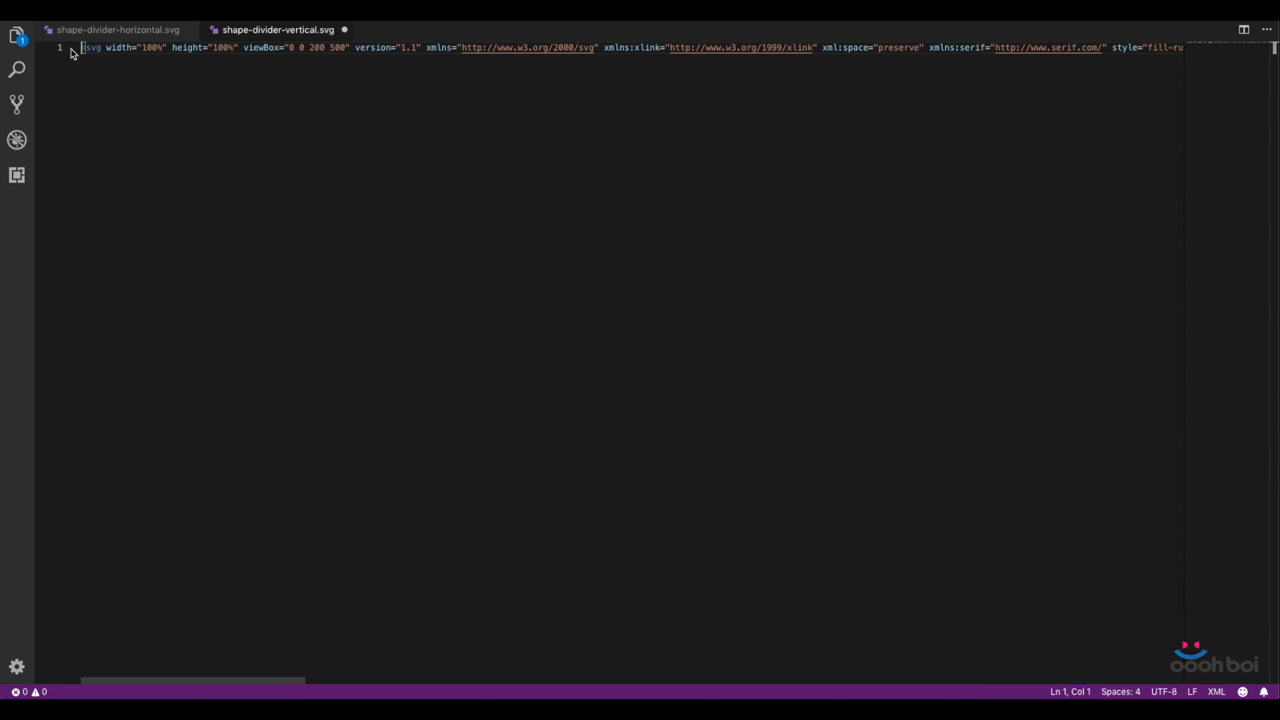
mouse_move(742, 47)
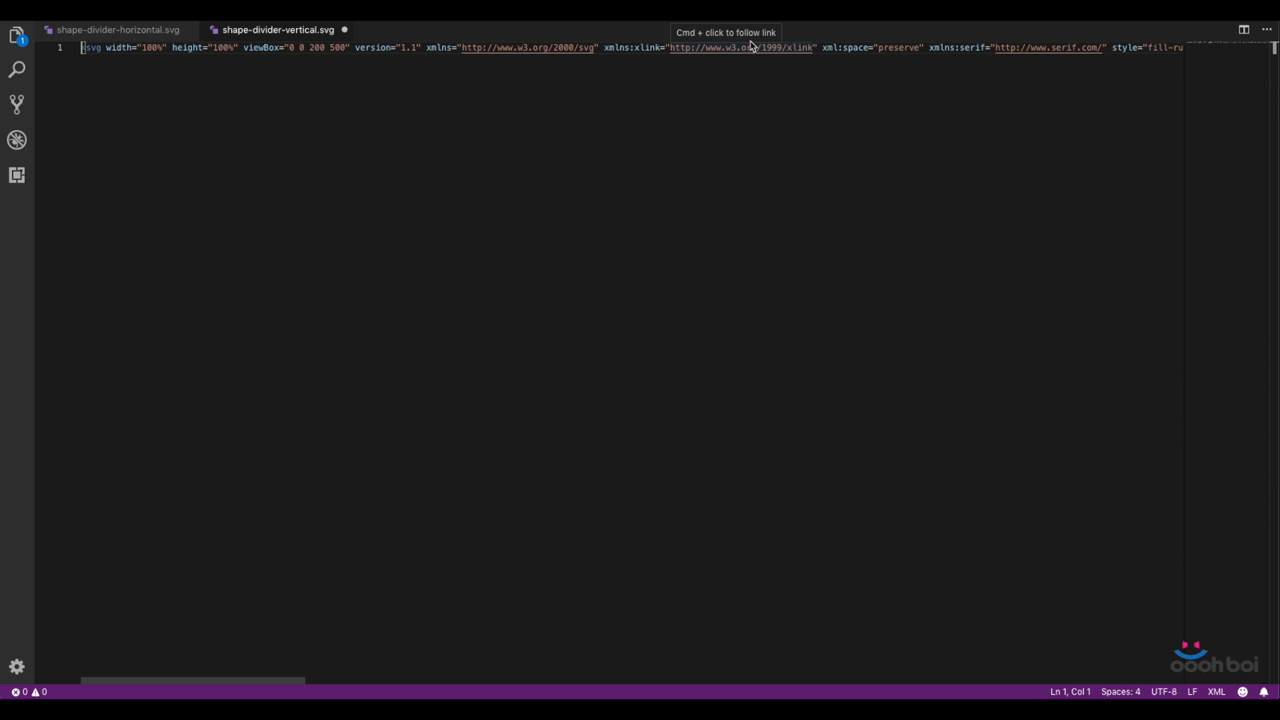
mouse_move(772, 47)
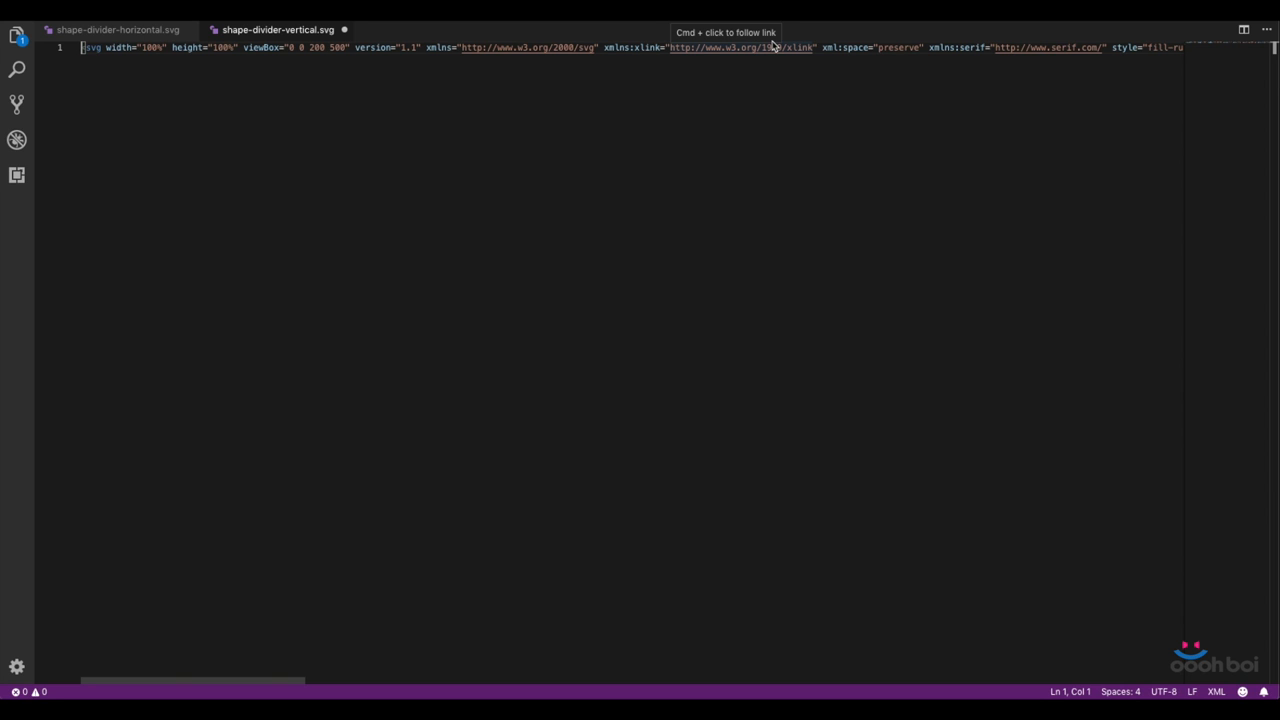
mouse_move(784, 18)
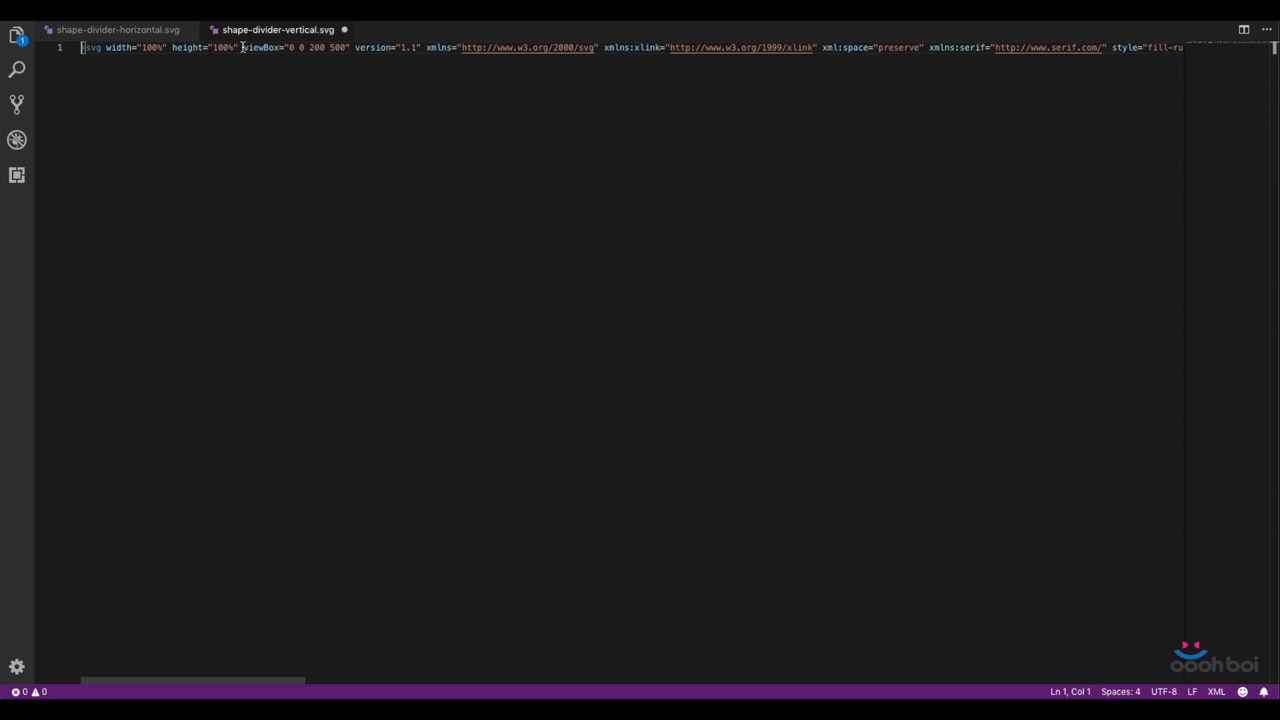
drag(240, 47, 105, 47)
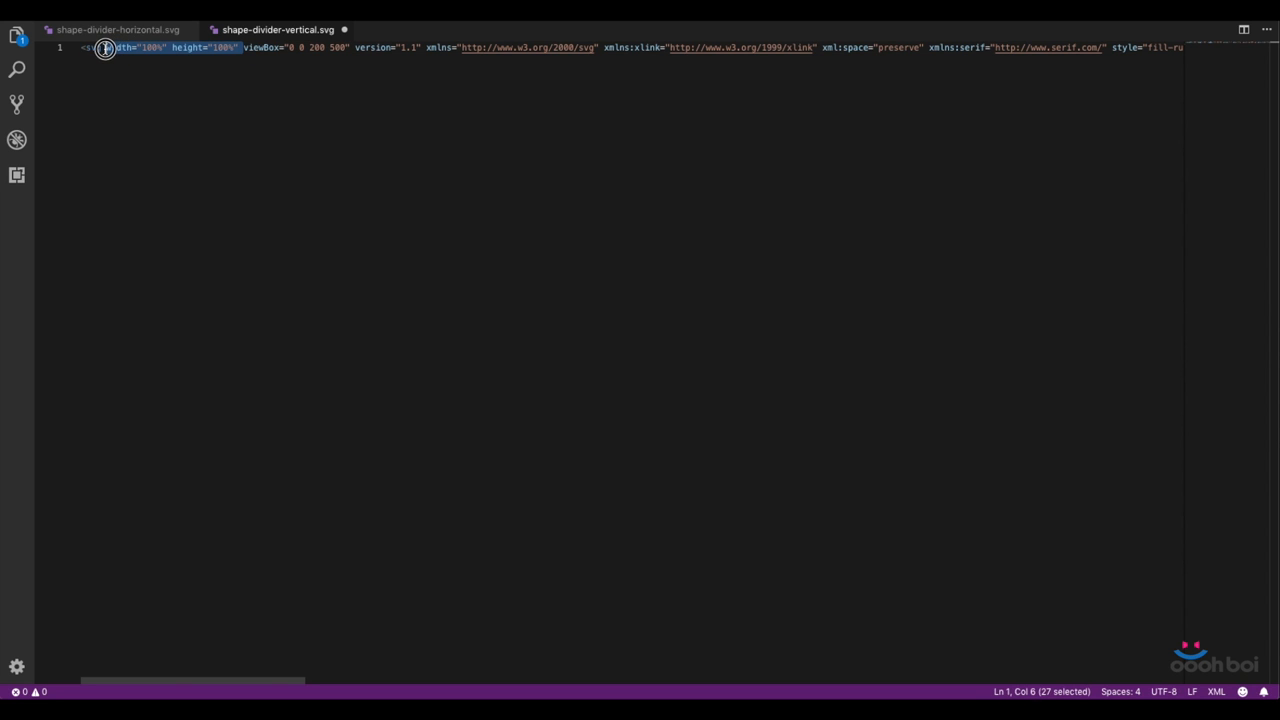
key(Delete)
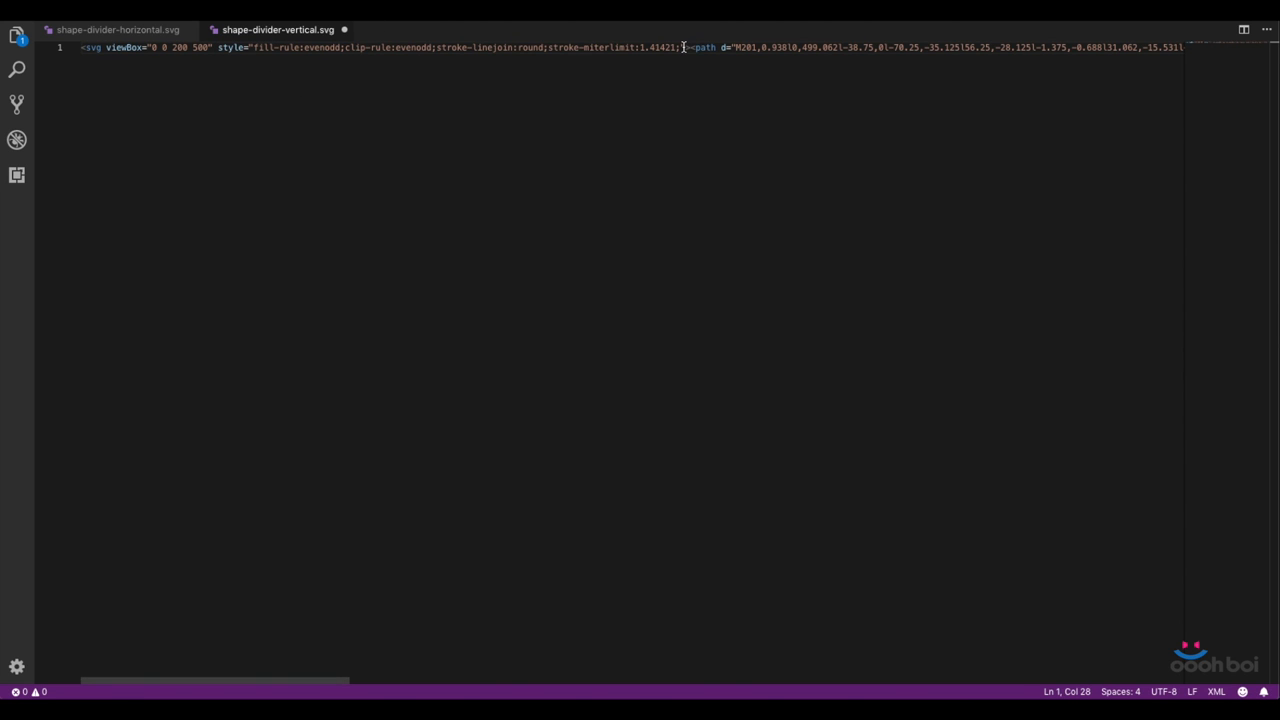
drag(218, 47, 685, 47)
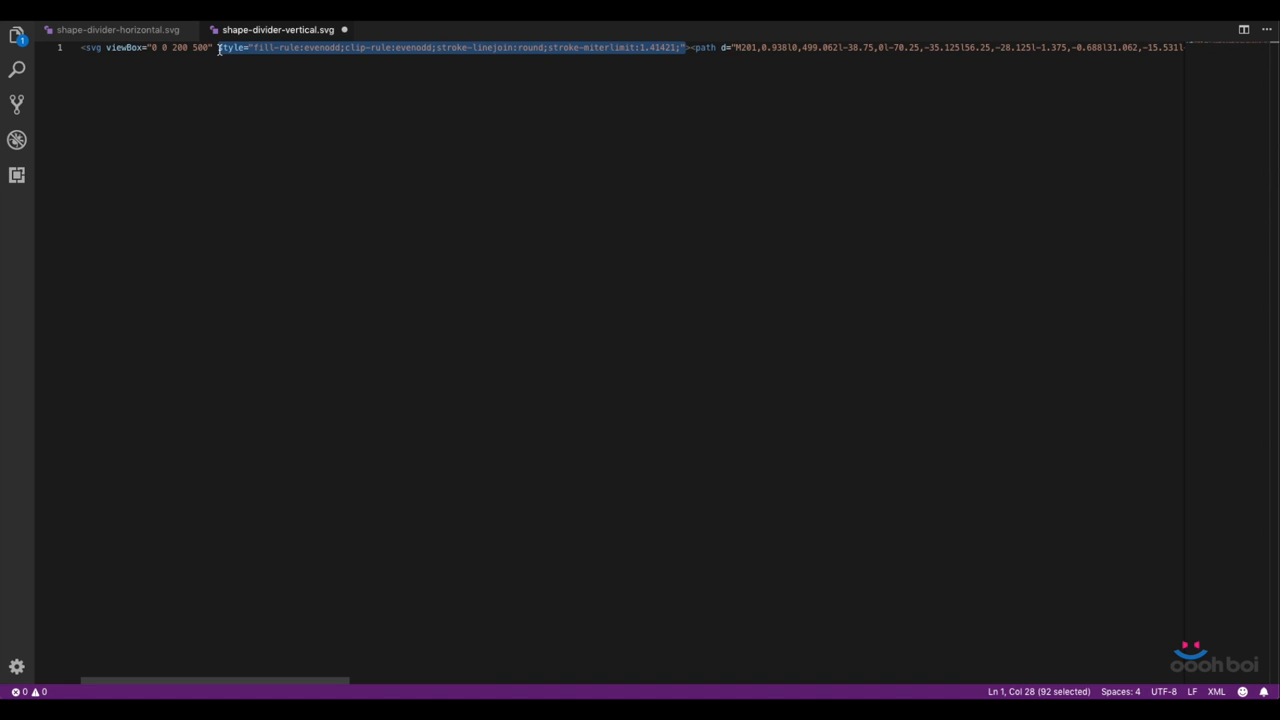
key(Delete)
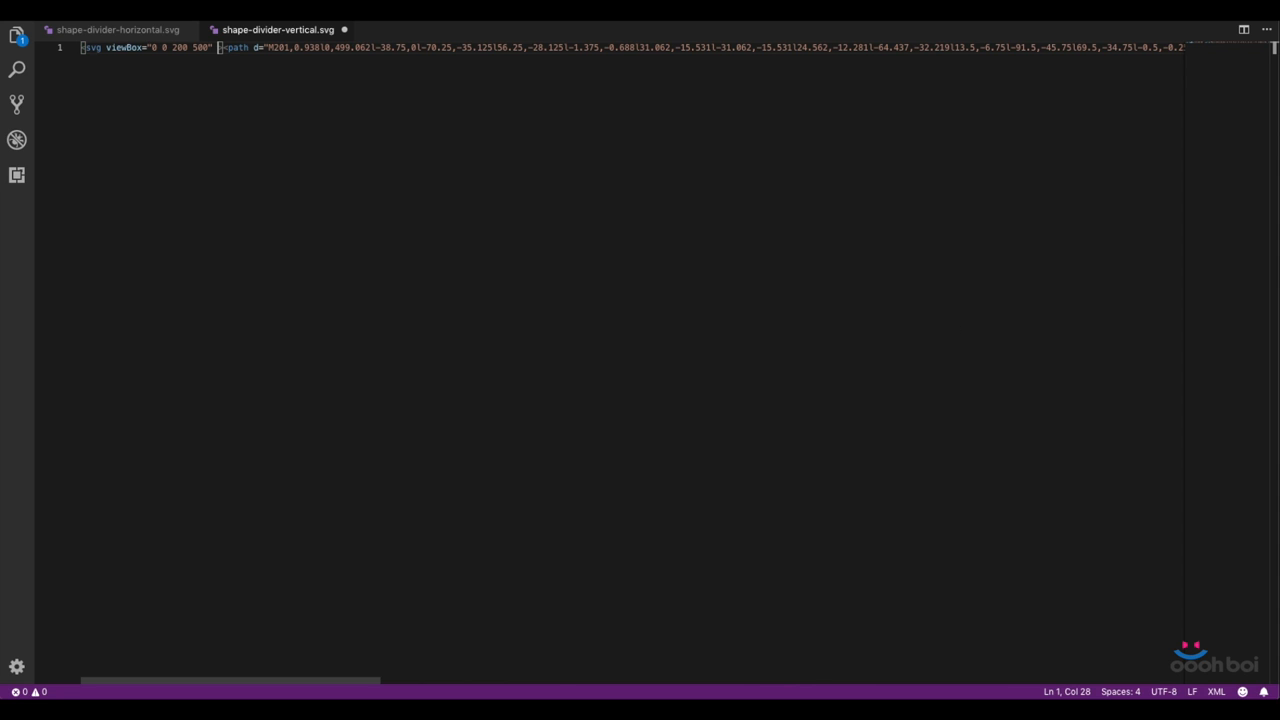
mouse_move(569, 224)
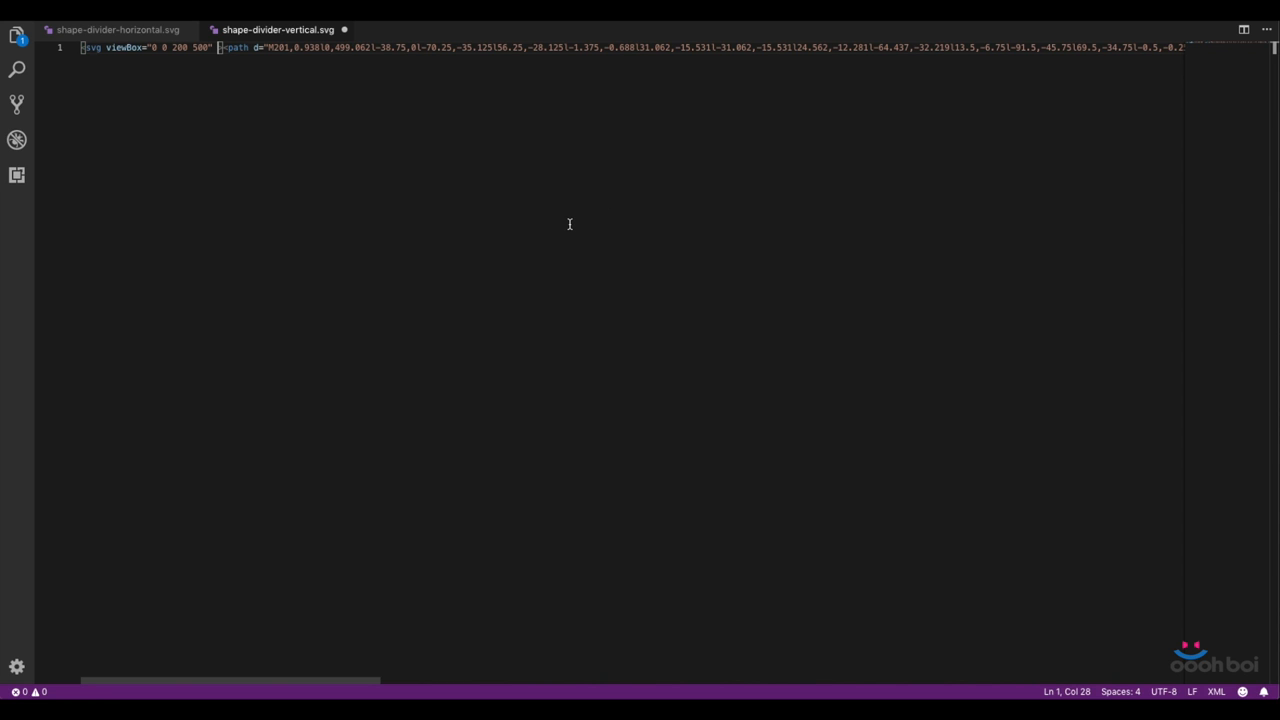
mouse_move(534, 101)
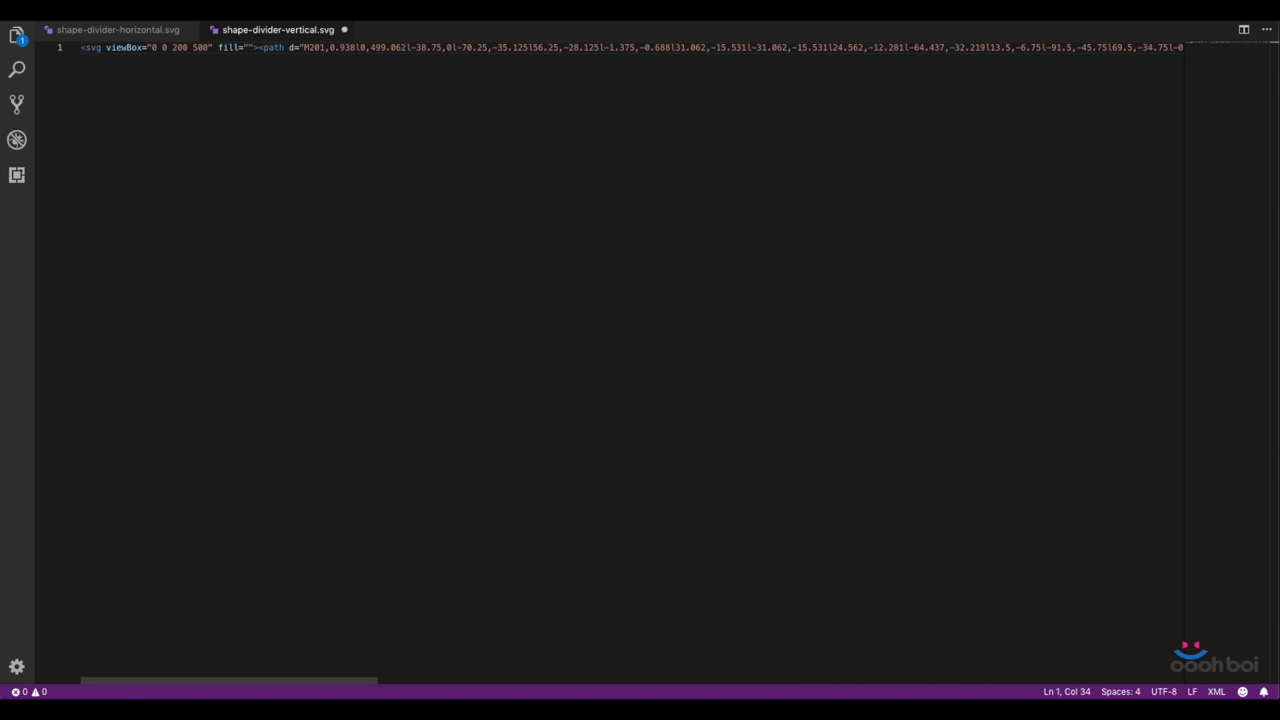
mouse_move(345, 50)
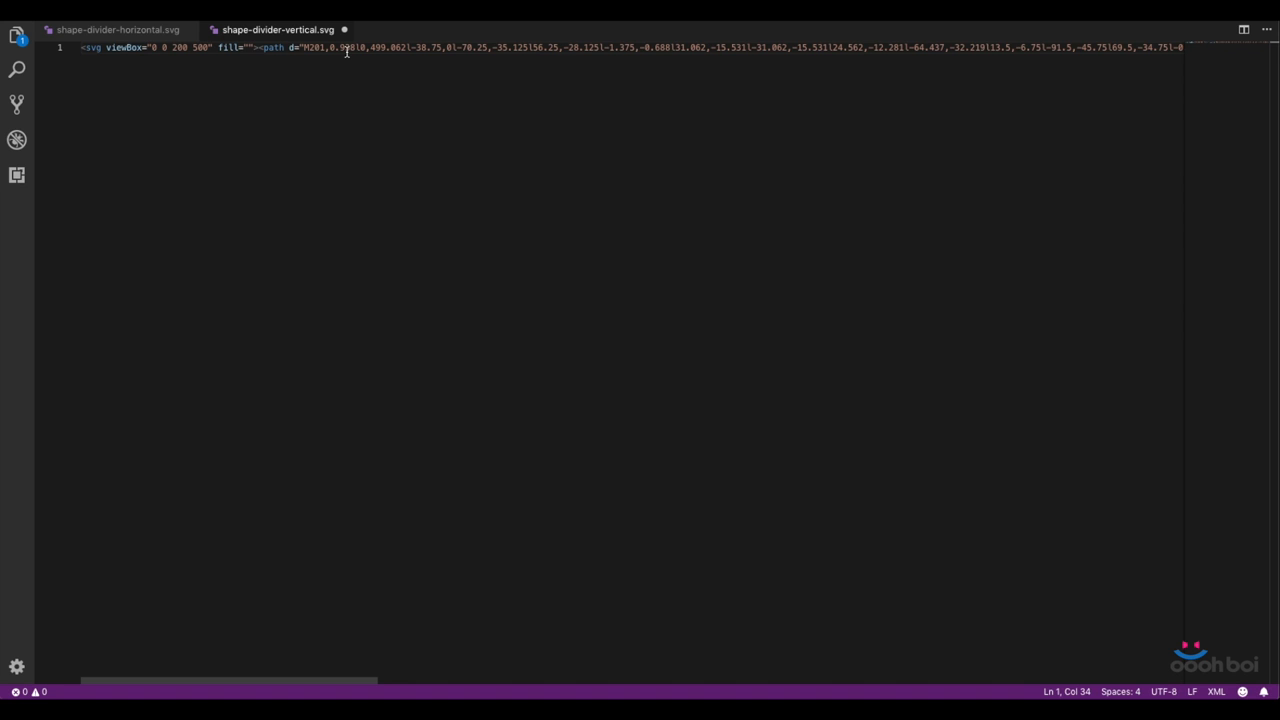
Add fill="#3f458e" to the vertical SVG tag and move to shape-divider-horizontal.svg
text(#f)
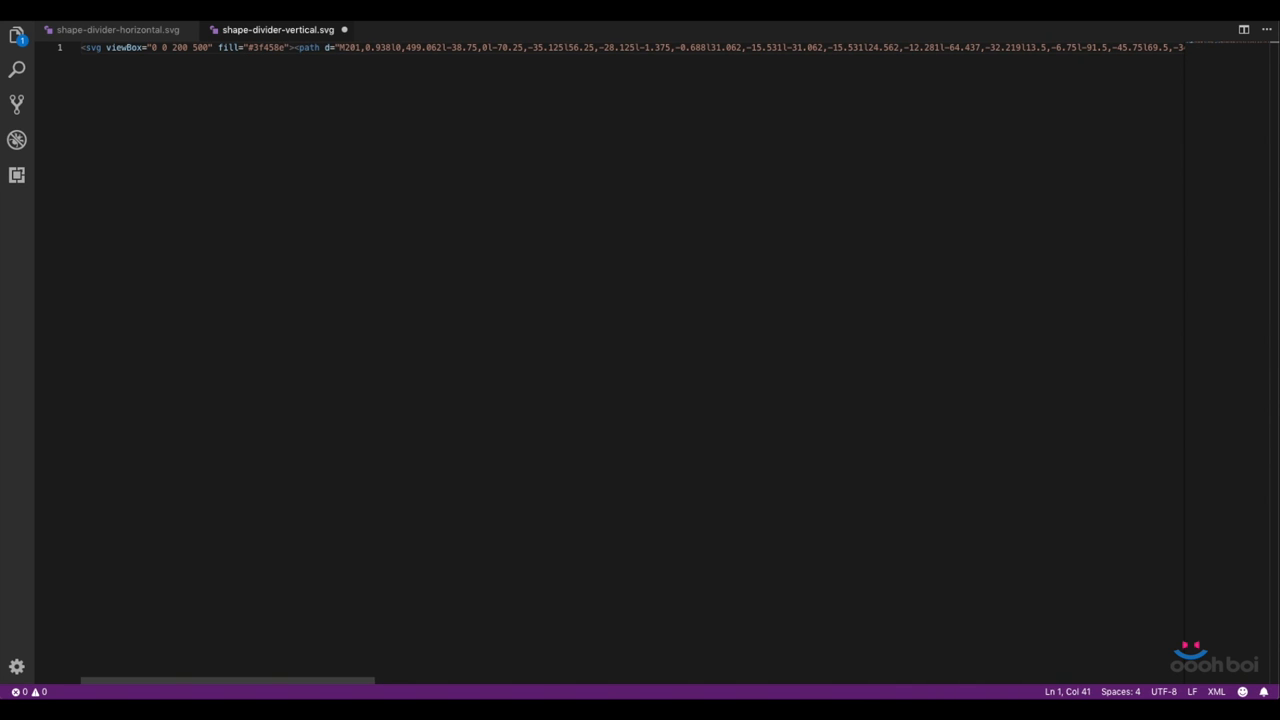
click(115, 29)
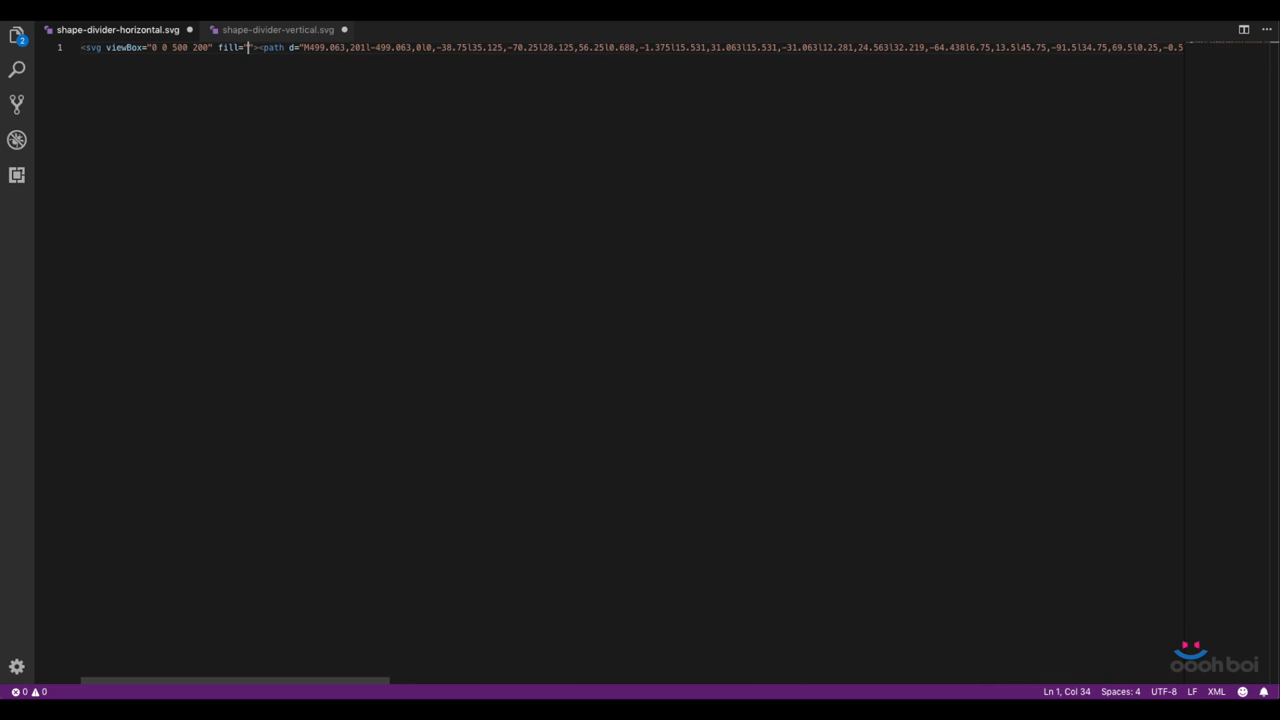
Set the horizontal SVG's fill to #3f458e so both dividers share the blue fill
text(#3f458e)
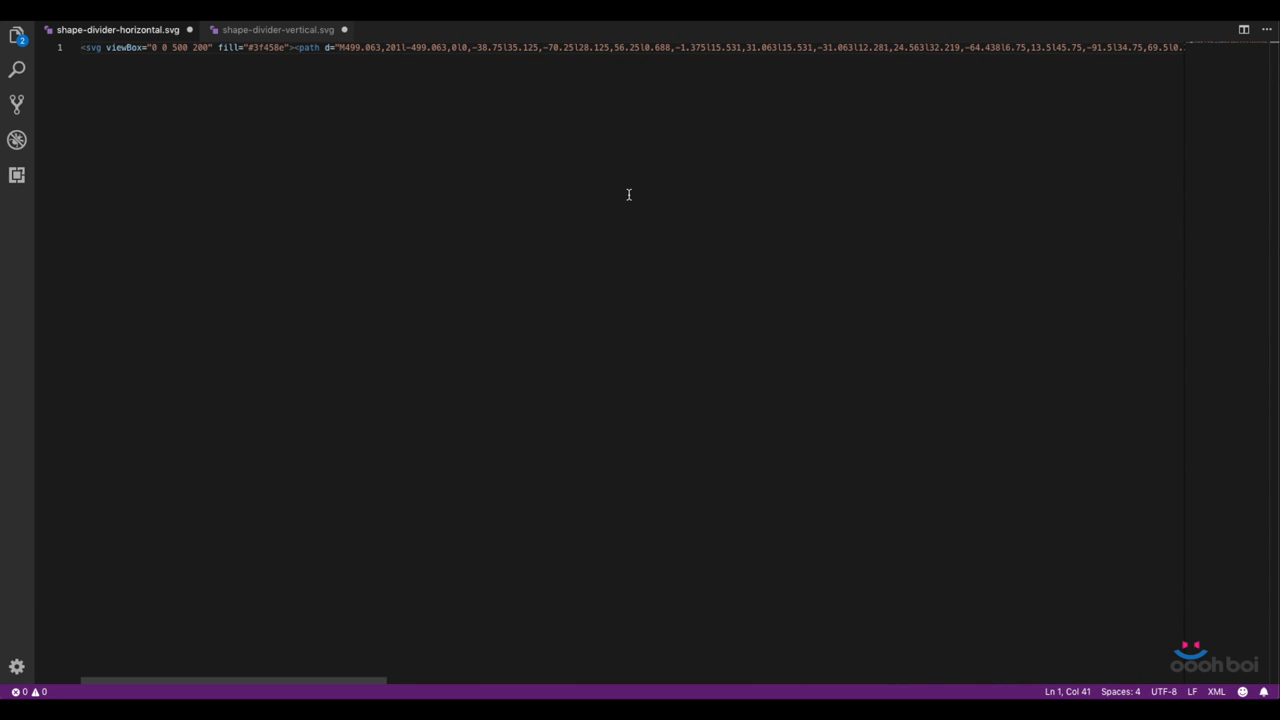
mouse_move(593, 201)
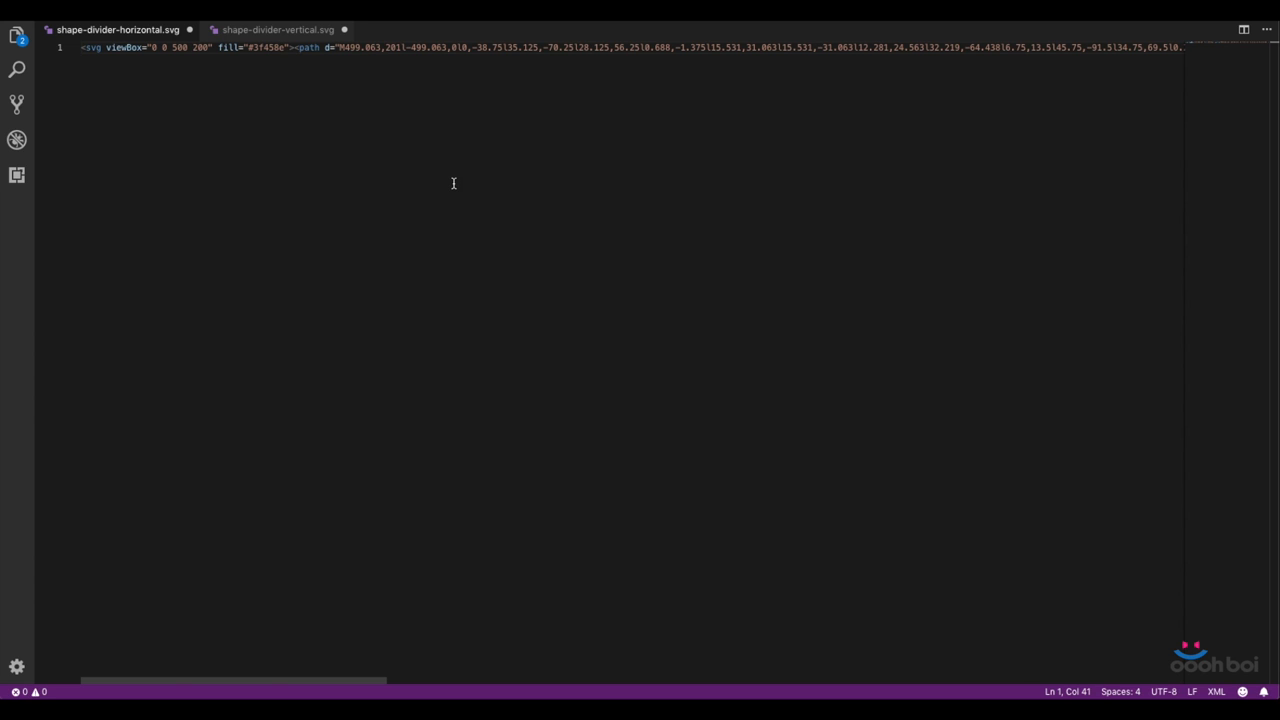
click(277, 29)
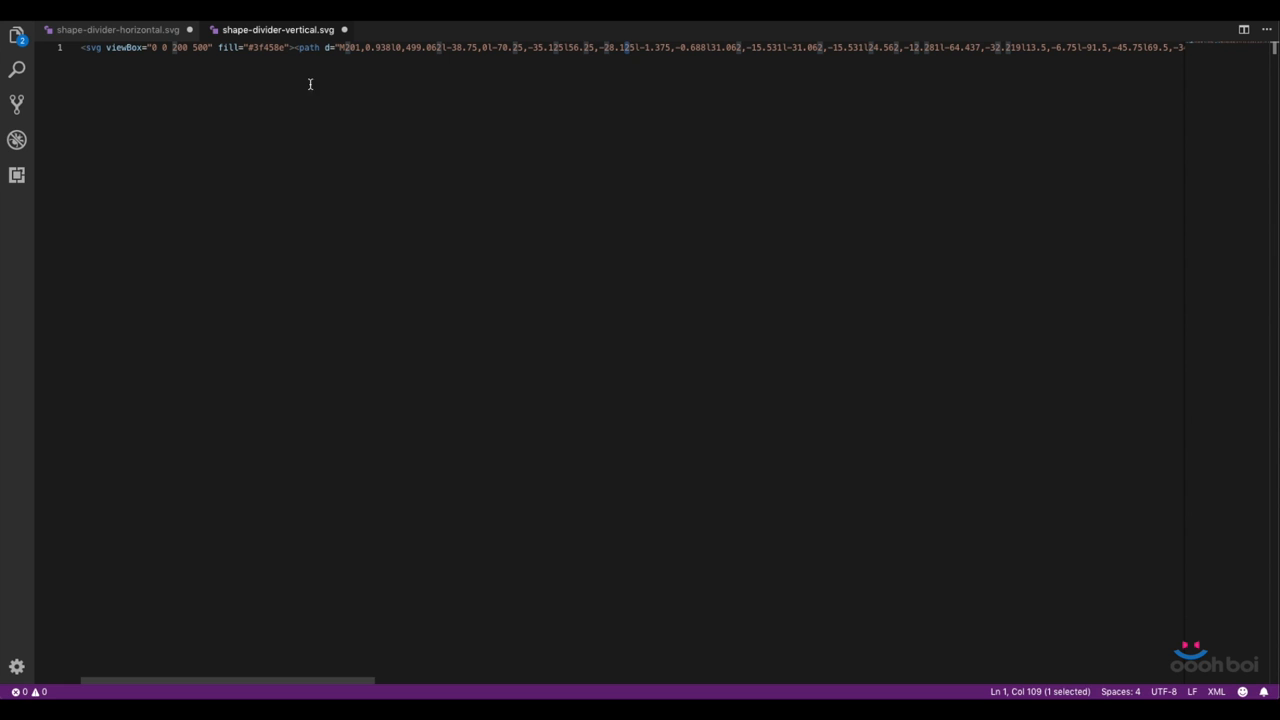
mouse_move(303, 104)
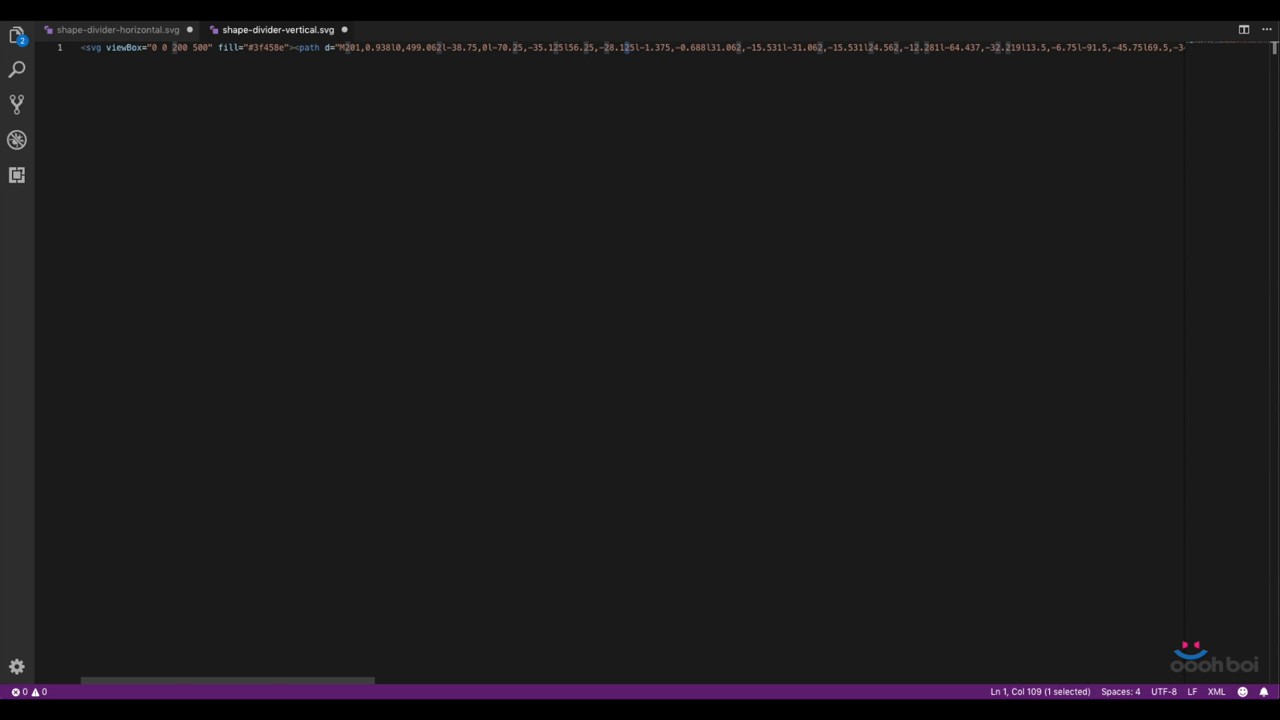
mouse_move(729, 152)
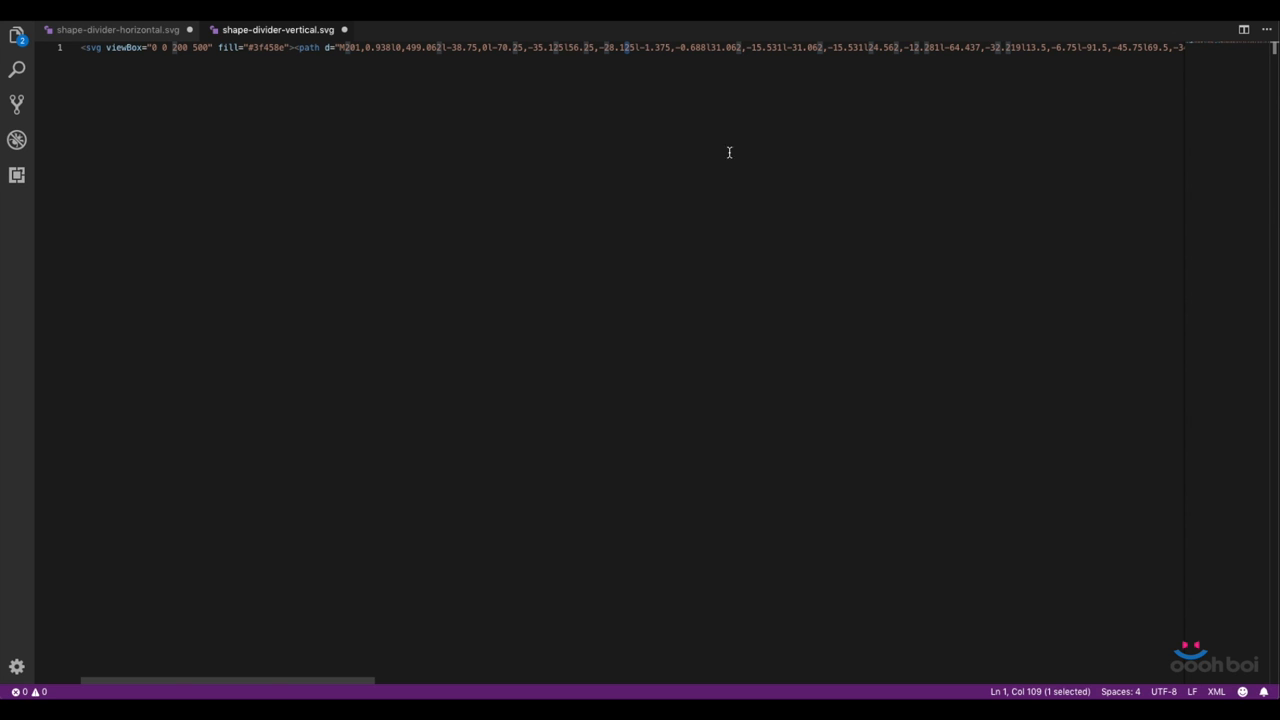
mouse_move(727, 138)
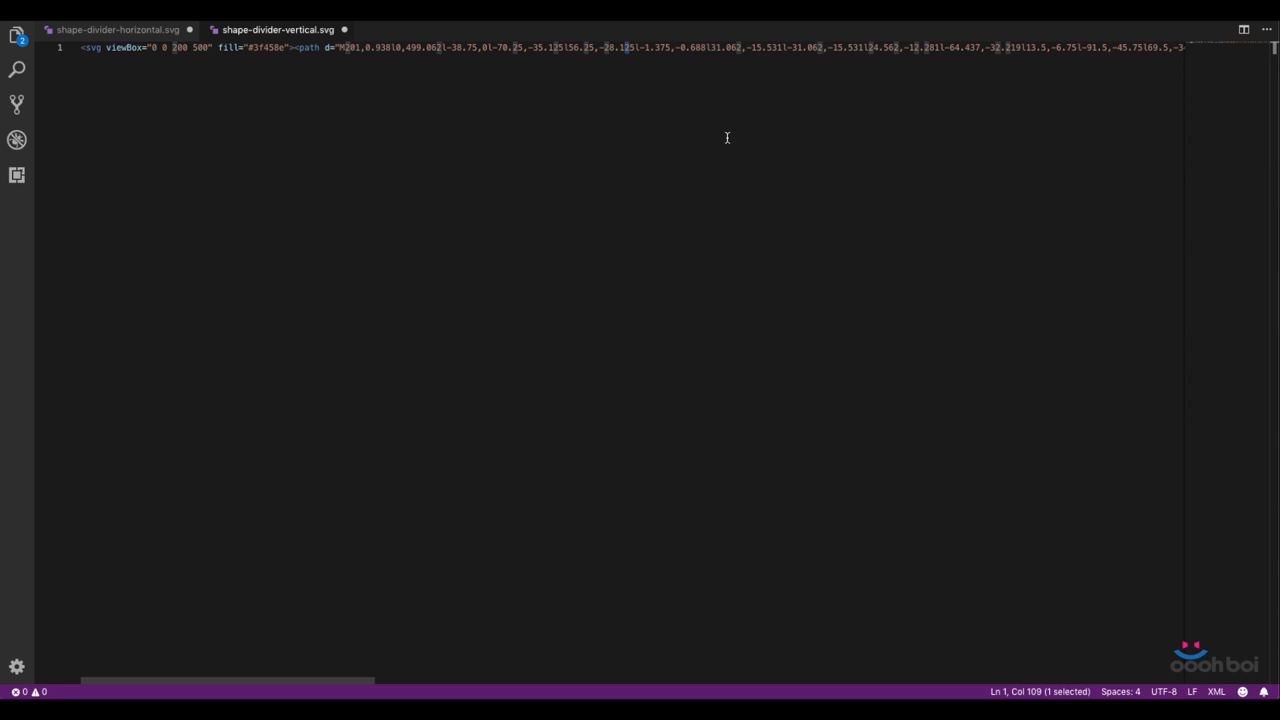
mouse_move(718, 111)
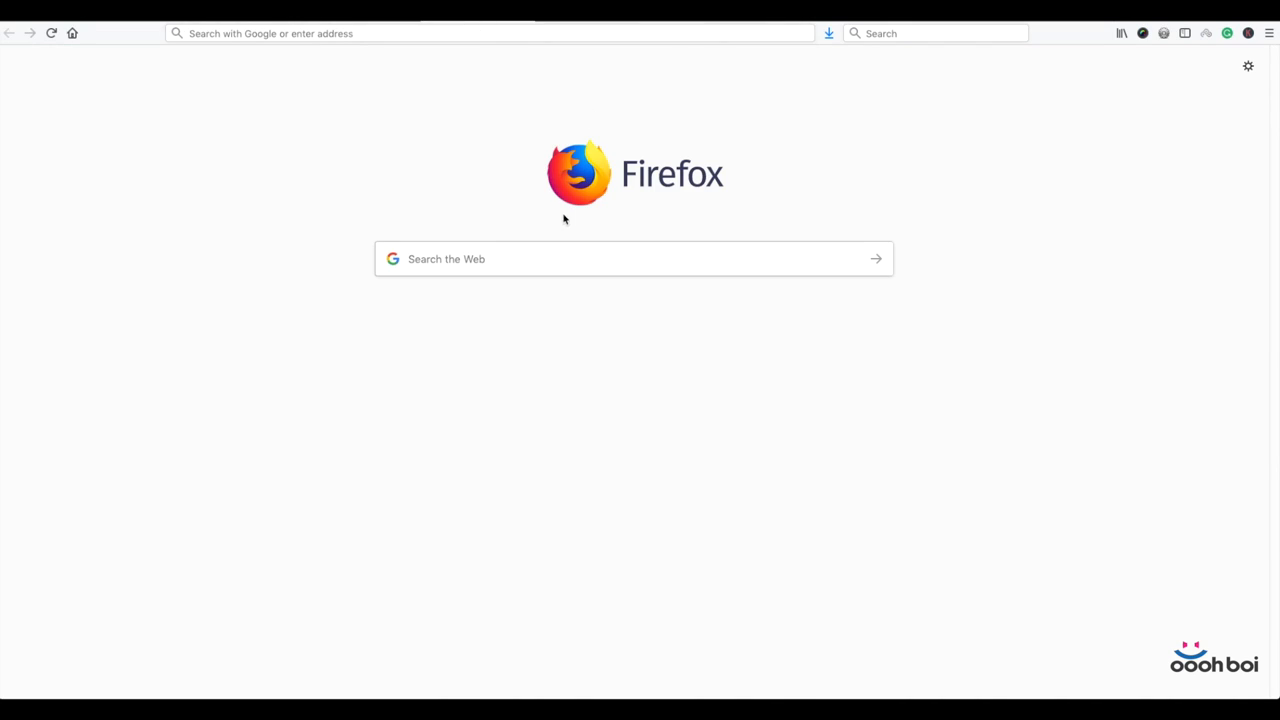
Search Google for 'url encoder for svg' and open the URL-encoder for SVG result
text(url encoder for svg)
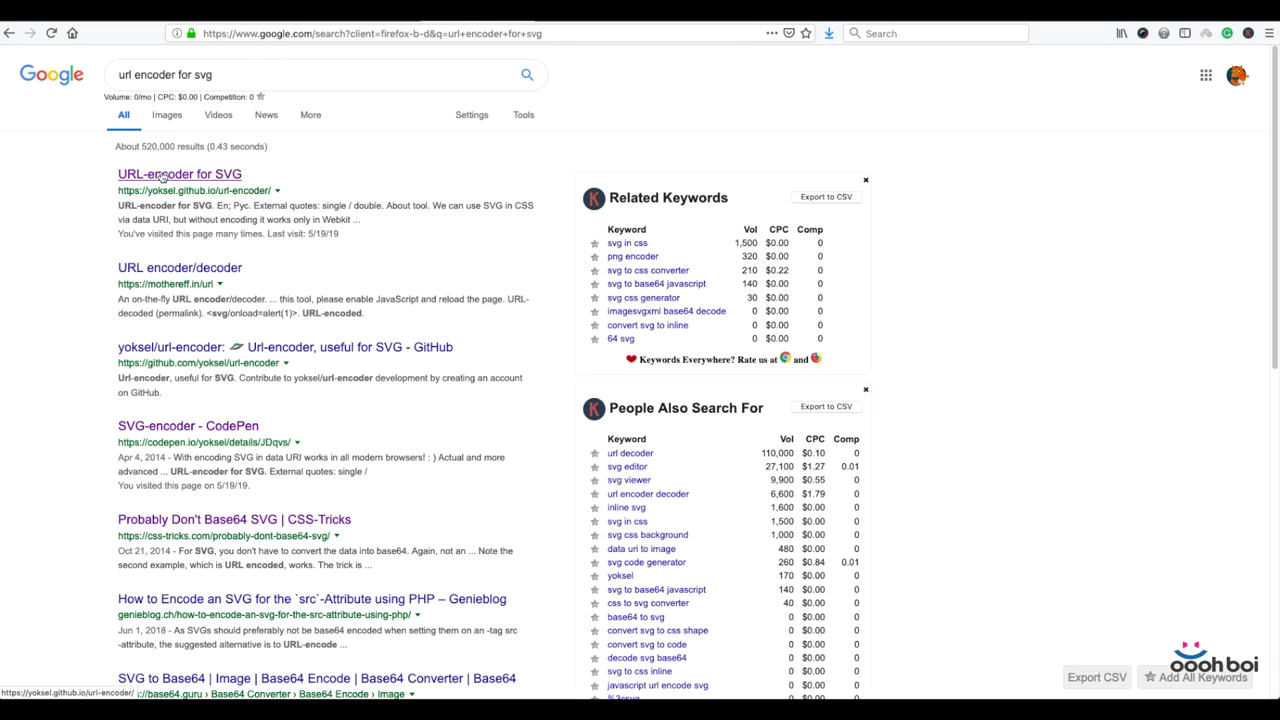
click(179, 174)
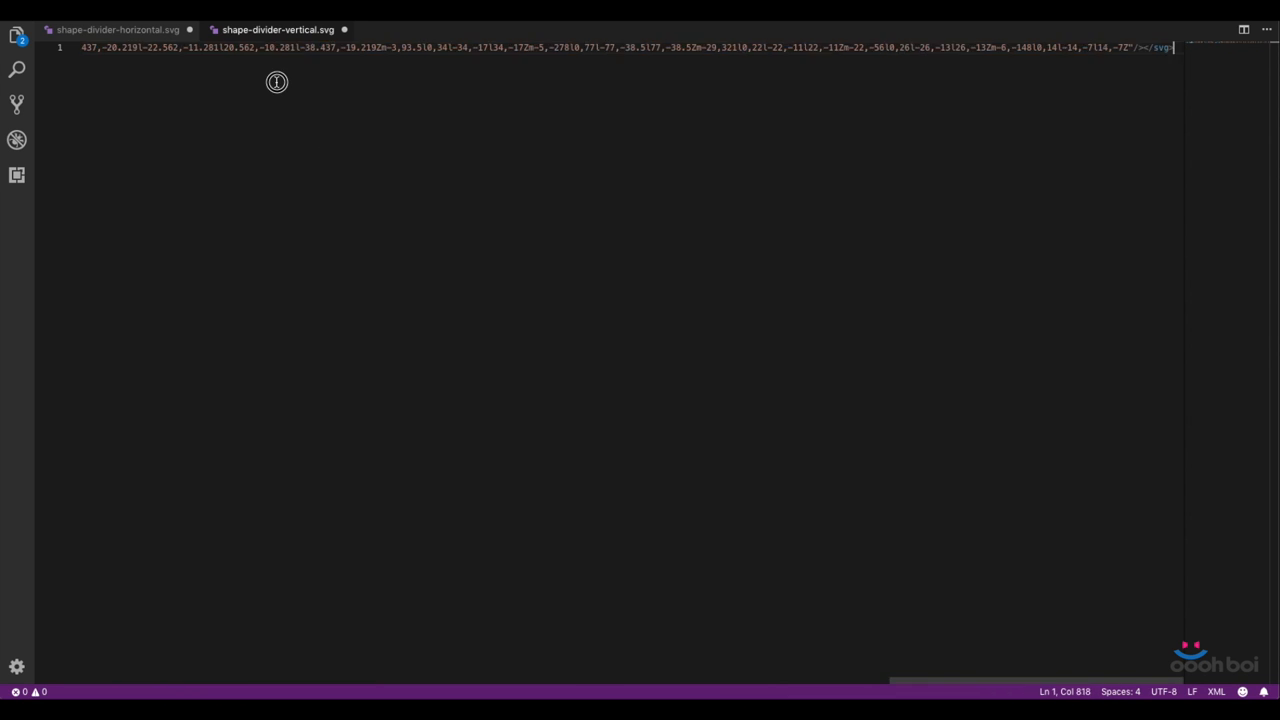
Select the whole vertical SVG markup with Cmd+A ready to copy
key(ctrl+a)
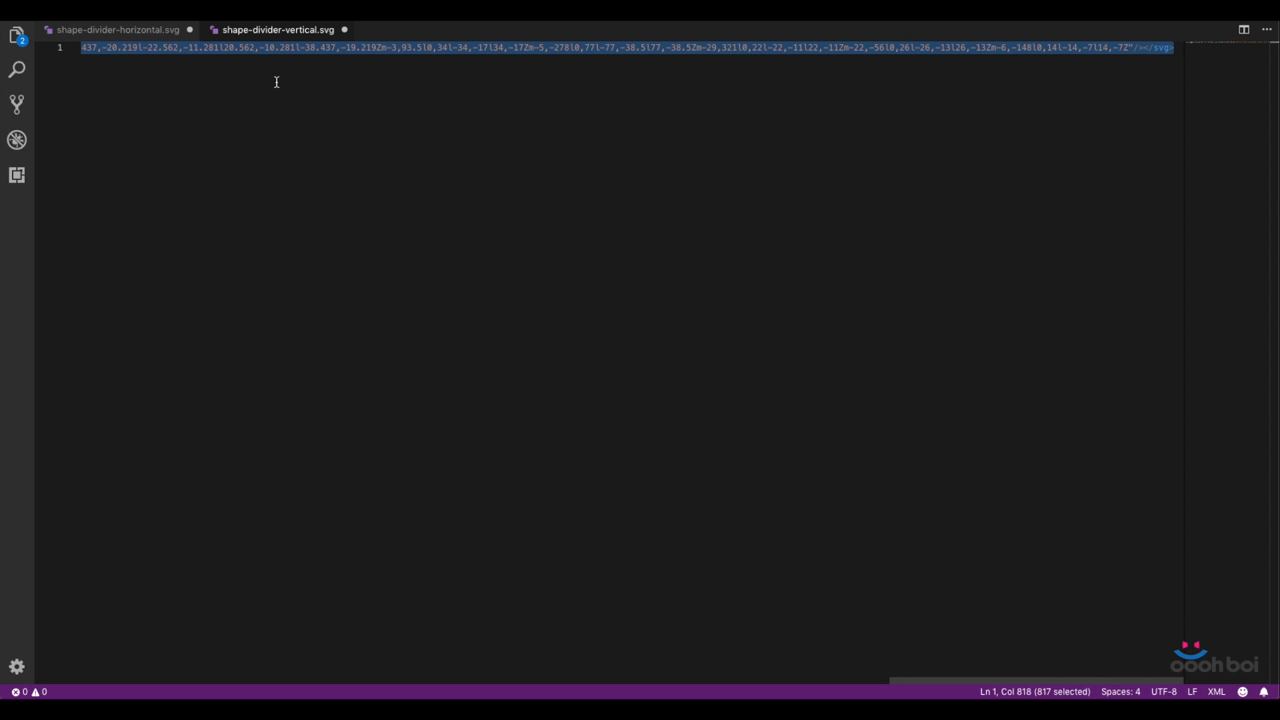
mouse_move(285, 80)
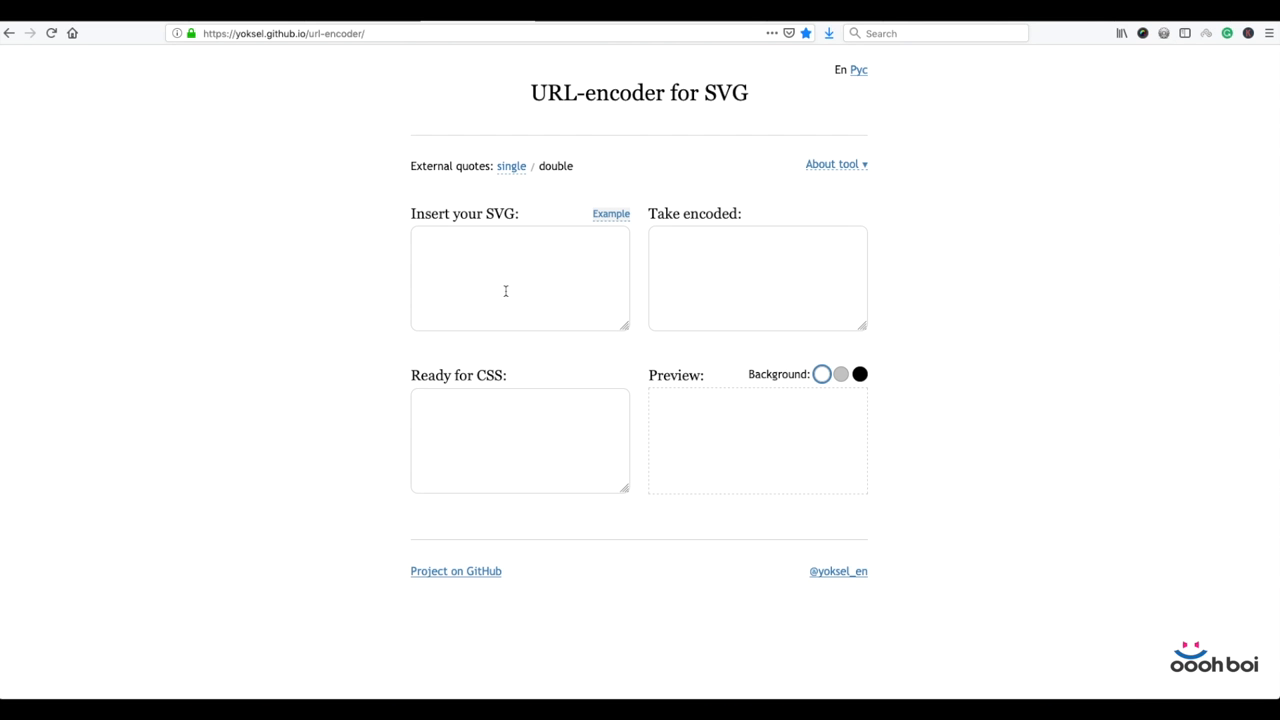
Encode the vertical divider SVG and select its Ready for CSS data URL output
click(611, 213)
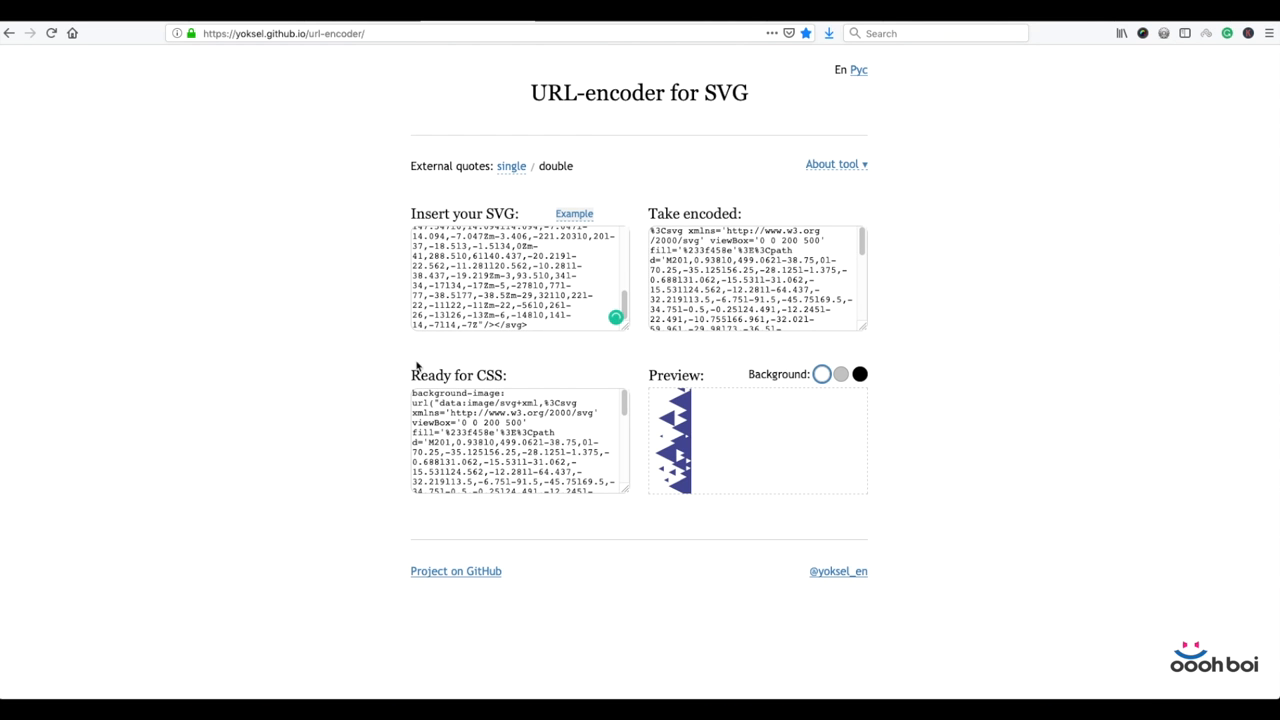
mouse_move(683, 440)
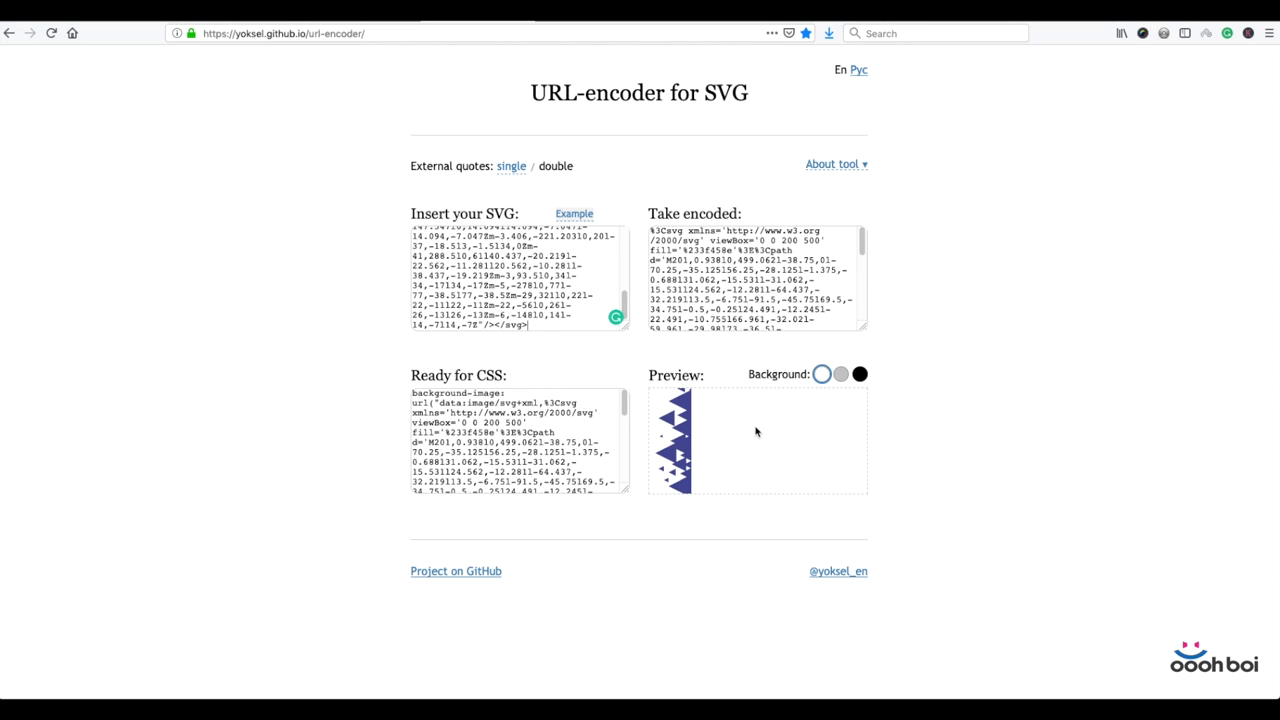
mouse_move(701, 449)
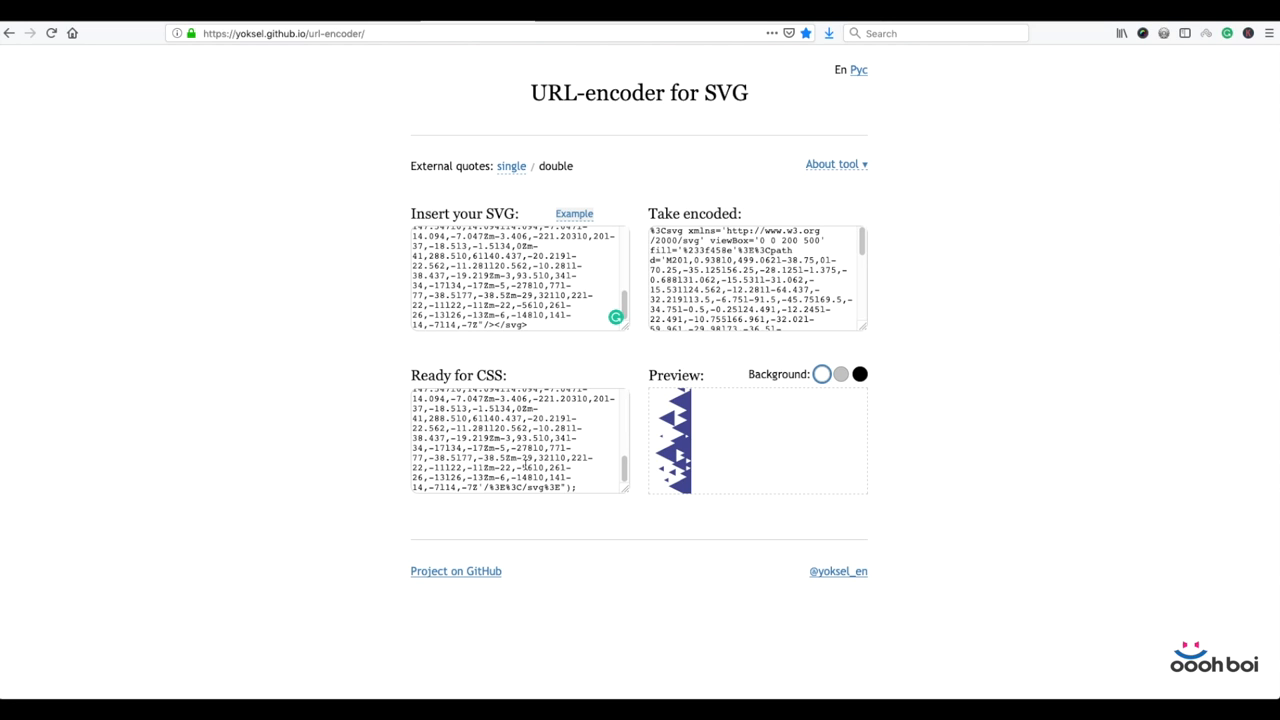
triple_click(518, 440)
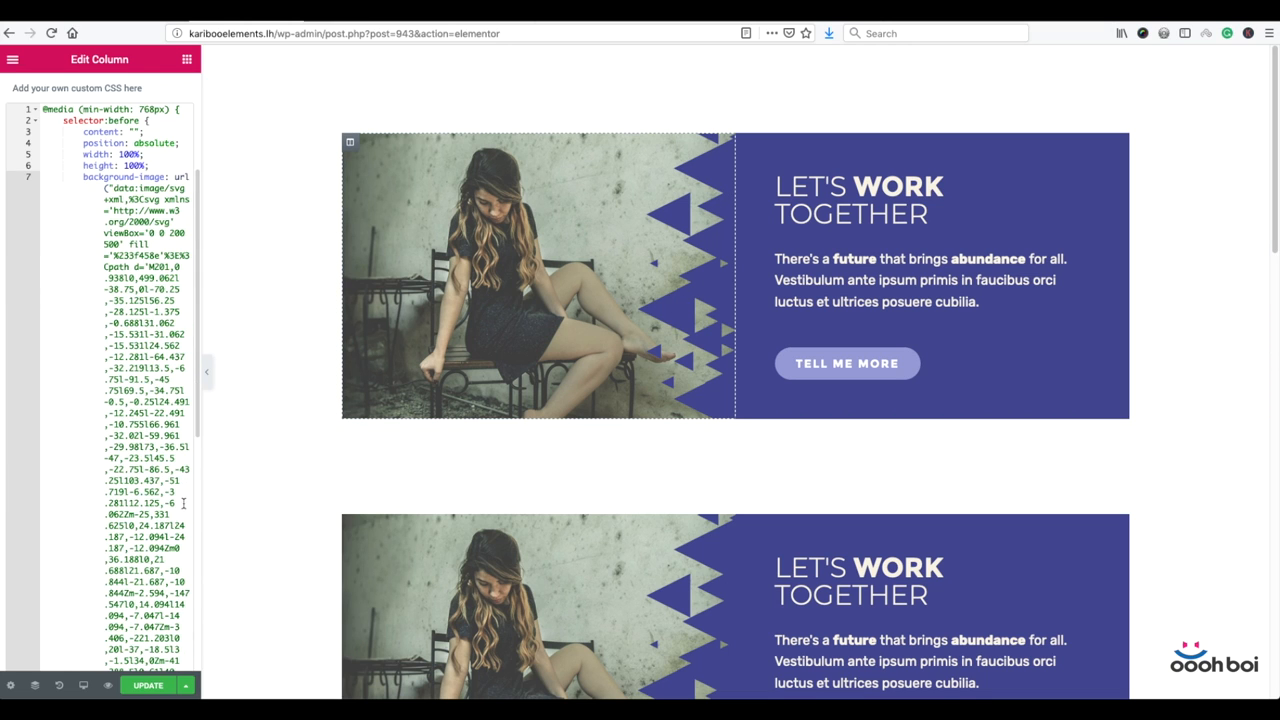
Review the column's custom CSS holding the desktop rule's vertical divider data URL
scroll(down, 3)
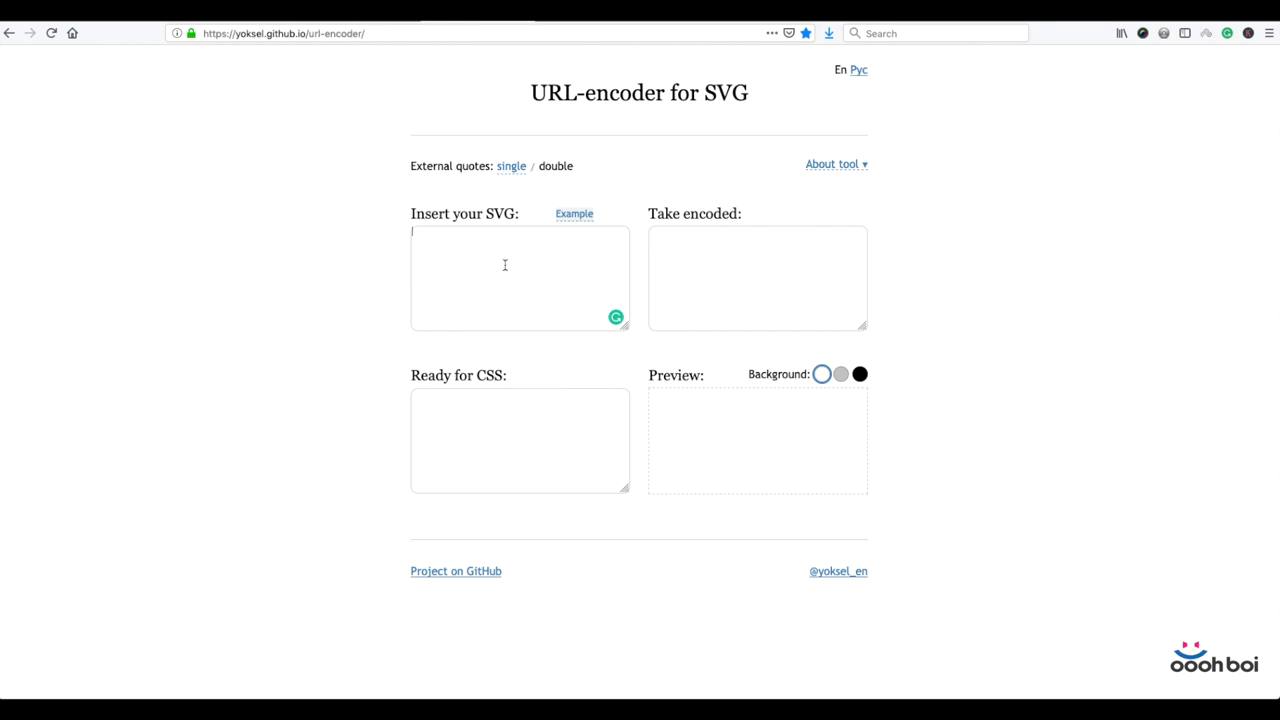
Empty the Insert your SVG box so the horizontal divider can be encoded next
click(574, 213)
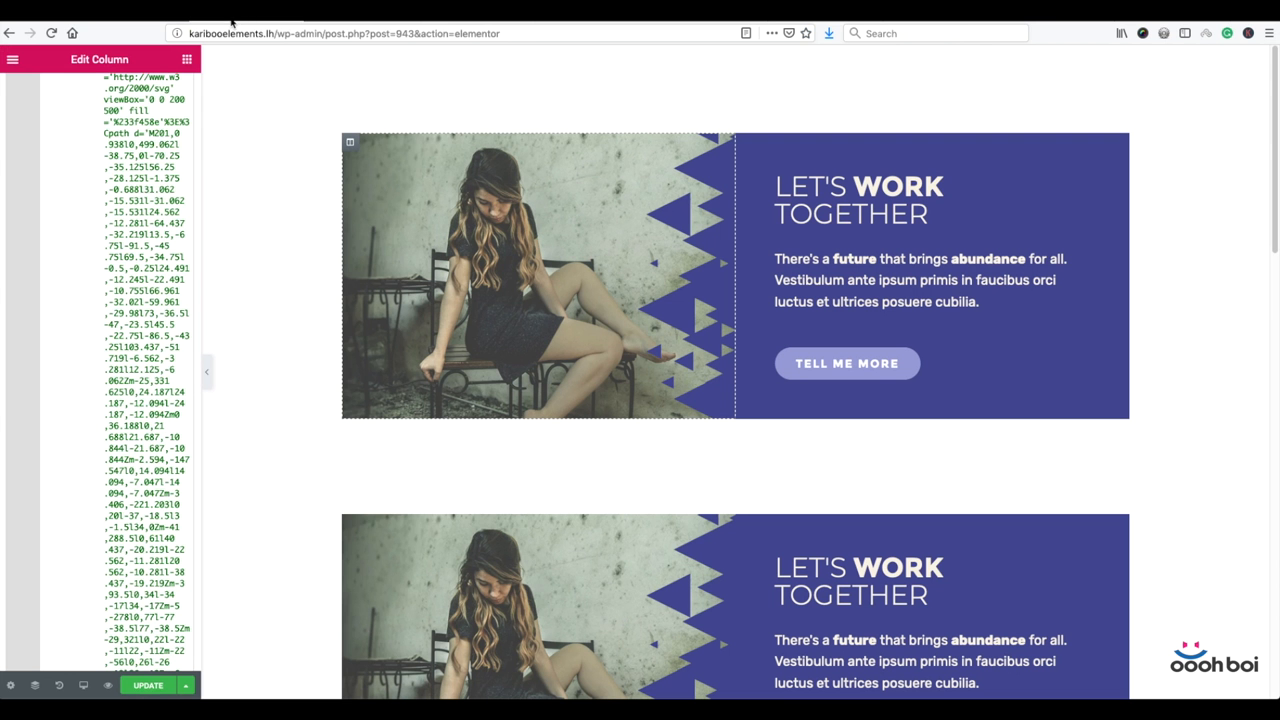
Put the horizontal divider's data URL inside url() in the max-width 767px rule
scroll(down, 3)
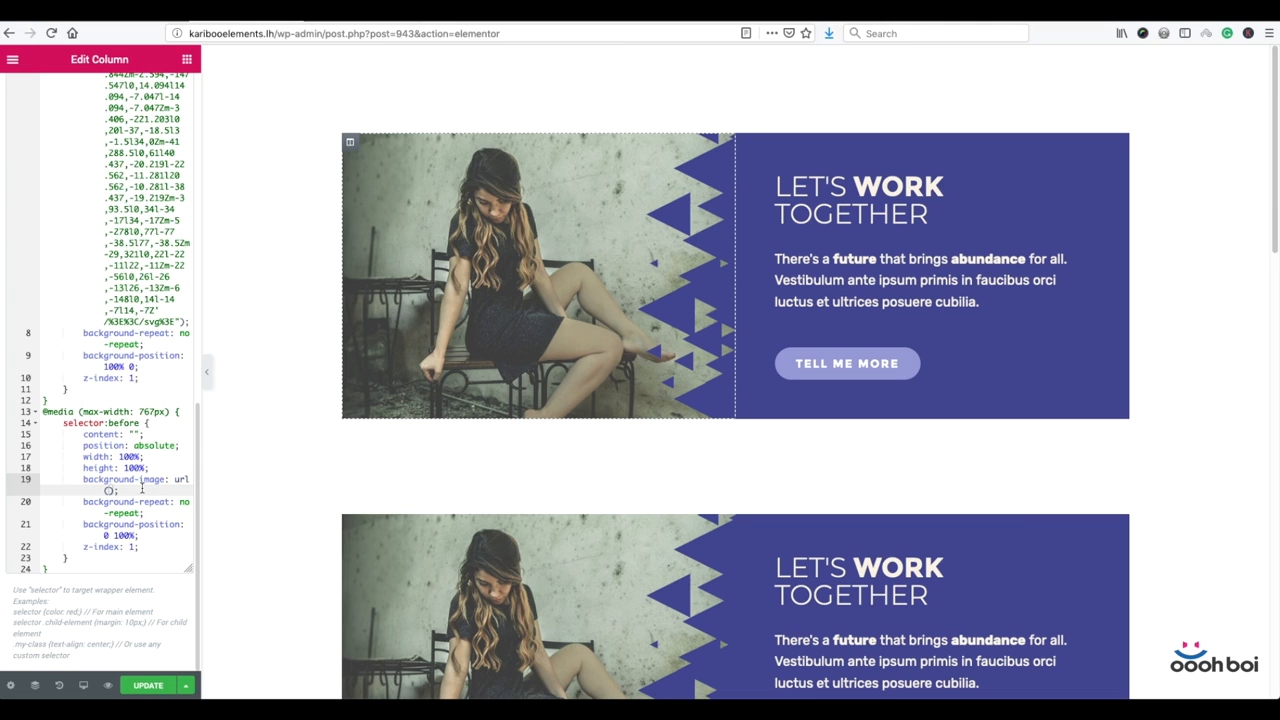
mouse_move(165, 501)
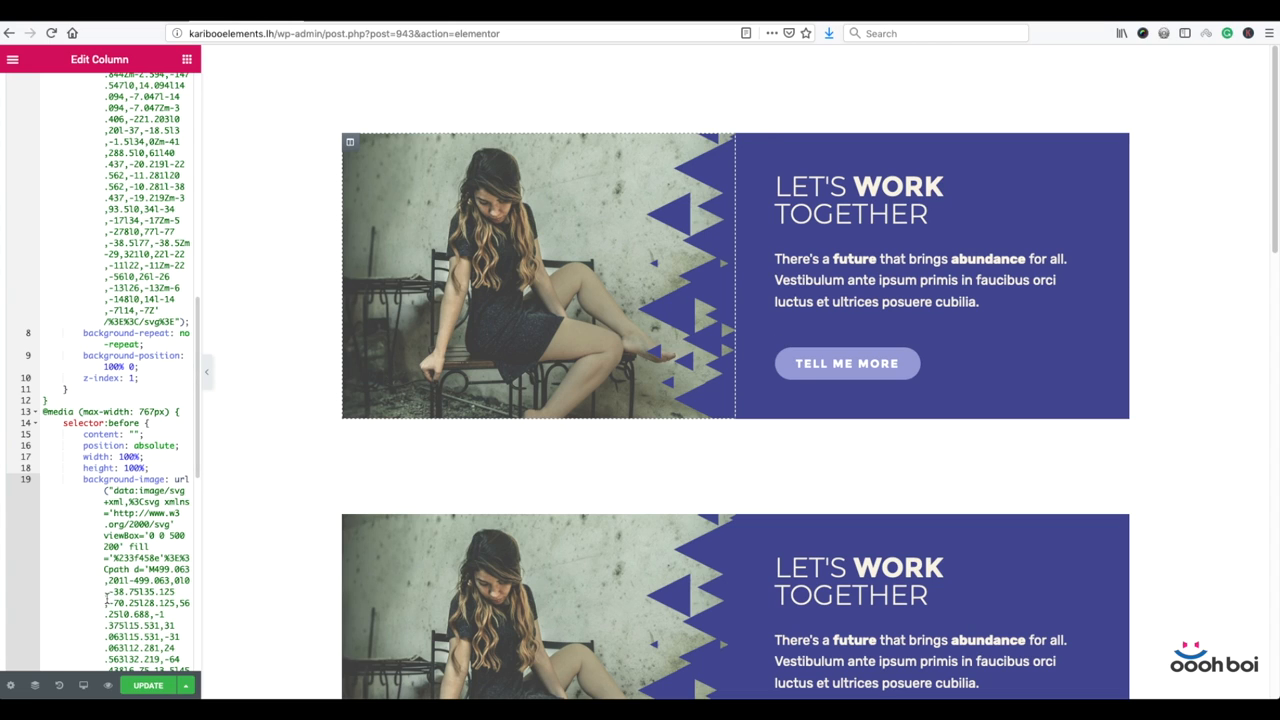
click(84, 685)
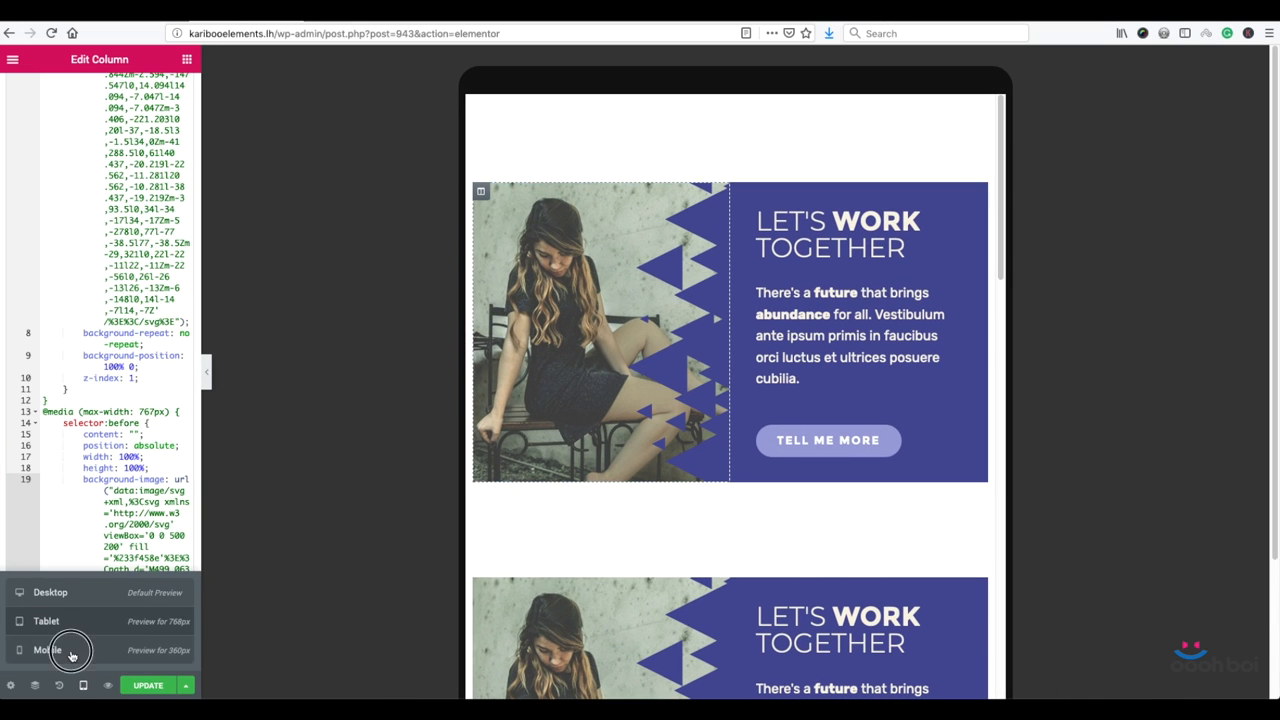
Check the triangle edge beneath the photo at Mobile width, then return to Desktop
click(47, 650)
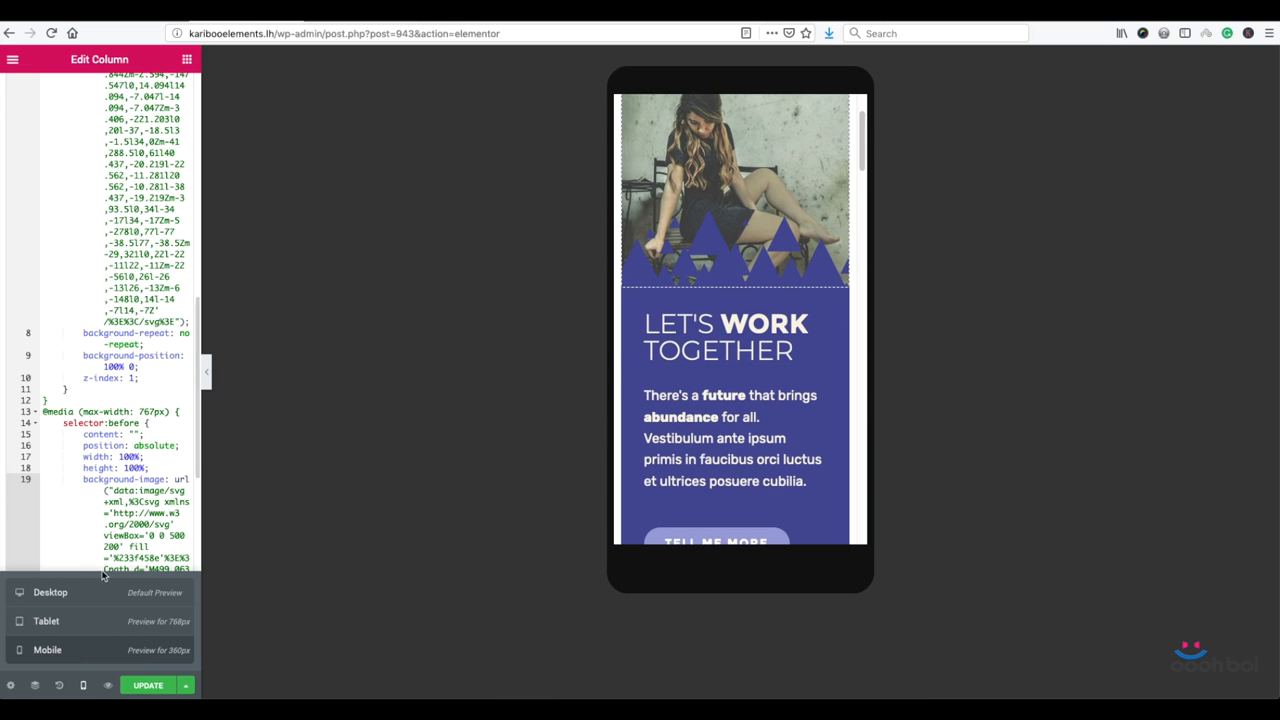
click(50, 592)
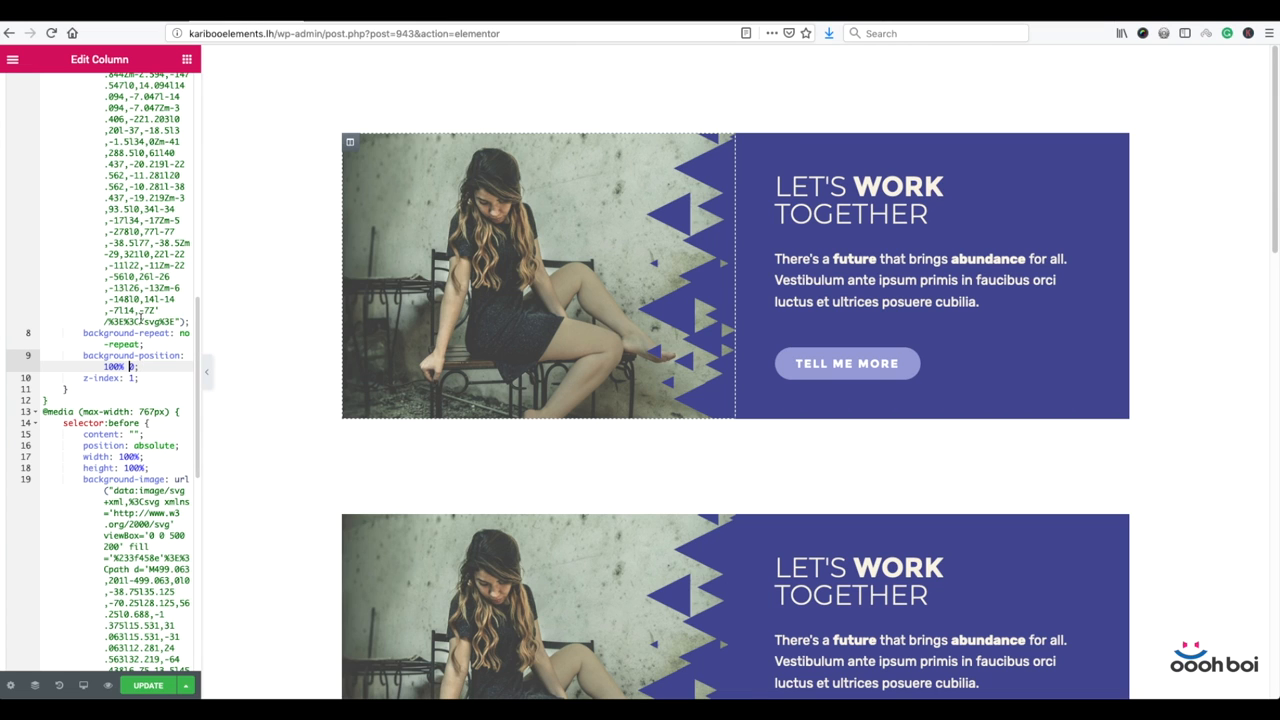
Start a Cmd+F text search inside the column's Custom CSS editor
click(166, 92)
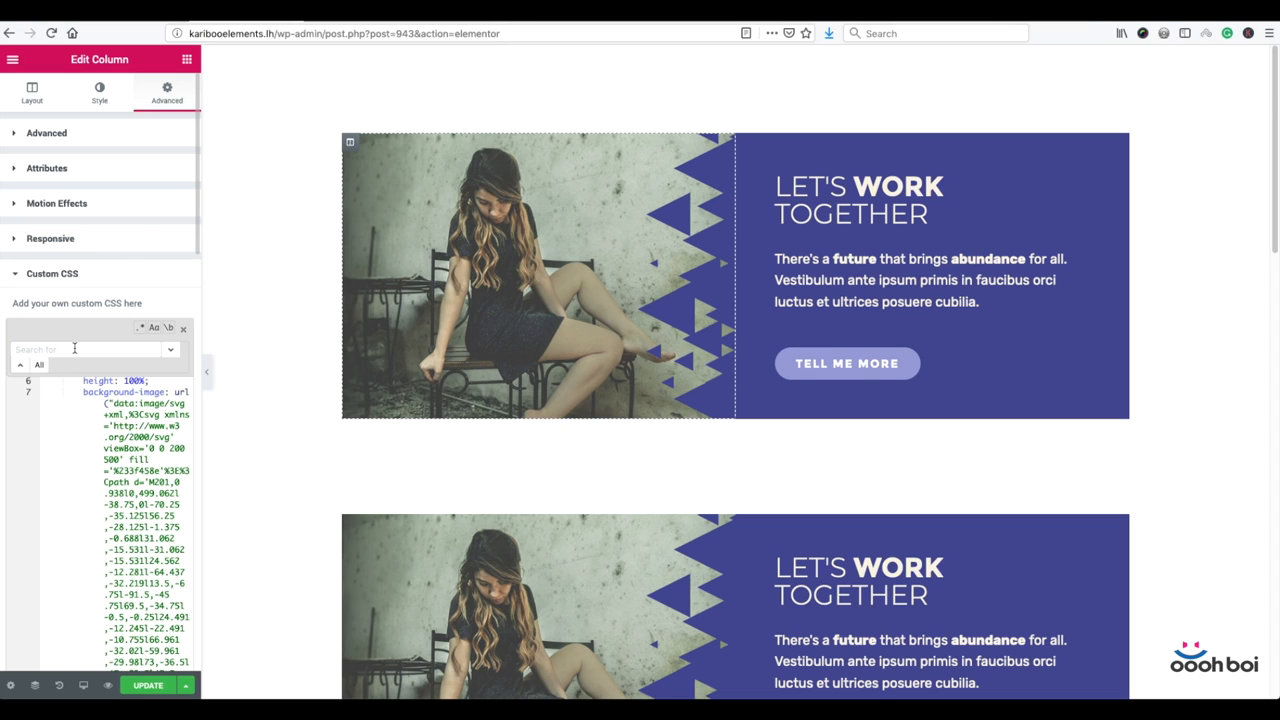
Find 'fill' and replace %233f458e with %23000000 in the desktop divider rule
text(fill)
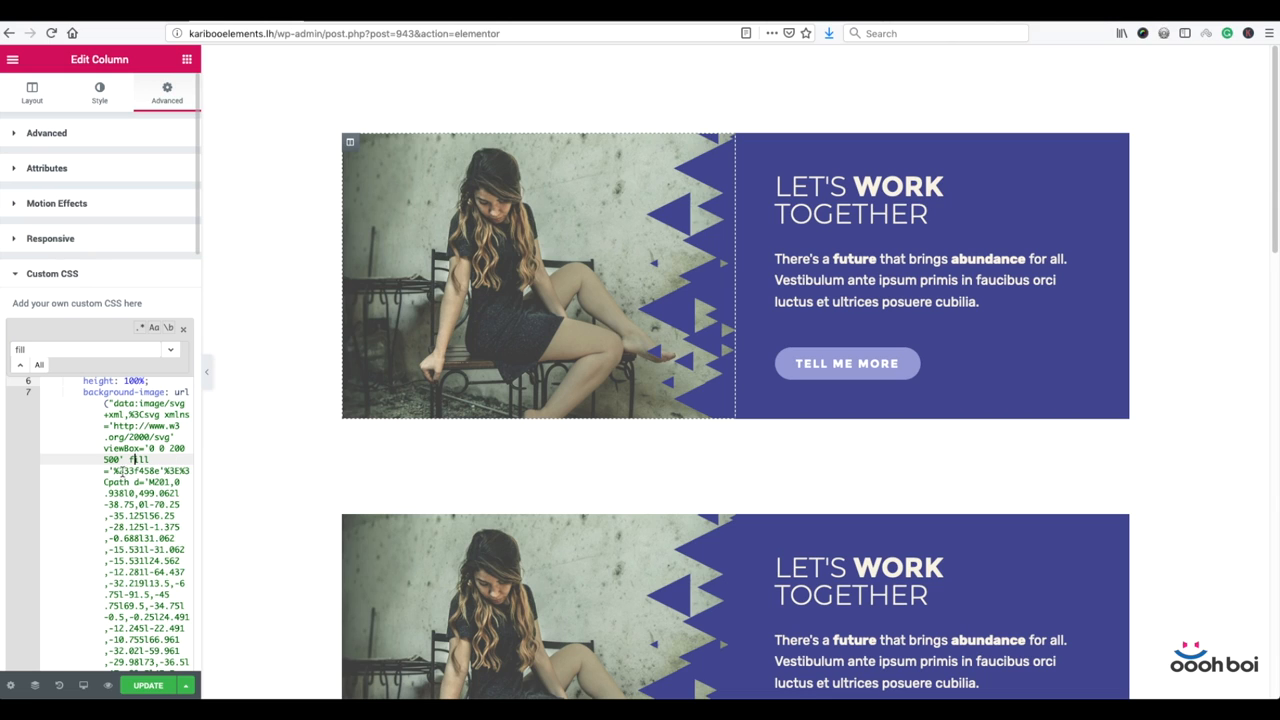
click(127, 470)
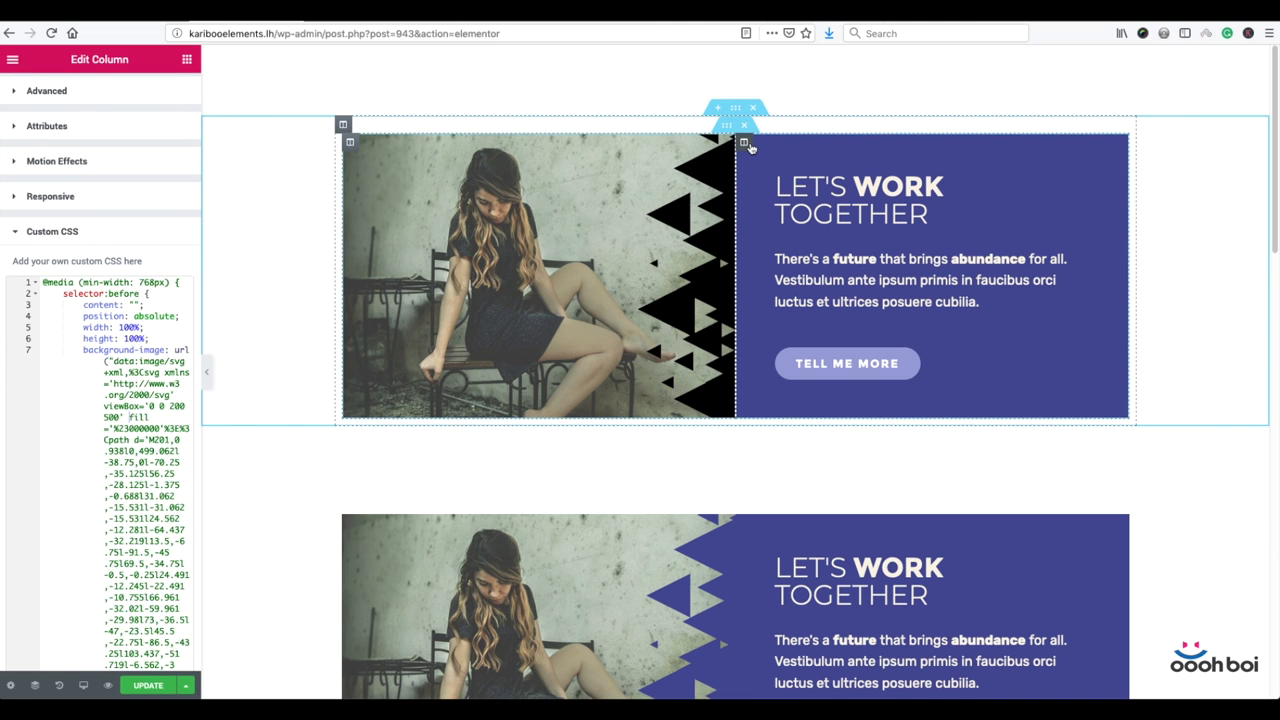
Set the right text column's Background Color to black in its Style settings
click(32, 93)
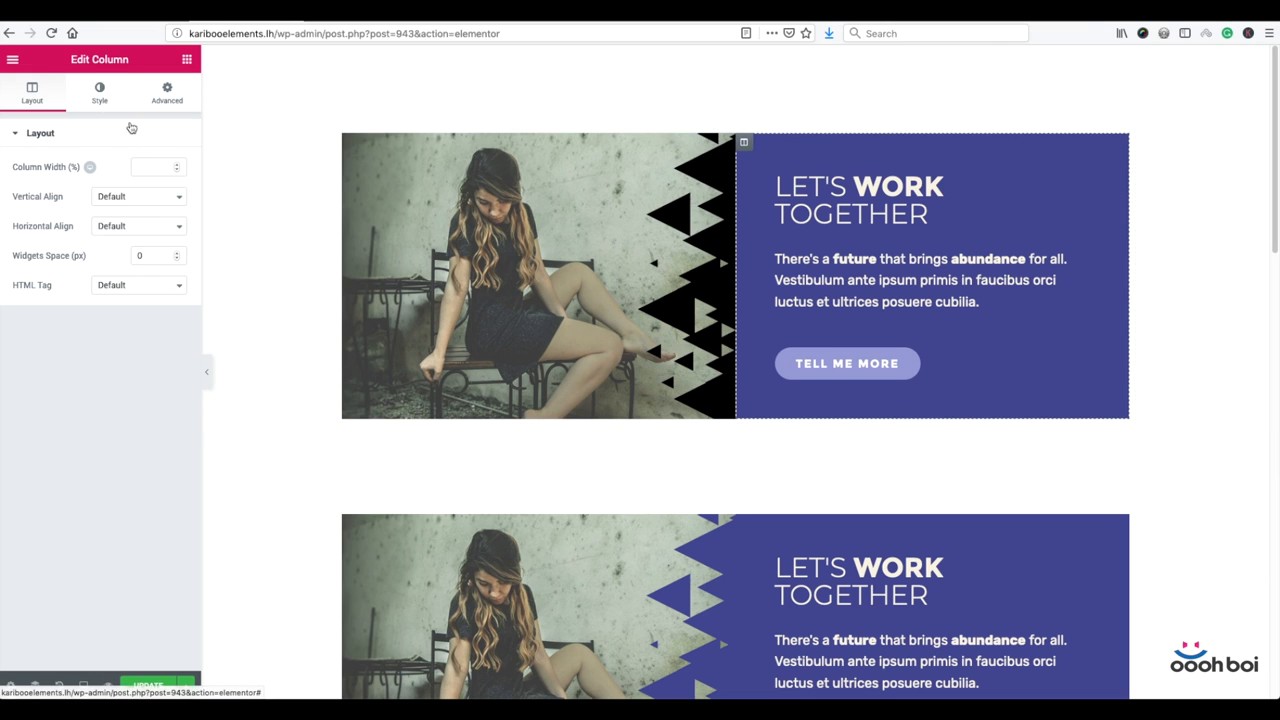
click(99, 92)
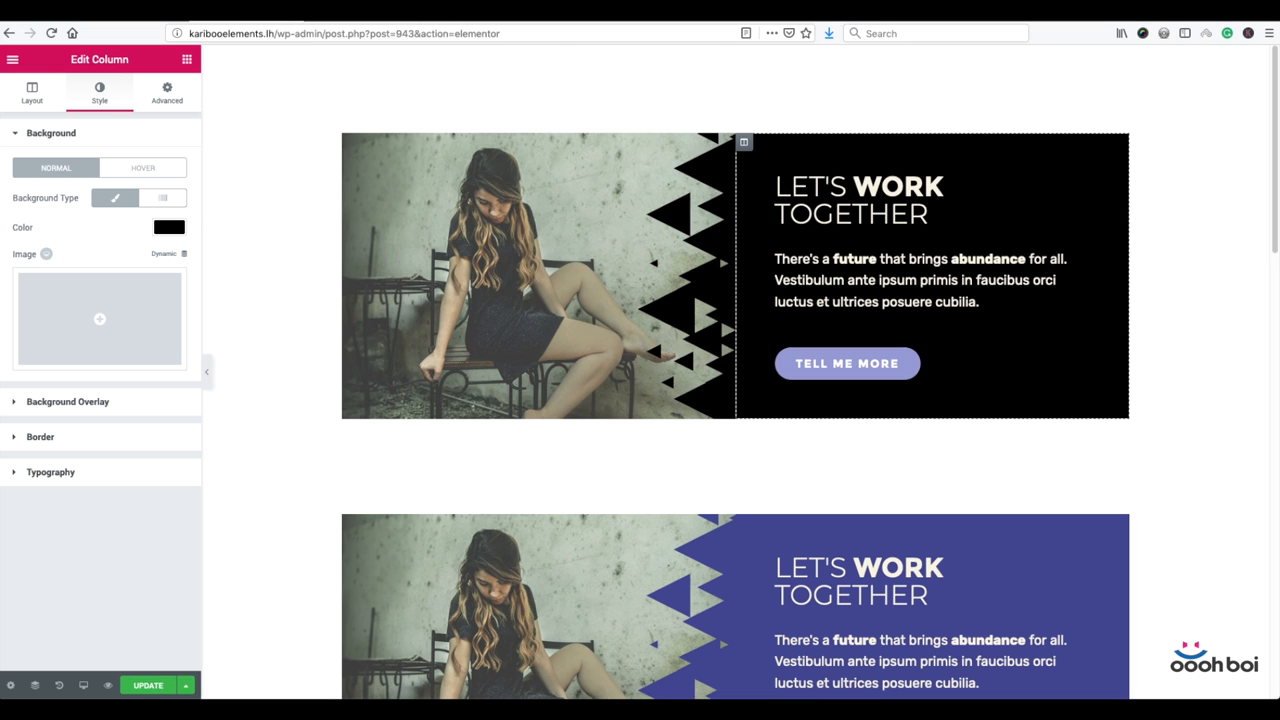
mouse_move(83, 685)
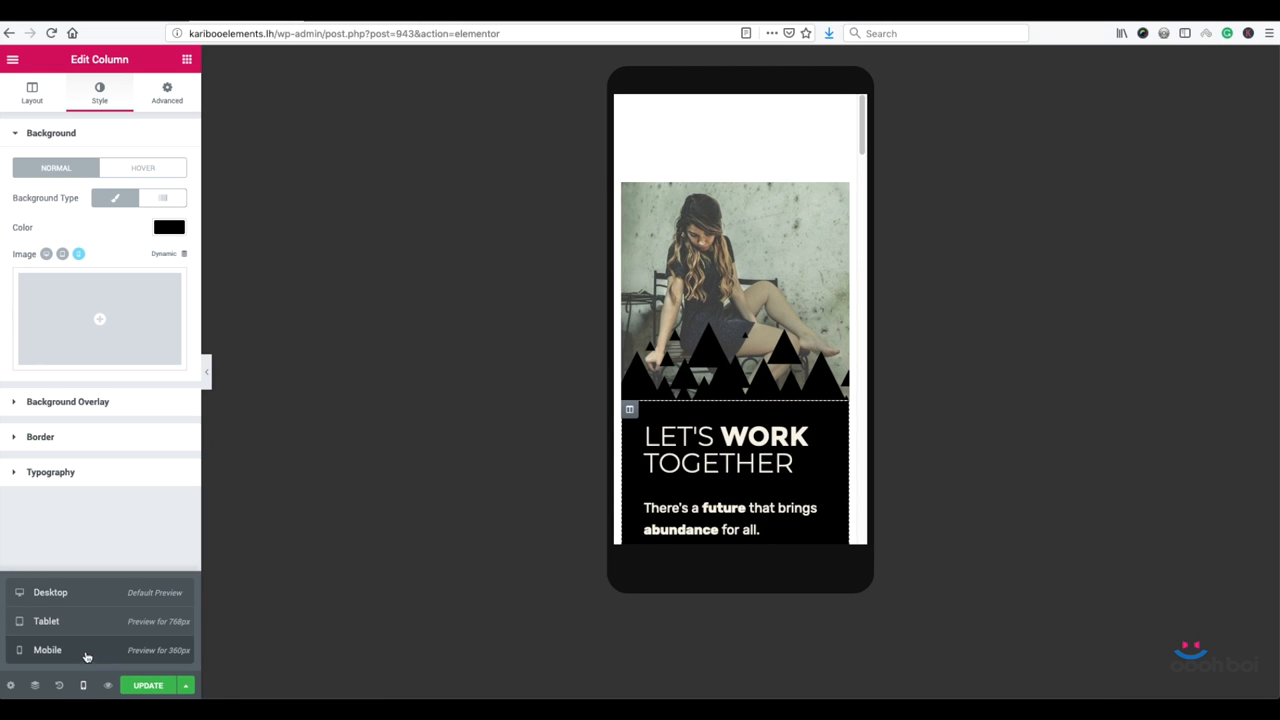
mouse_move(79, 598)
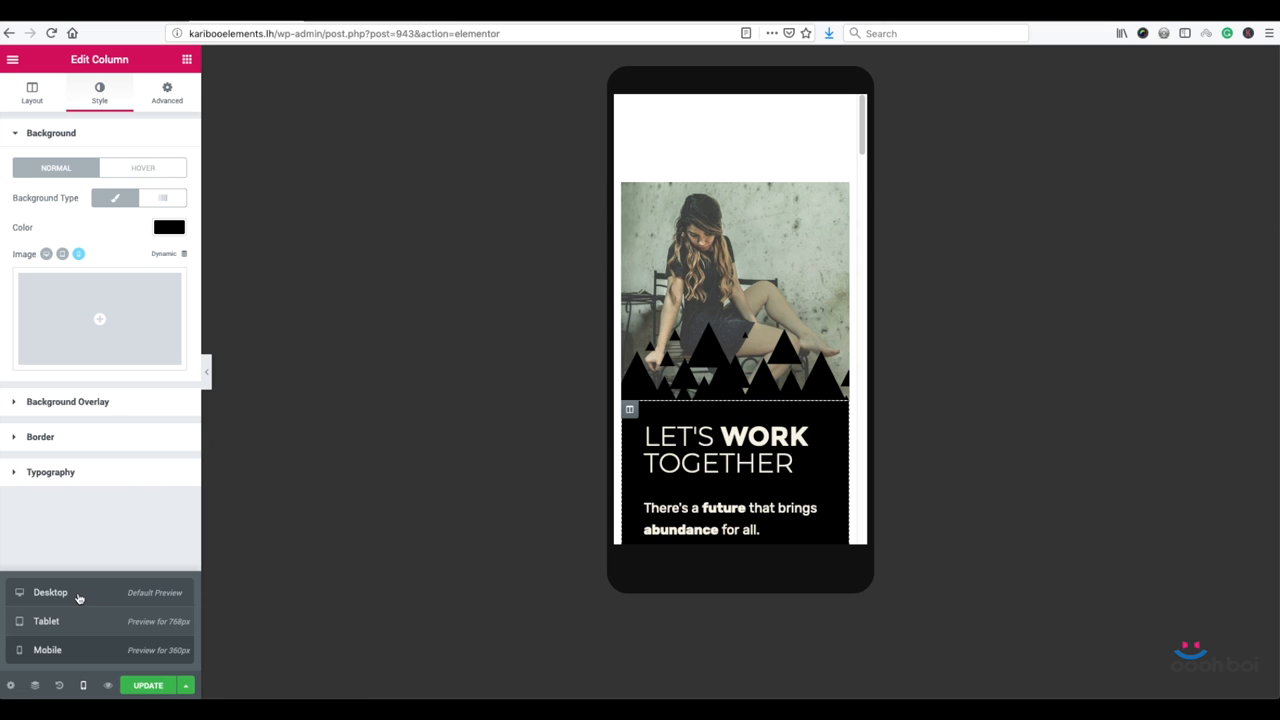
mouse_move(80, 610)
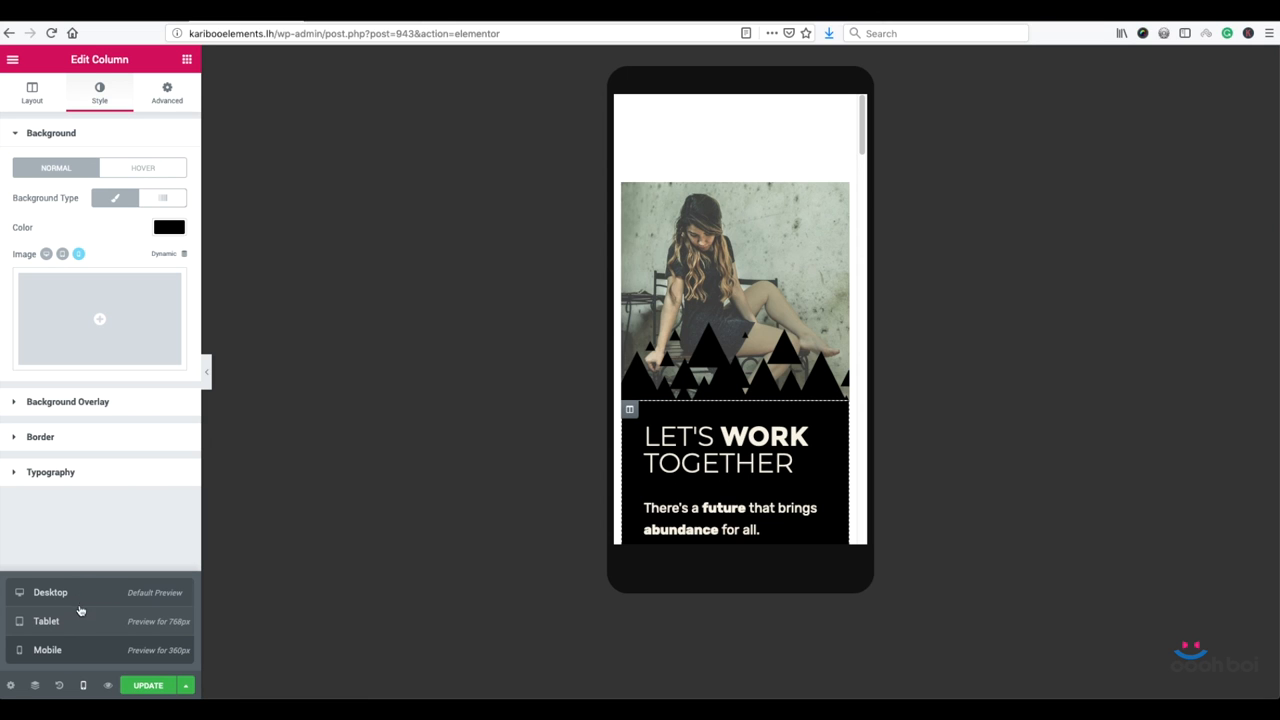
Preview the black divider and text column at Mobile, then Tablet width
click(46, 621)
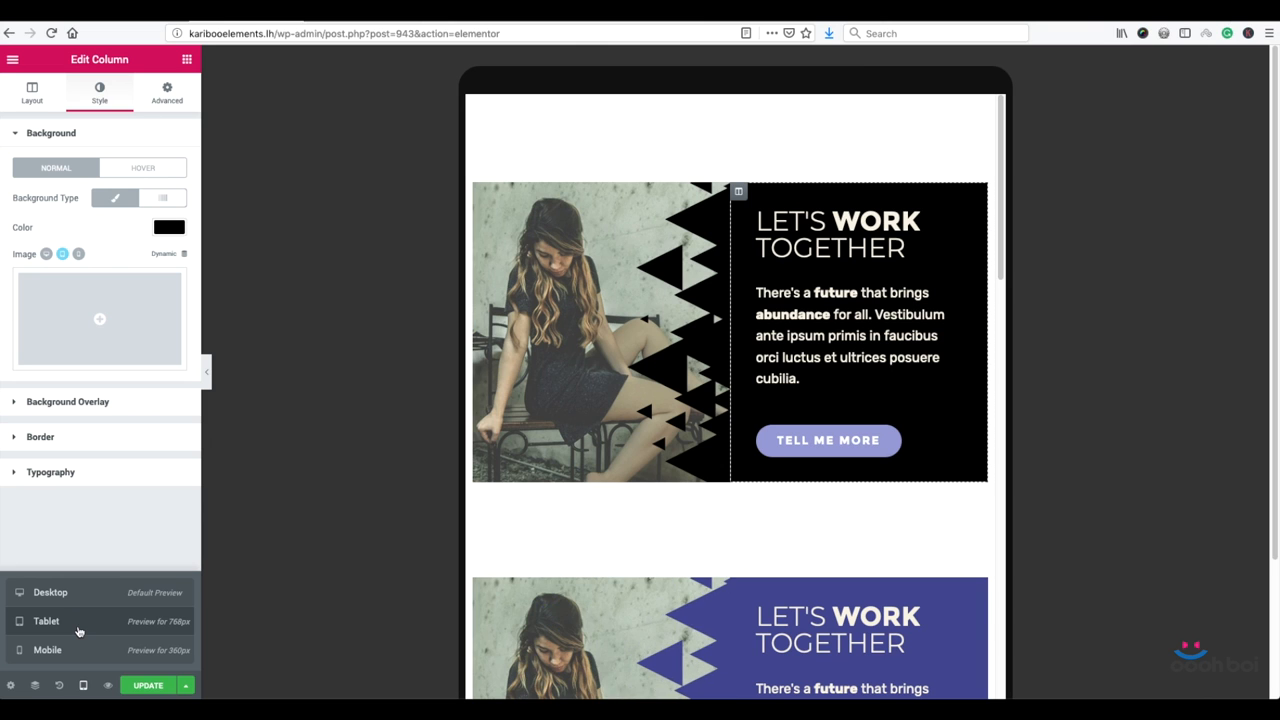